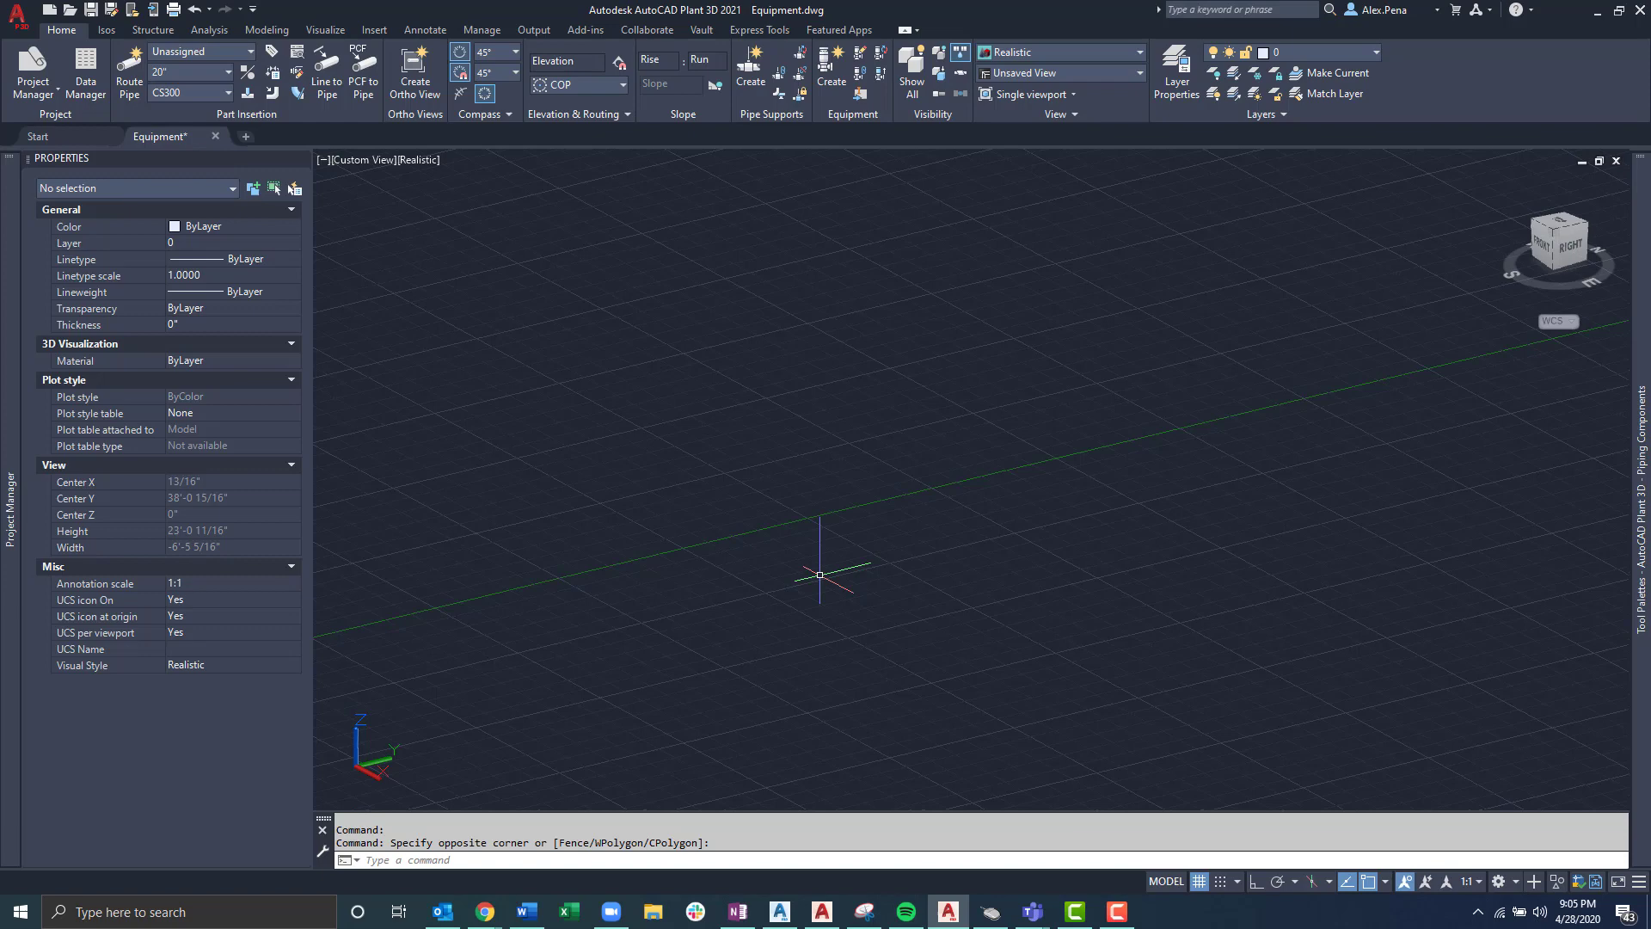
{"action": "mouse_move", "coordinate": [922, 629]}
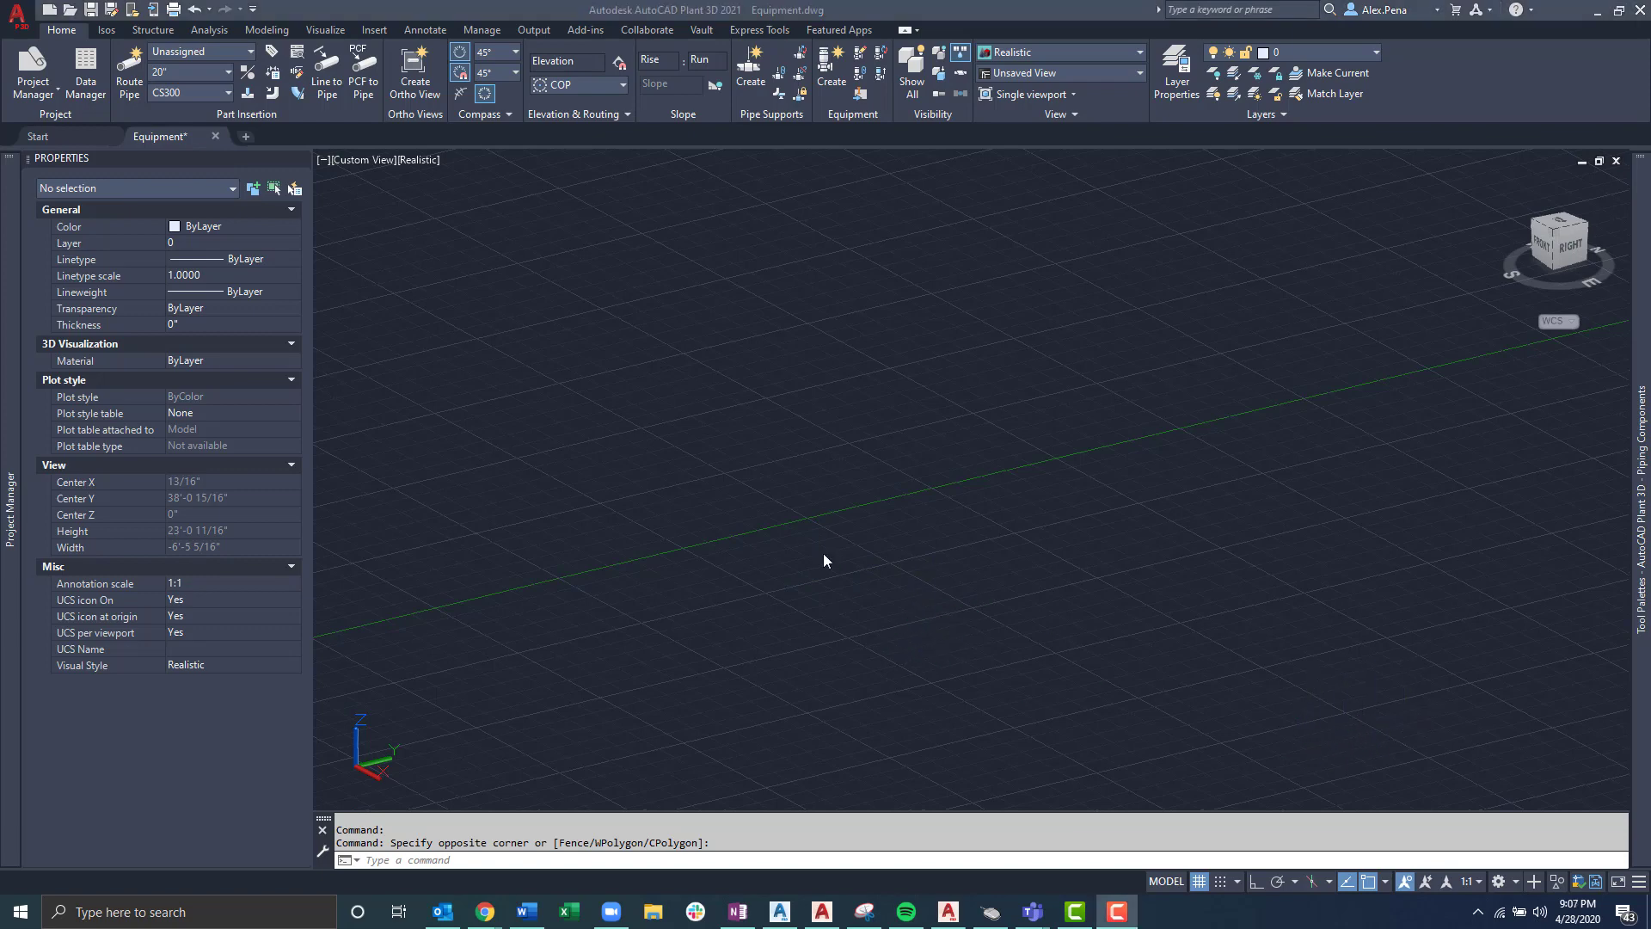
{"action": "mouse_move", "coordinate": [664, 540]}
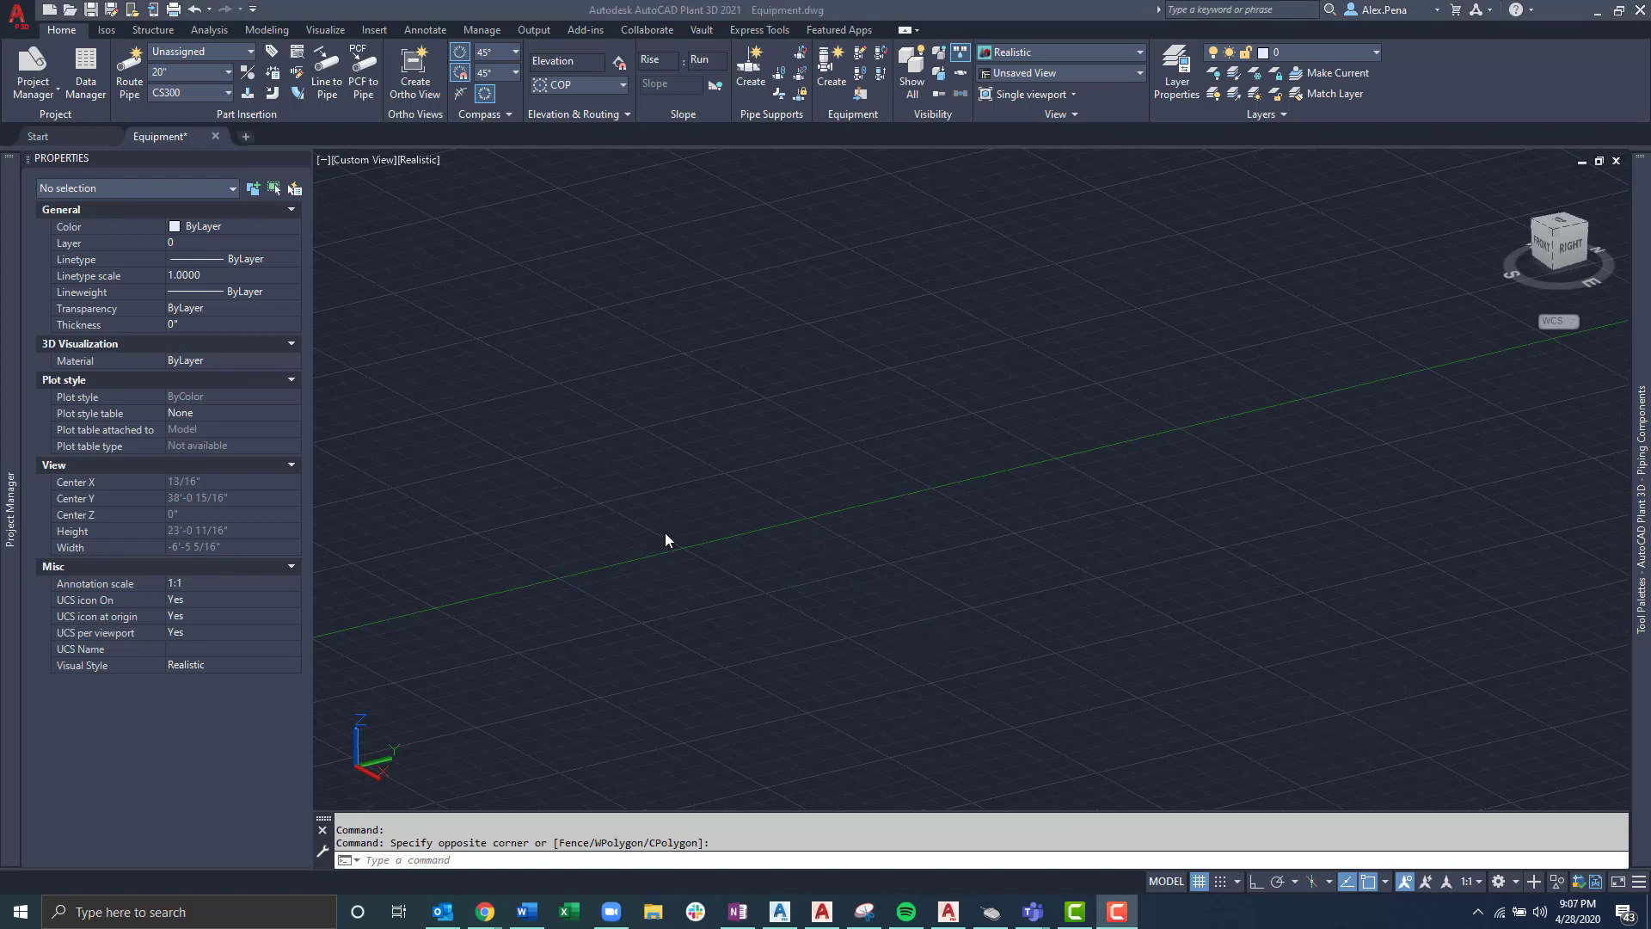
{"action": "mouse_move", "coordinate": [636, 502]}
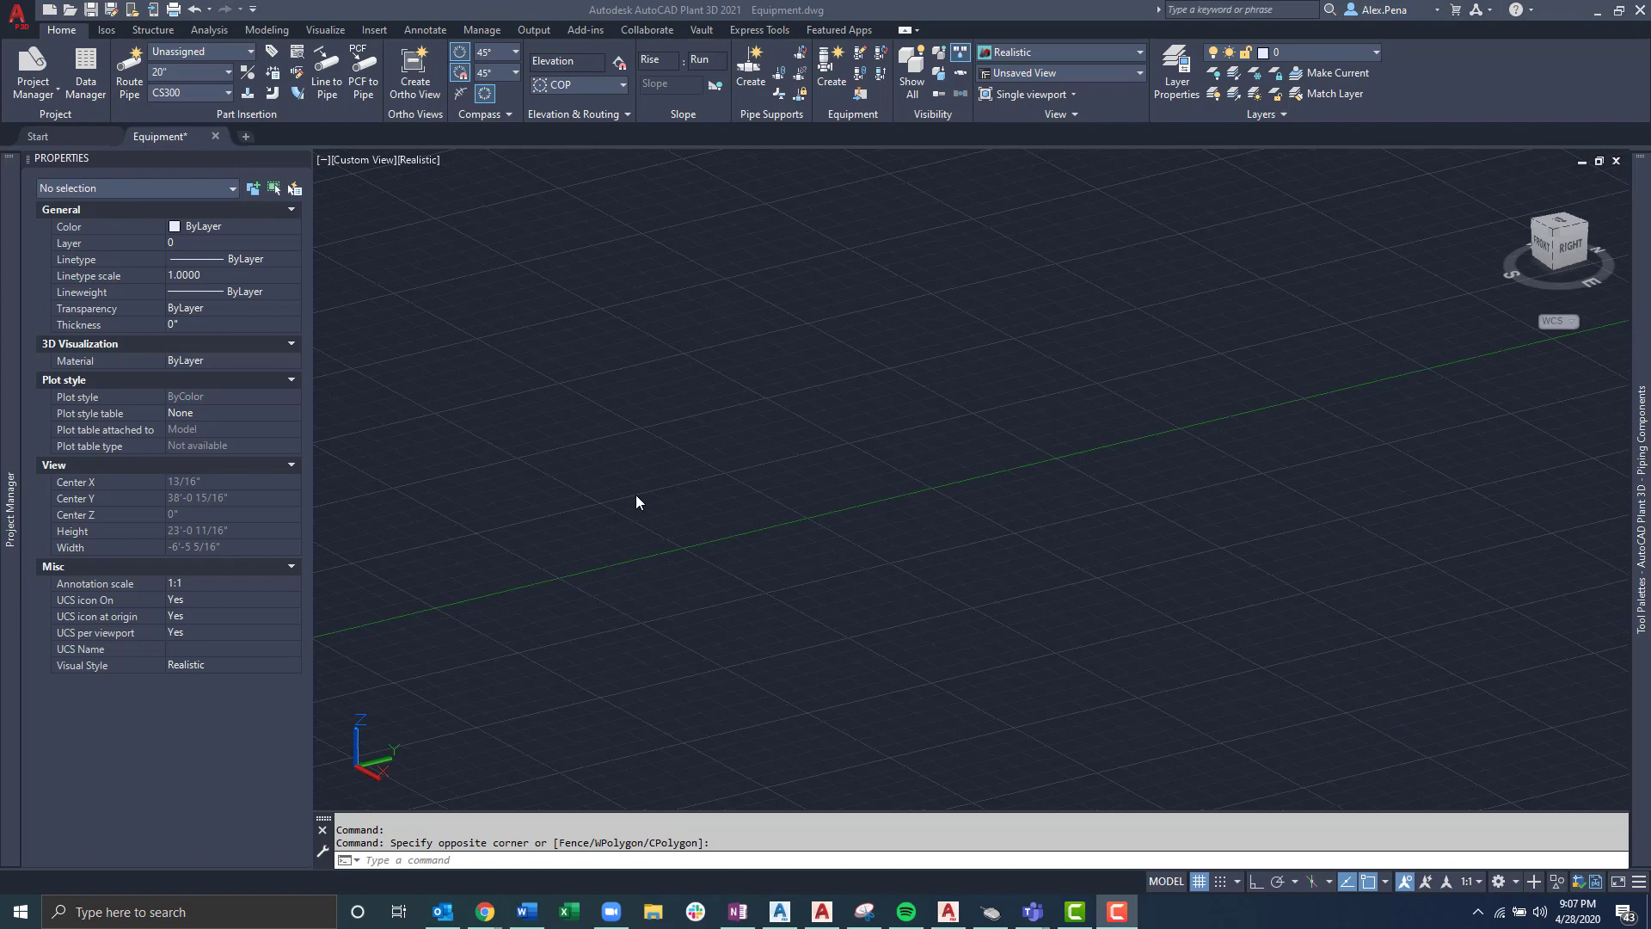
{"action": "mouse_move", "coordinate": [480, 417]}
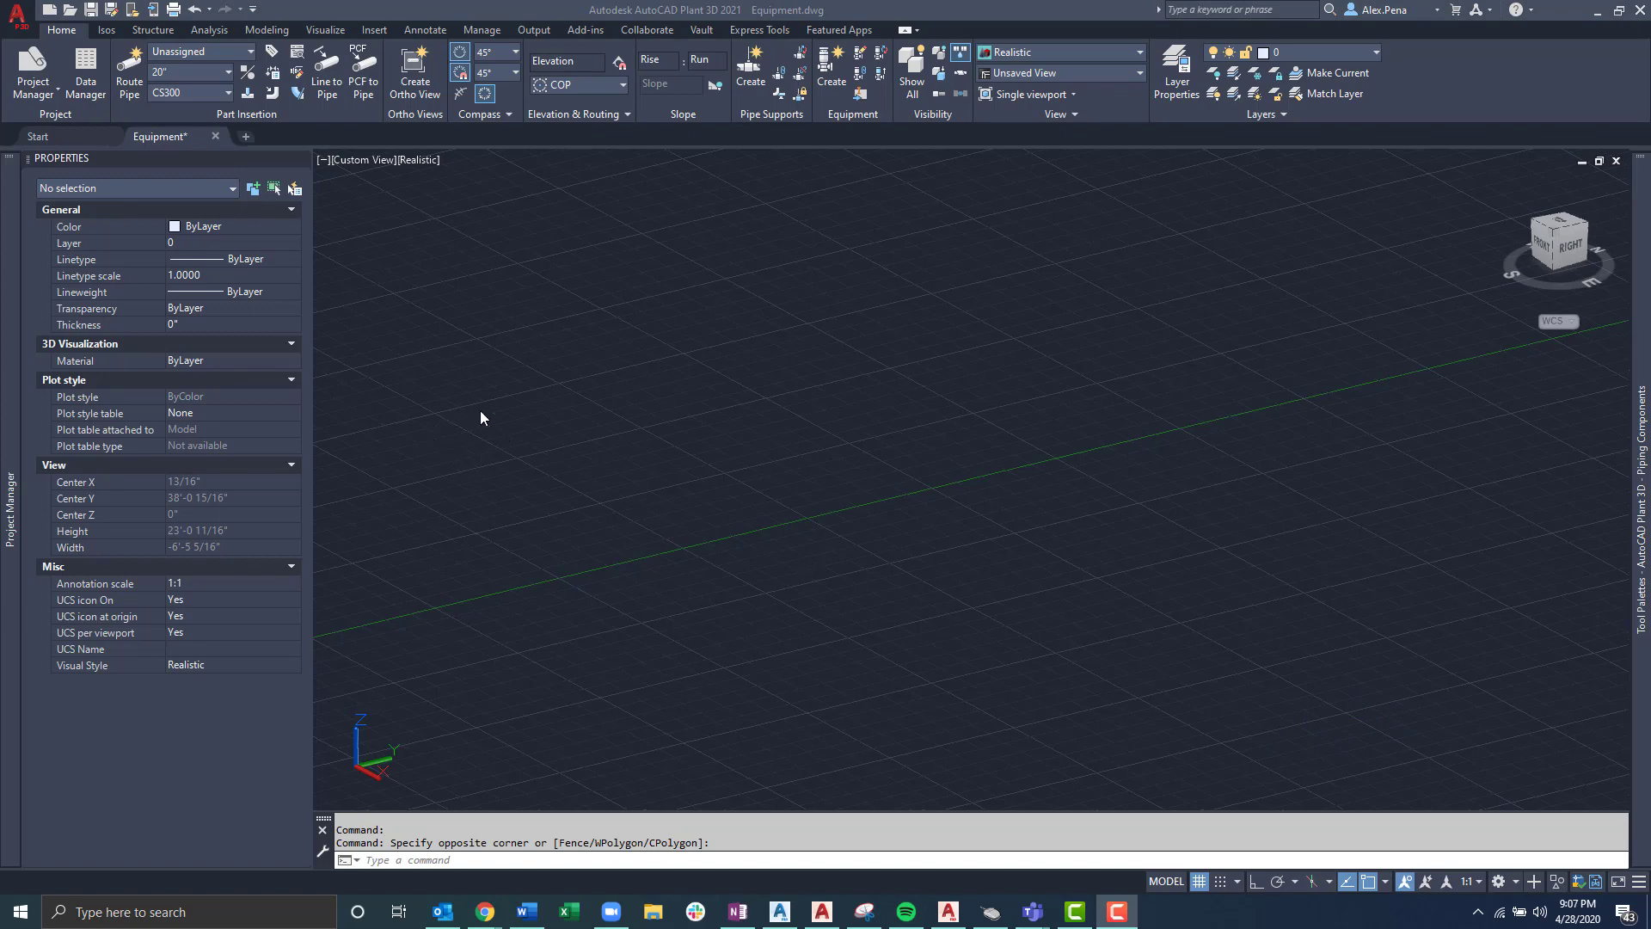
{"action": "mouse_move", "coordinate": [584, 338]}
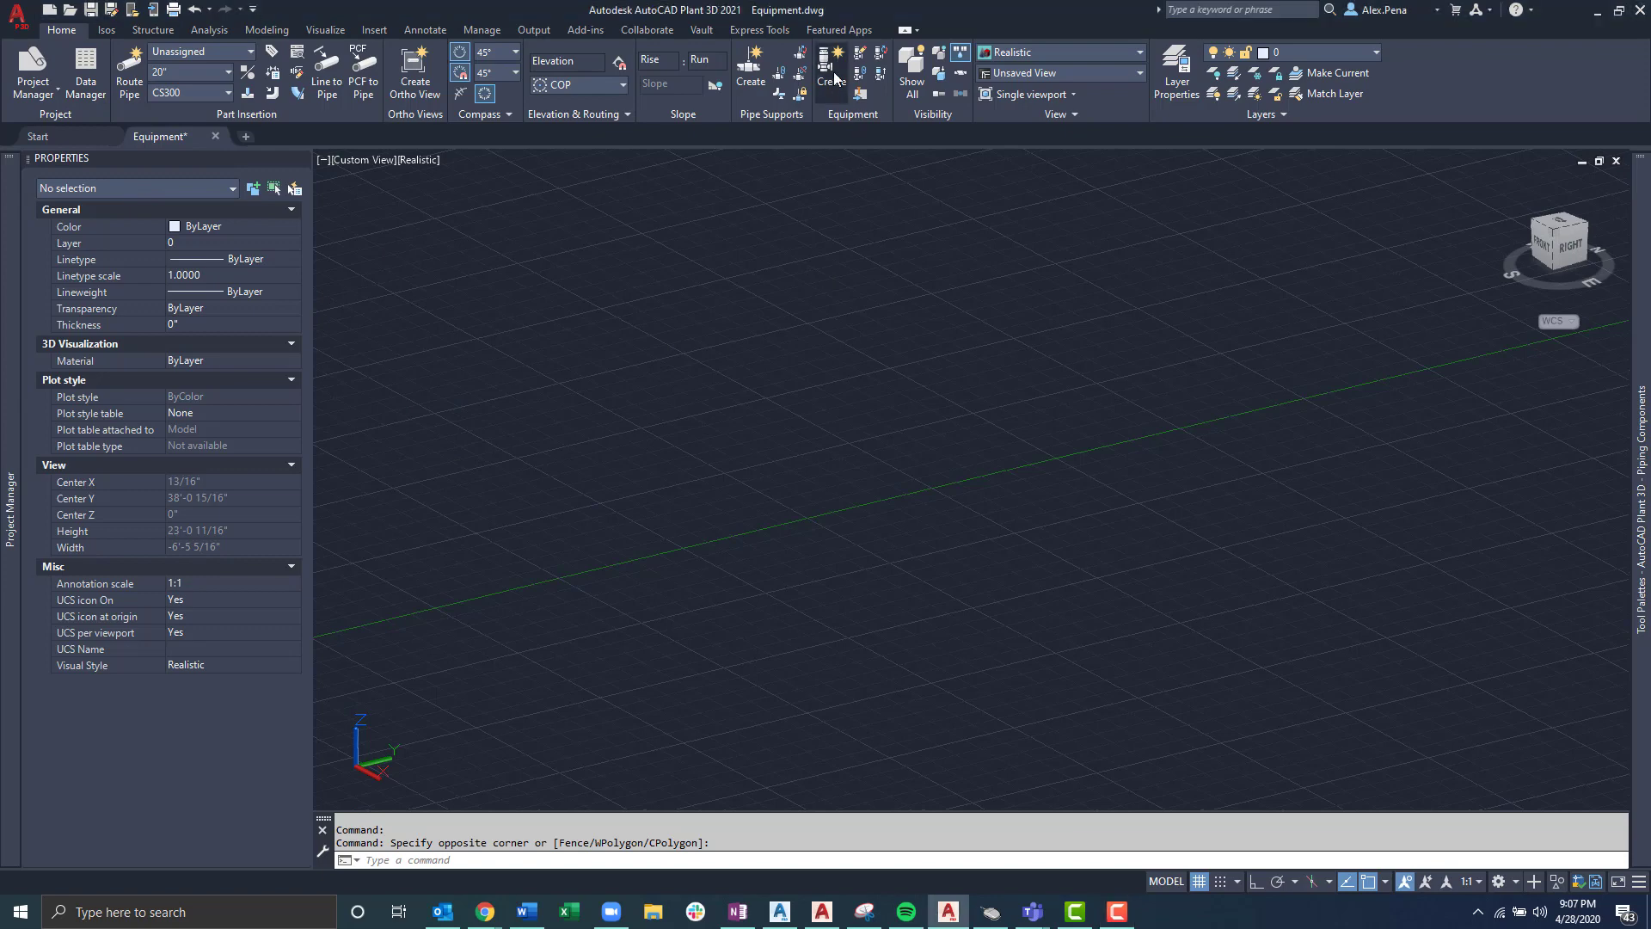
Step: Start a new equipment item and choose Pump > Centrifugal Pump as its type
{"action": "left_click", "coordinate": [749, 67]}
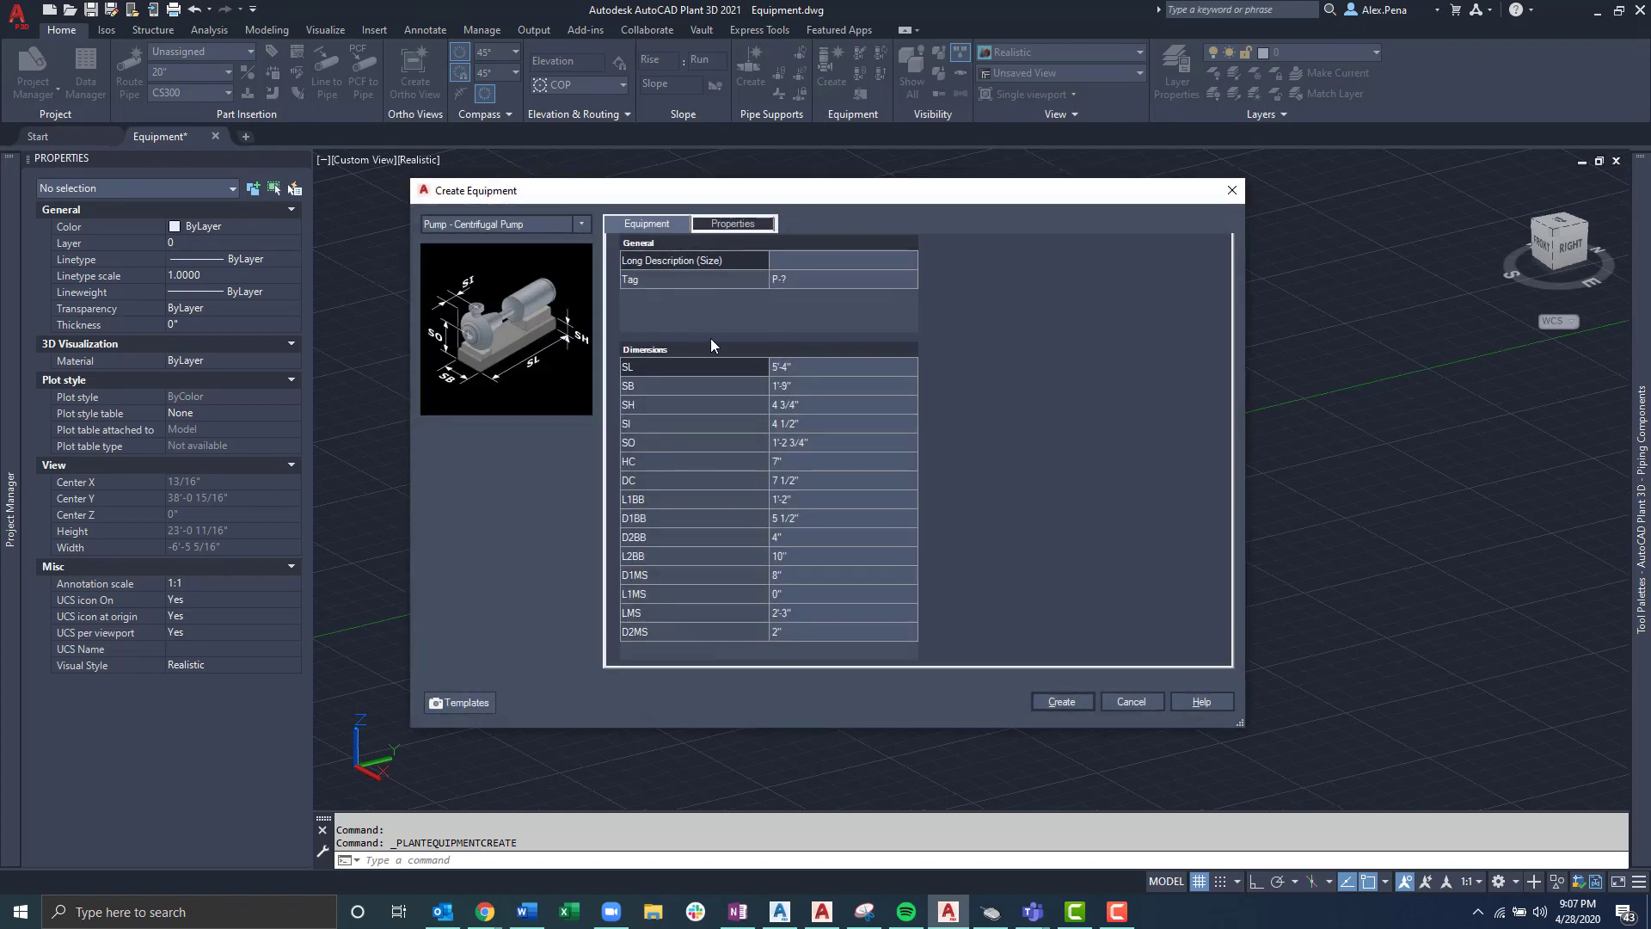
{"action": "mouse_move", "coordinate": [593, 239]}
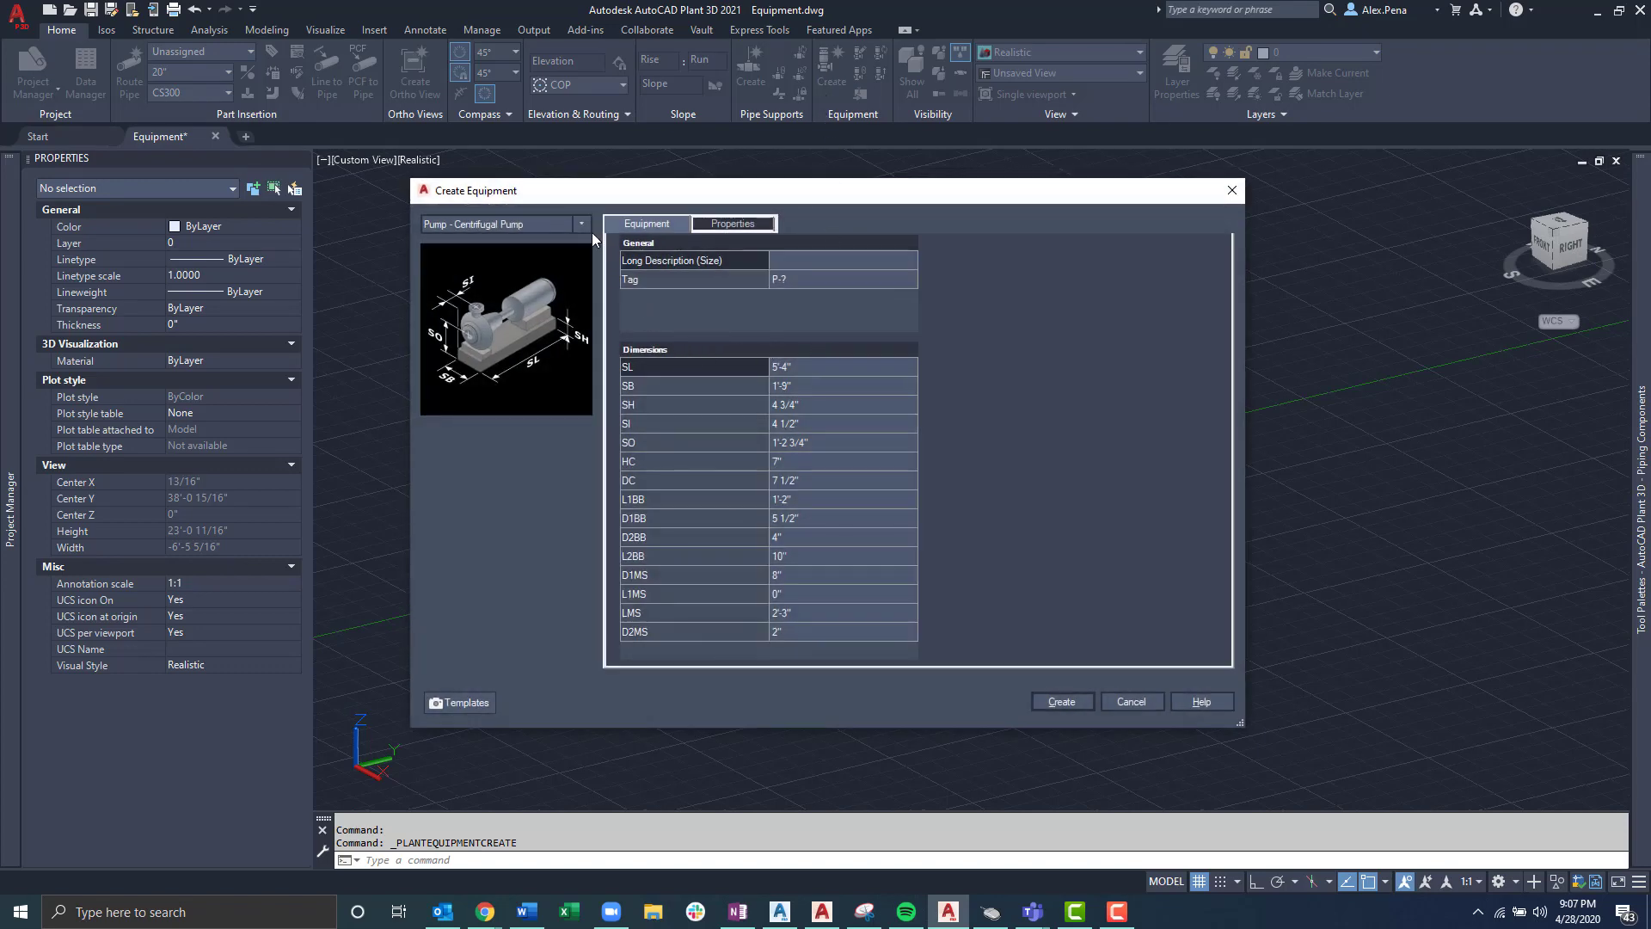
{"action": "left_click", "coordinate": [580, 223]}
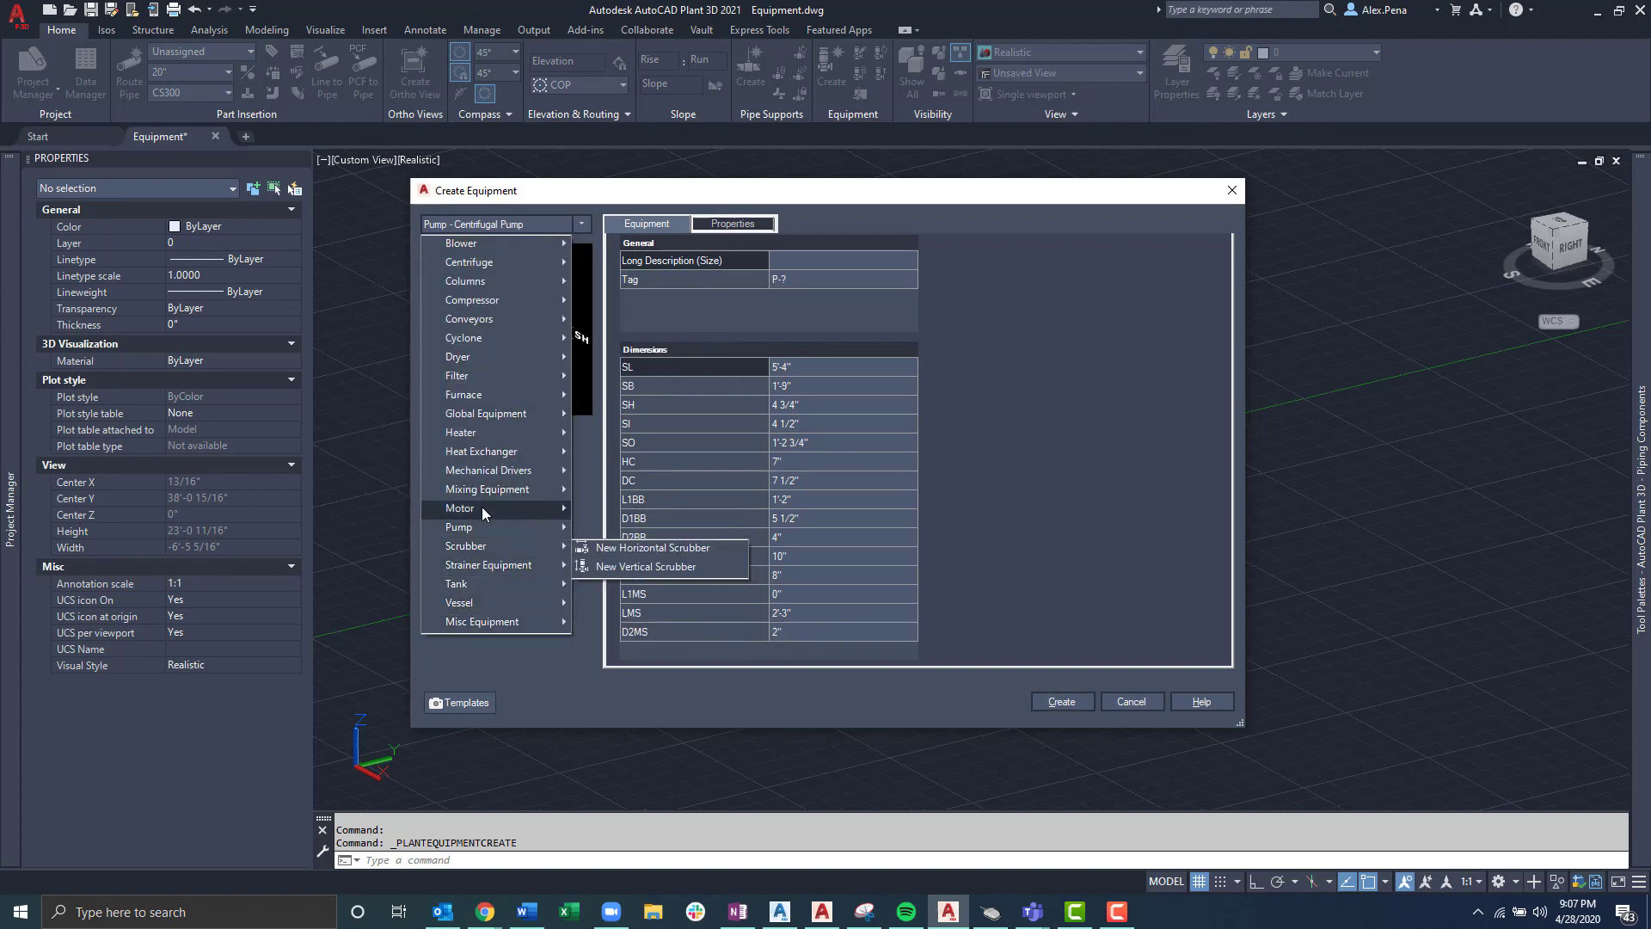
{"action": "mouse_move", "coordinate": [471, 376]}
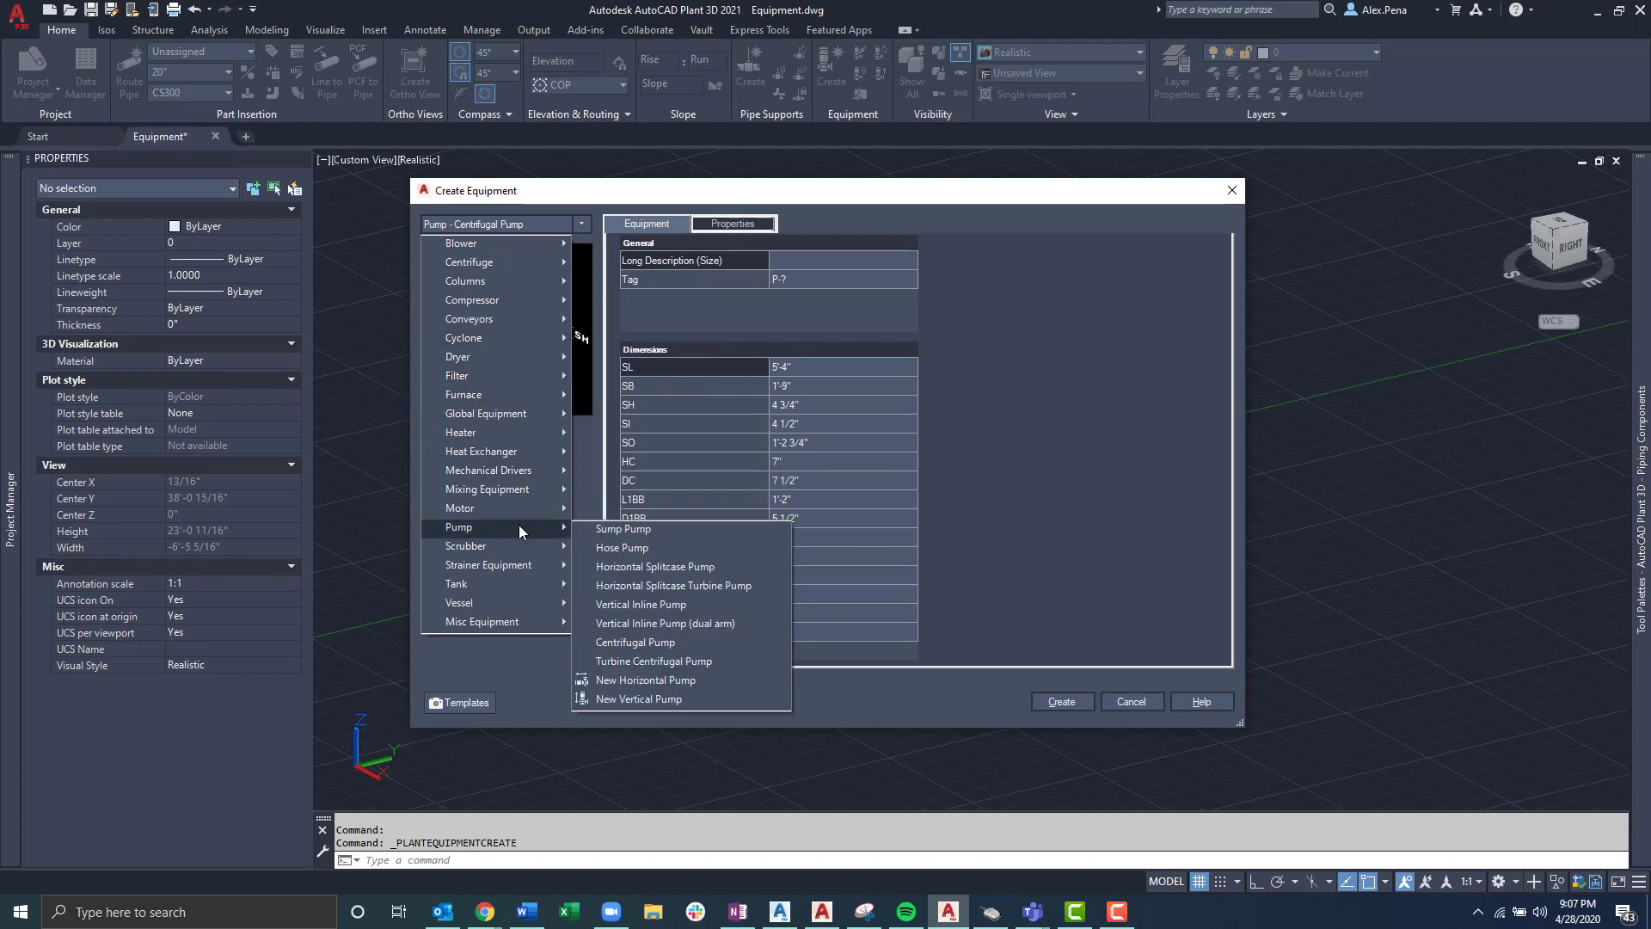
{"action": "mouse_move", "coordinate": [634, 642]}
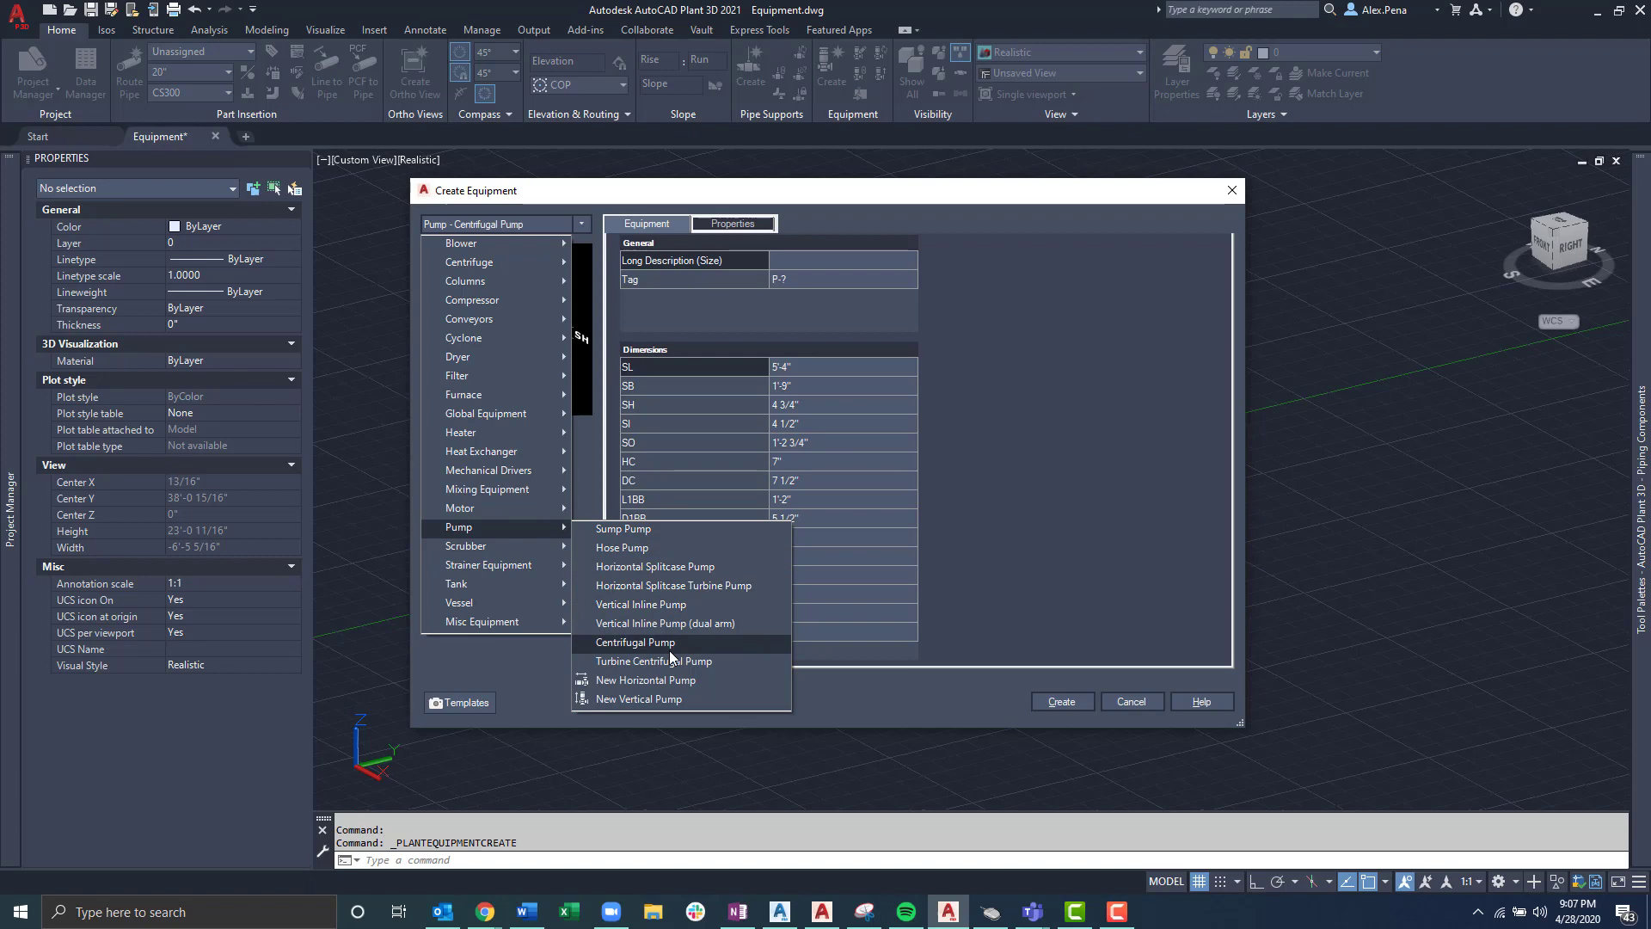
{"action": "left_click", "coordinate": [635, 642]}
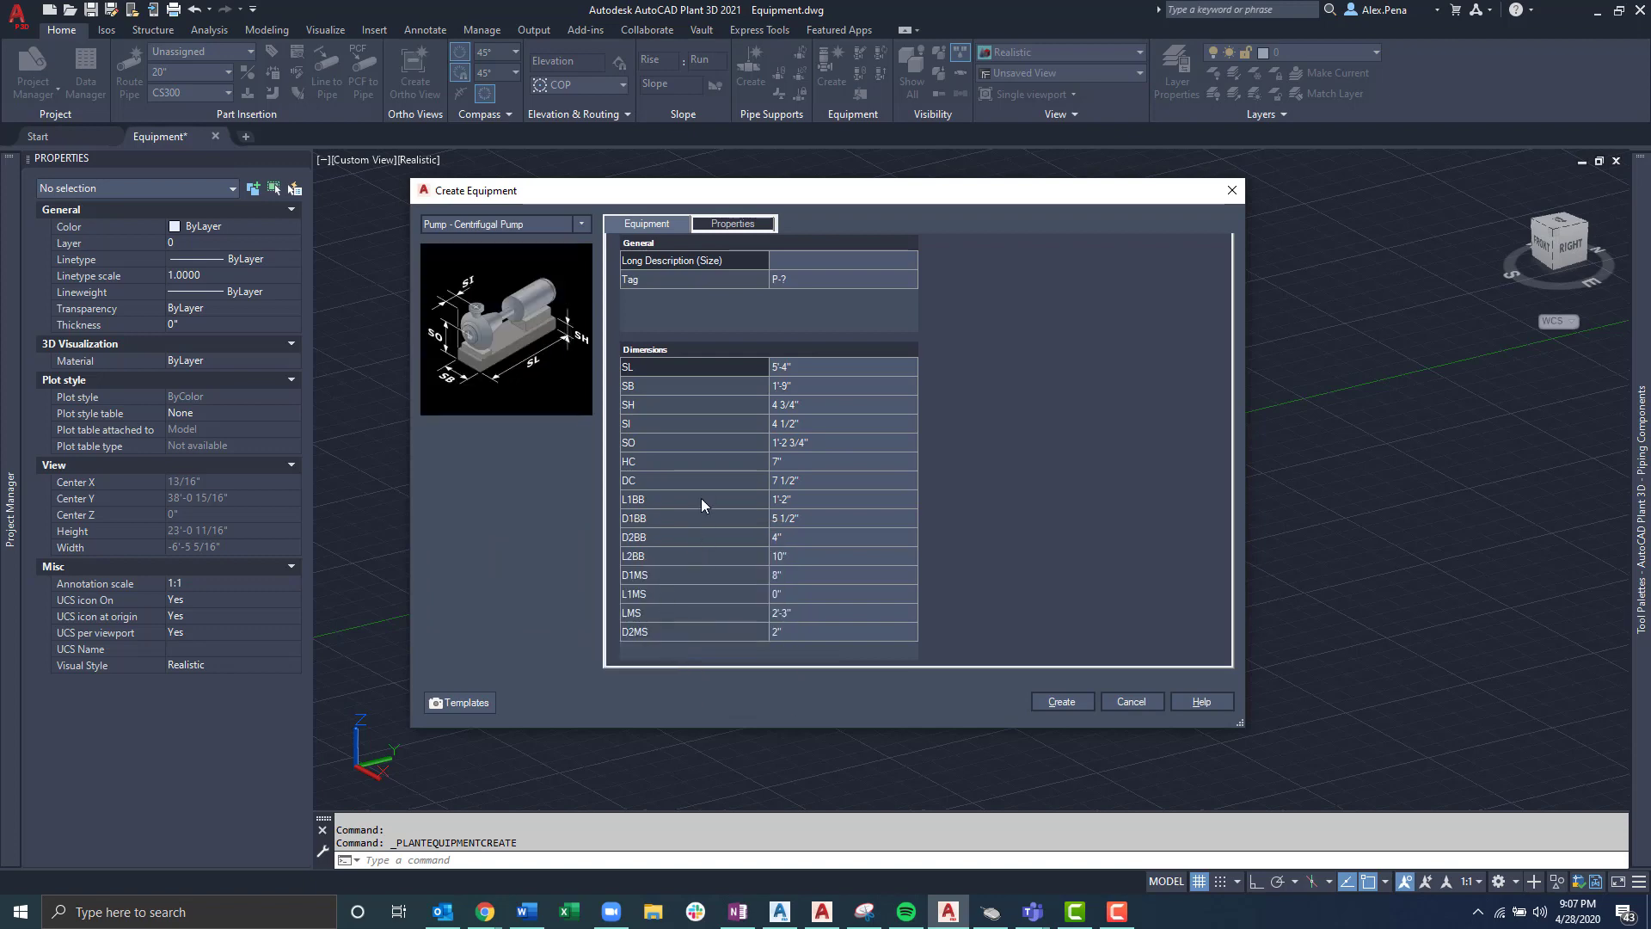
{"action": "mouse_move", "coordinate": [733, 321]}
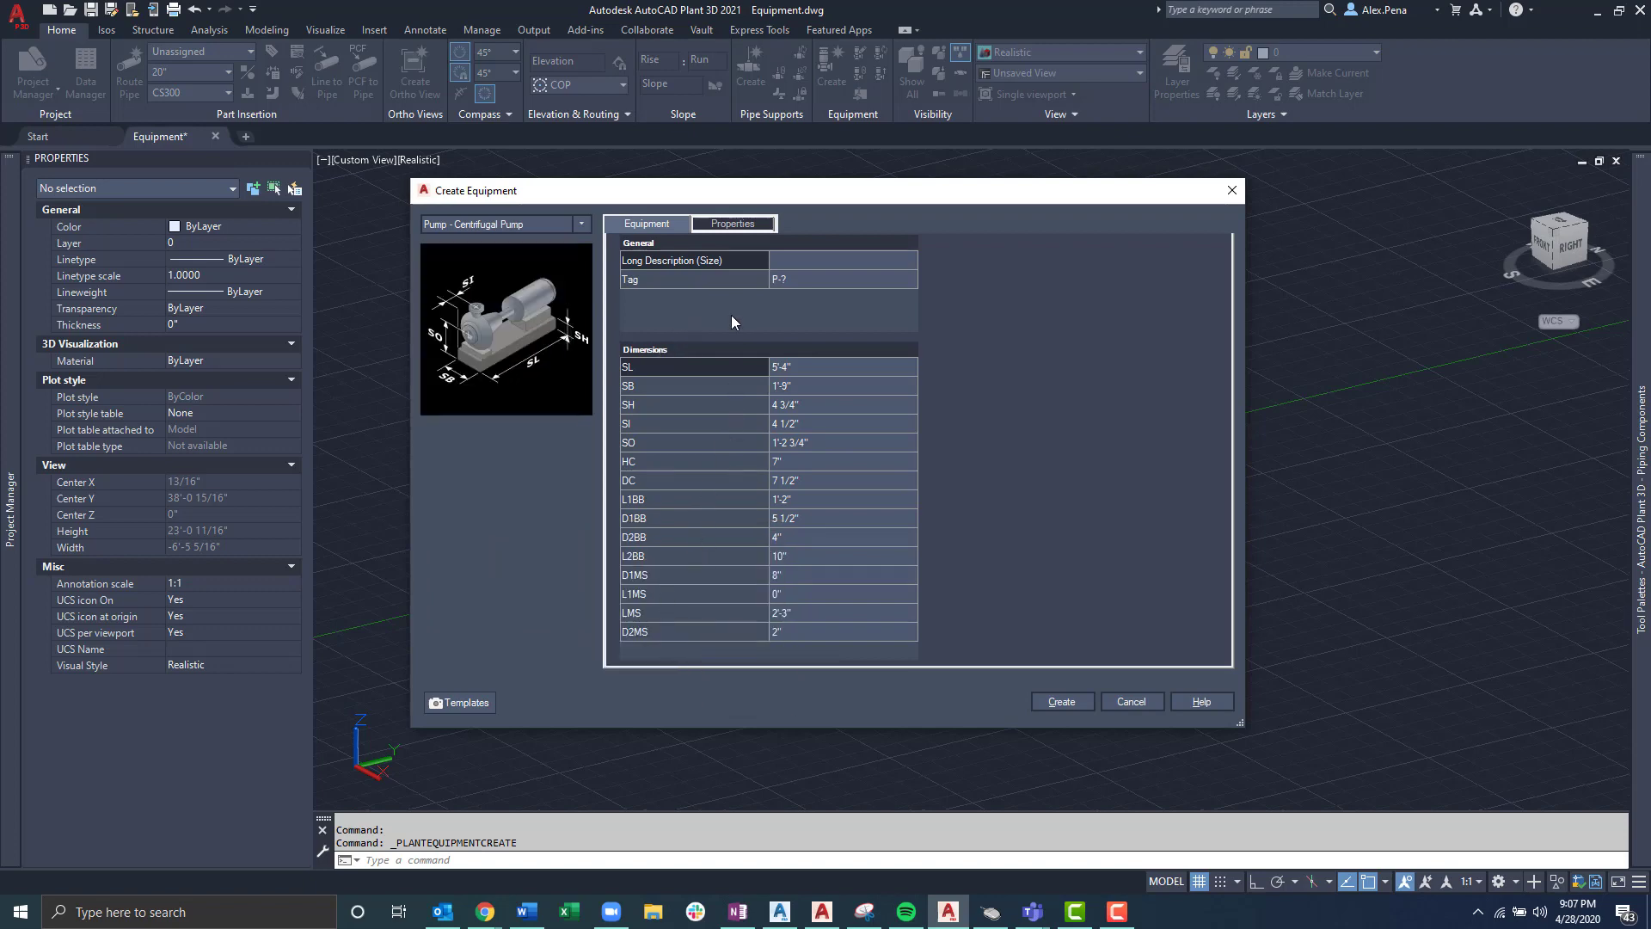
{"action": "mouse_move", "coordinate": [900, 334]}
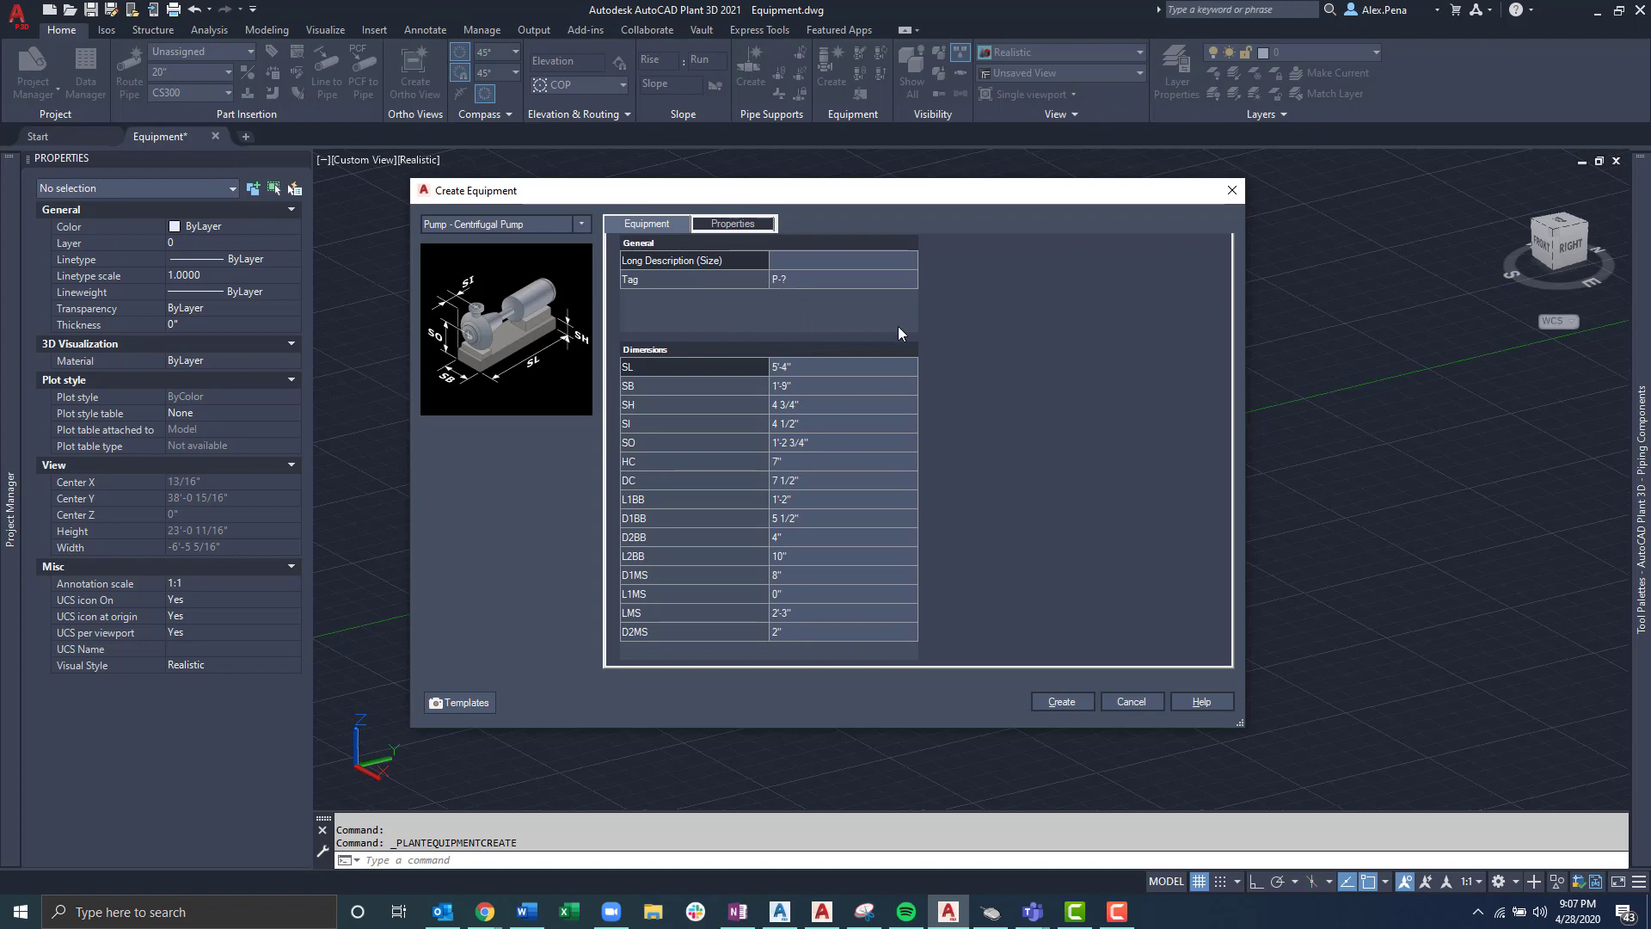
{"action": "mouse_move", "coordinate": [991, 333]}
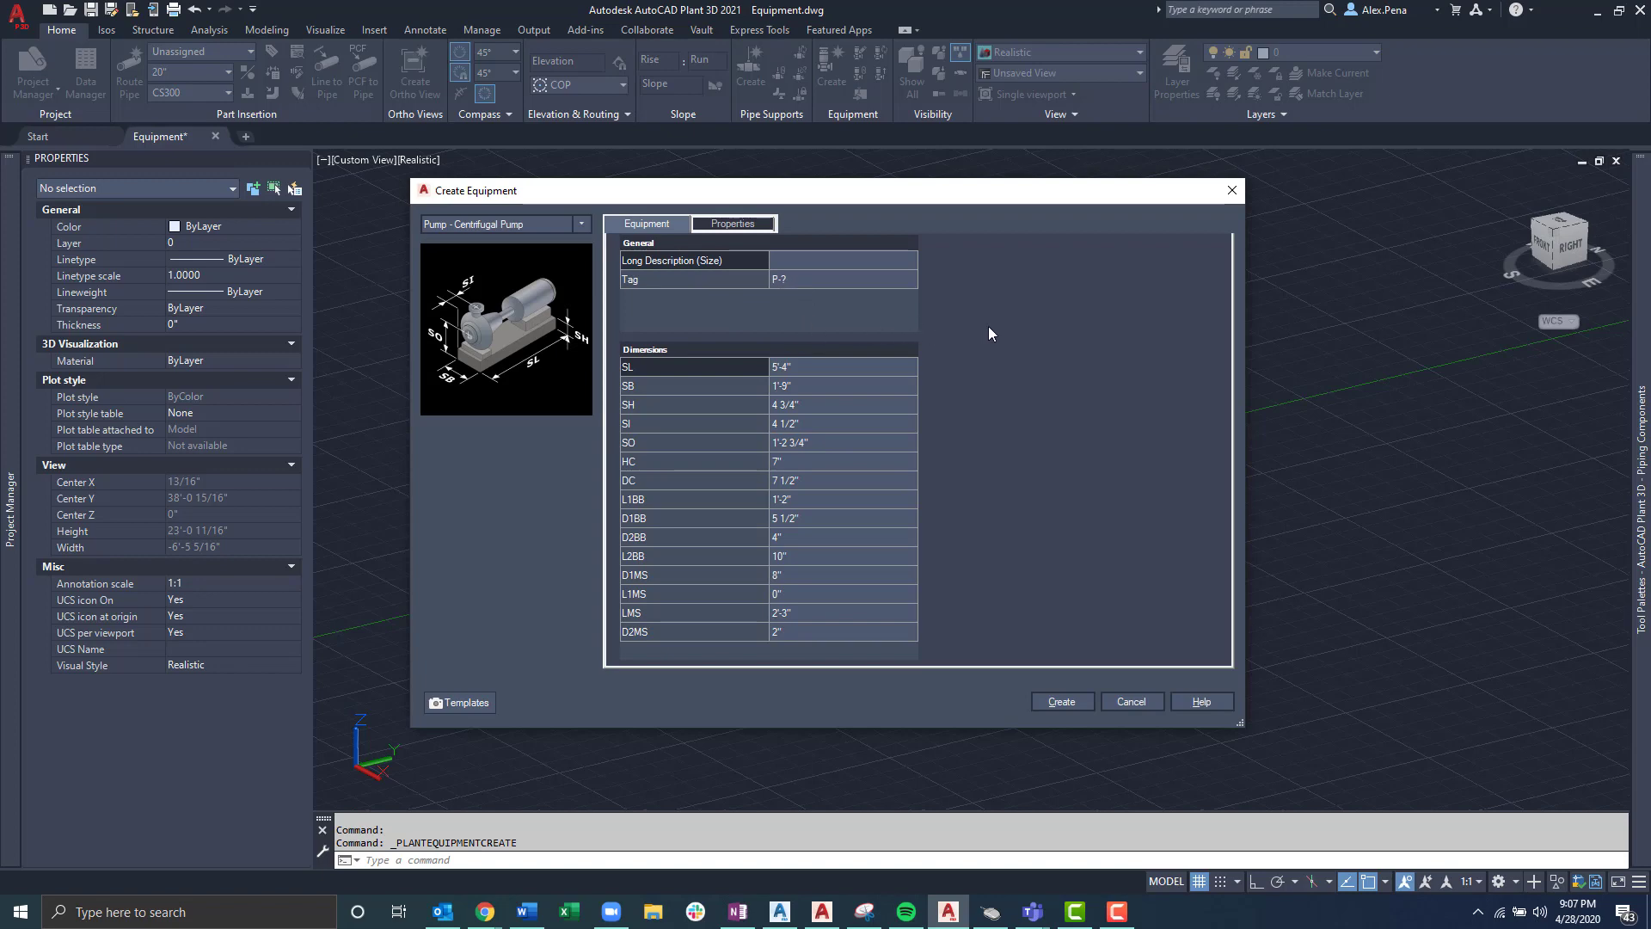
{"action": "mouse_move", "coordinate": [860, 313]}
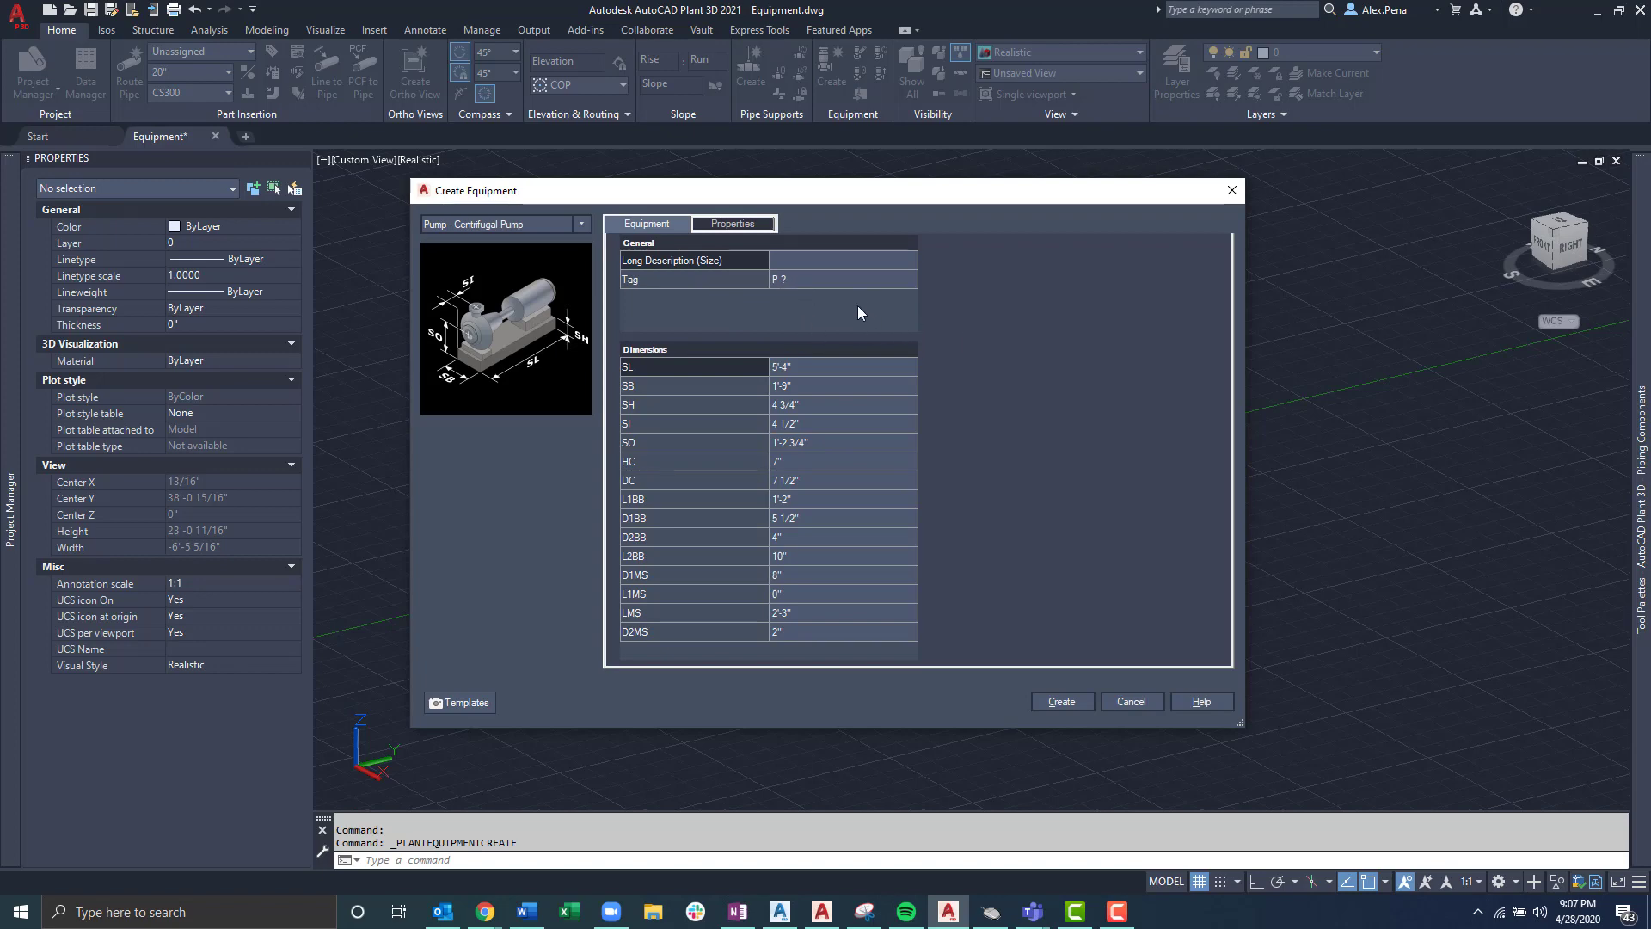
{"action": "mouse_move", "coordinate": [593, 425]}
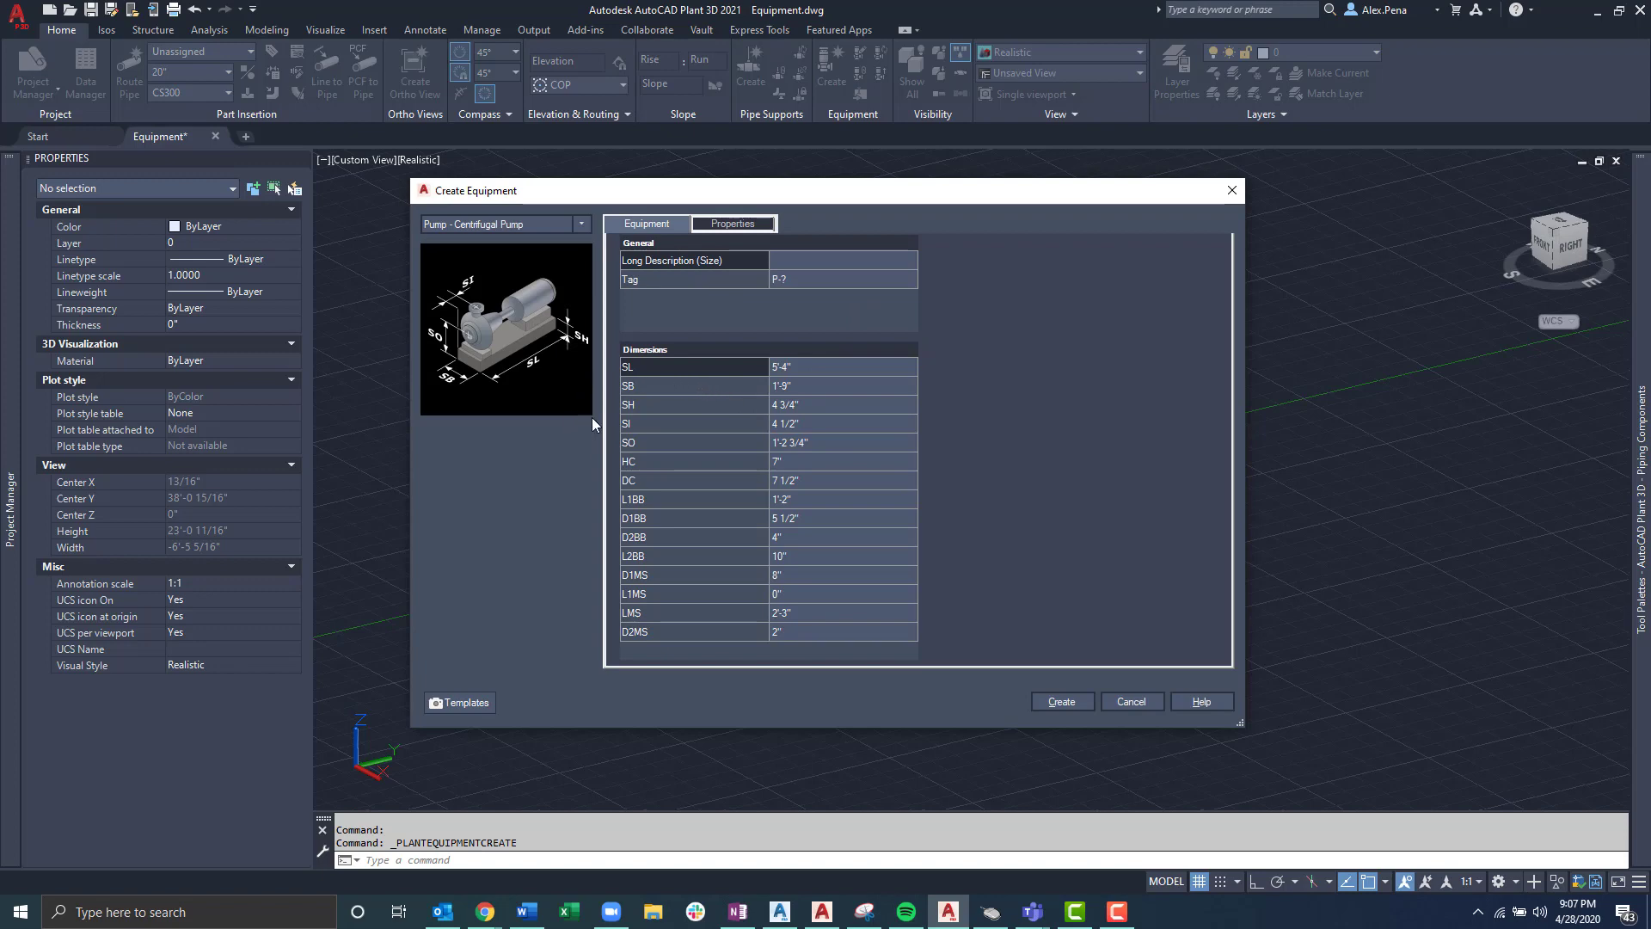
{"action": "mouse_move", "coordinate": [815, 377]}
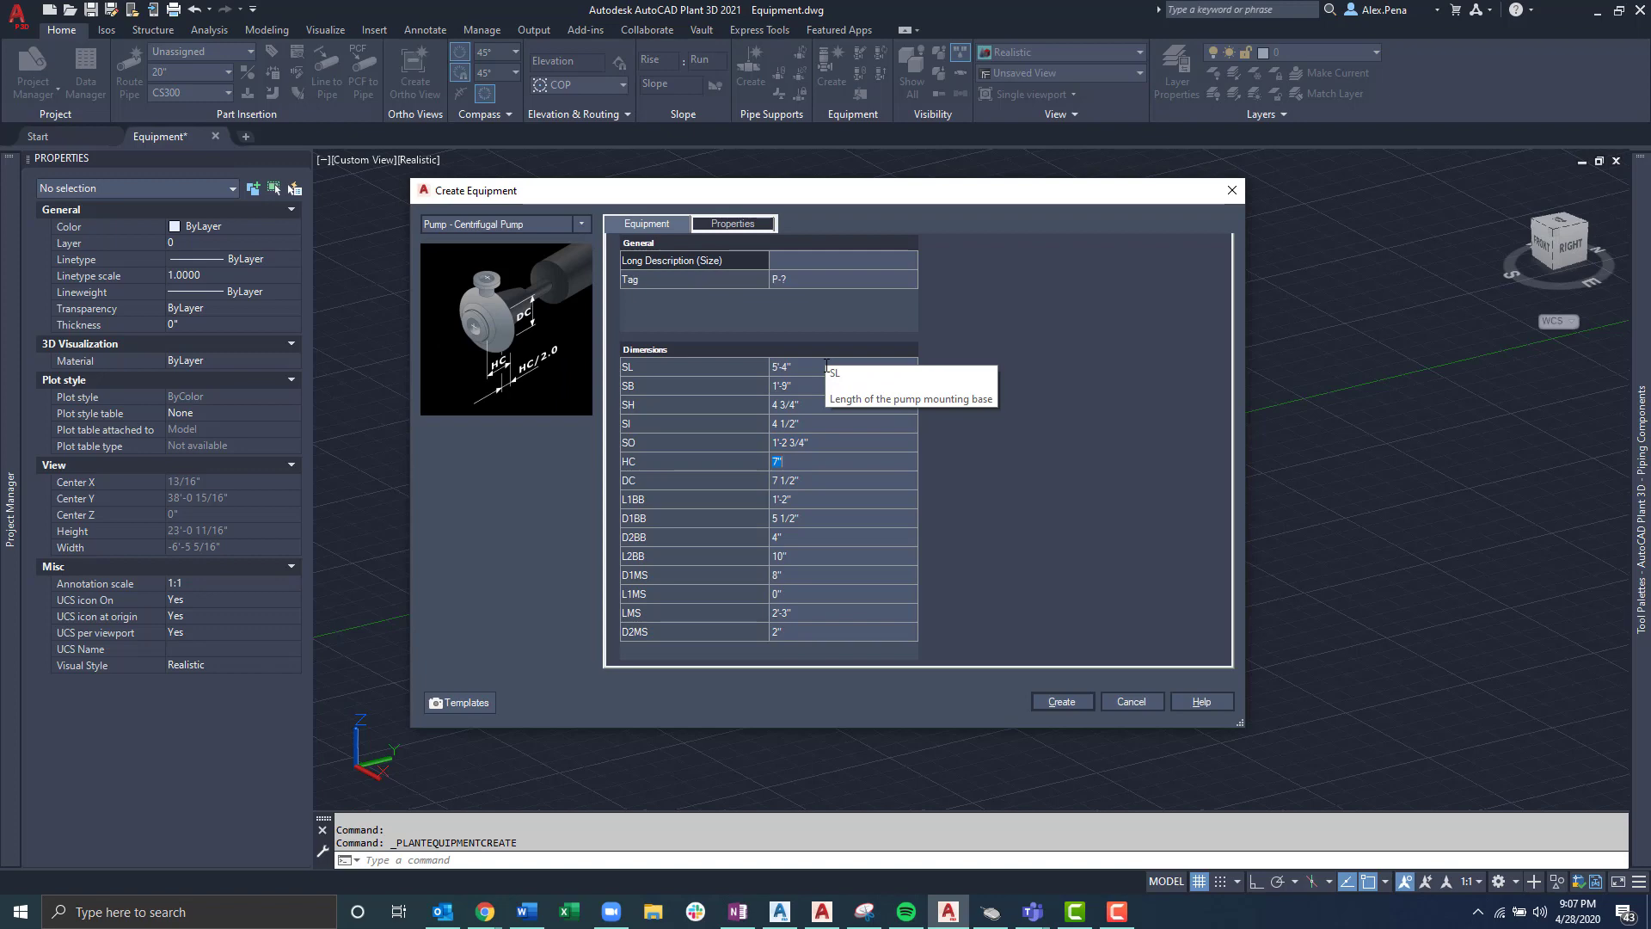
{"action": "mouse_move", "coordinate": [826, 365]}
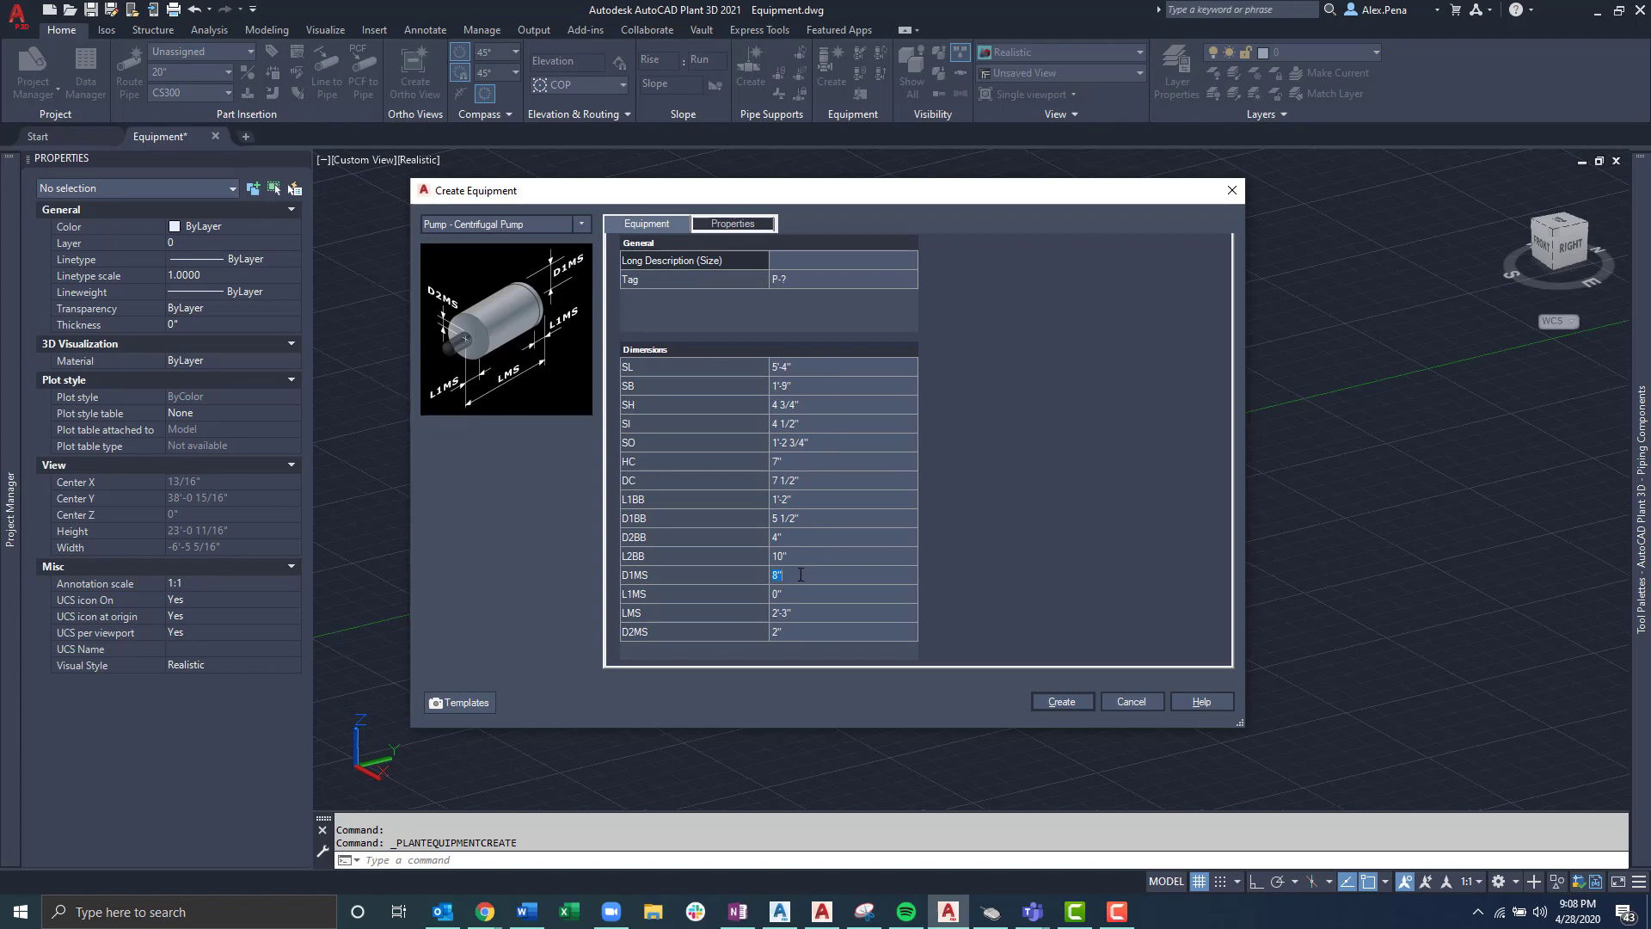
{"action": "mouse_move", "coordinate": [748, 586]}
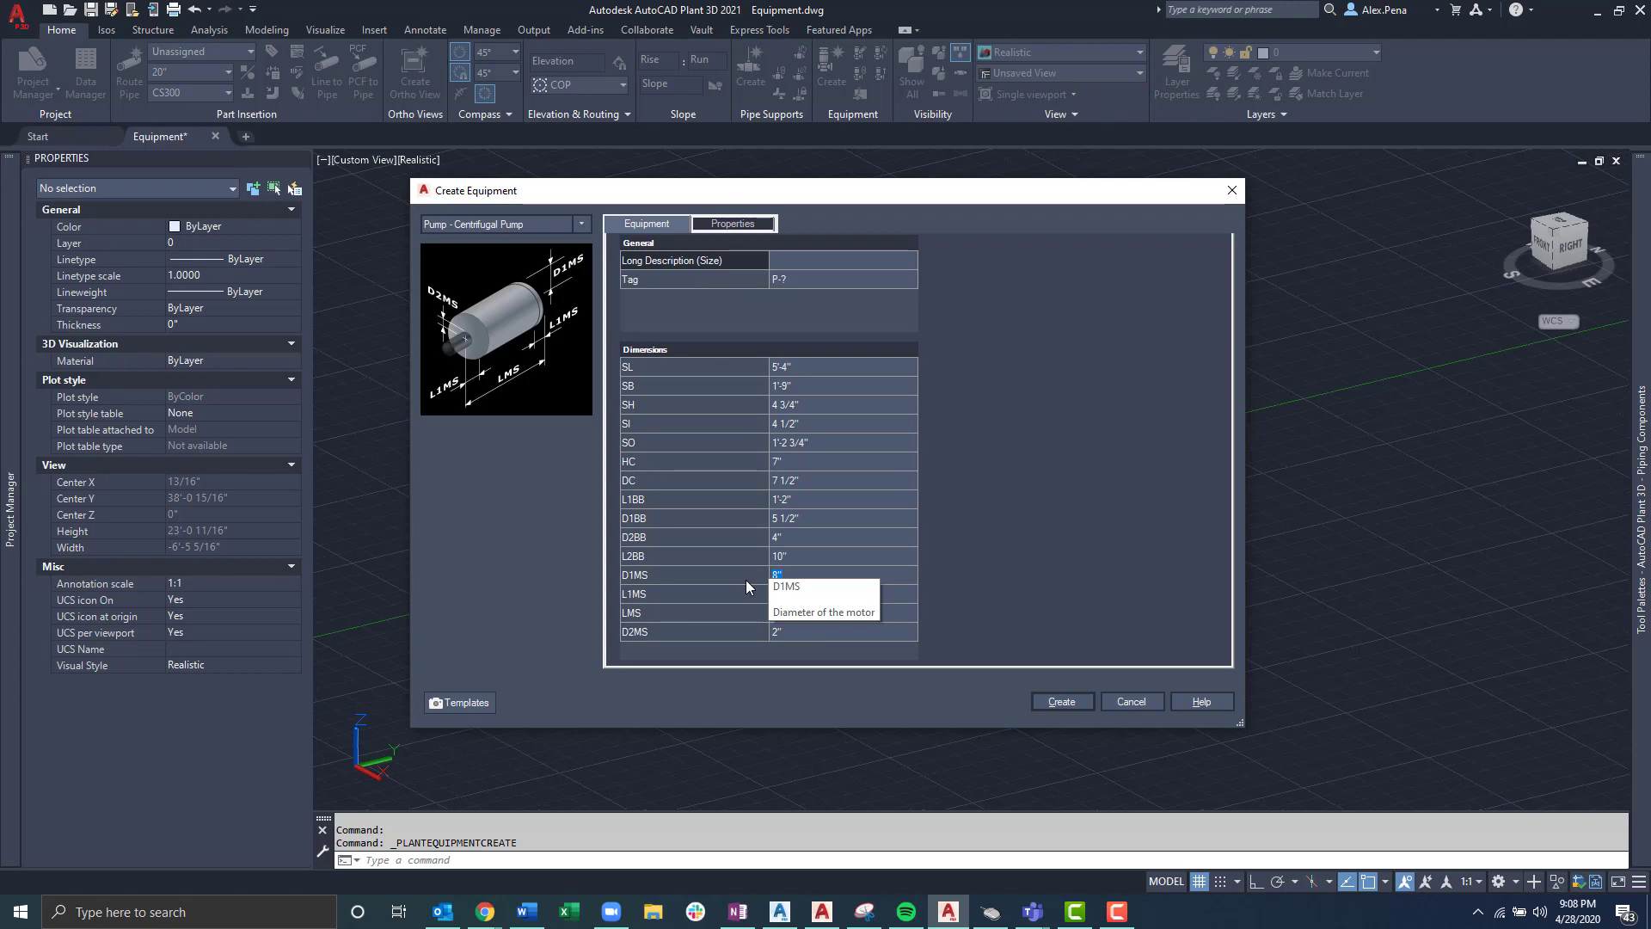
{"action": "mouse_move", "coordinate": [726, 604]}
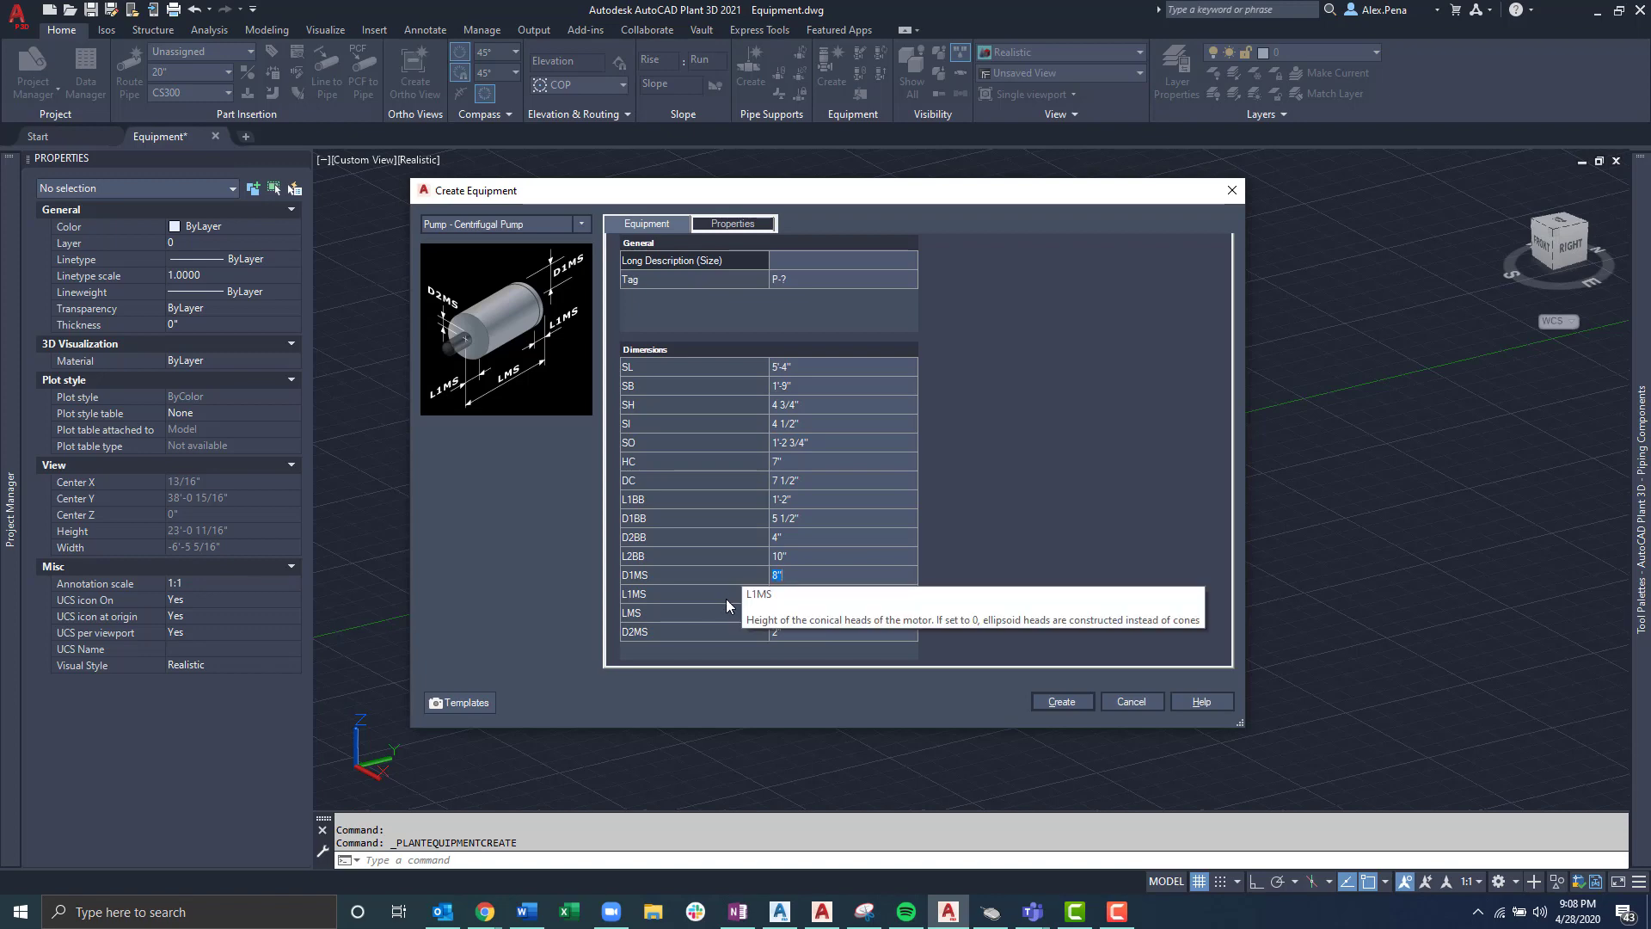
{"action": "mouse_move", "coordinate": [762, 555]}
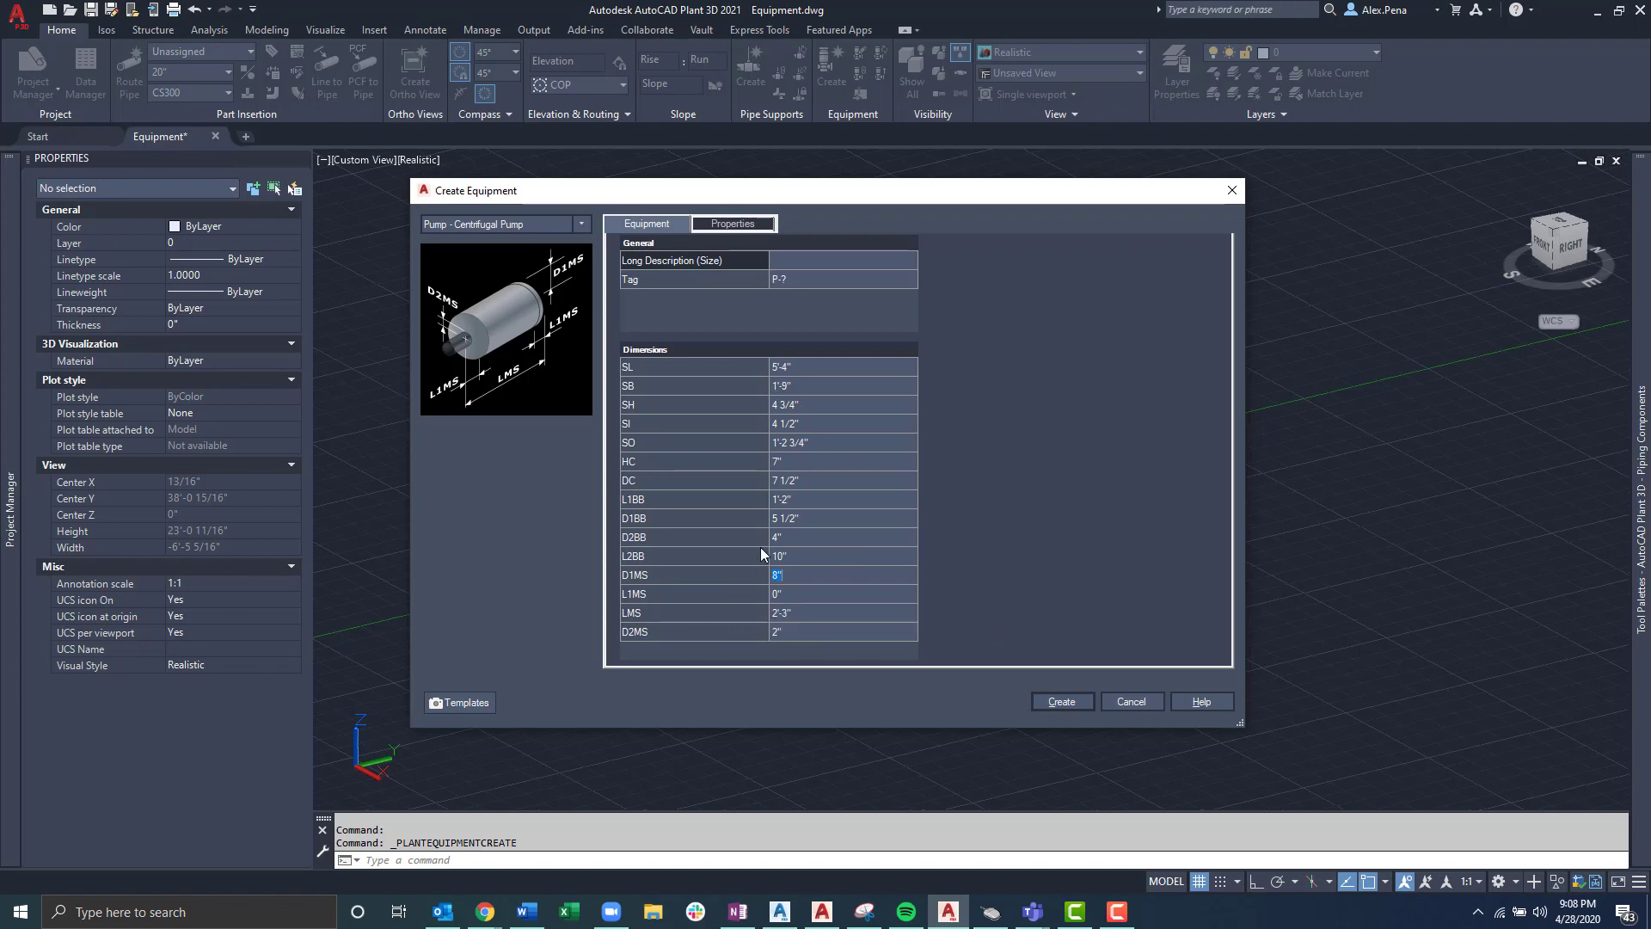
{"action": "mouse_move", "coordinate": [745, 236]}
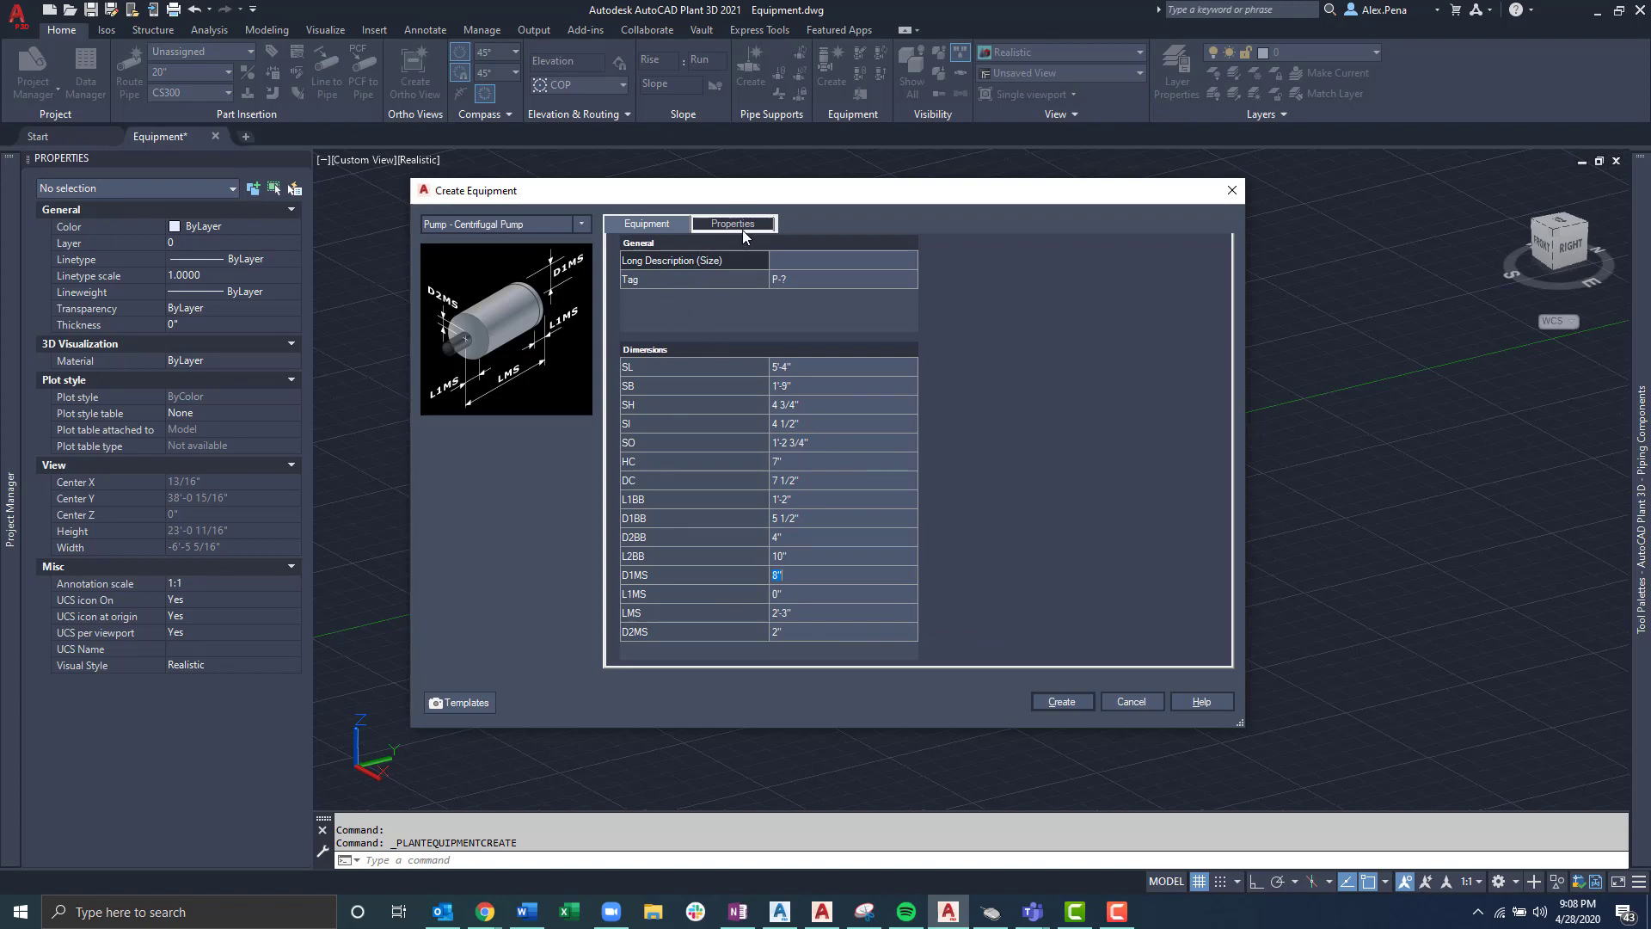
Step: Show the pump's nozzle properties and select nozzle N-1's Tag value for editing
{"action": "left_click", "coordinate": [733, 223]}
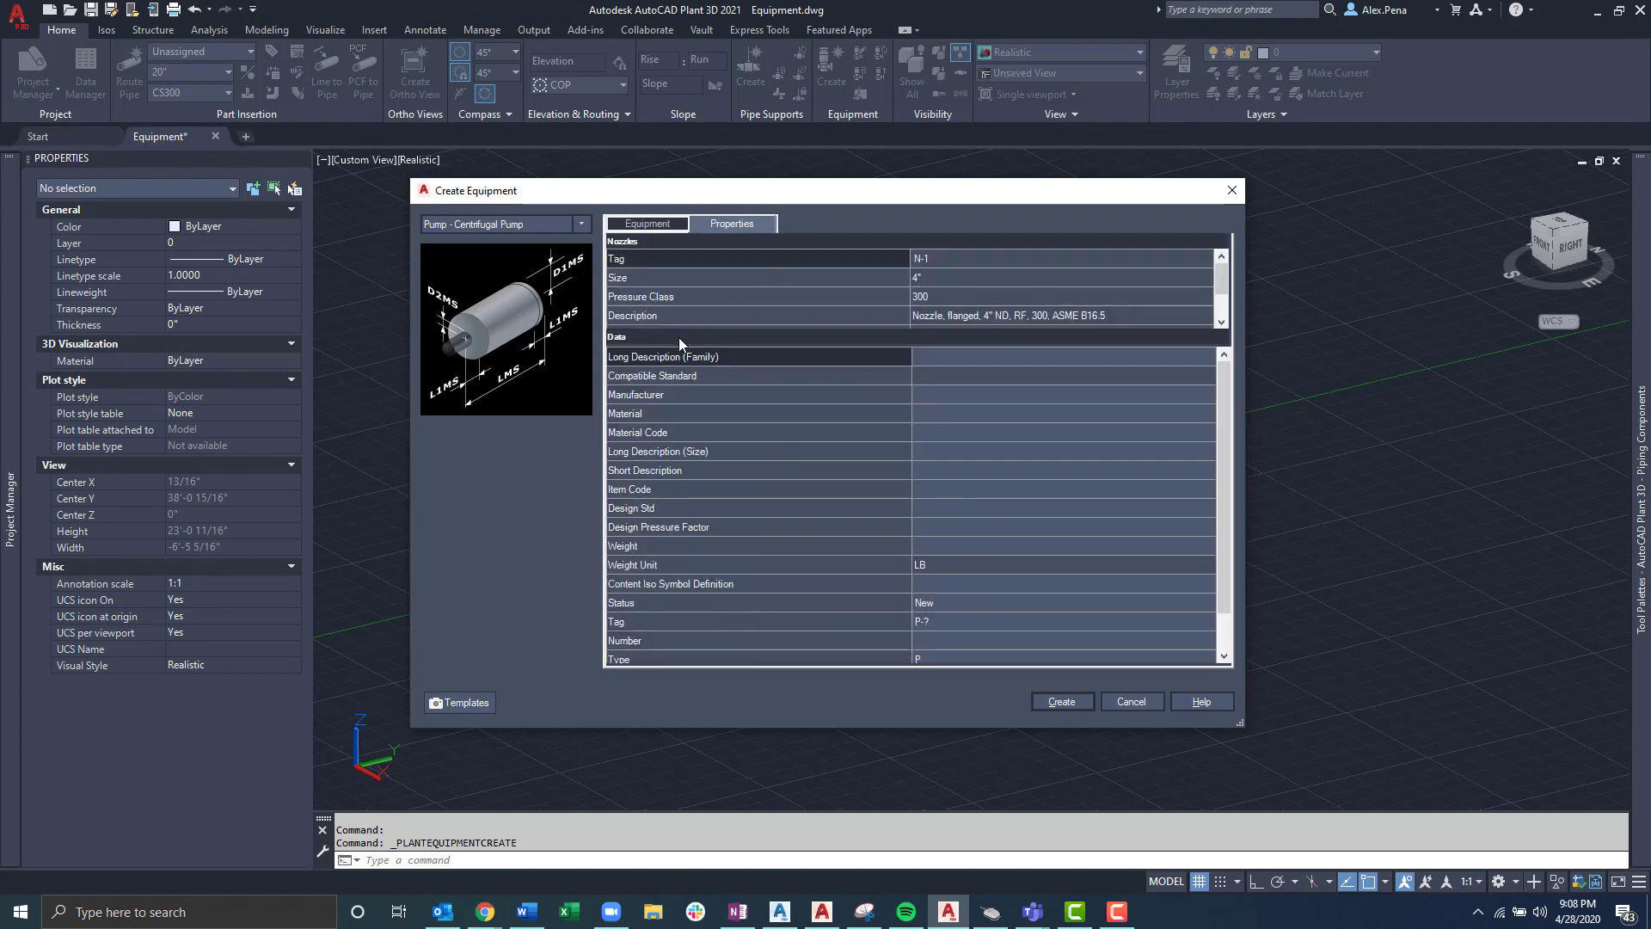
{"action": "mouse_move", "coordinate": [745, 291]}
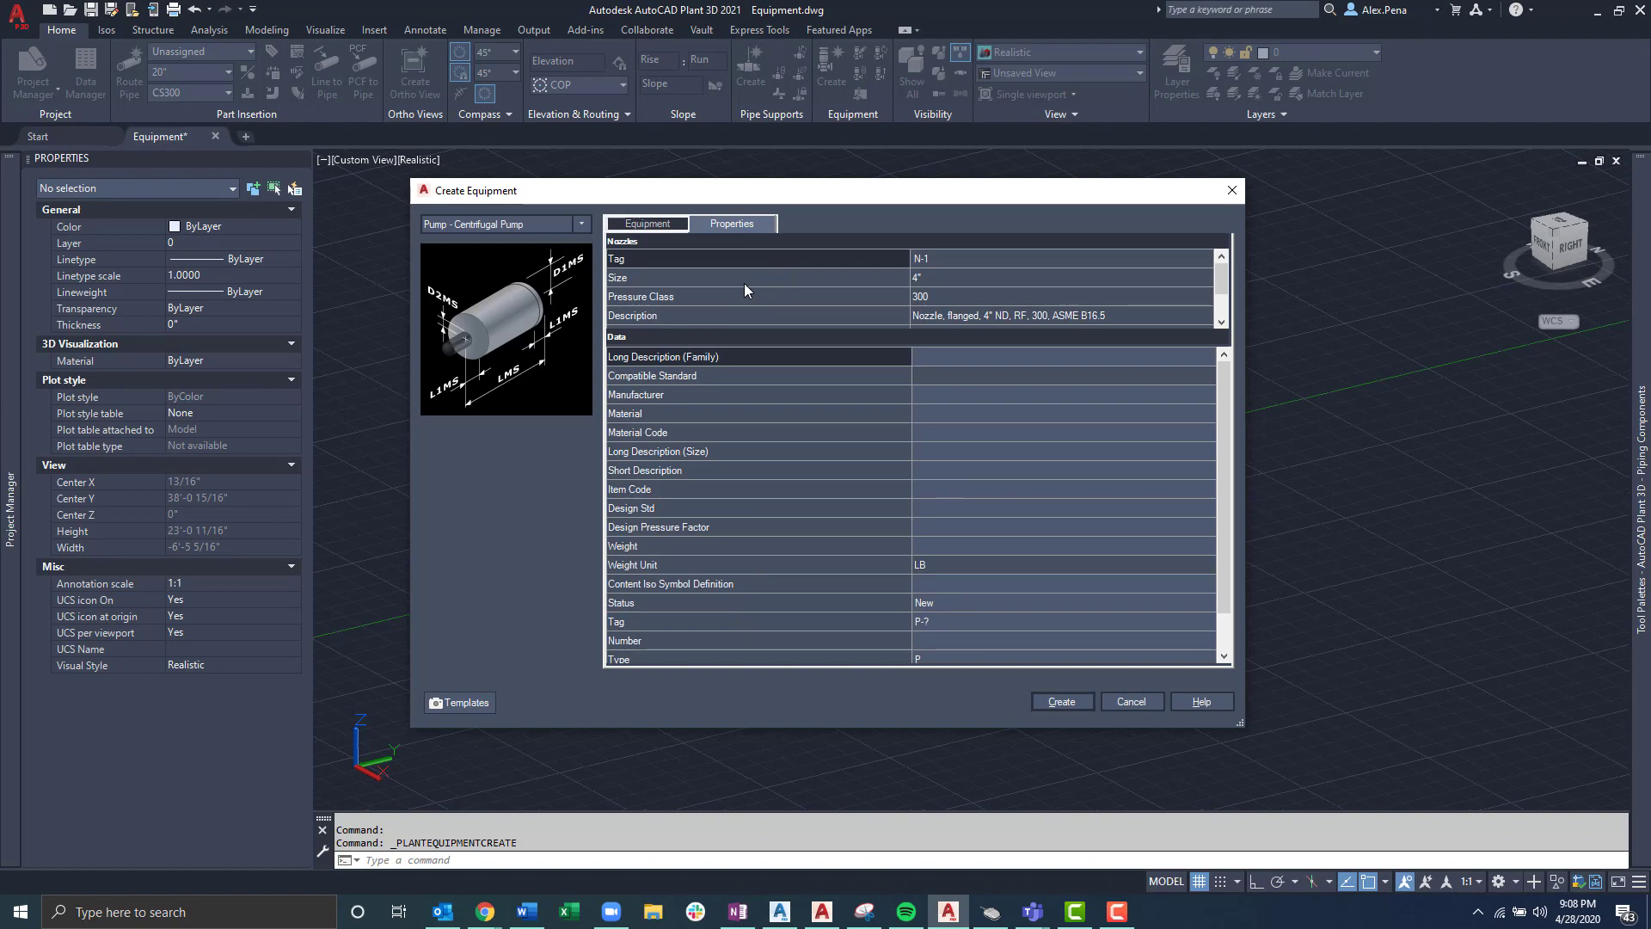
{"action": "mouse_move", "coordinate": [943, 272]}
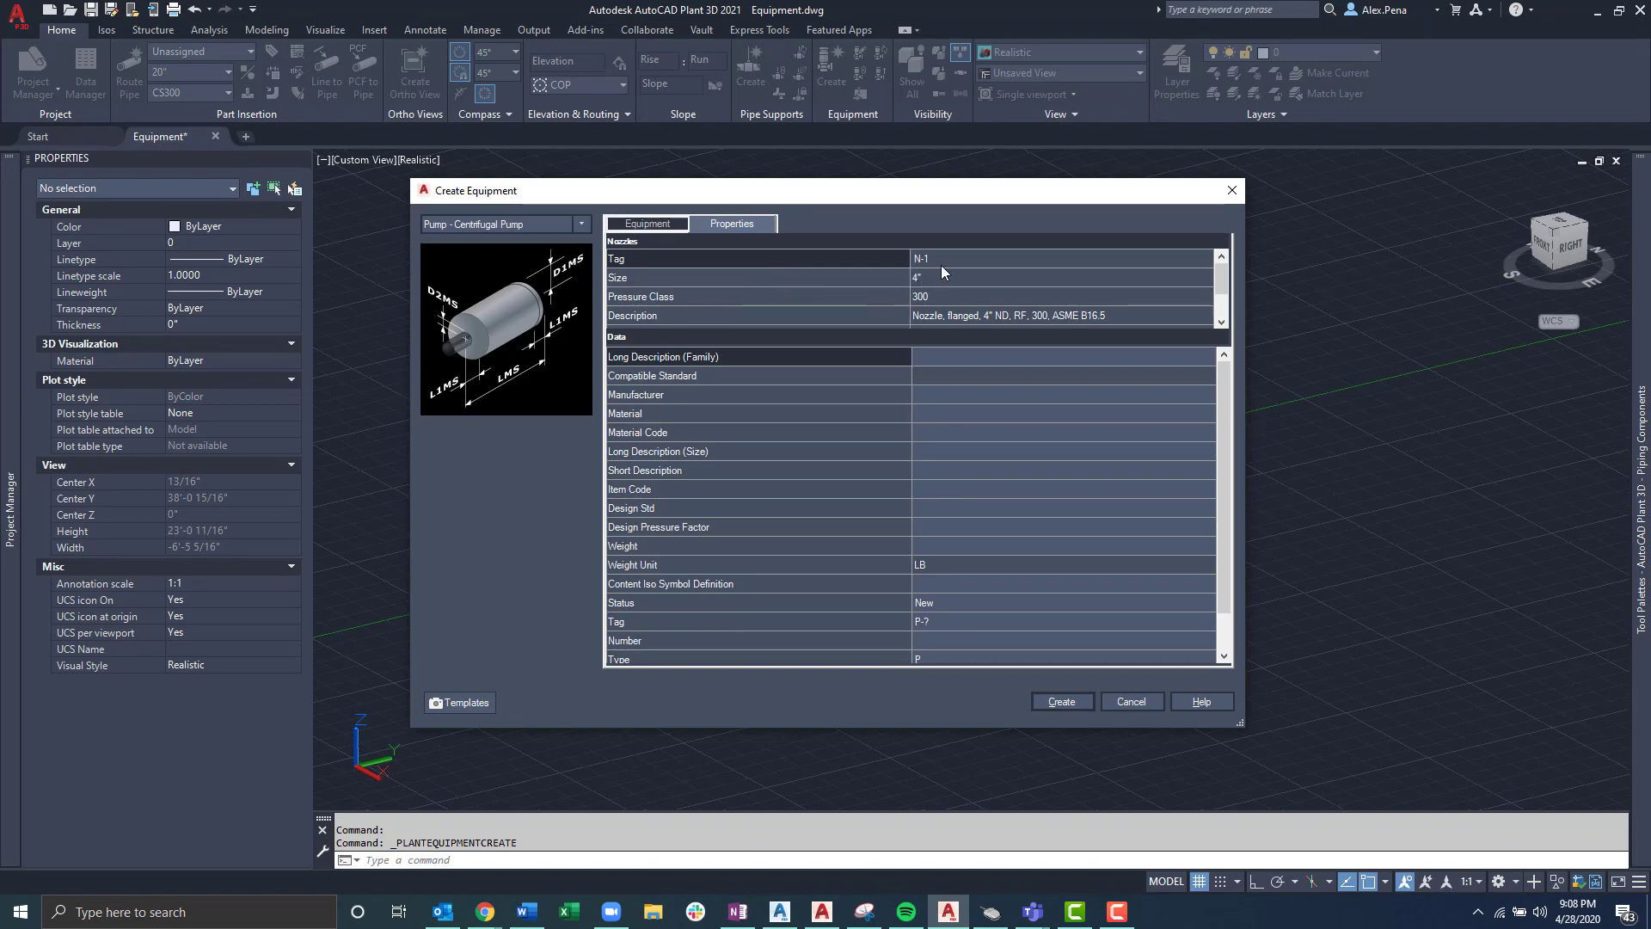
{"action": "mouse_move", "coordinate": [952, 323]}
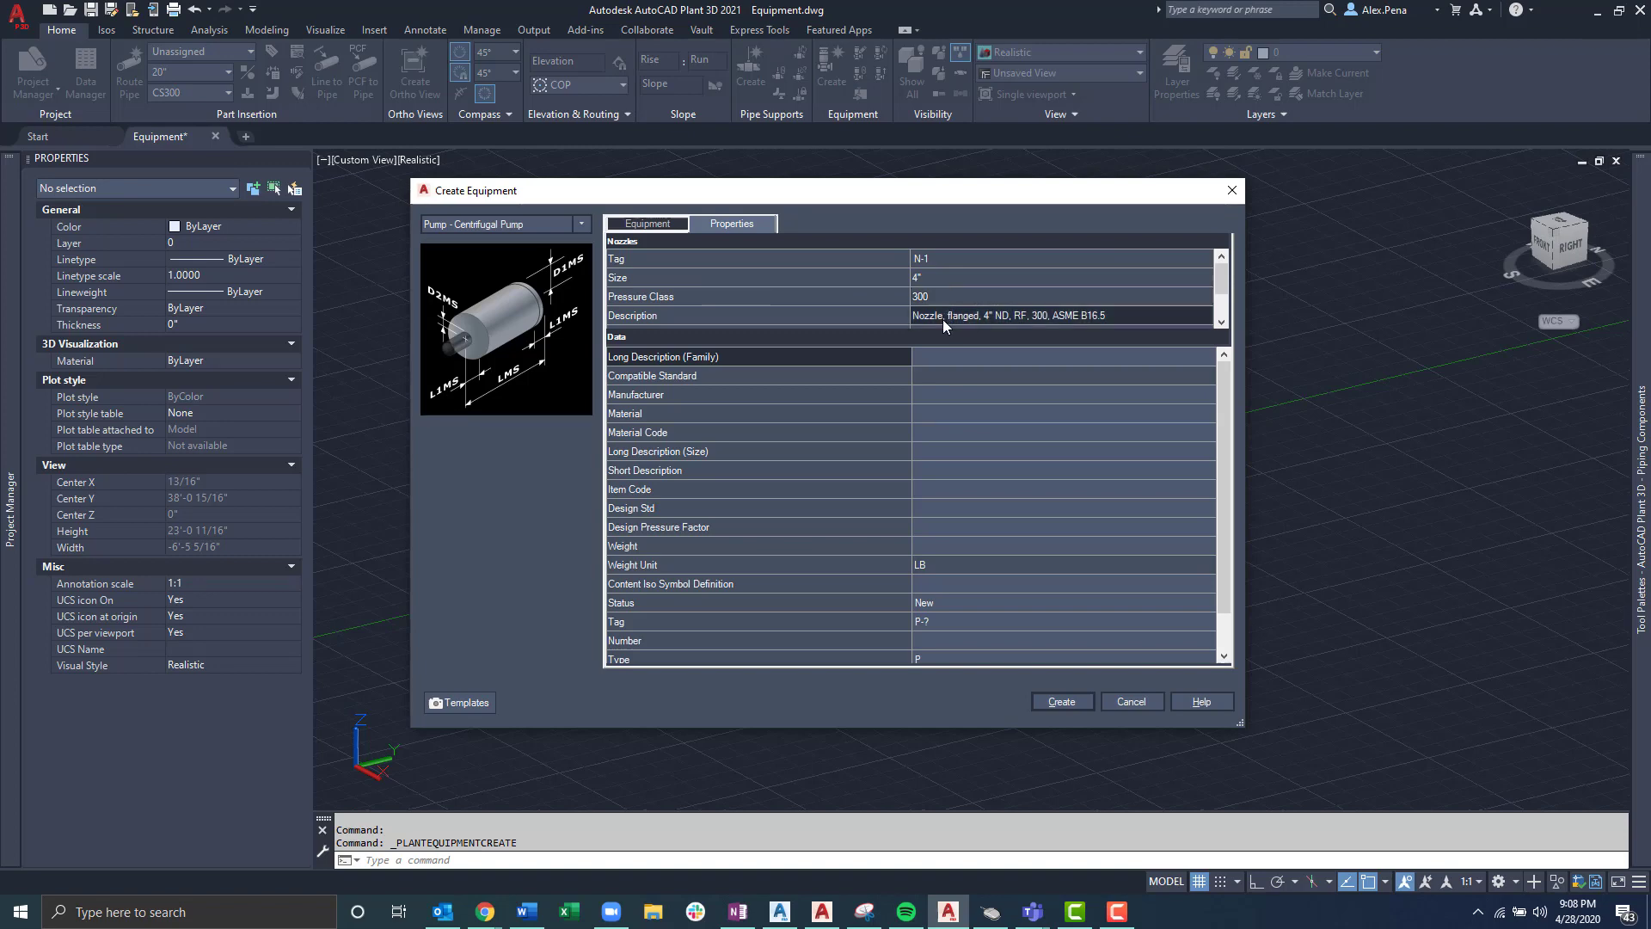
{"action": "left_click", "coordinate": [1058, 258]}
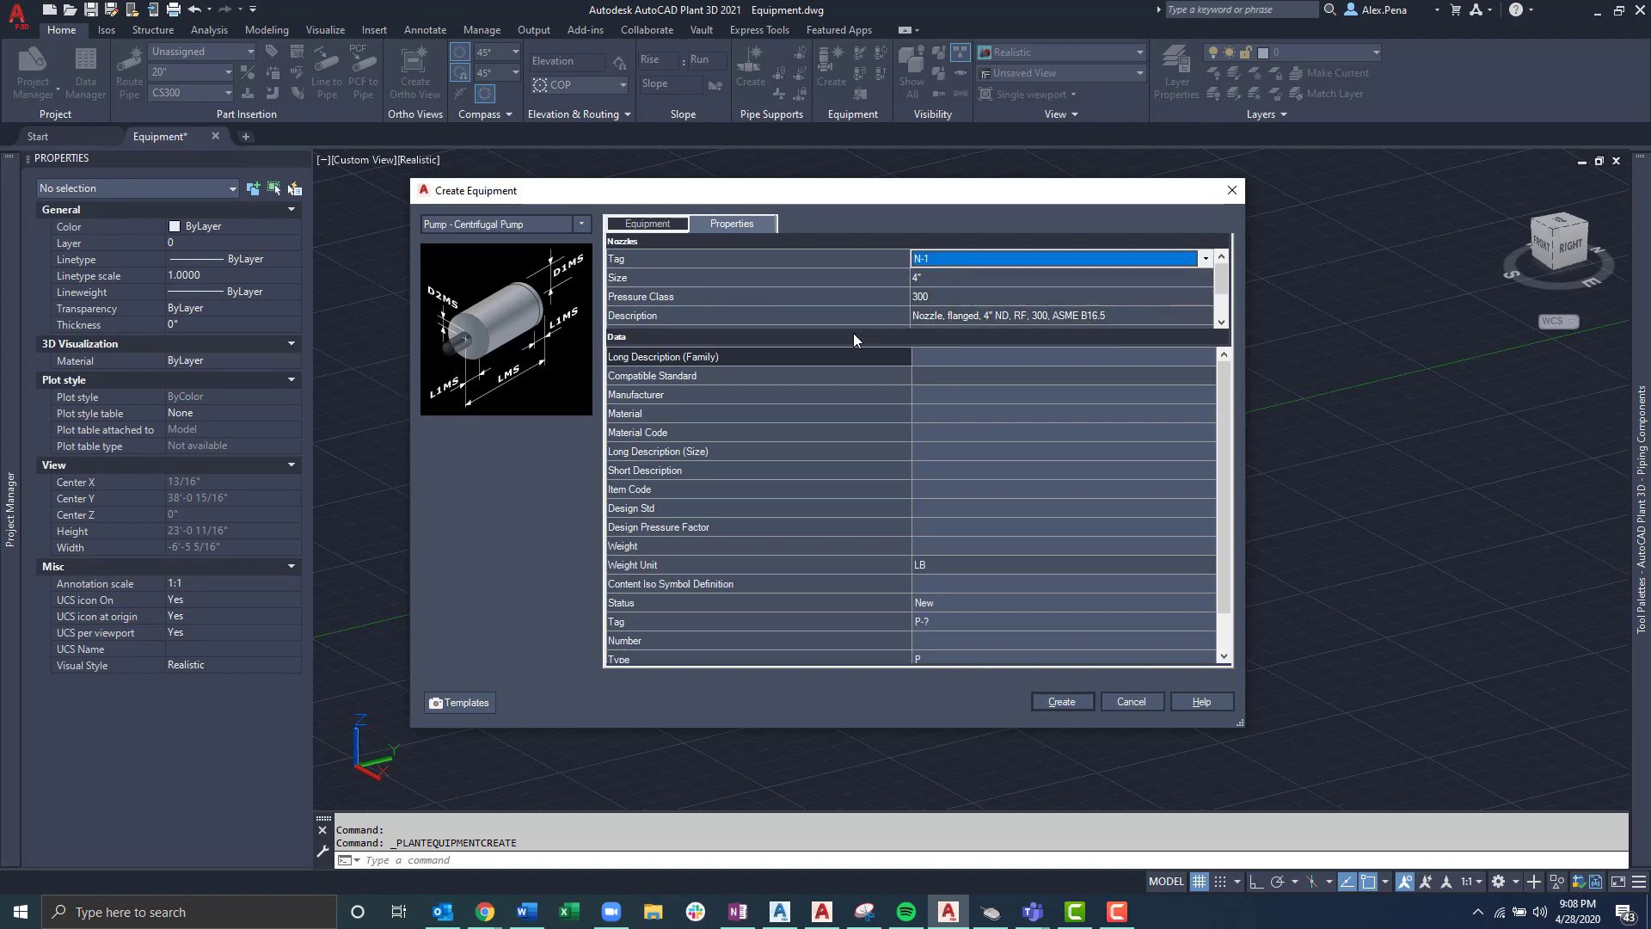
{"action": "mouse_move", "coordinate": [724, 417]}
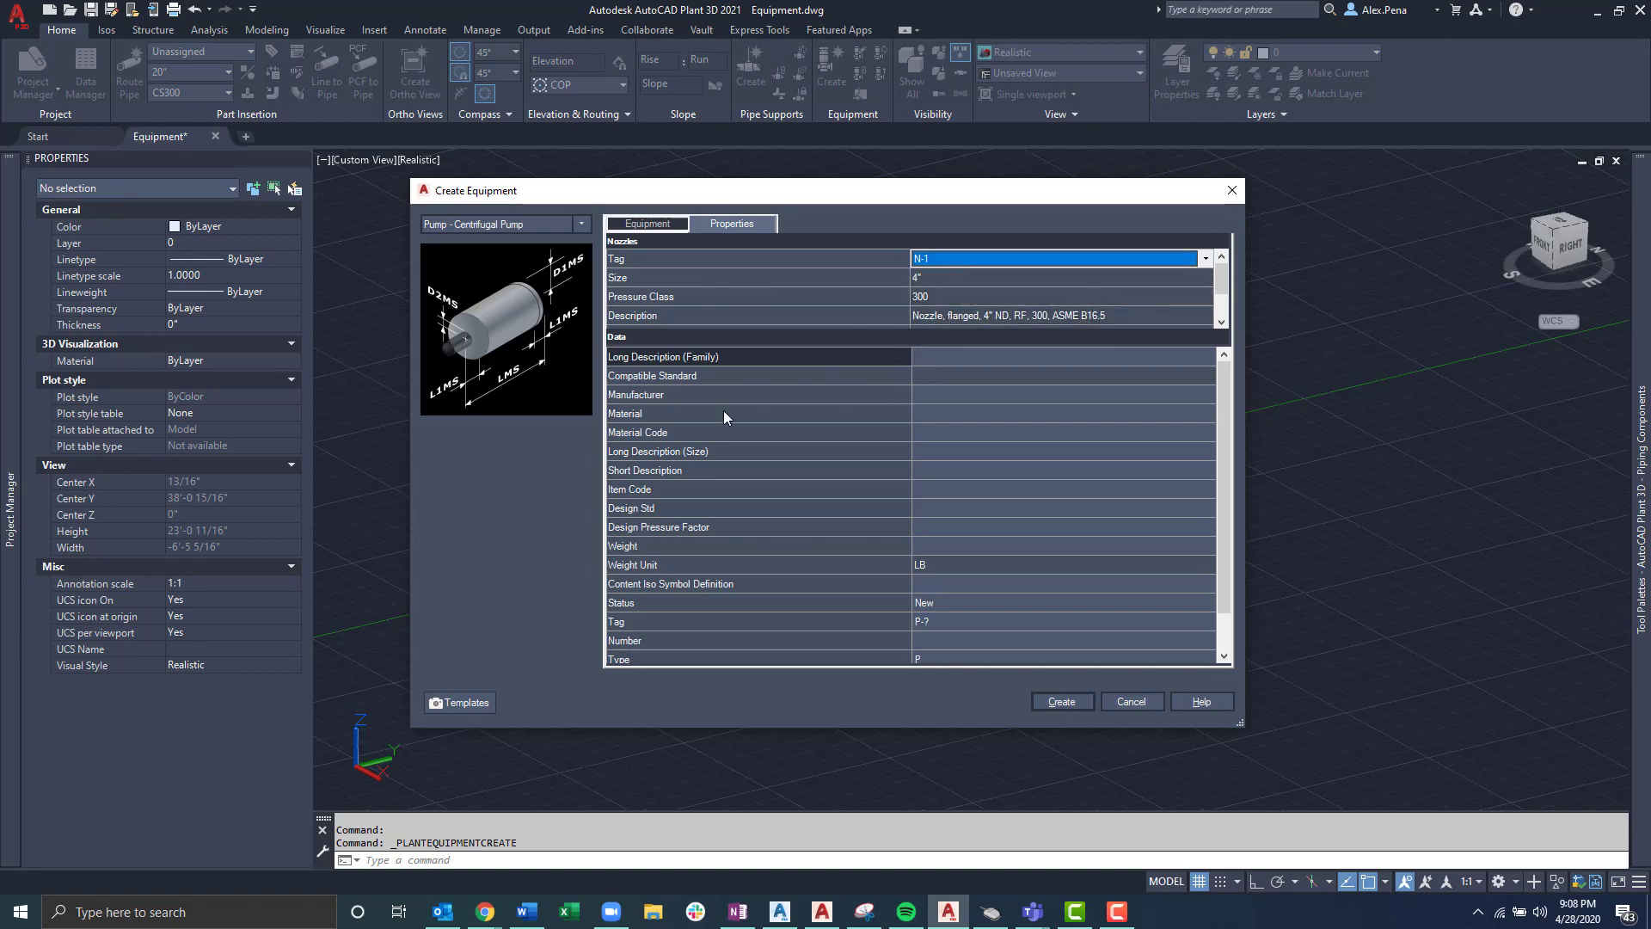
{"action": "mouse_move", "coordinate": [941, 380]}
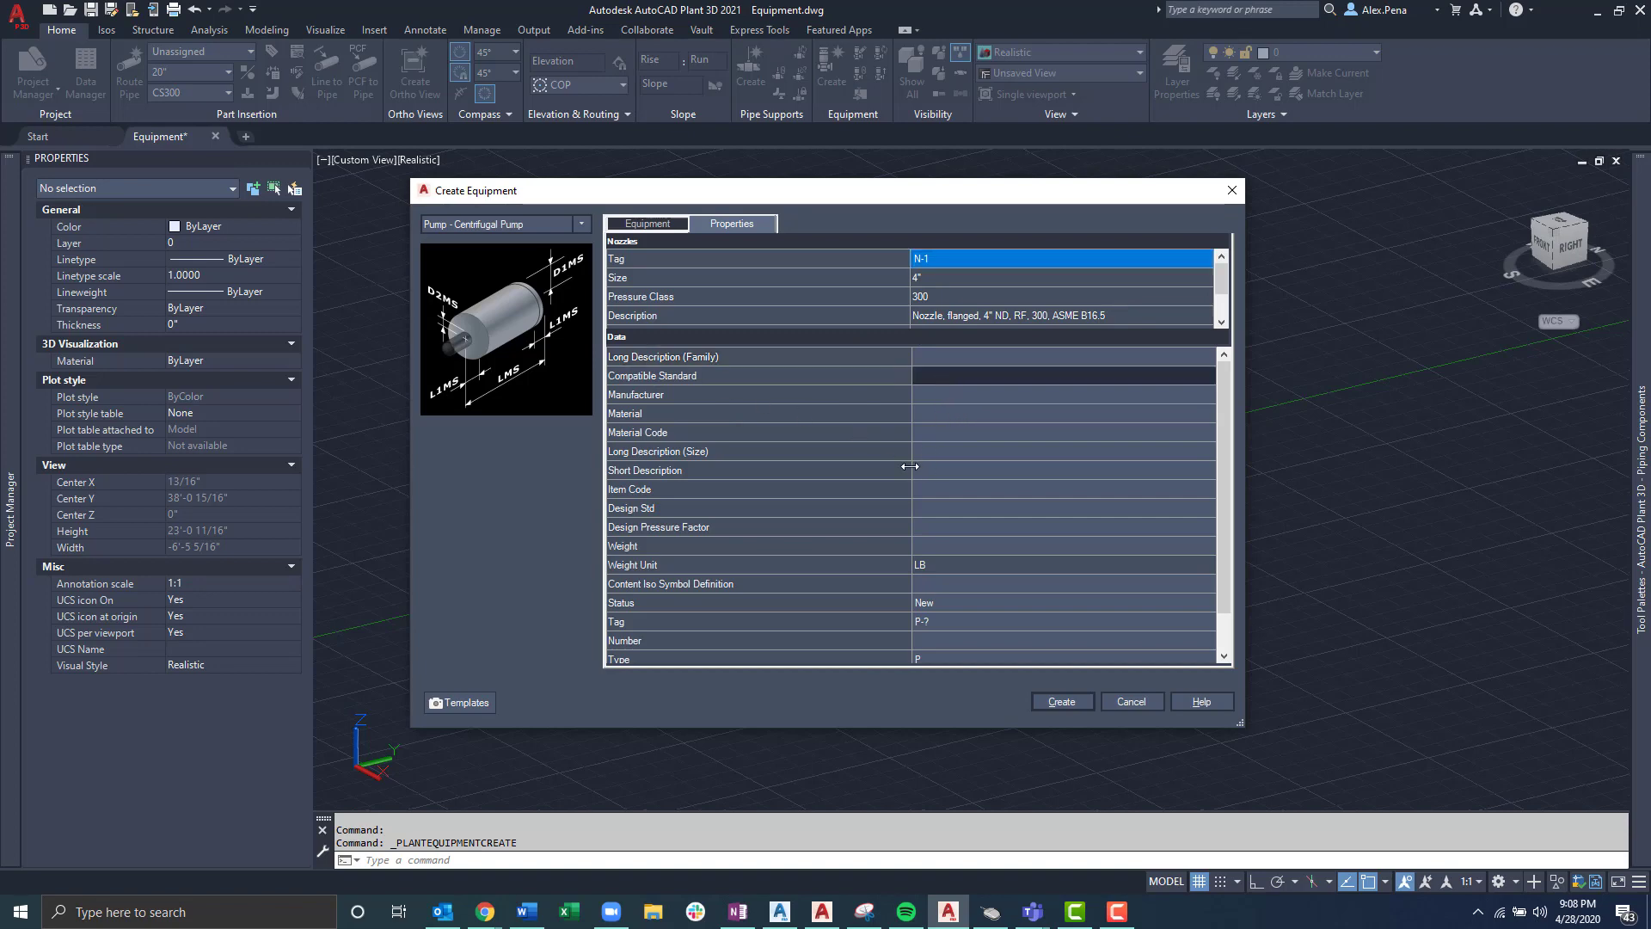
{"action": "mouse_move", "coordinate": [949, 476]}
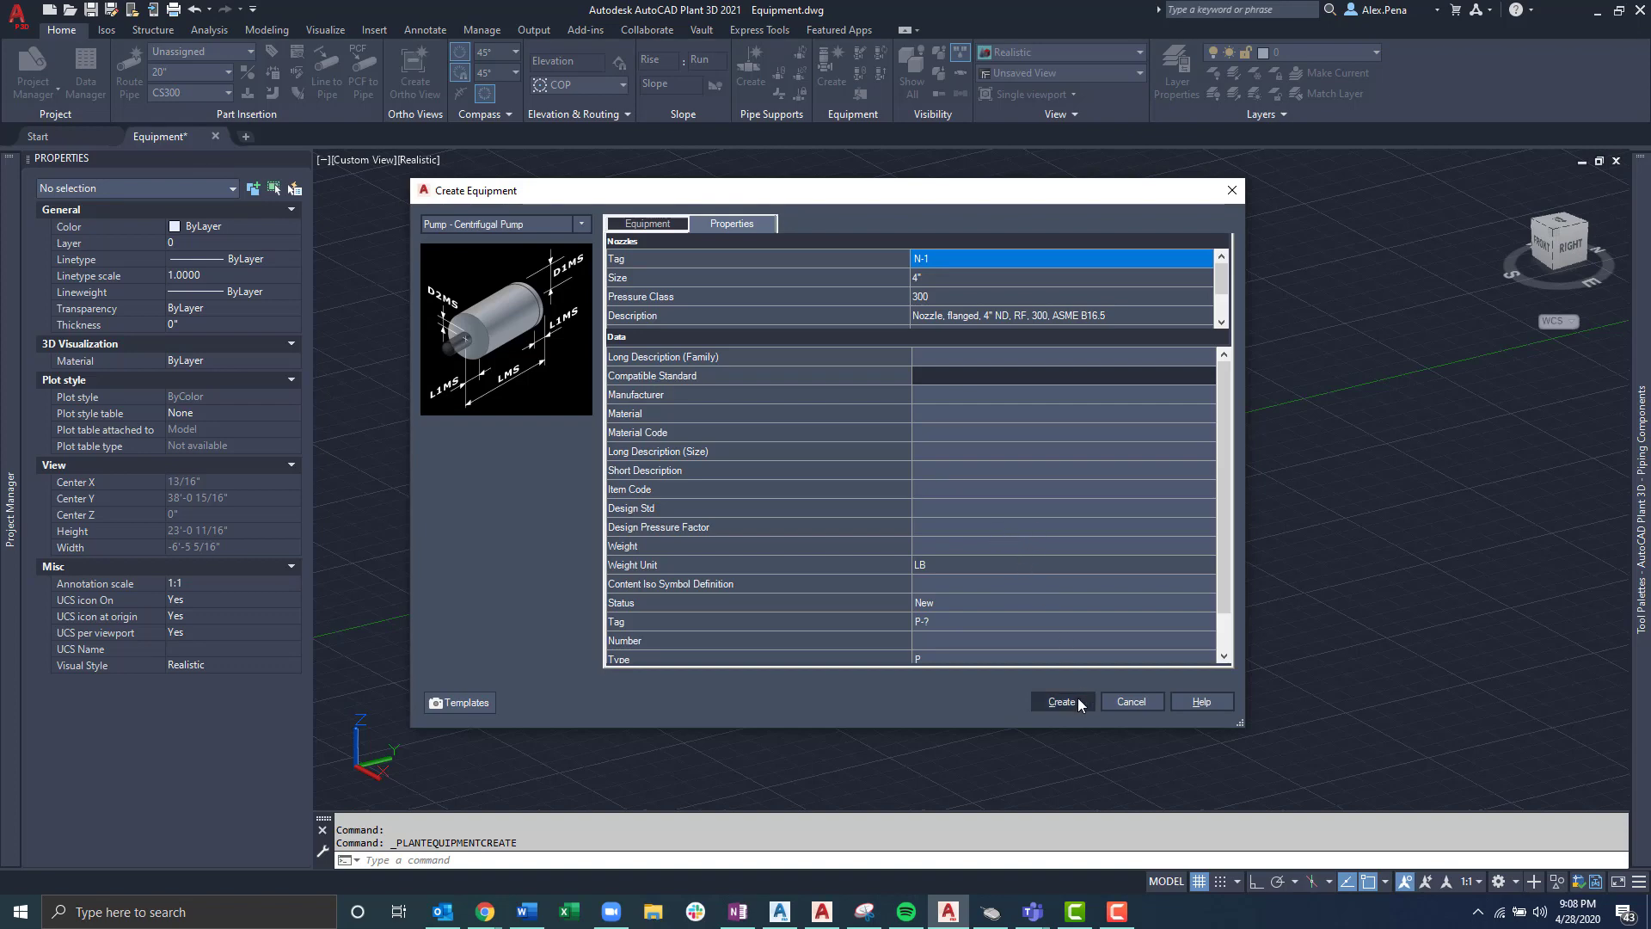
{"action": "mouse_move", "coordinate": [1058, 710]}
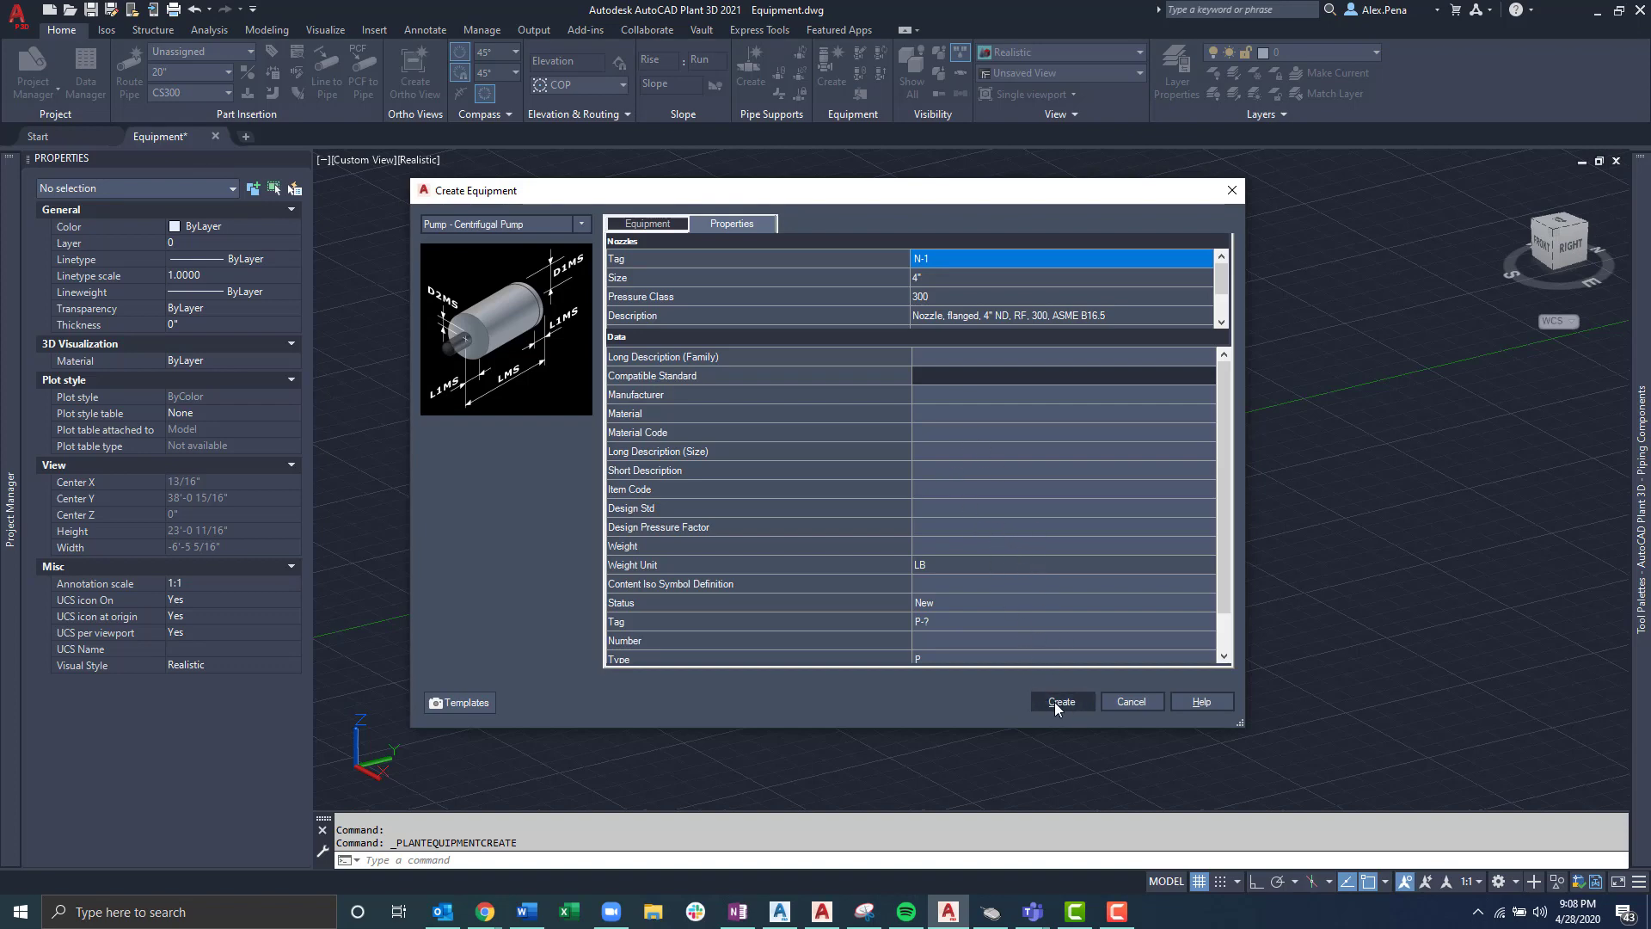
Step: Create the centrifugal pump, place it at an insertion point and set its rotation
{"action": "left_click", "coordinate": [1061, 702]}
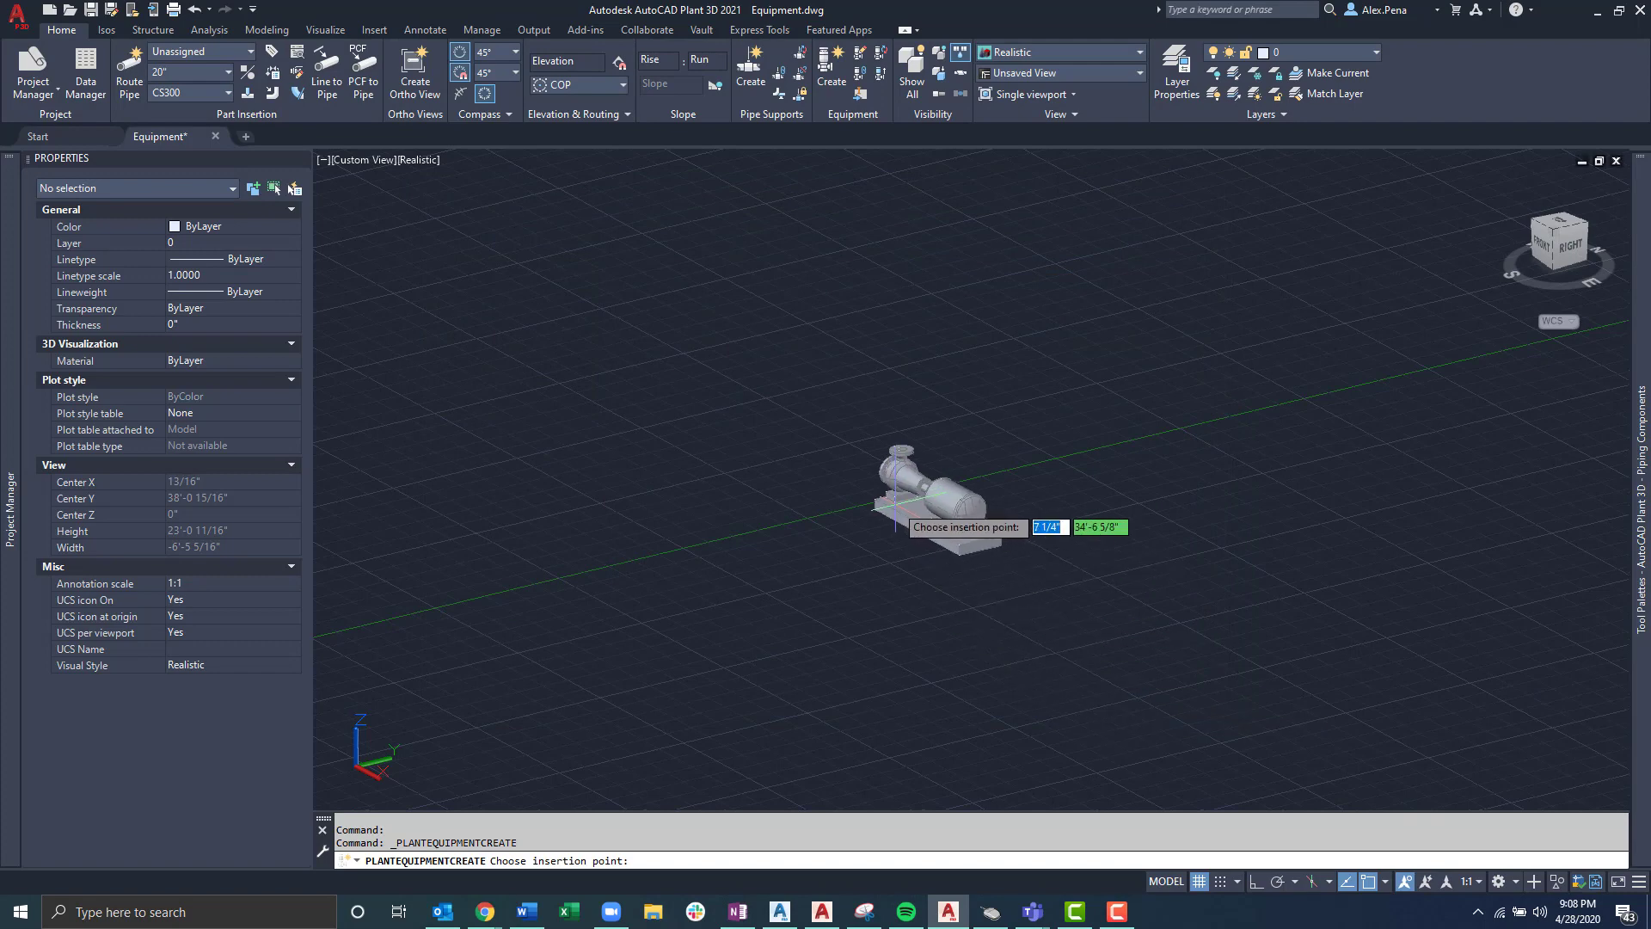
{"action": "mouse_move", "coordinate": [968, 506]}
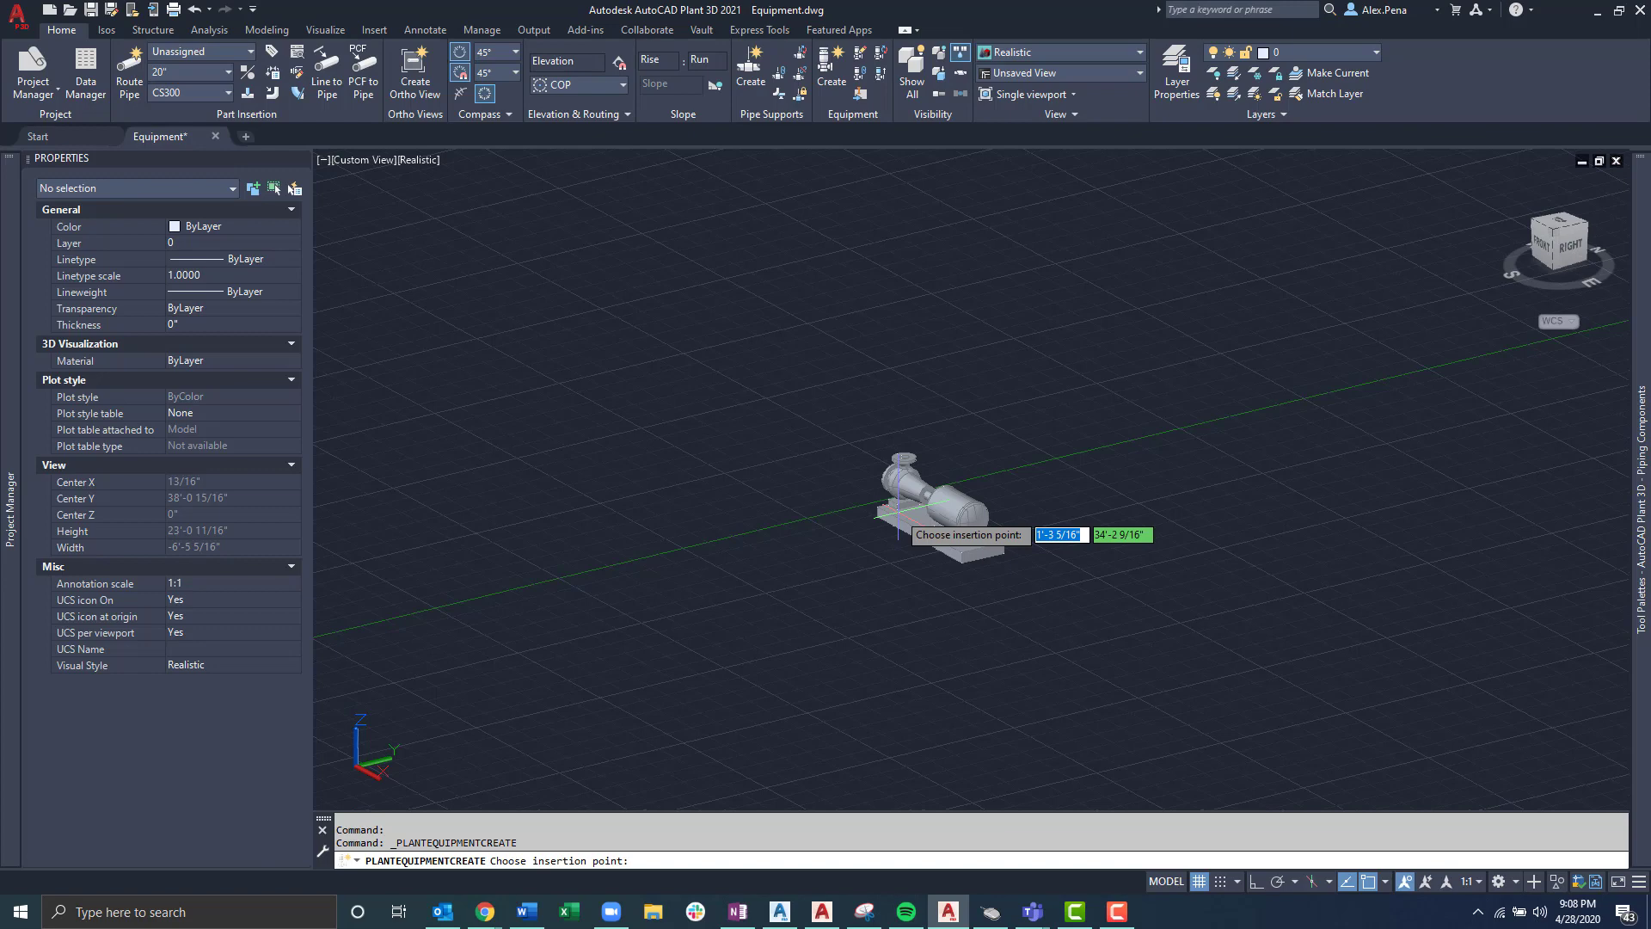
{"action": "left_click", "coordinate": [928, 511]}
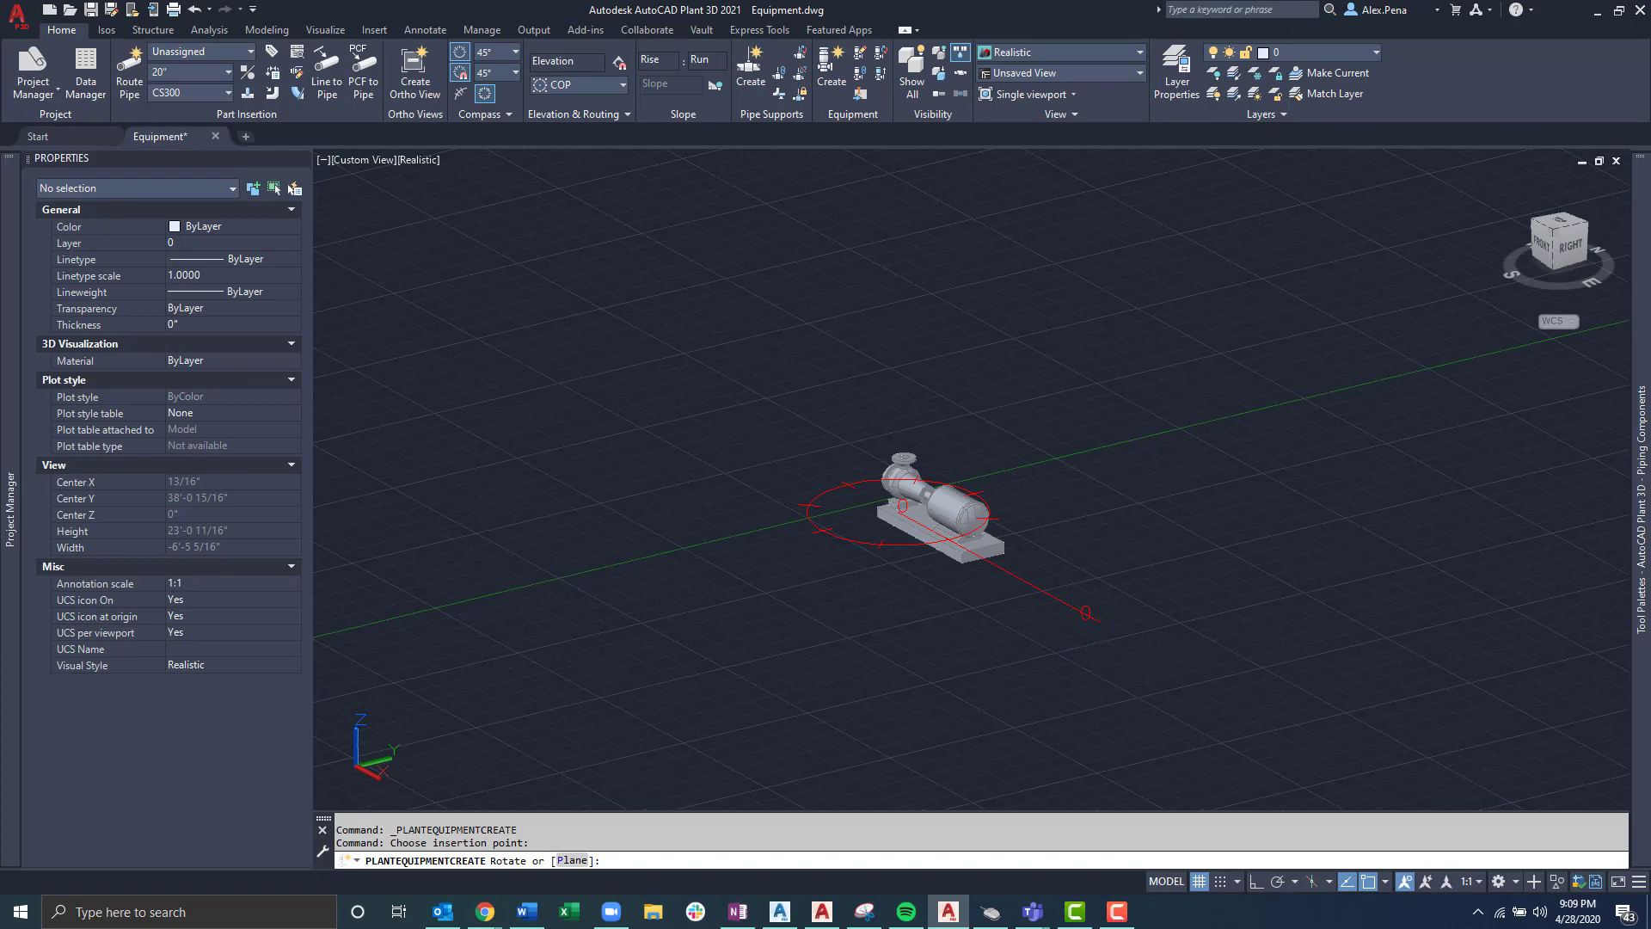
{"action": "left_click", "coordinate": [1061, 693]}
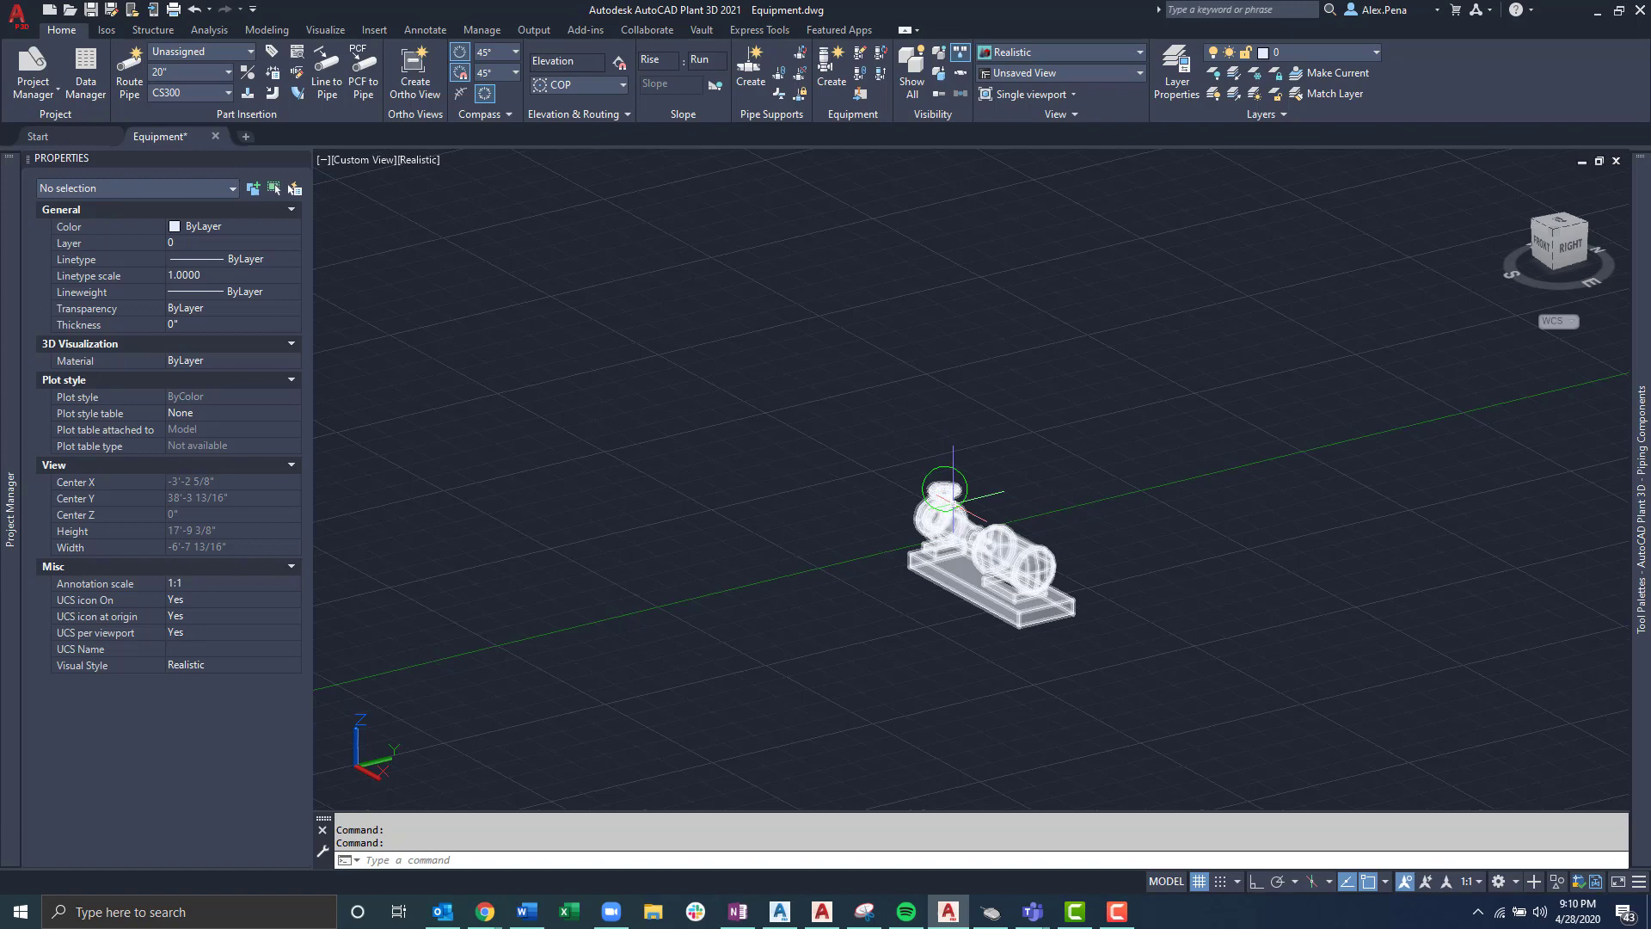
{"action": "mouse_move", "coordinate": [942, 486]}
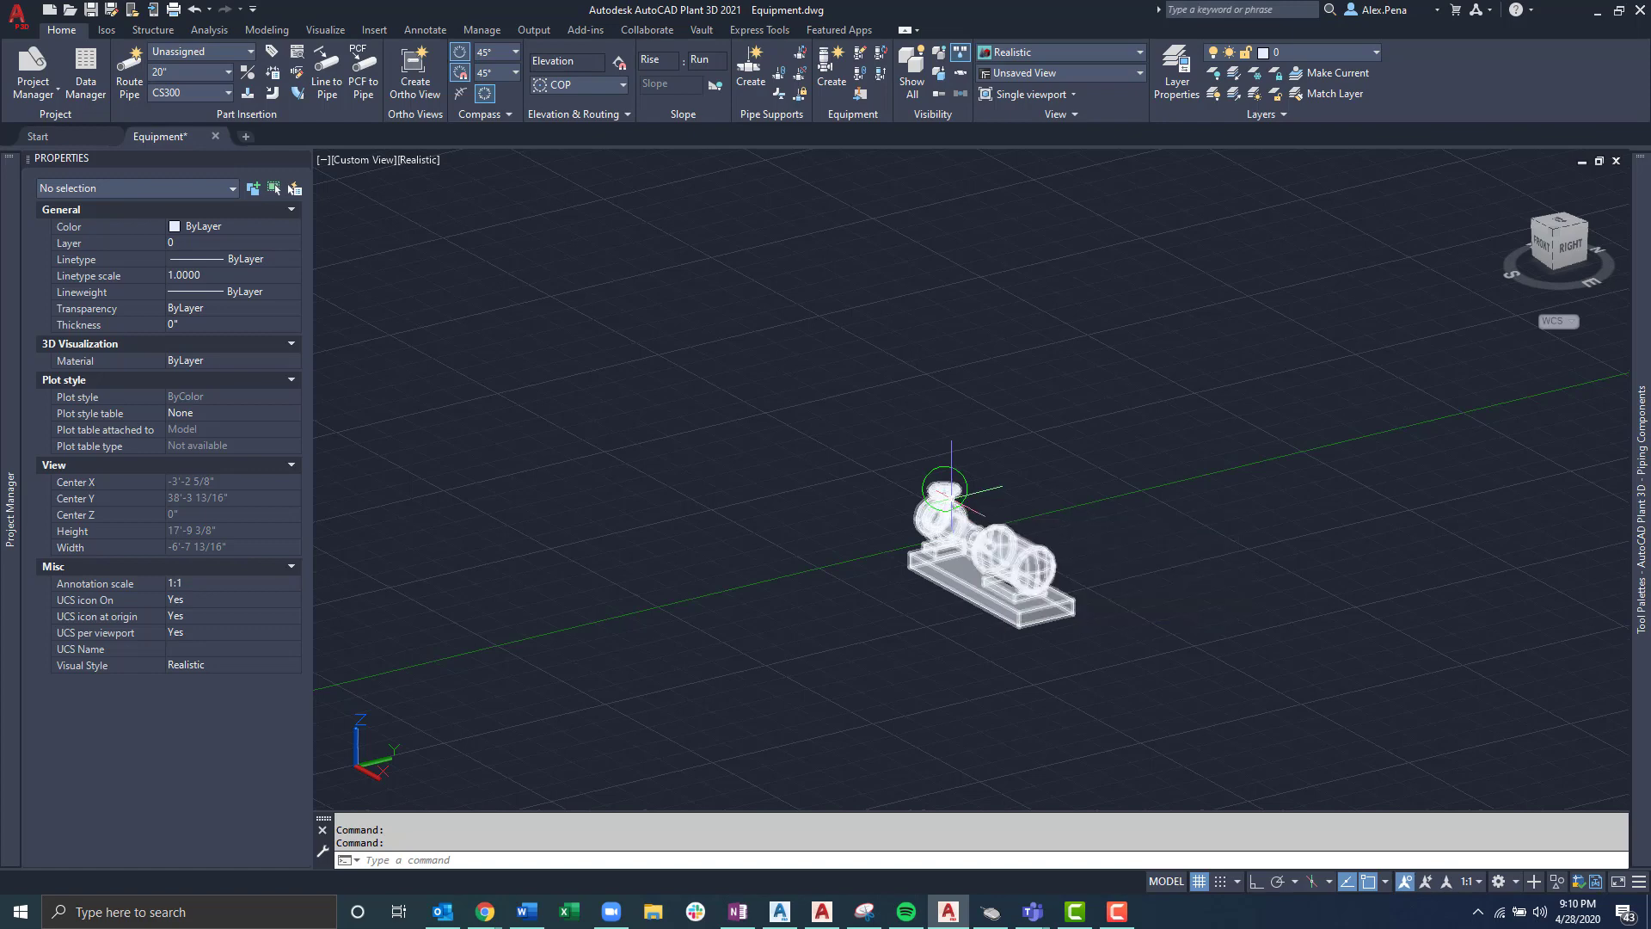
Step: Select the pump and begin editing its top nozzle N-2, reviewing location then type settings
{"action": "left_click", "coordinate": [990, 547]}
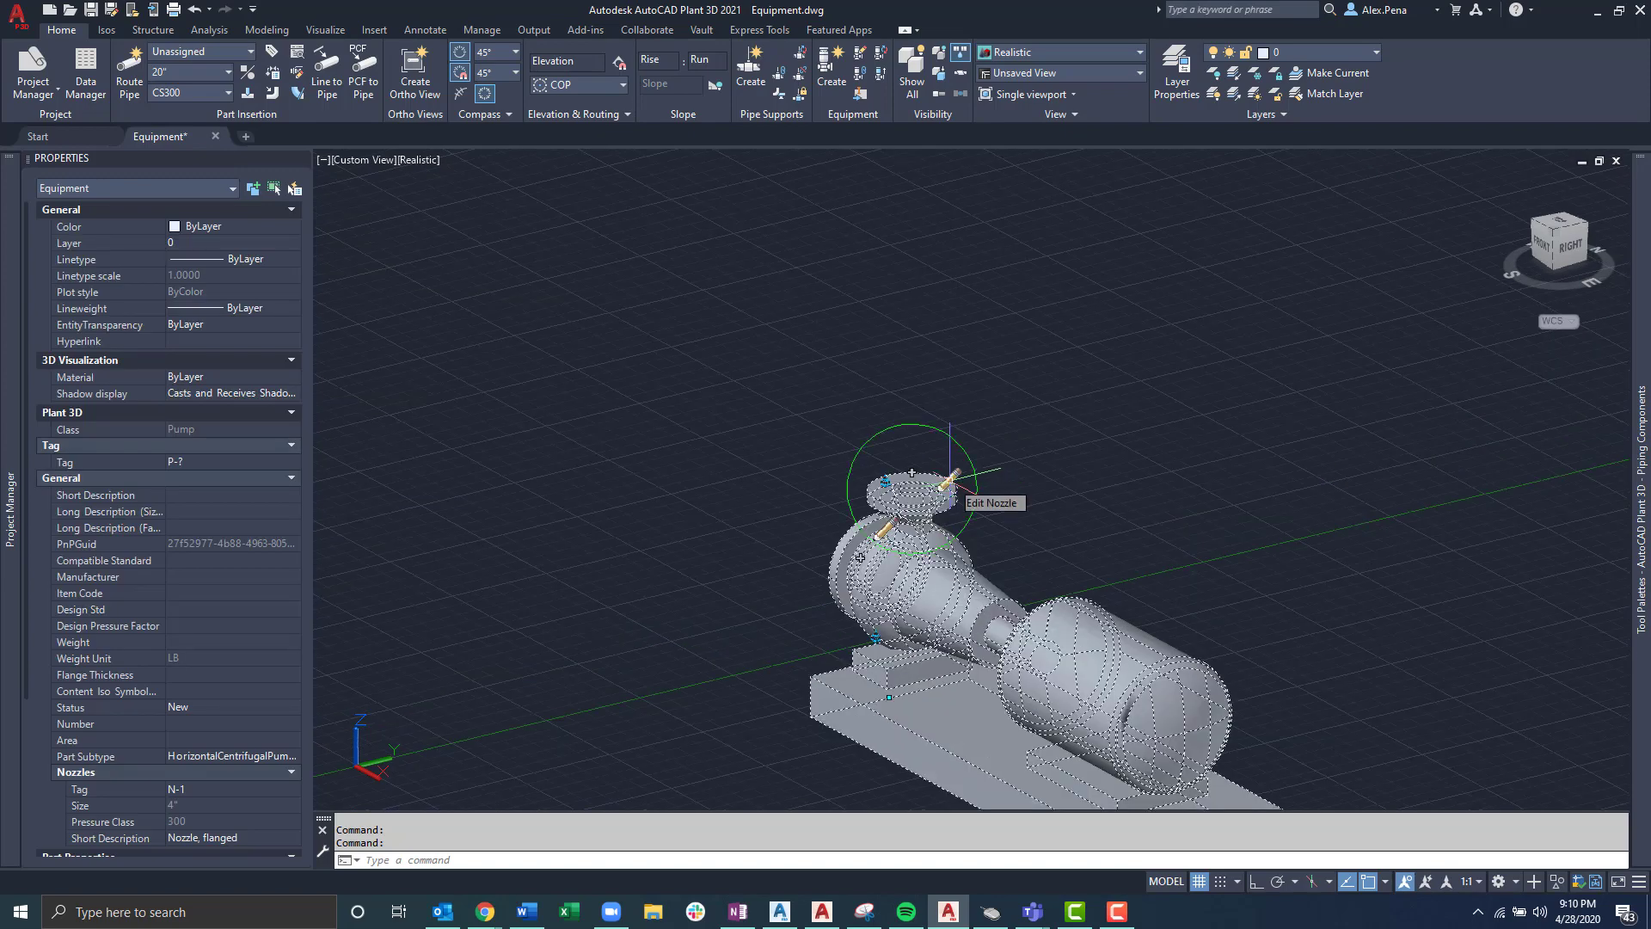
{"action": "left_click", "coordinate": [946, 485]}
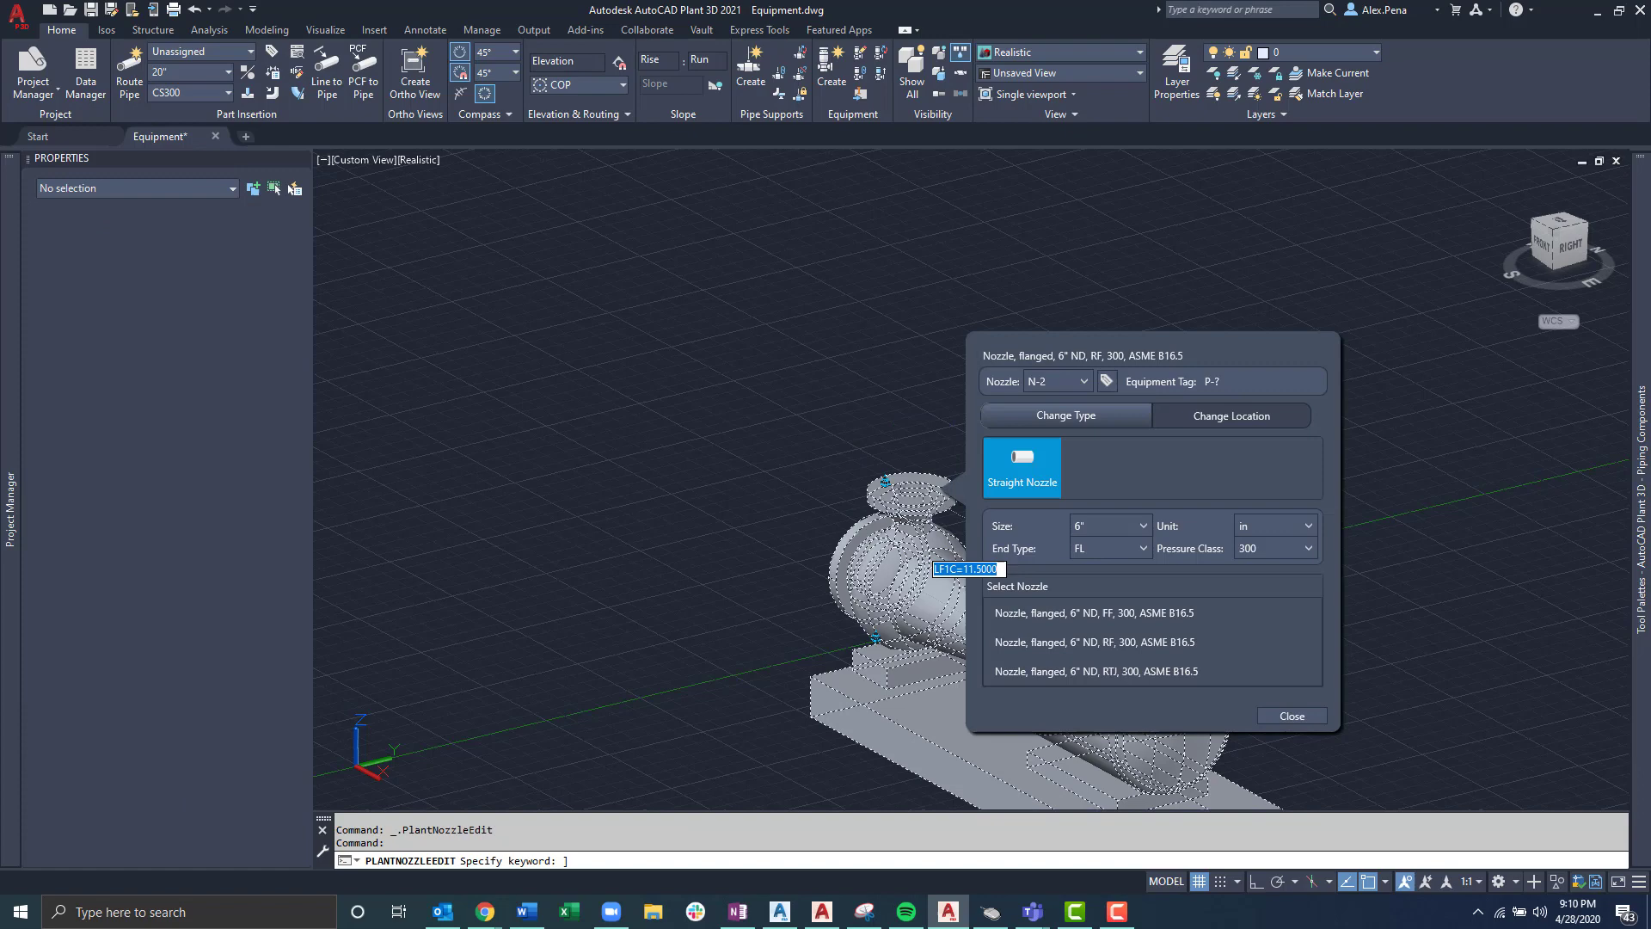
{"action": "mouse_move", "coordinate": [1176, 454]}
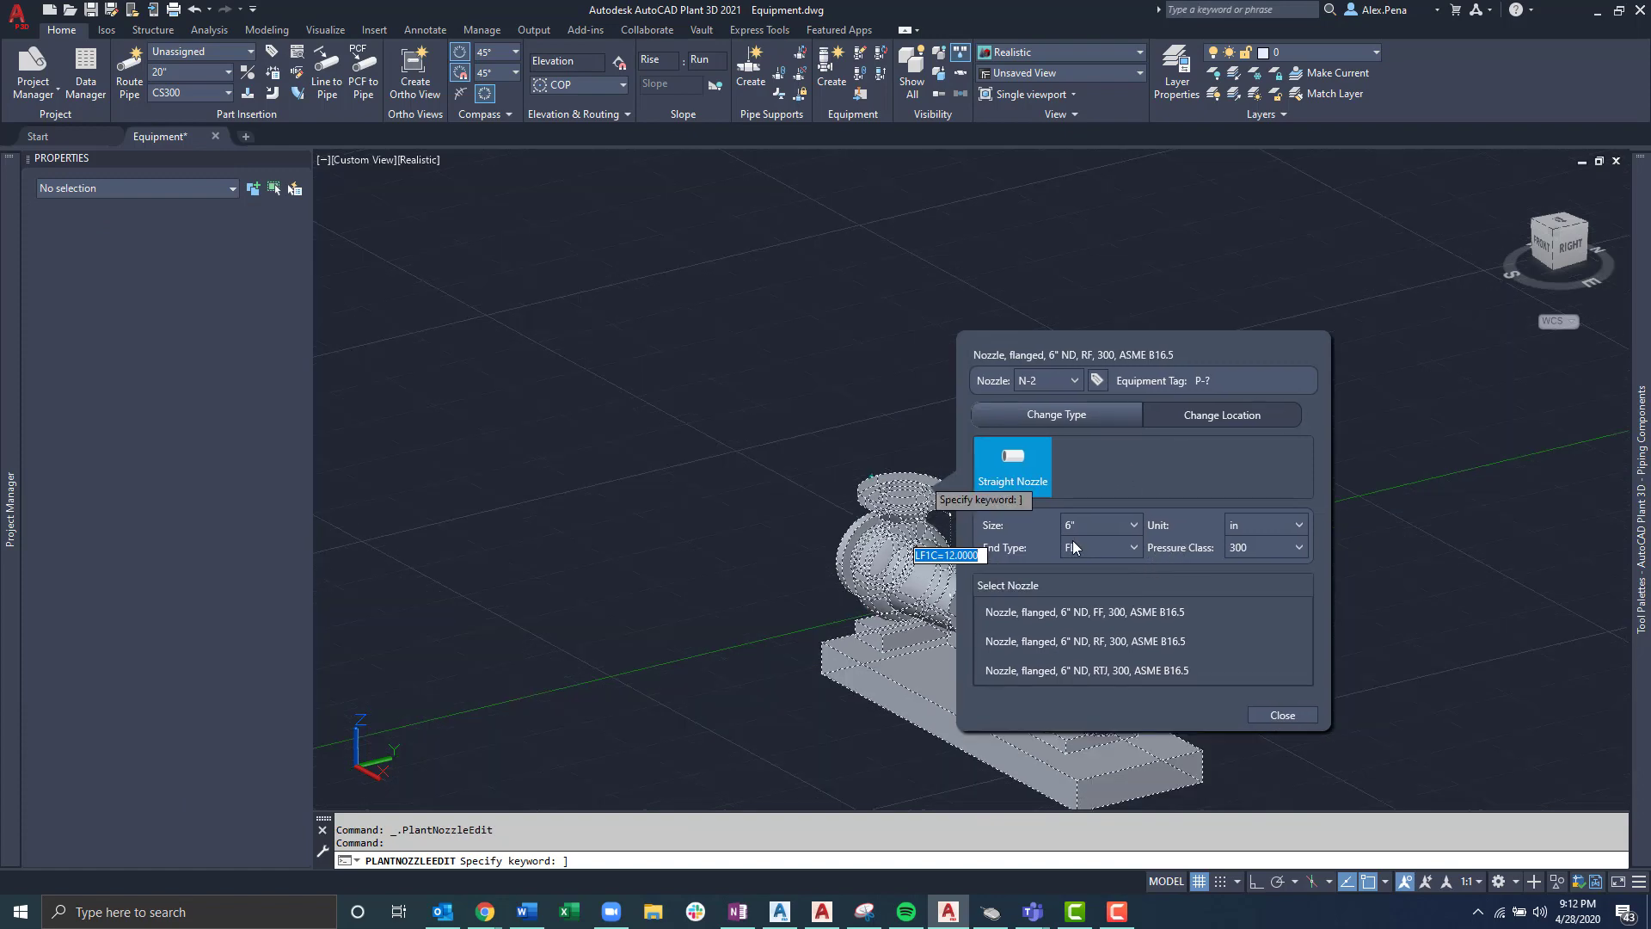
{"action": "mouse_move", "coordinate": [1195, 505]}
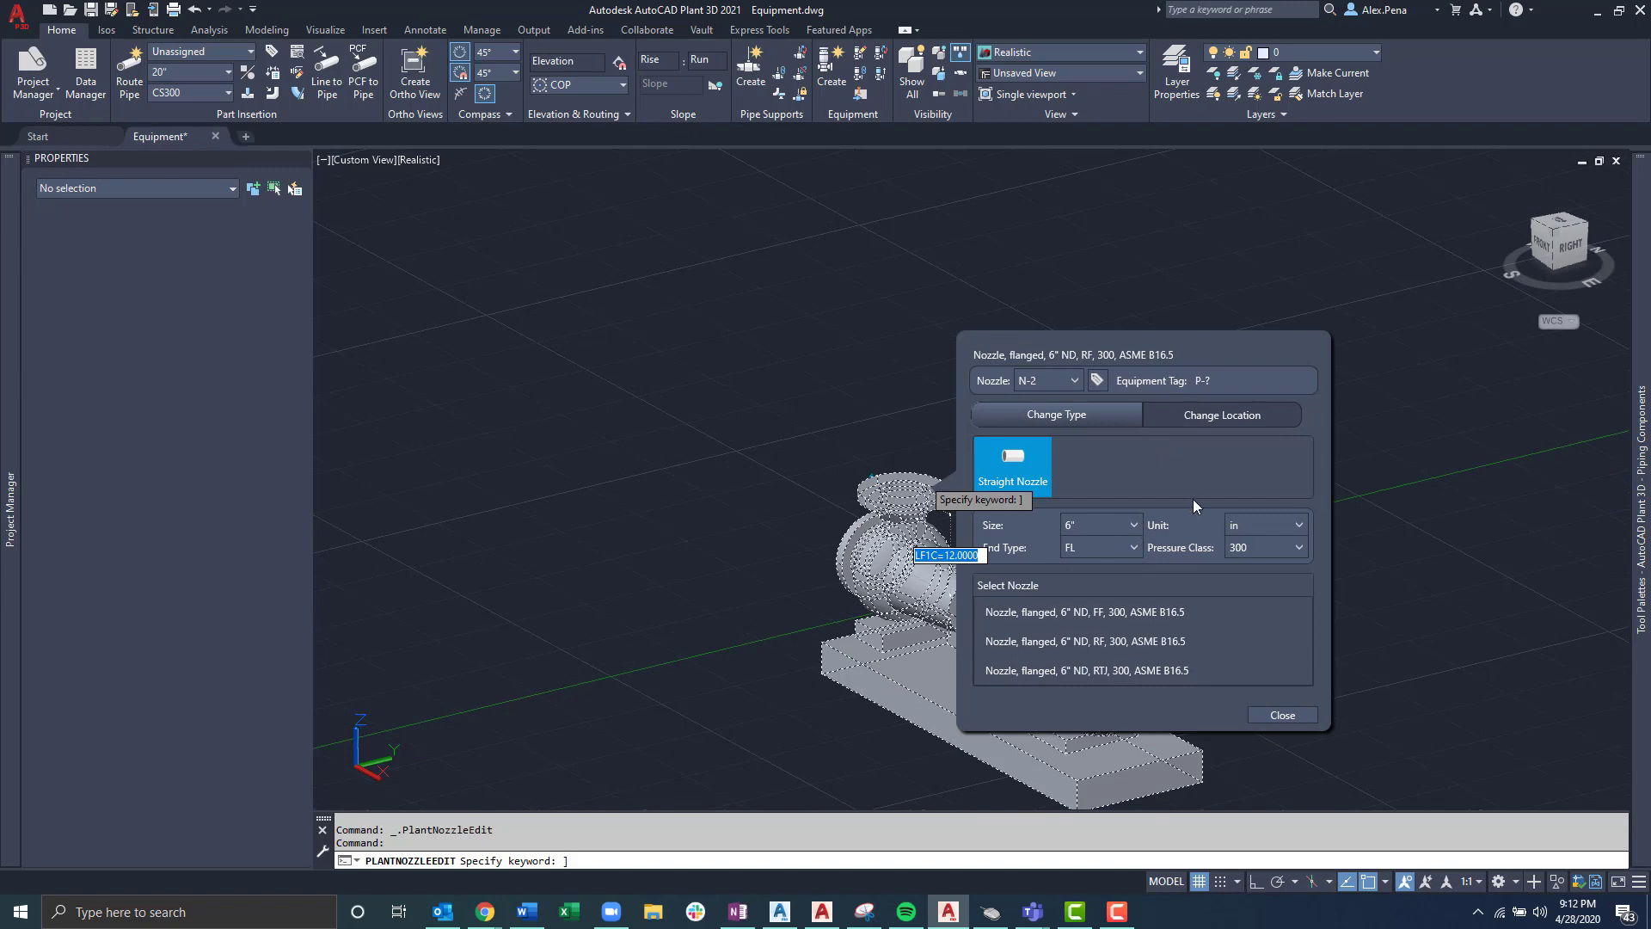
{"action": "mouse_move", "coordinate": [1095, 447]}
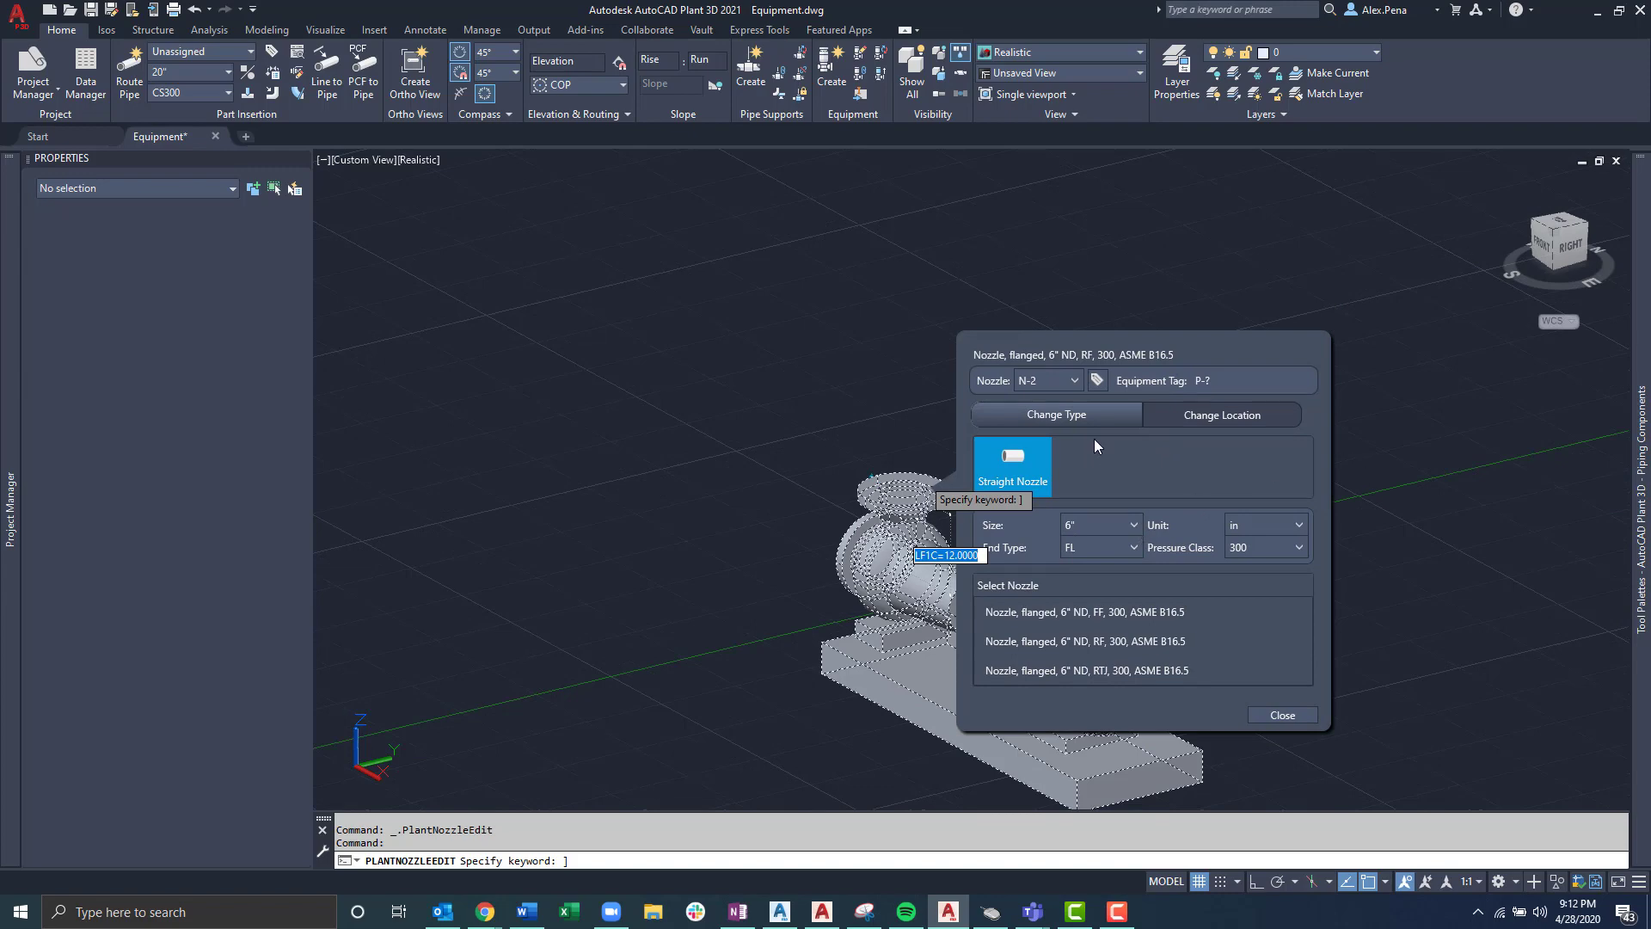
{"action": "left_click", "coordinate": [1054, 414]}
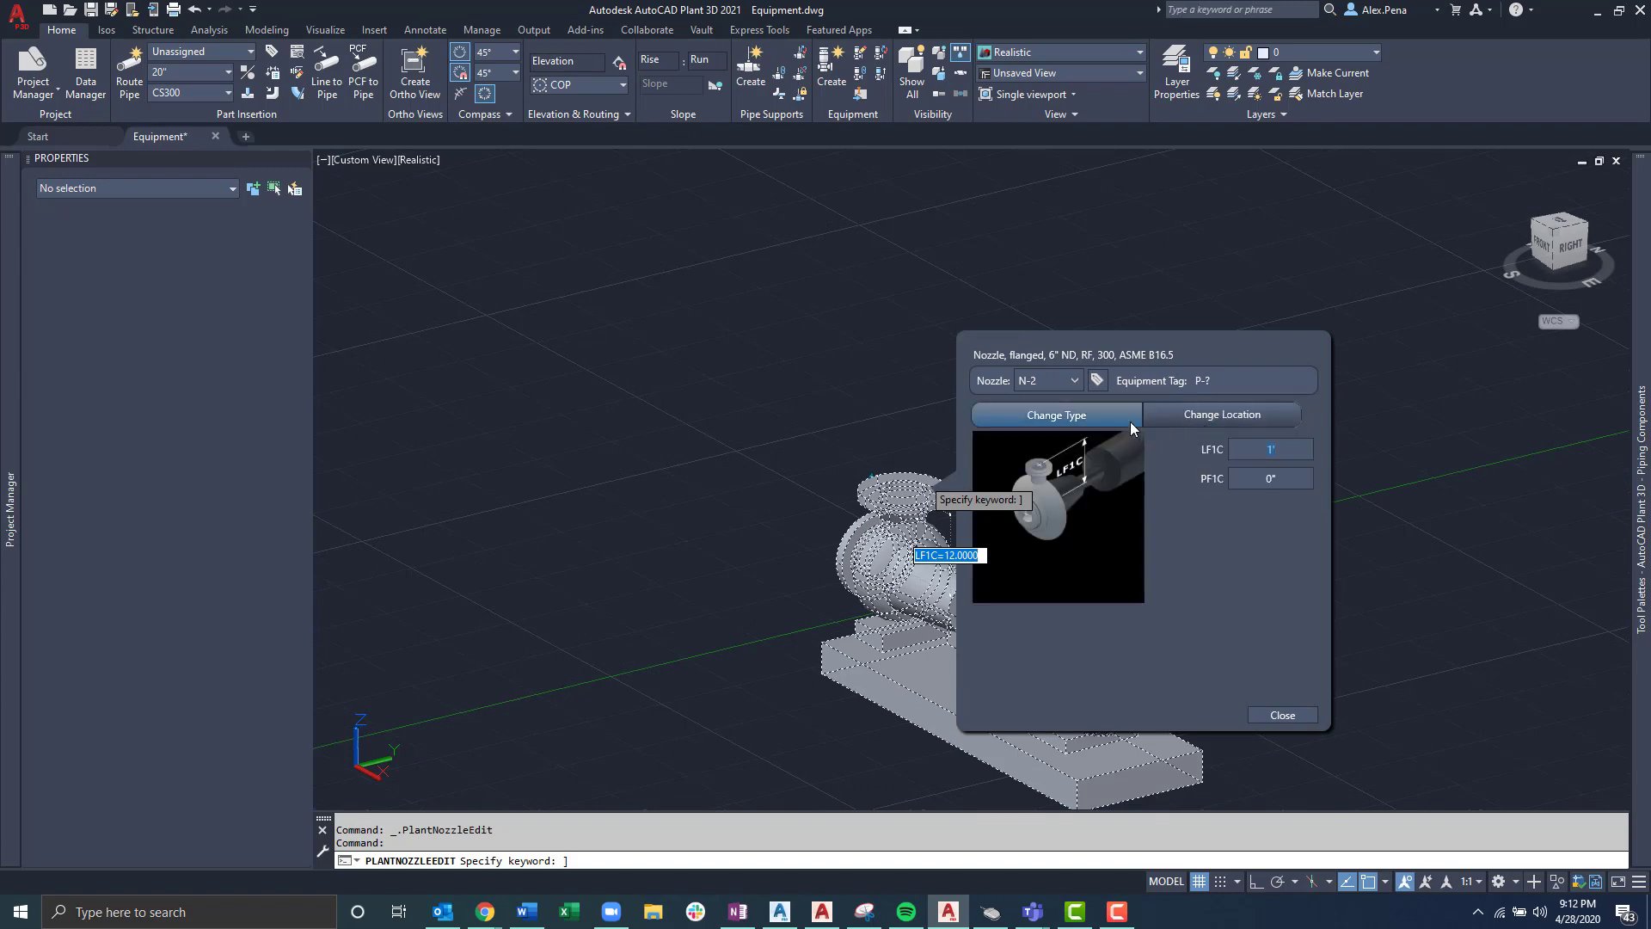
{"action": "left_click", "coordinate": [1054, 415]}
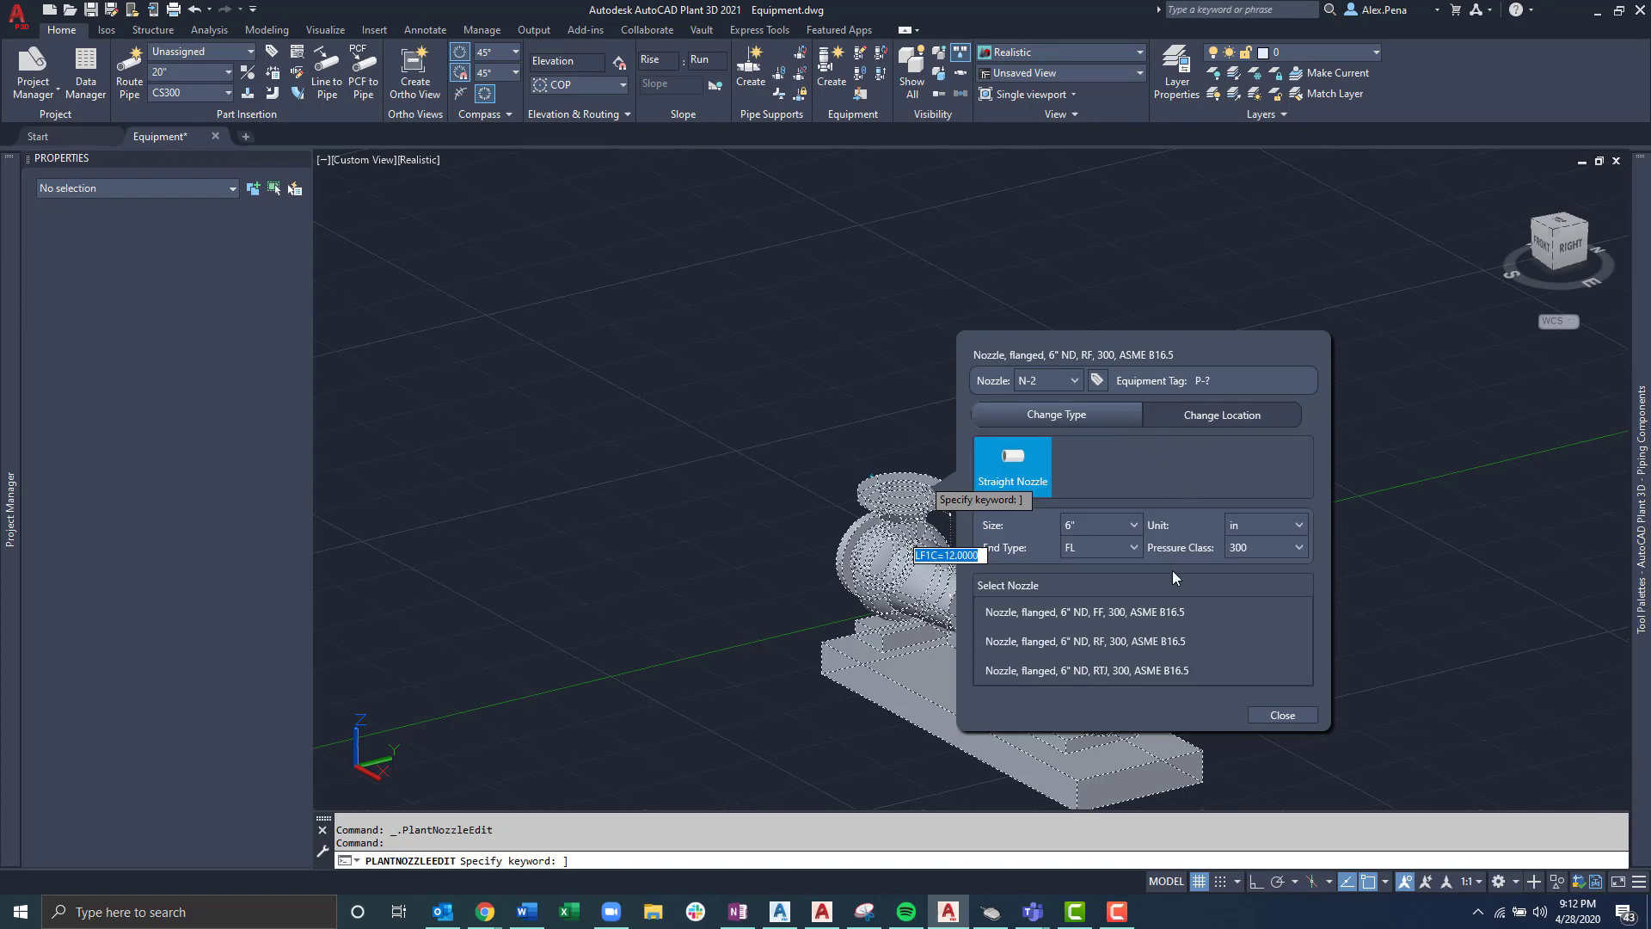
Step: Change nozzle N-2 to an 8" flanged, 300-class nozzle
{"action": "left_click", "coordinate": [1134, 524]}
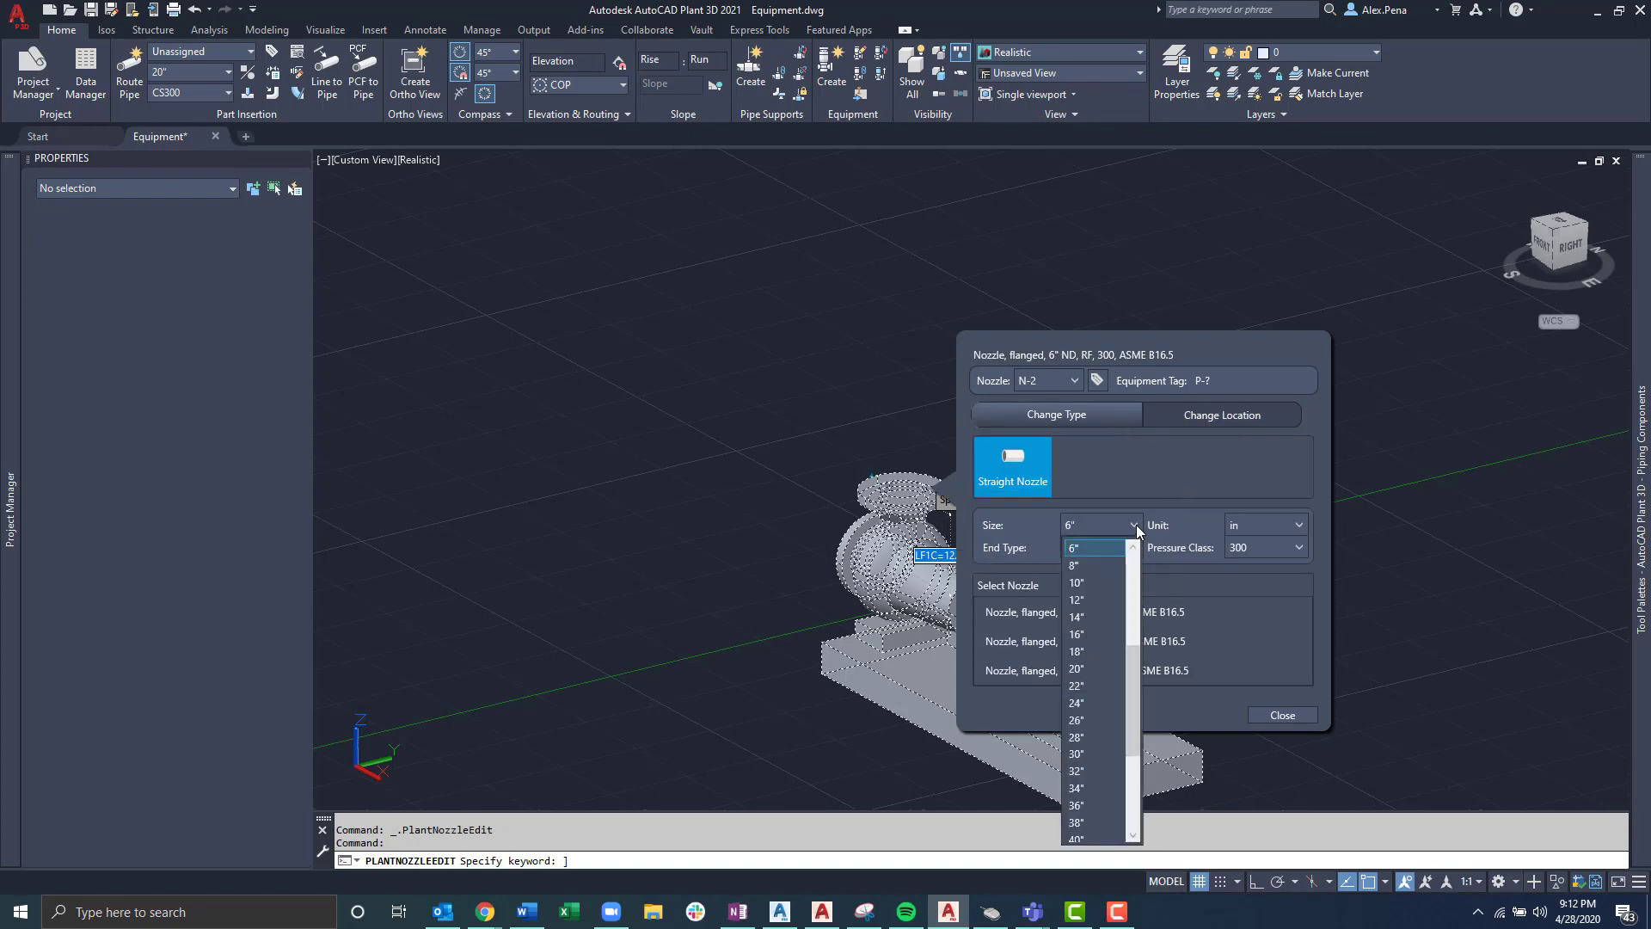
{"action": "left_click", "coordinate": [1073, 566]}
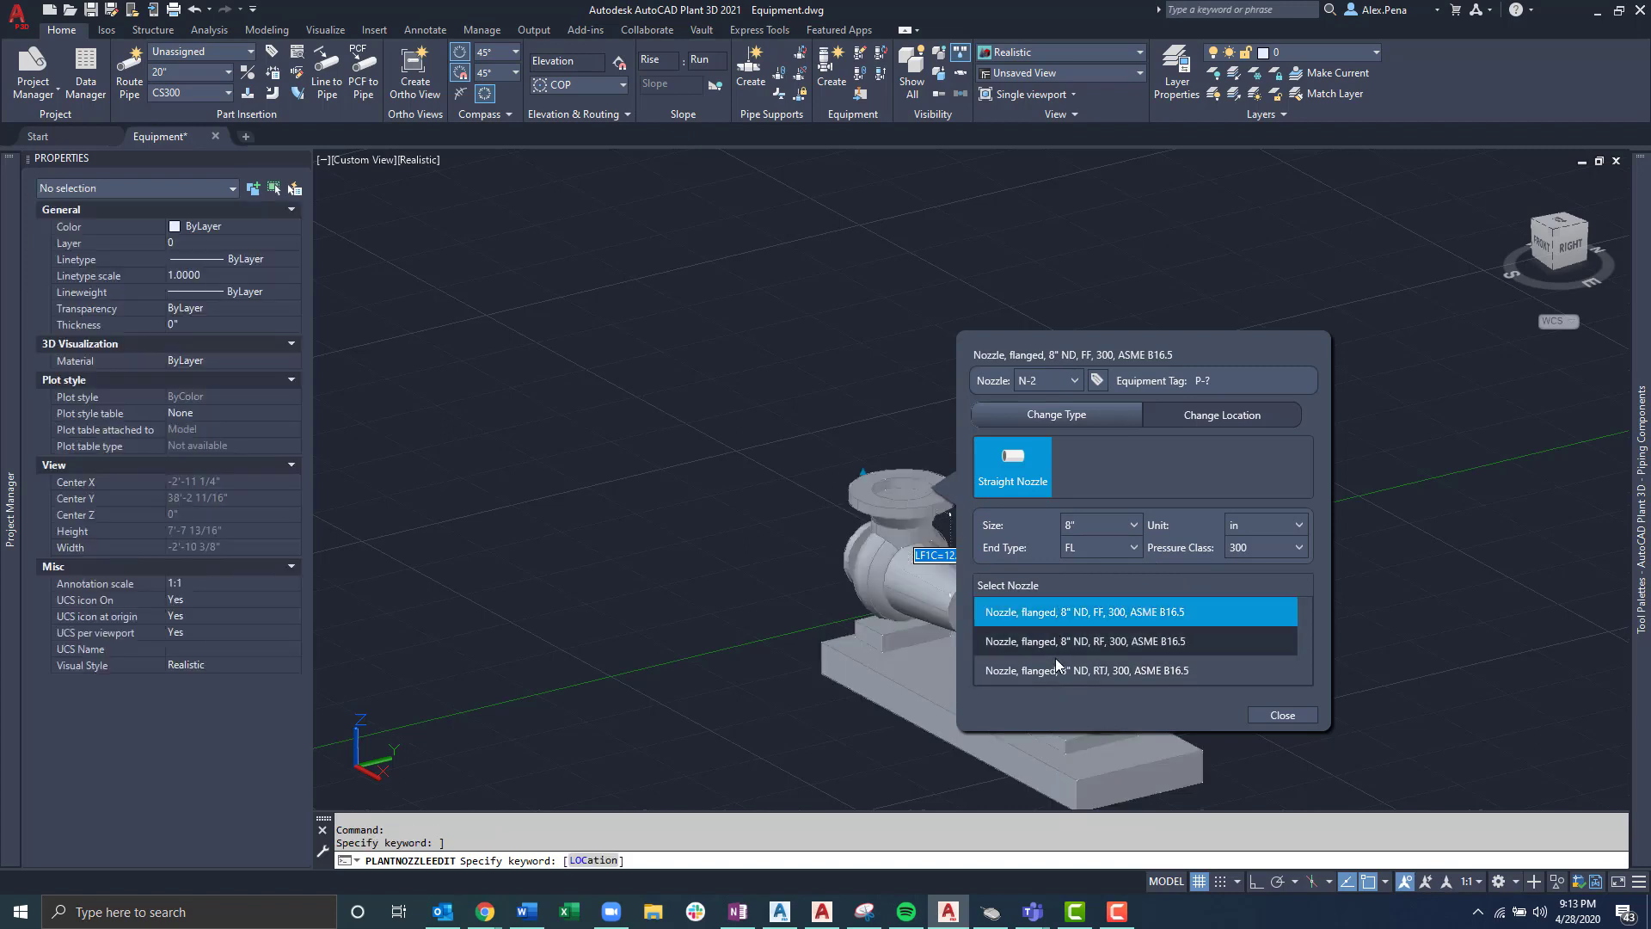
{"action": "mouse_move", "coordinate": [1095, 679]}
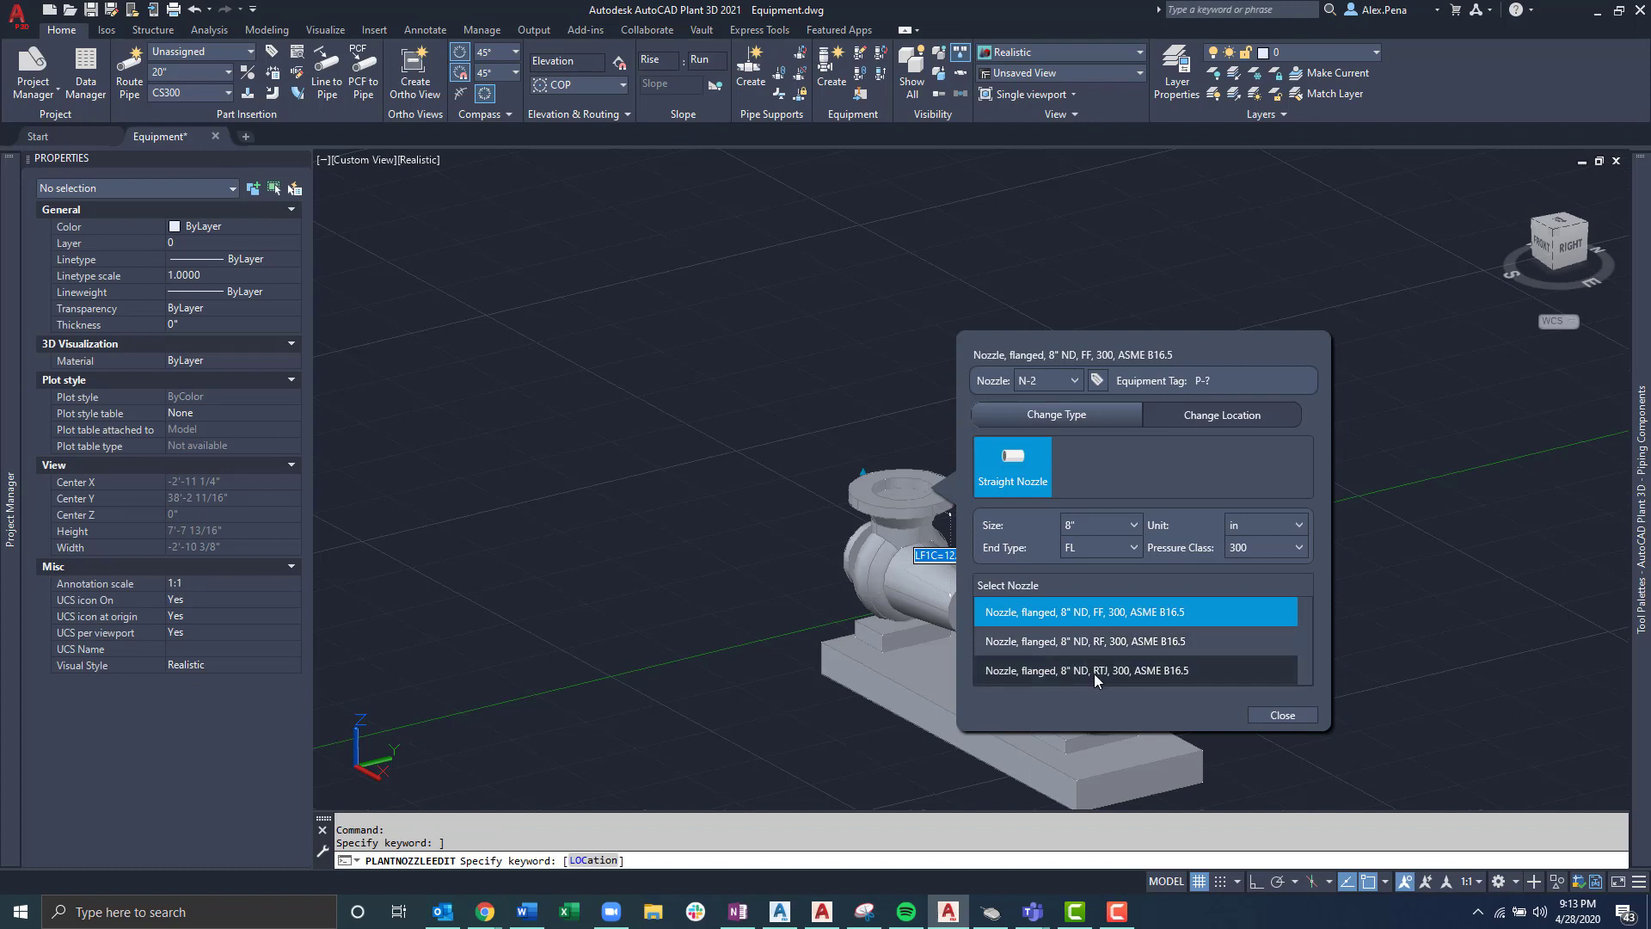
{"action": "left_click", "coordinate": [1281, 716]}
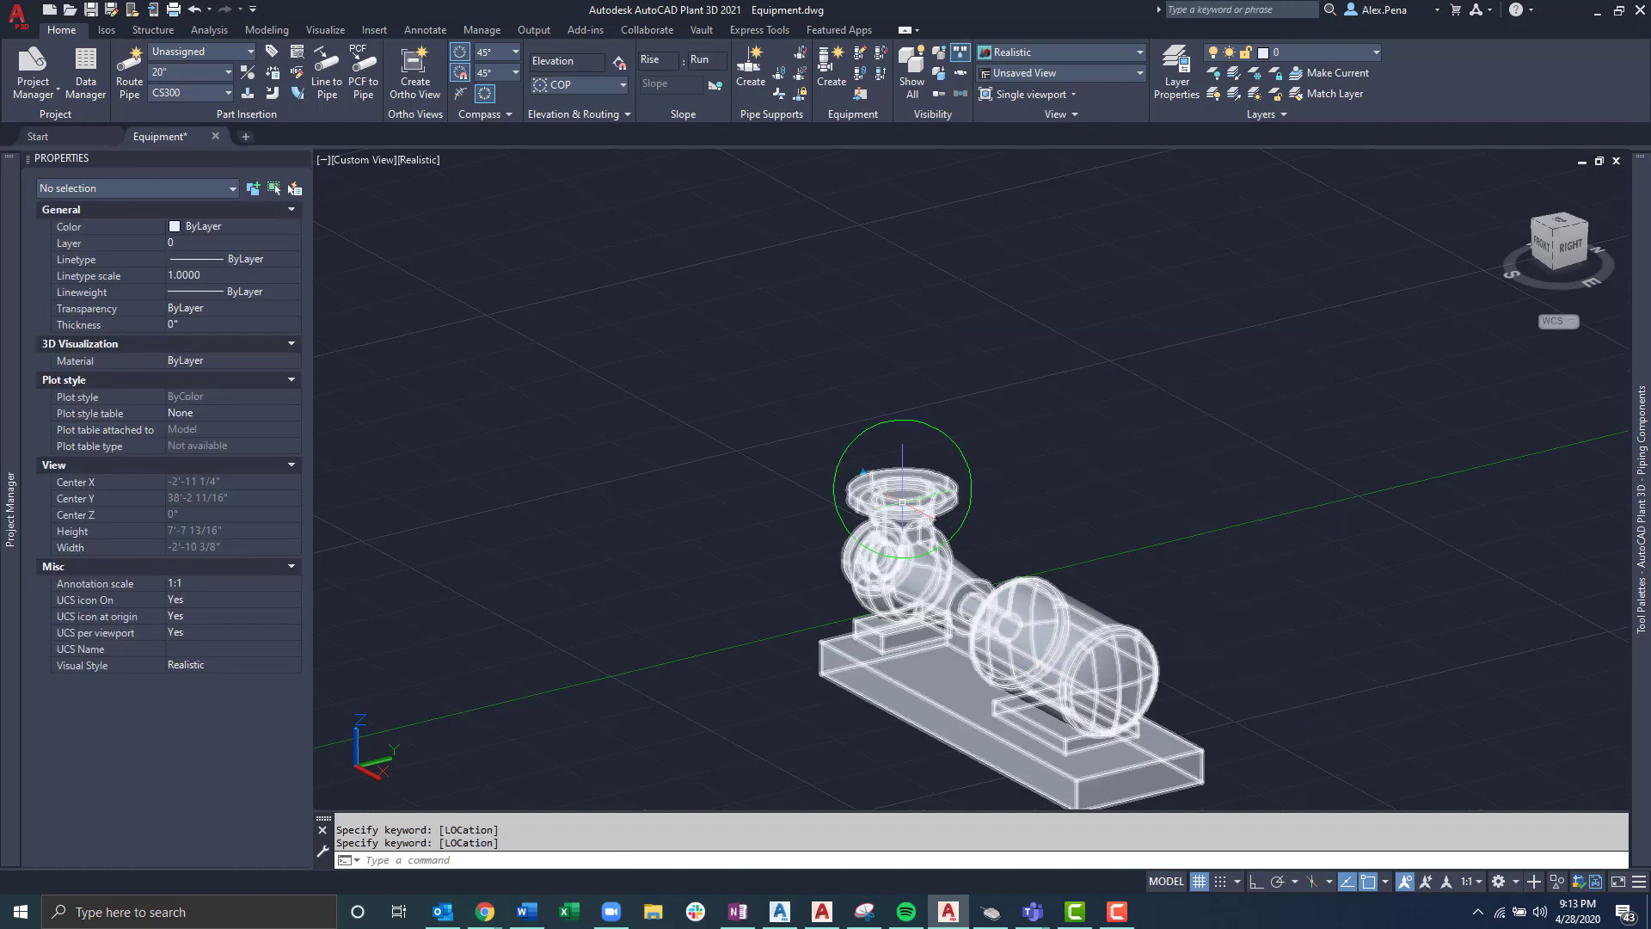
{"action": "mouse_move", "coordinate": [899, 495]}
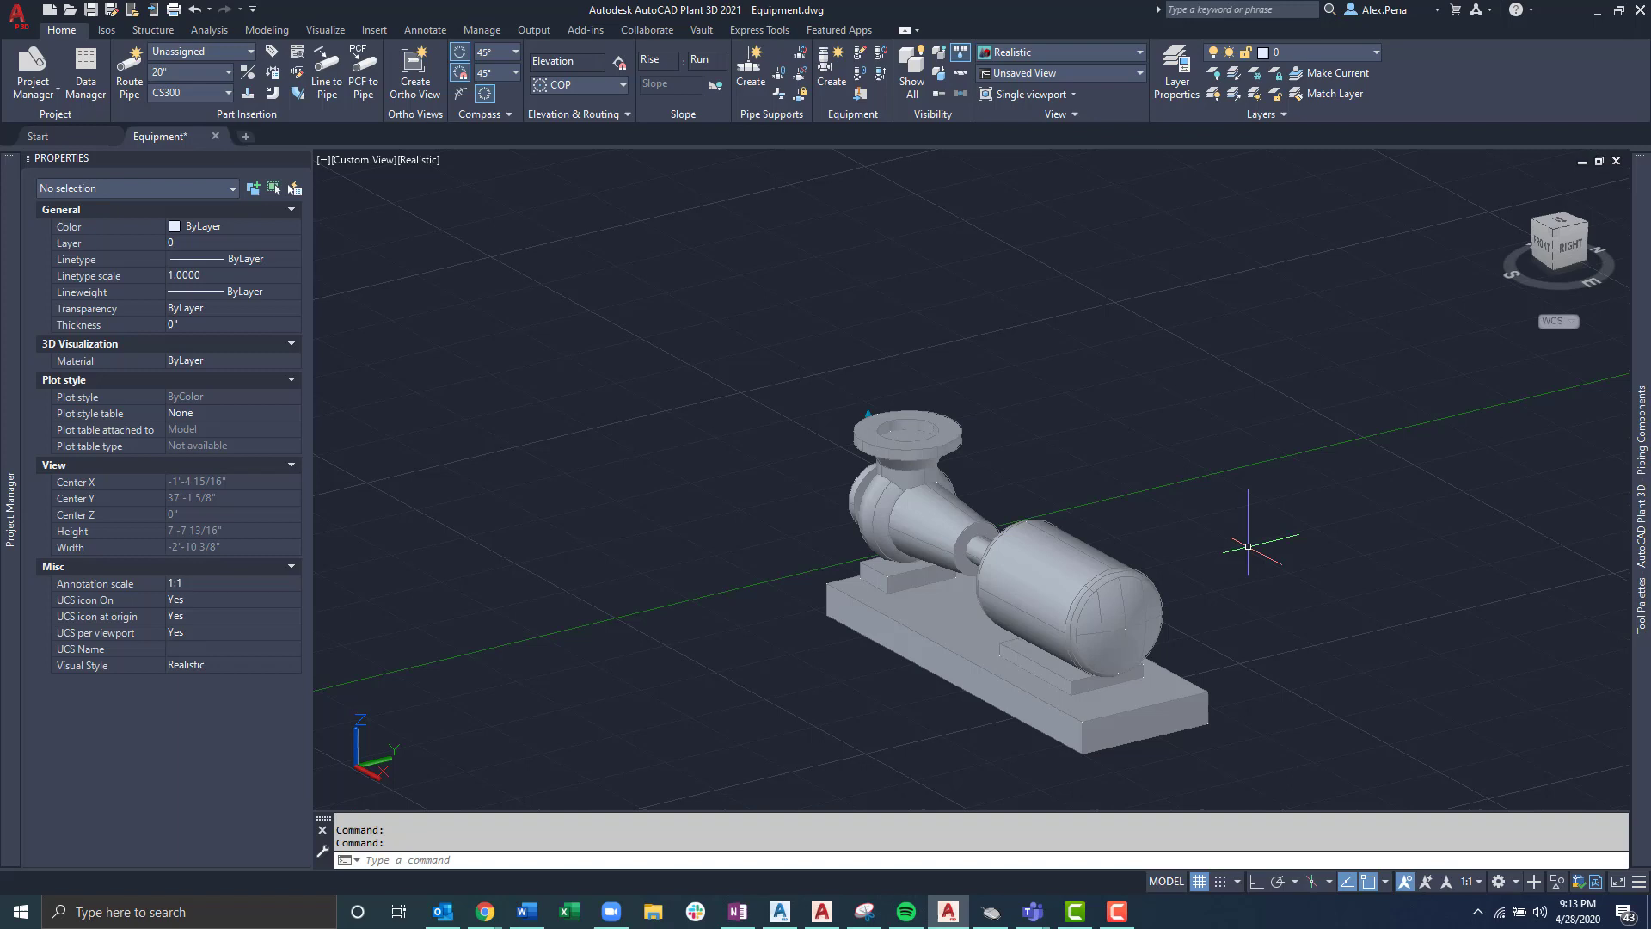
{"action": "mouse_move", "coordinate": [1254, 556]}
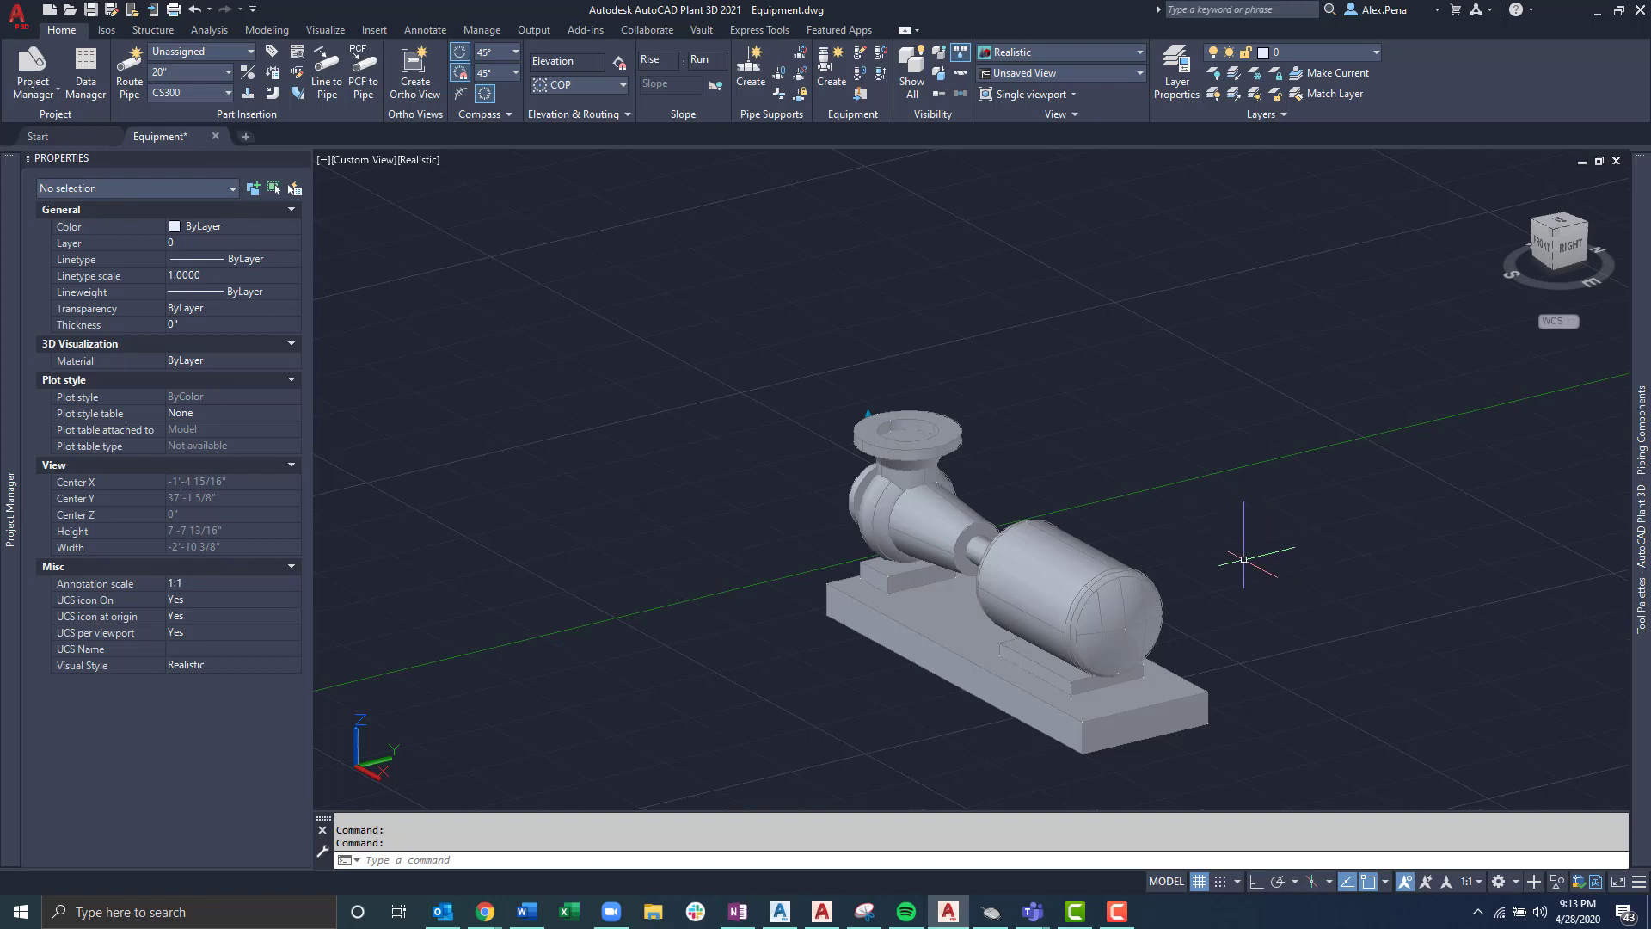
{"action": "mouse_move", "coordinate": [1186, 585]}
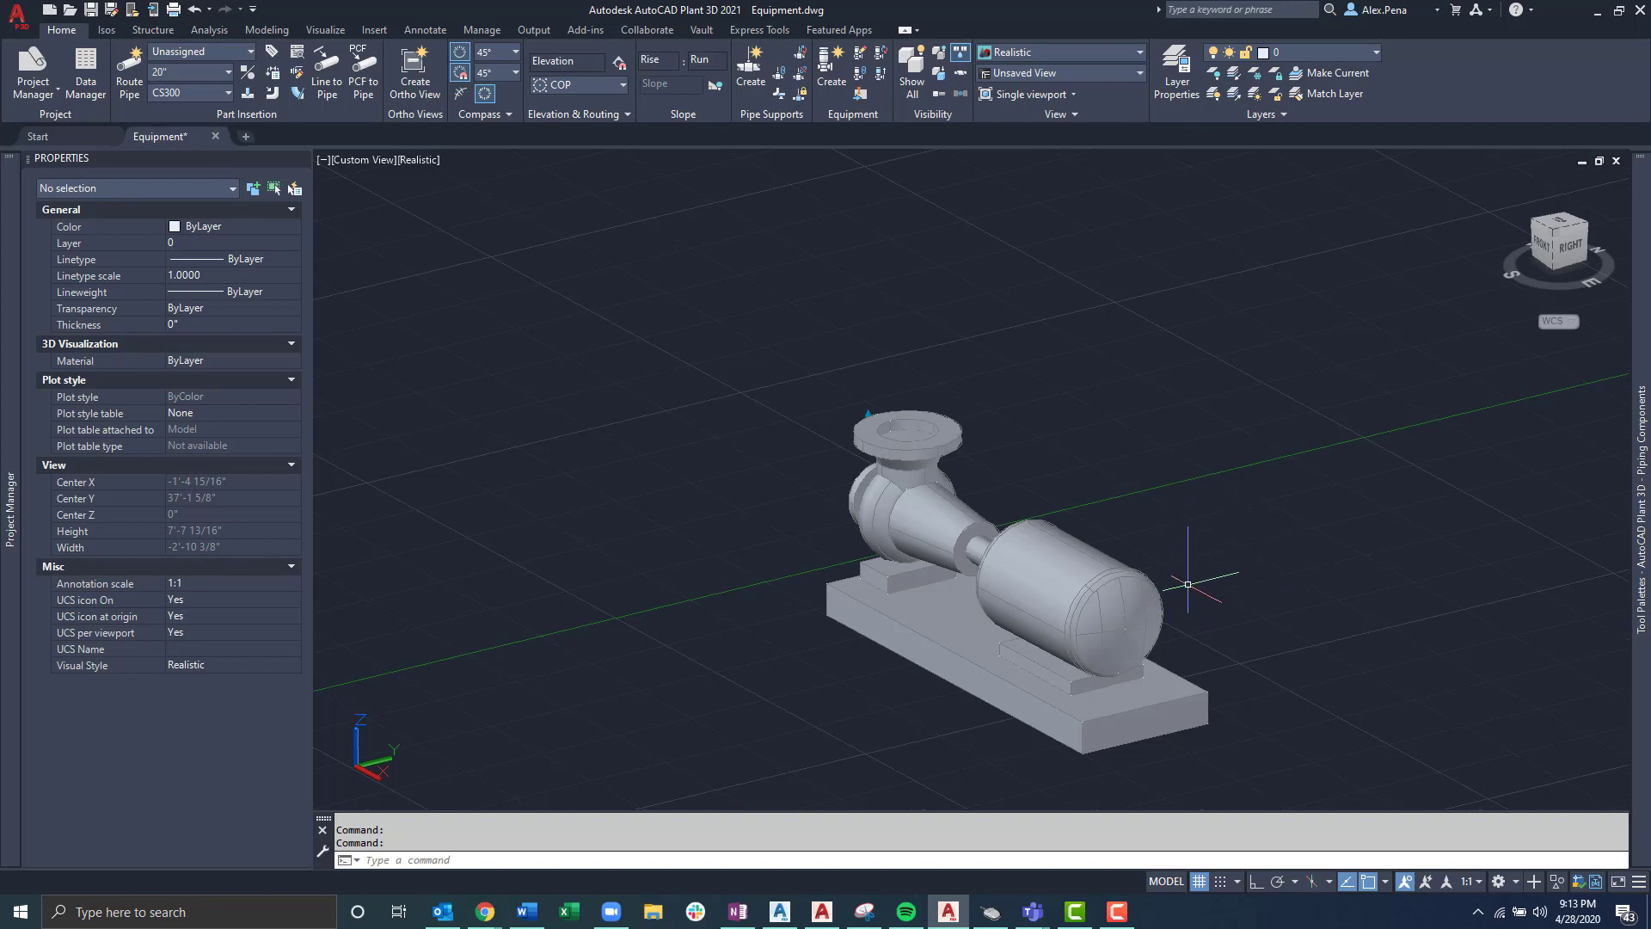
{"action": "mouse_move", "coordinate": [863, 153]}
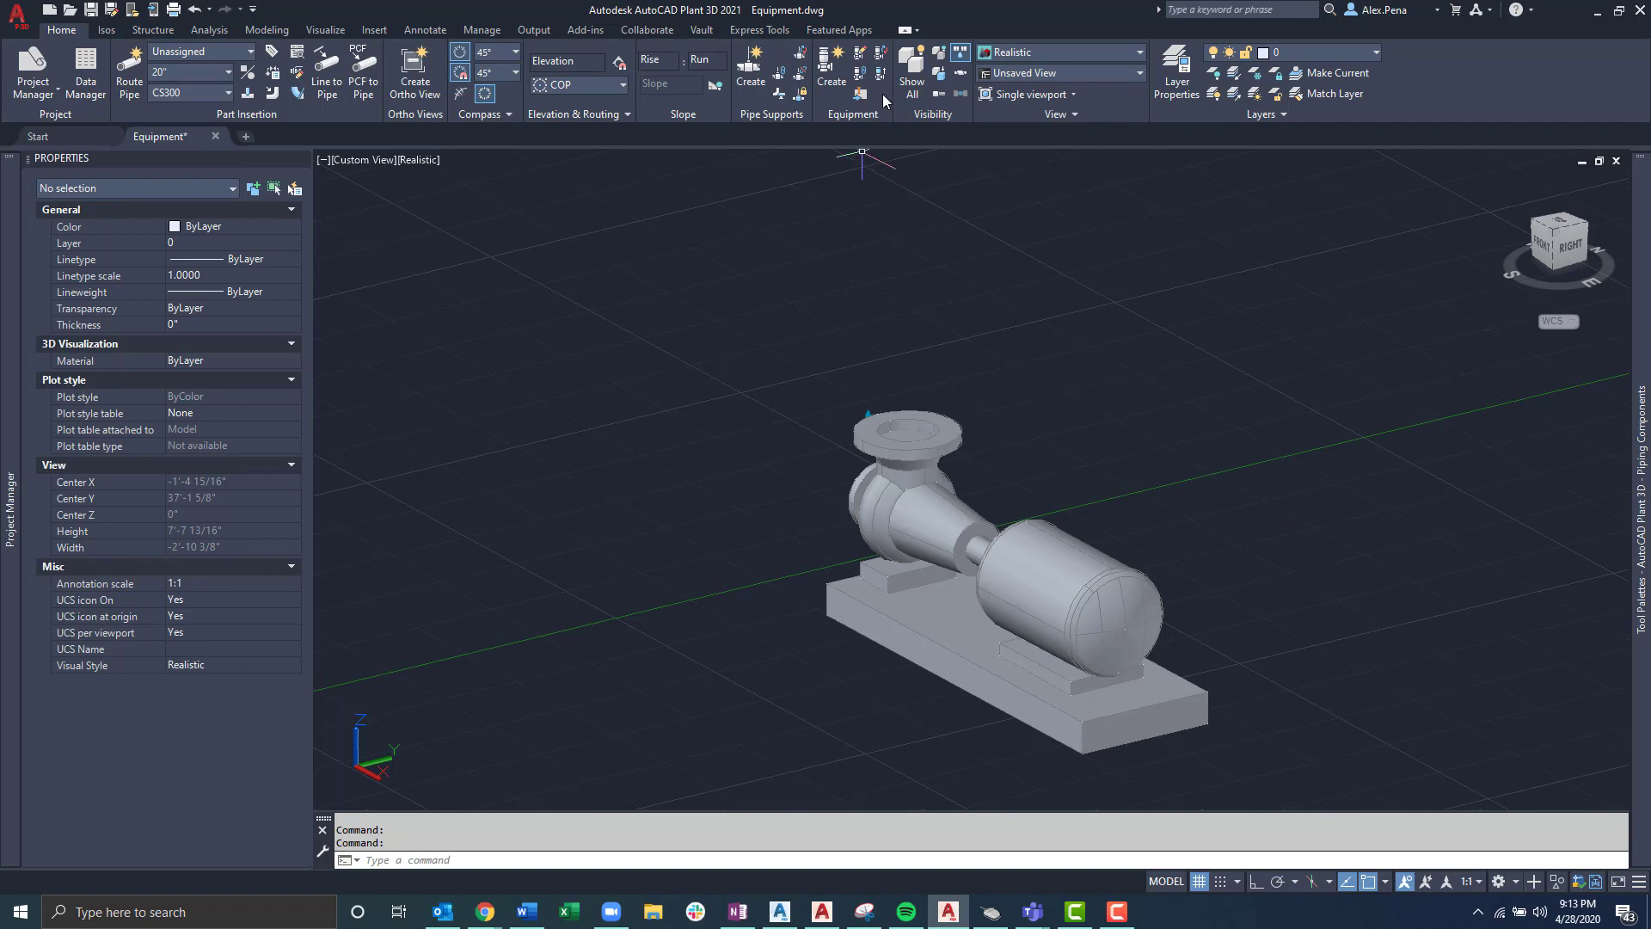
{"action": "mouse_move", "coordinate": [861, 54]}
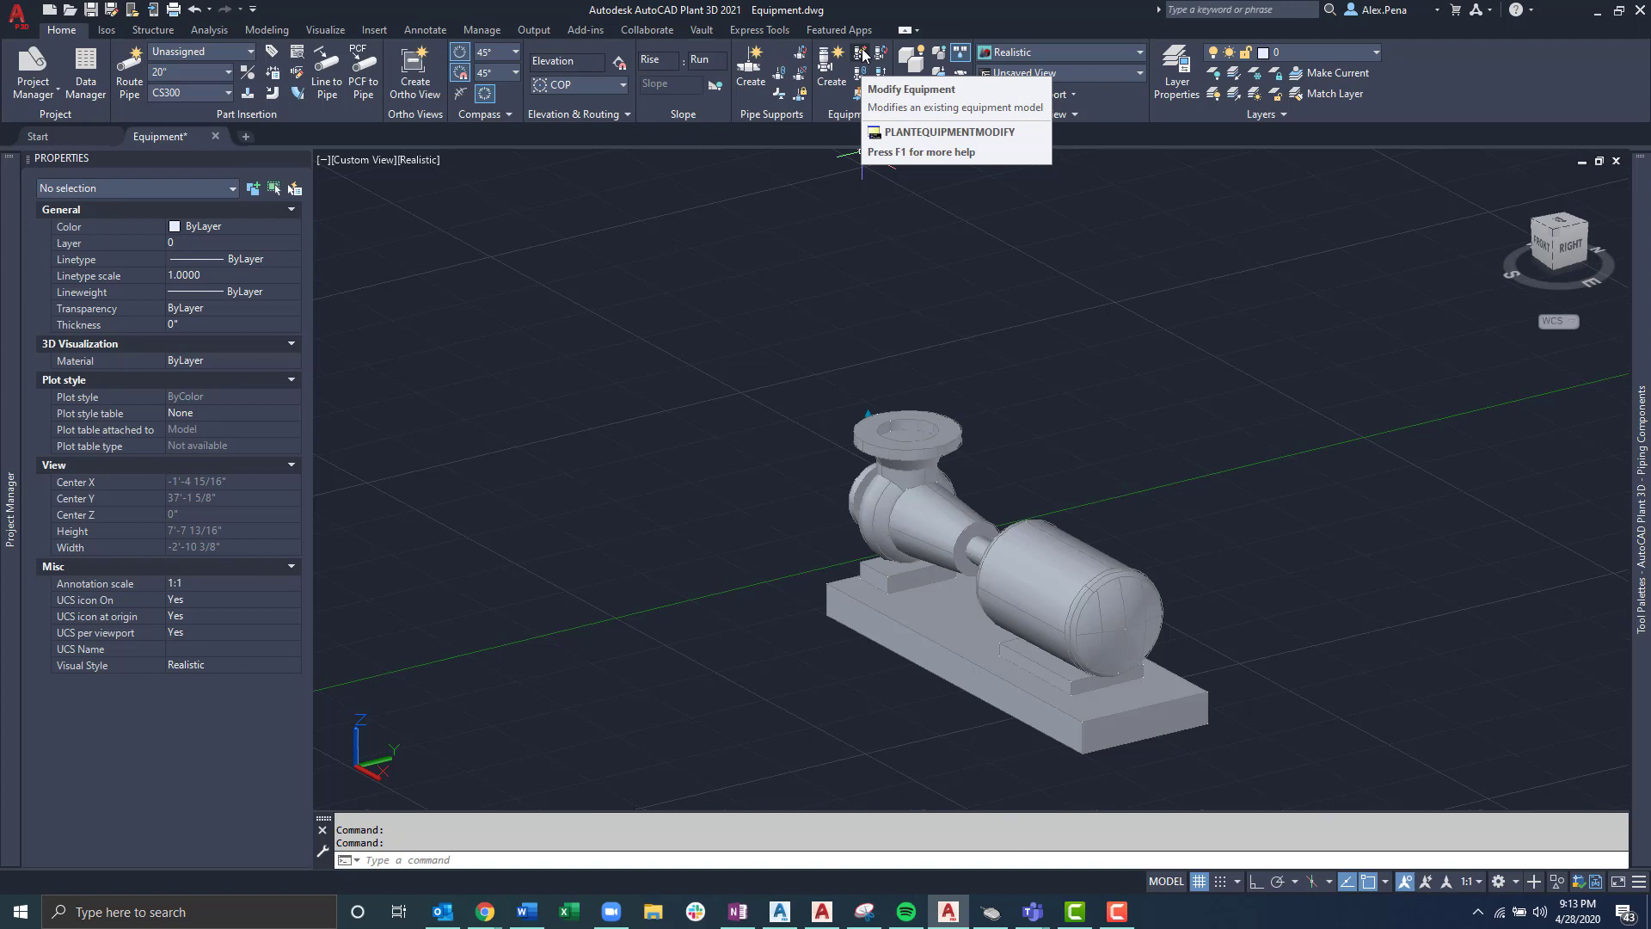
Step: Start Modify Equipment on the centrifugal pump P-7 to reach its dimensions
{"action": "left_click", "coordinate": [862, 53]}
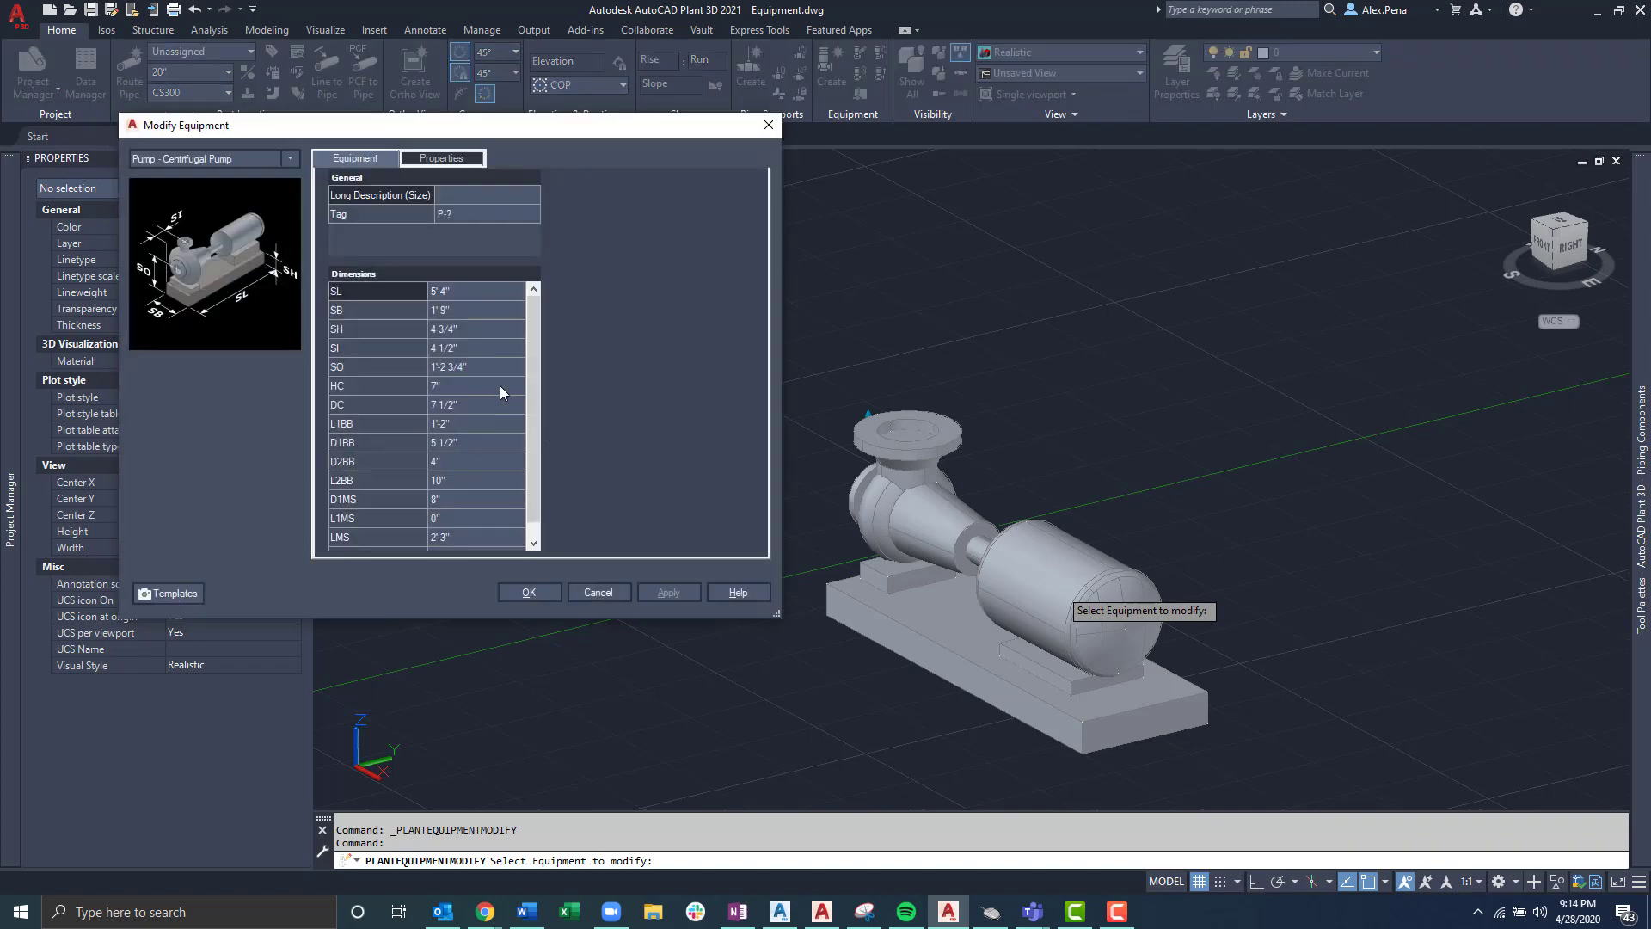
Step: Change the pump's SB dimension from 1'9" to 2', apply it and confirm
{"action": "left_click_drag", "start_coordinate": [442, 124], "coordinate": [625, 144]}
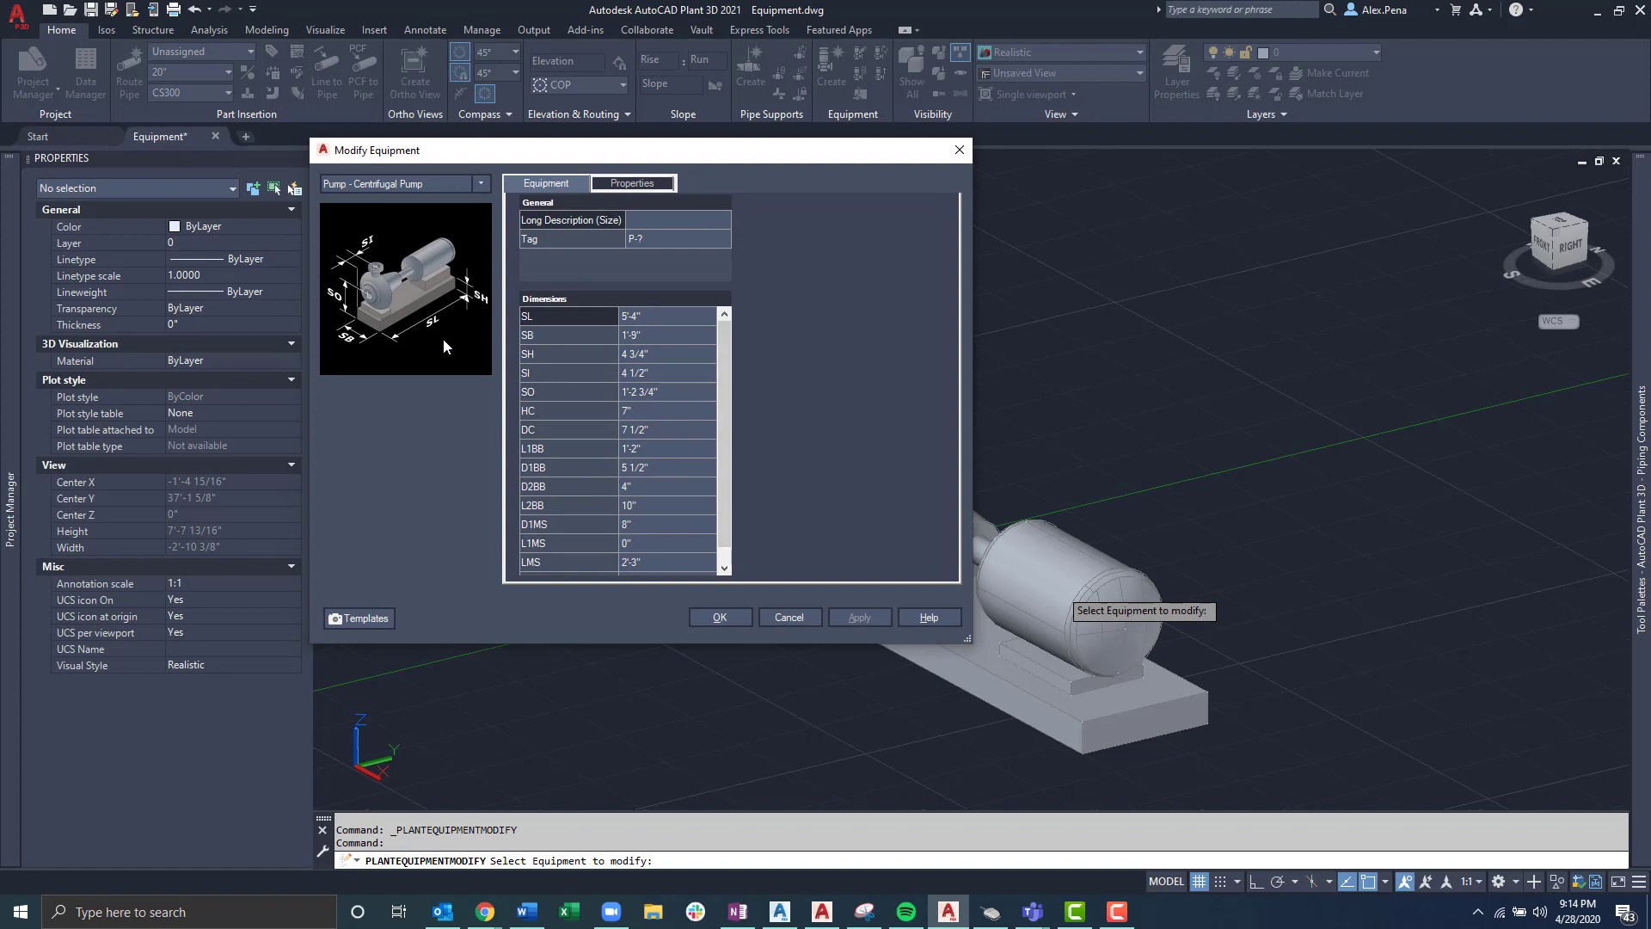
{"action": "mouse_move", "coordinate": [521, 457]}
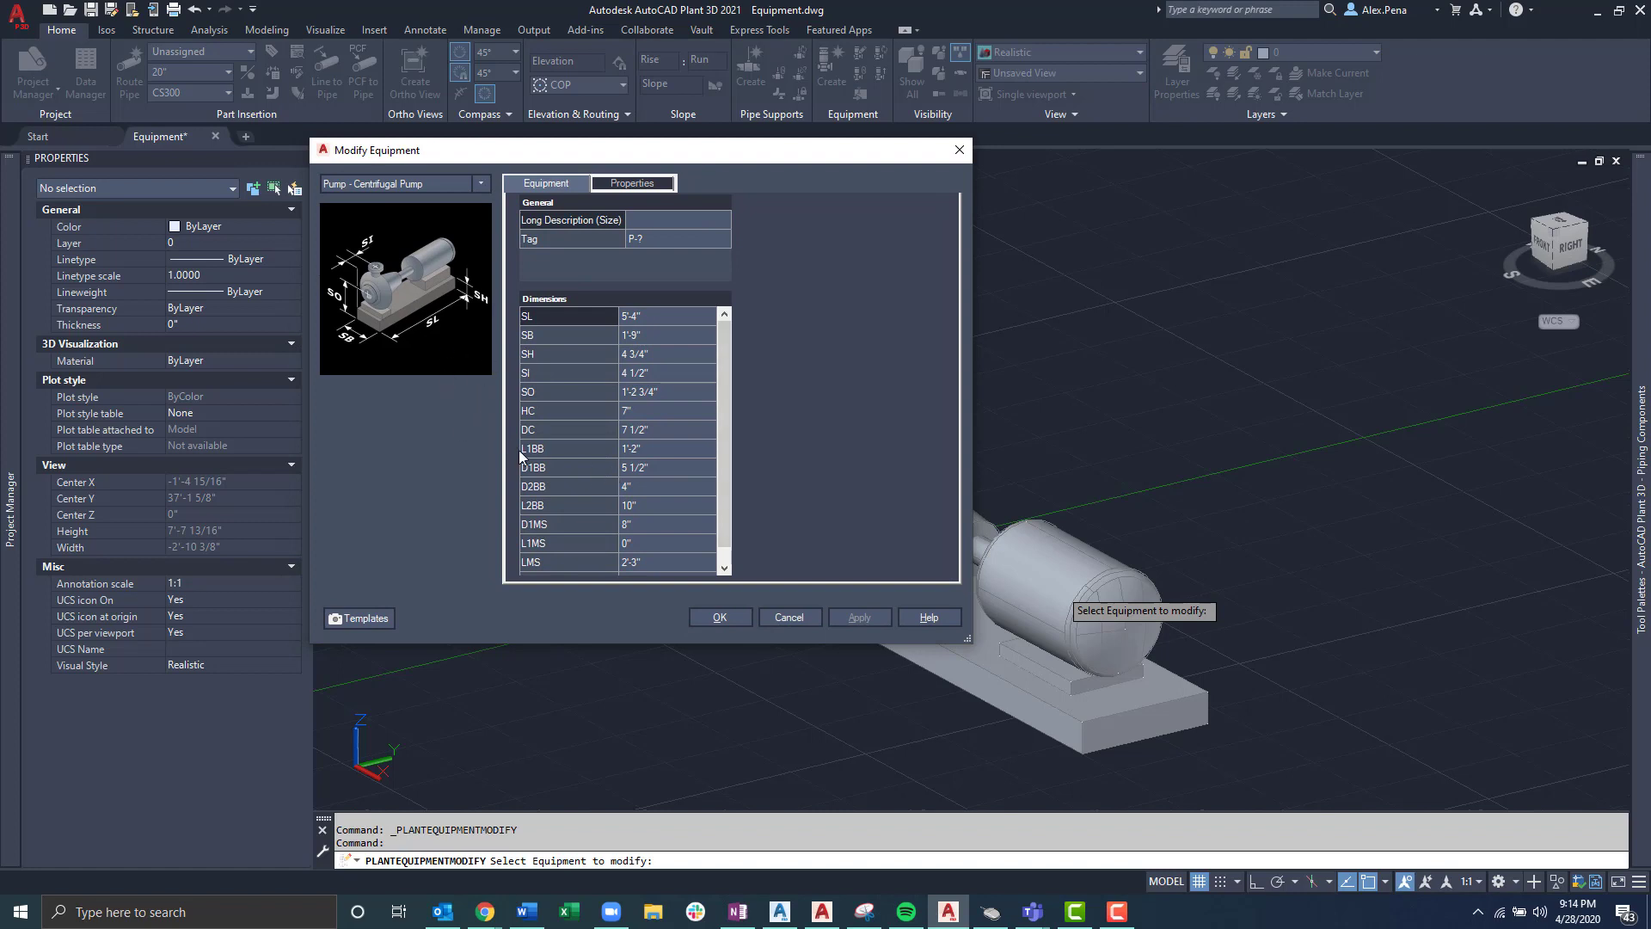
{"action": "double_click", "coordinate": [667, 335]}
{"action": "type", "text": "3'"}
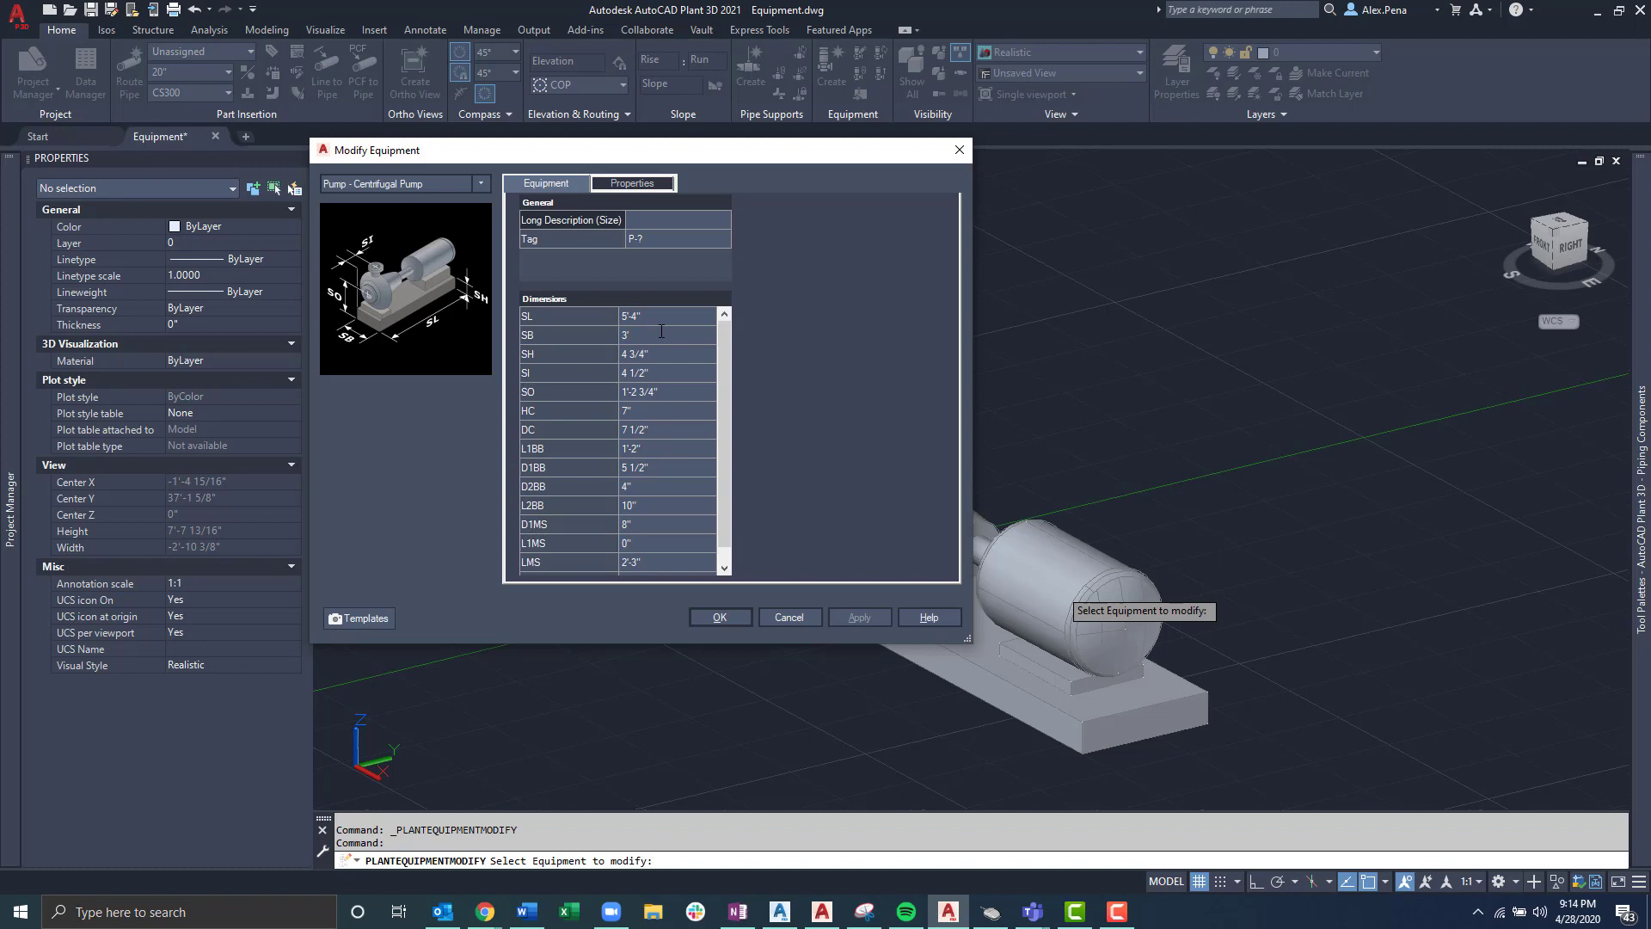
{"action": "mouse_move", "coordinate": [653, 379]}
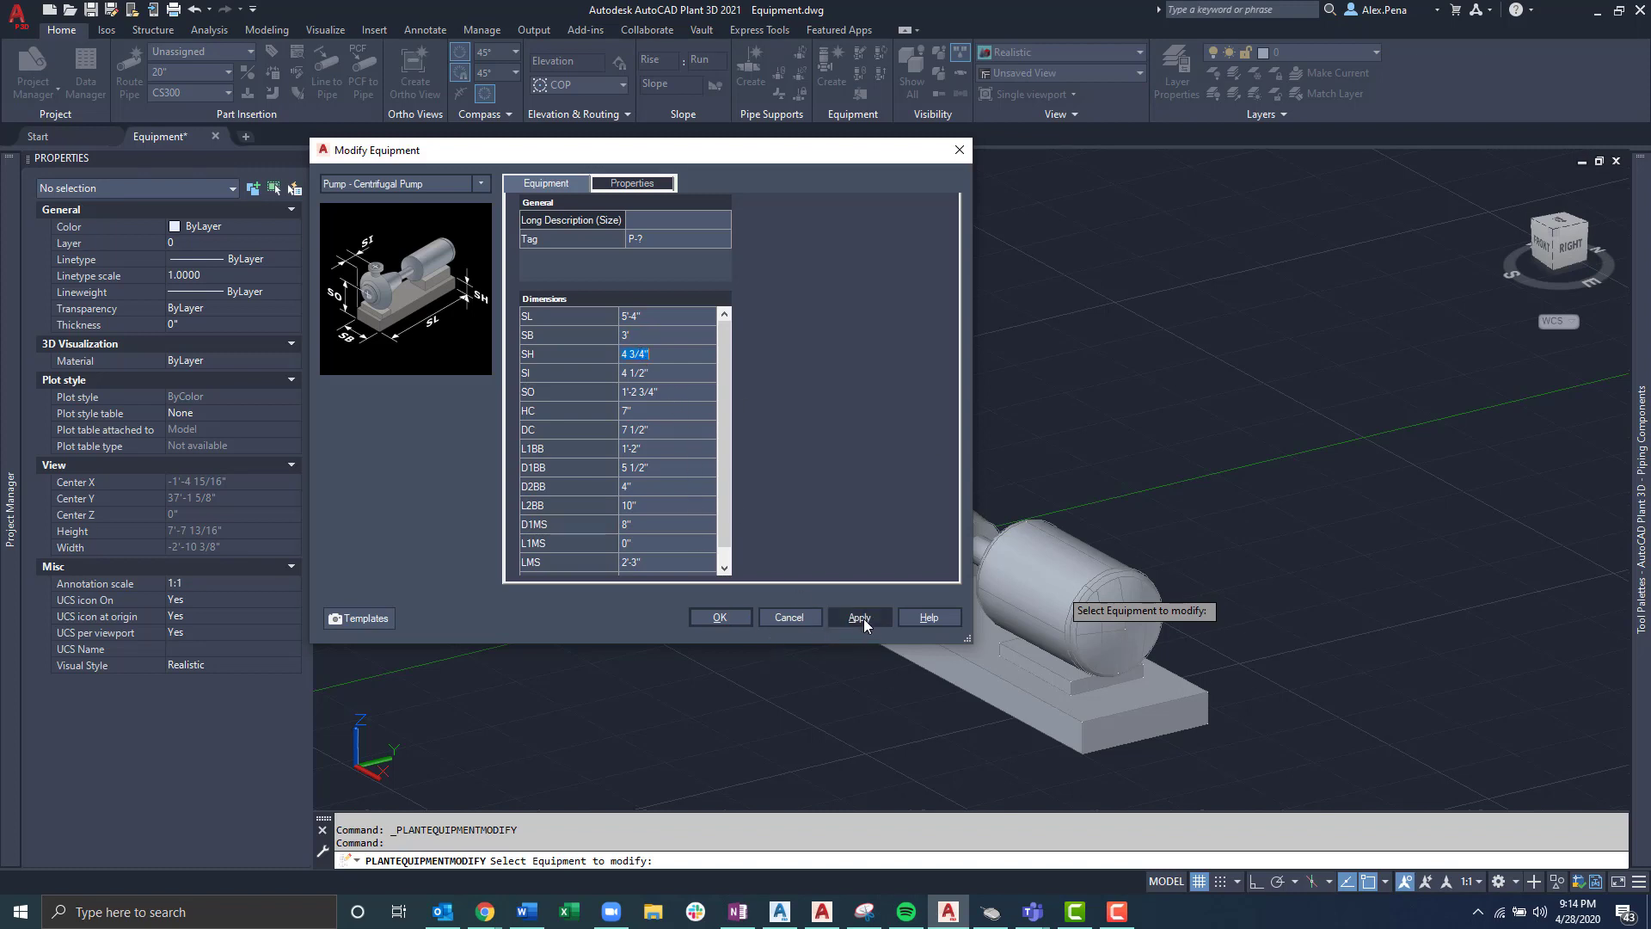
{"action": "left_click", "coordinate": [860, 615]}
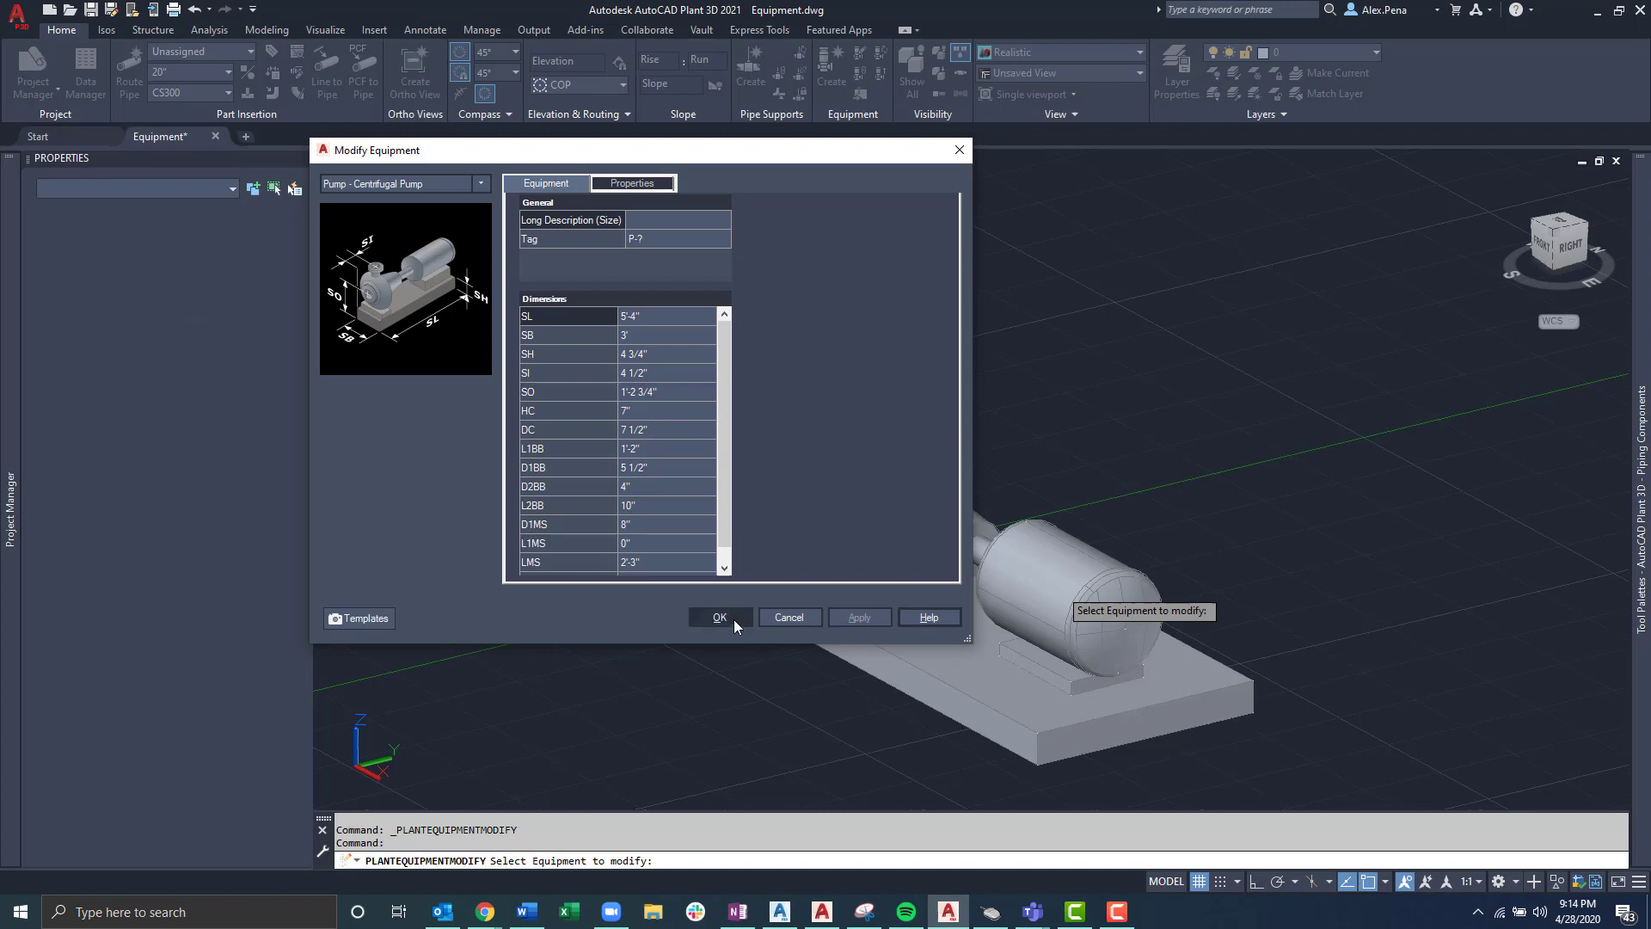
{"action": "left_click", "coordinate": [718, 615]}
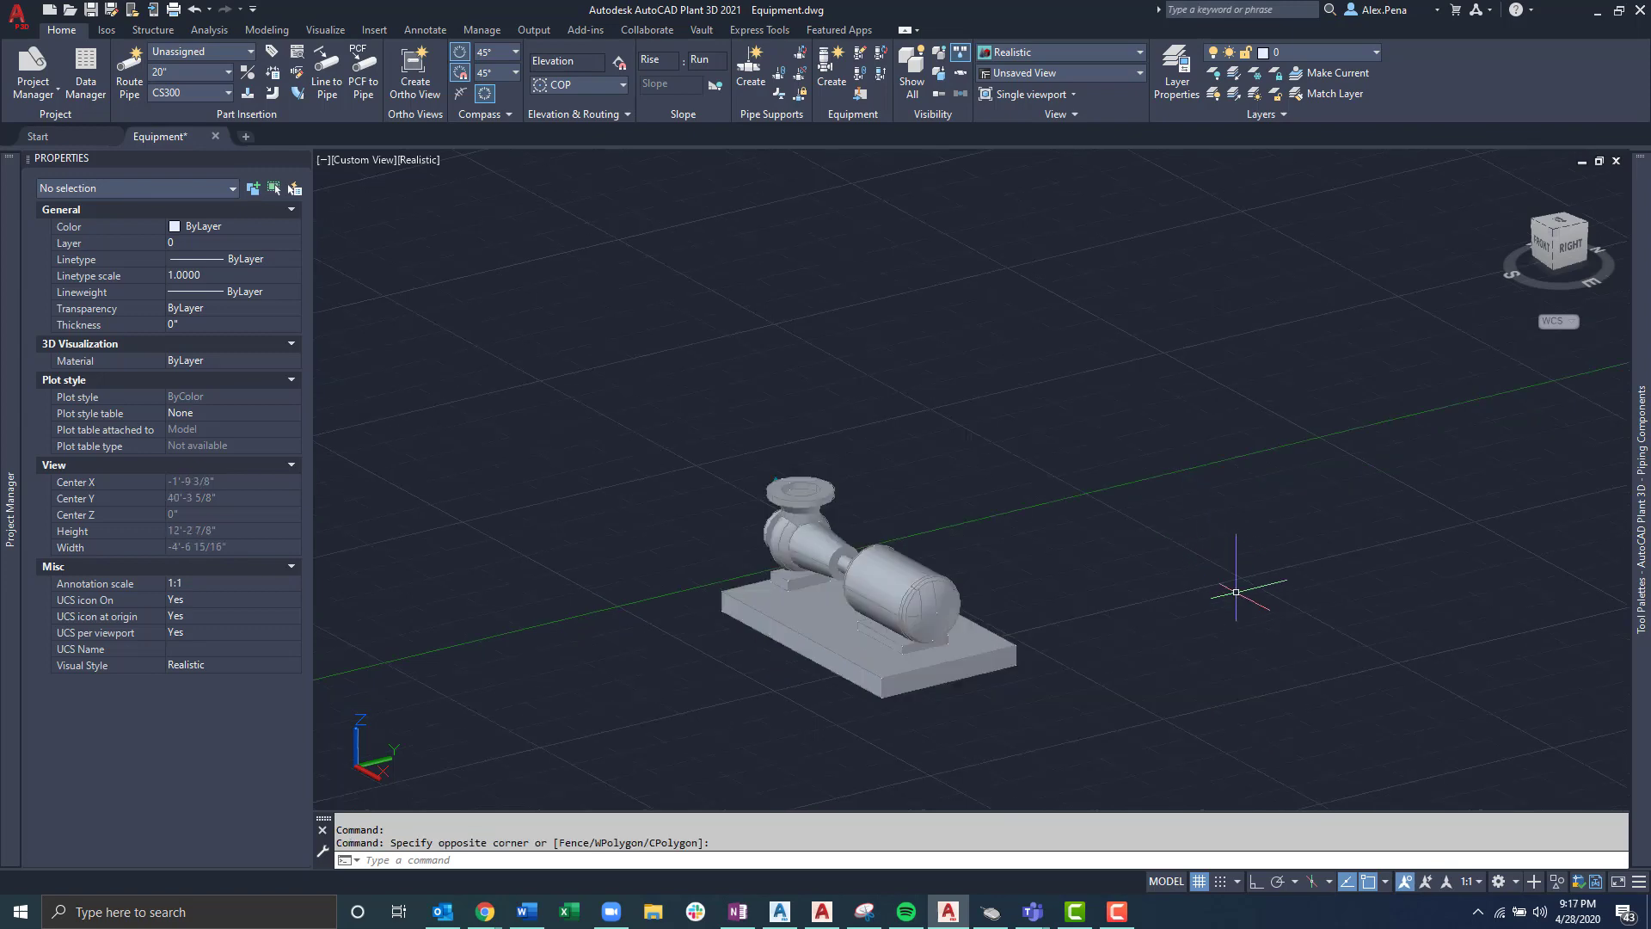
{"action": "mouse_move", "coordinate": [1230, 580]}
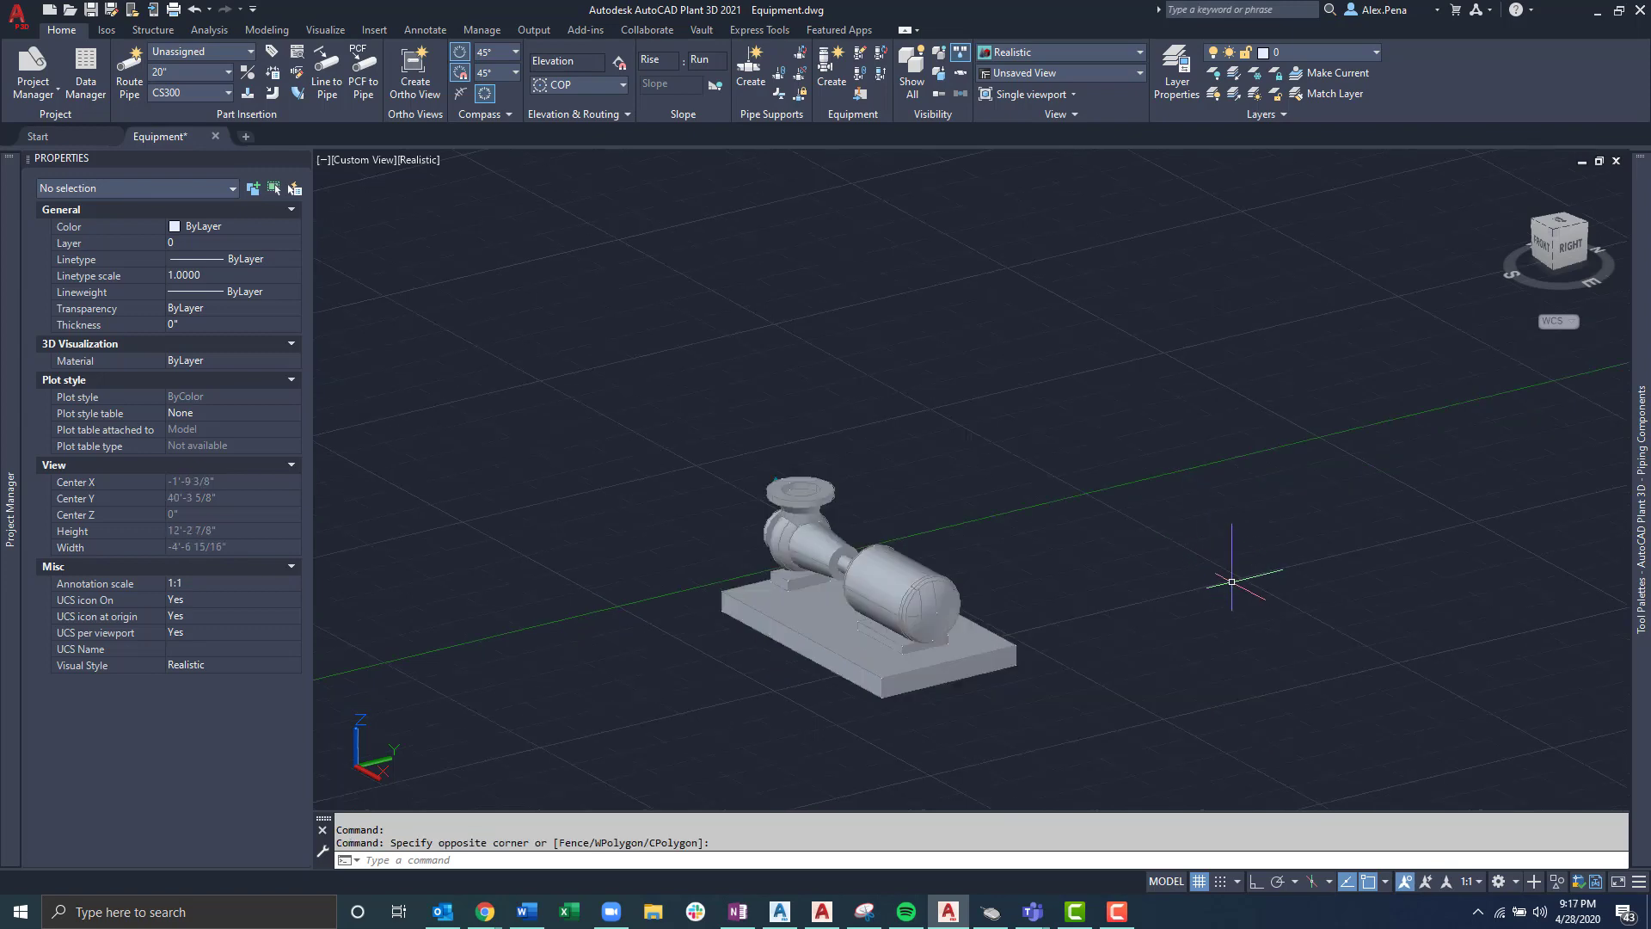
{"action": "mouse_move", "coordinate": [1093, 495]}
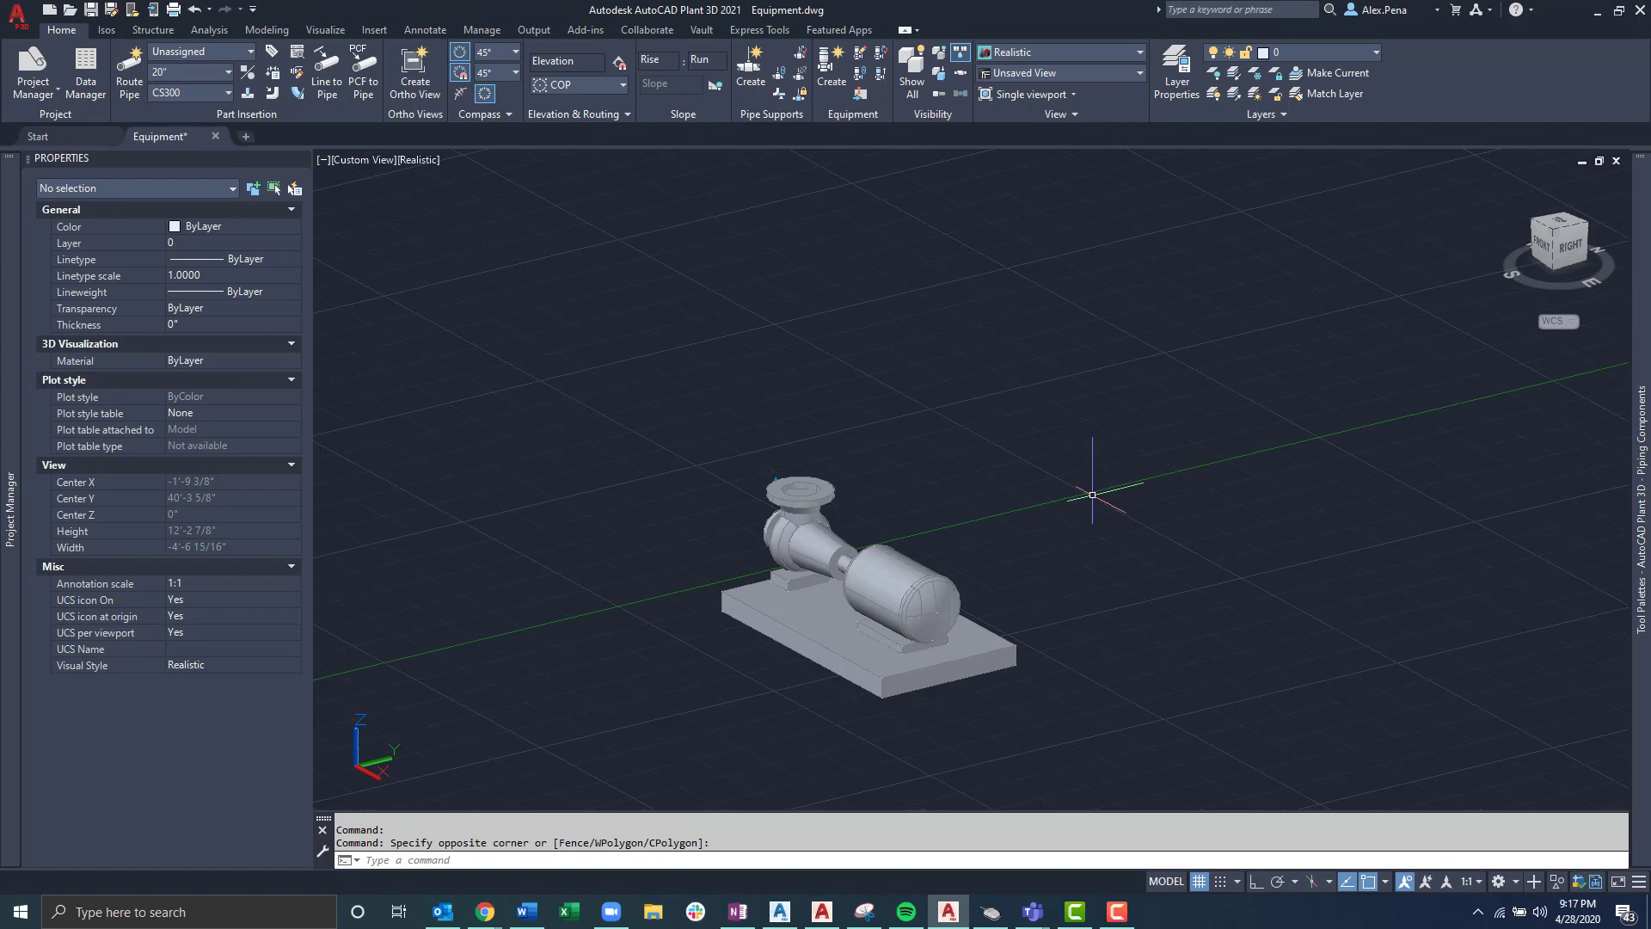
{"action": "mouse_move", "coordinate": [1231, 622]}
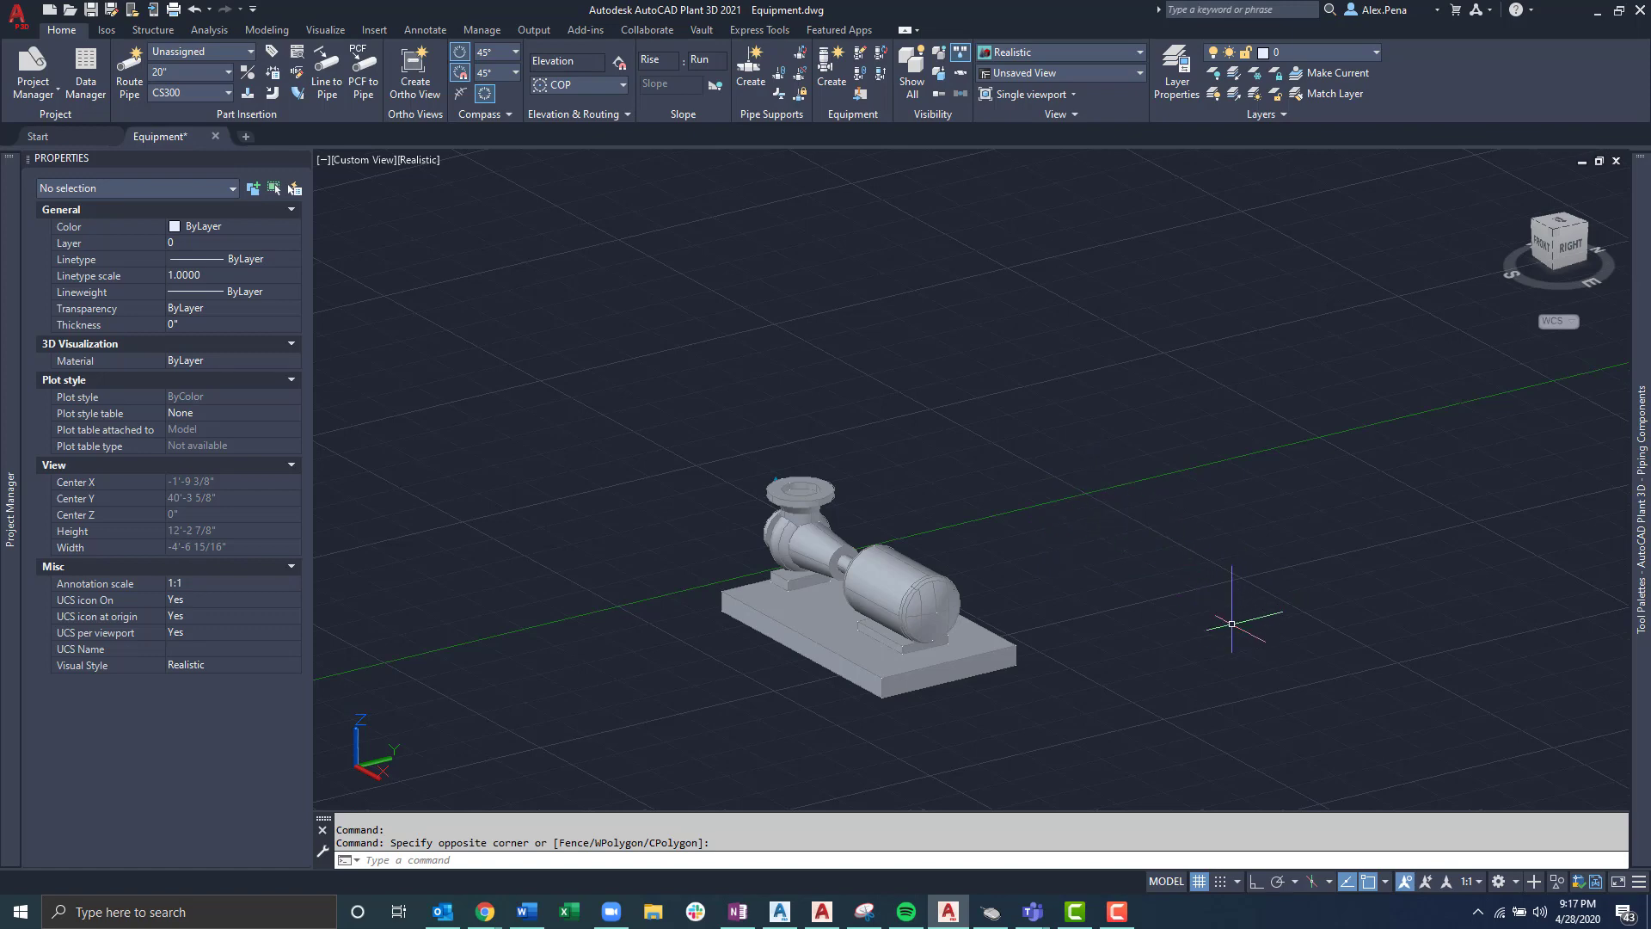
{"action": "mouse_move", "coordinate": [791, 325]}
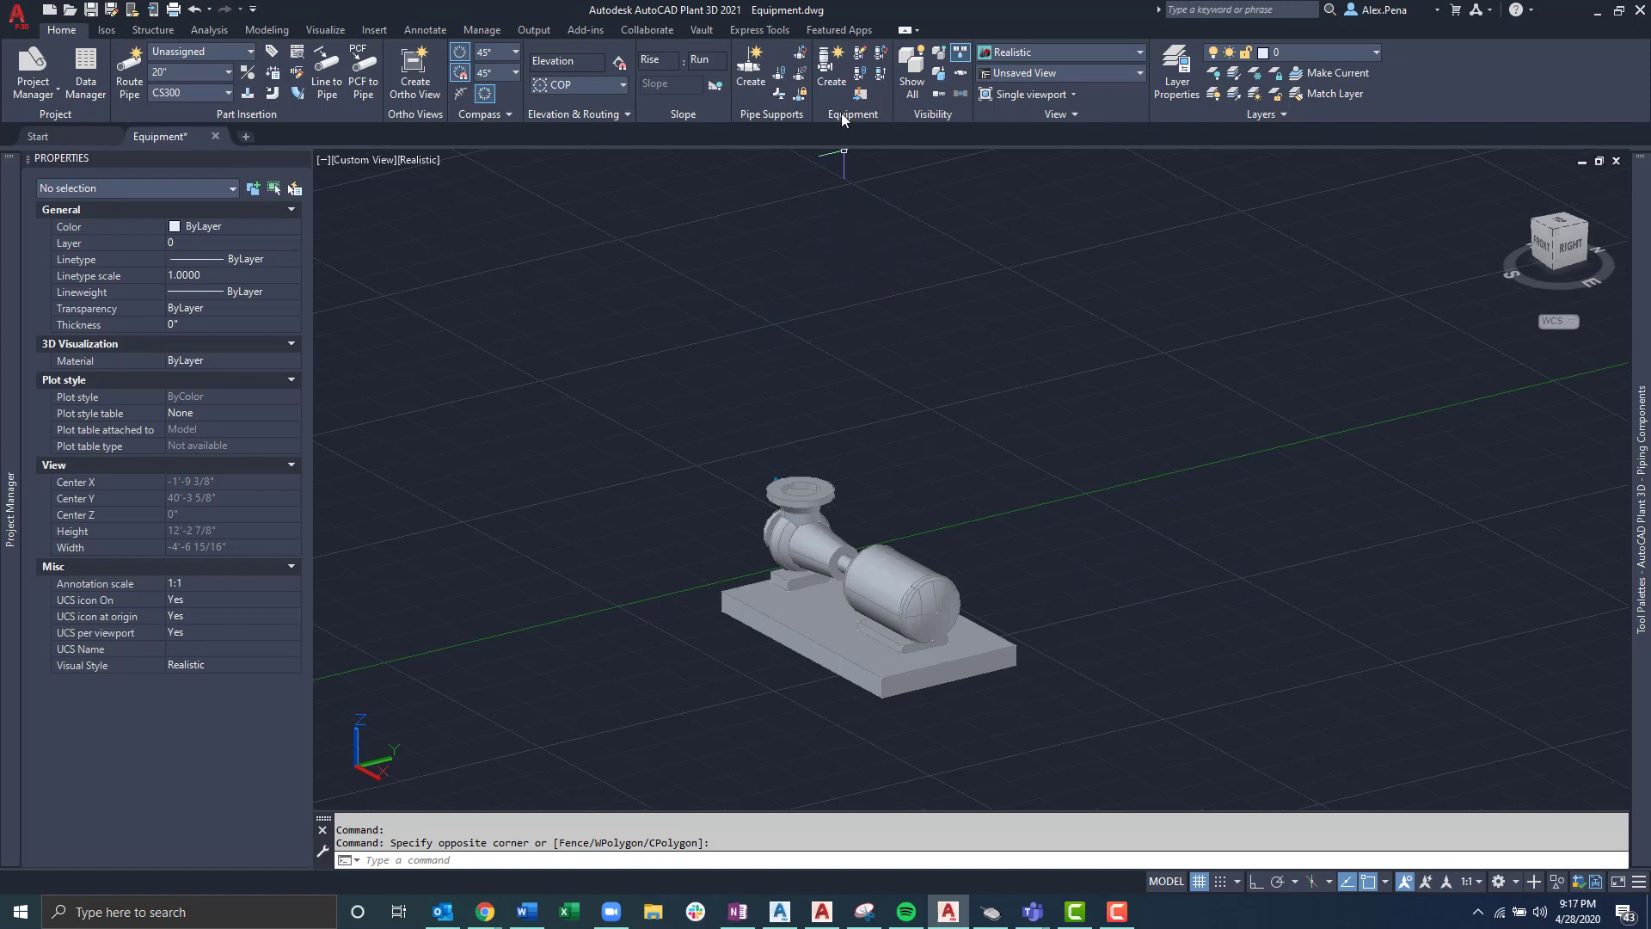
{"action": "left_click", "coordinate": [831, 72]}
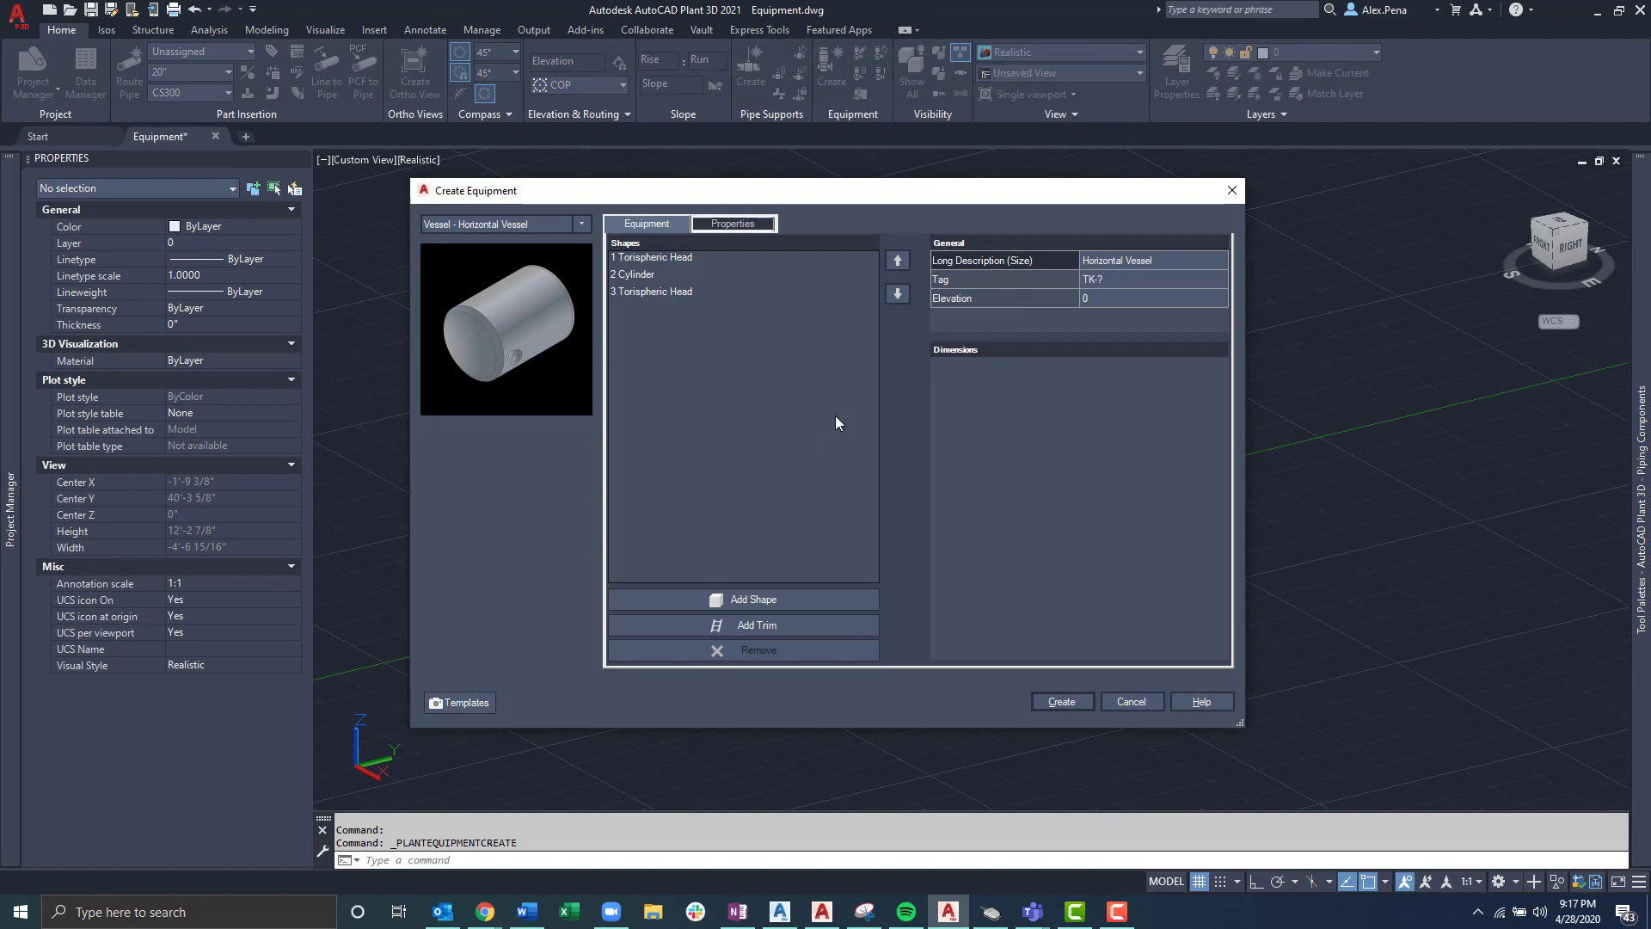
{"action": "mouse_move", "coordinate": [569, 239]}
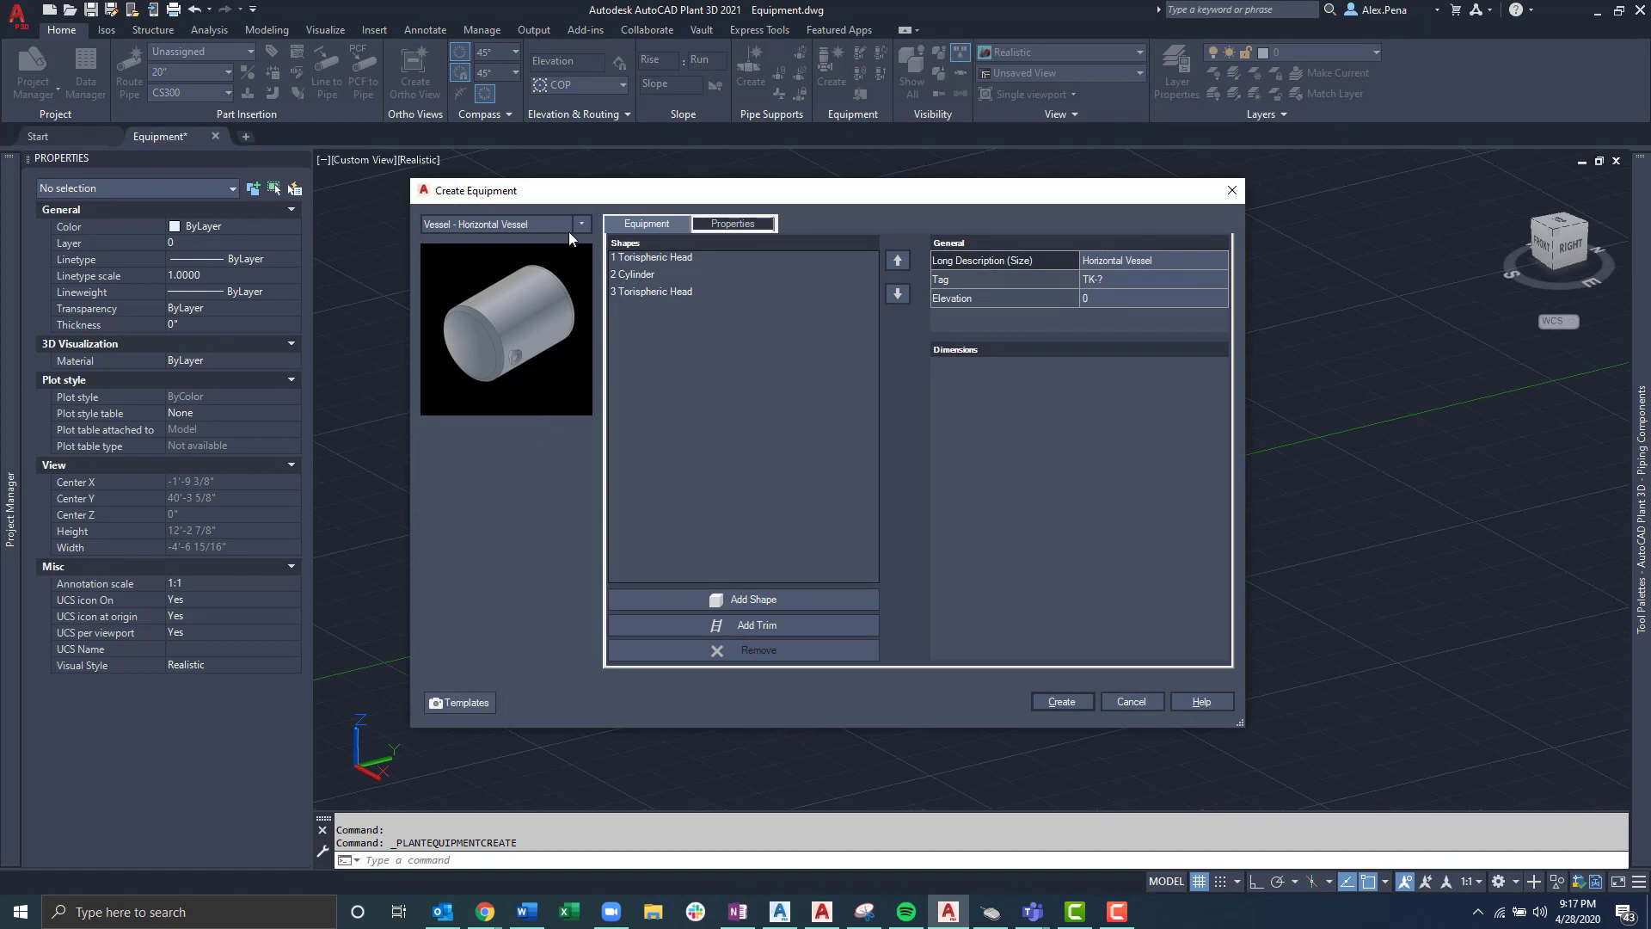
{"action": "mouse_move", "coordinate": [578, 252]}
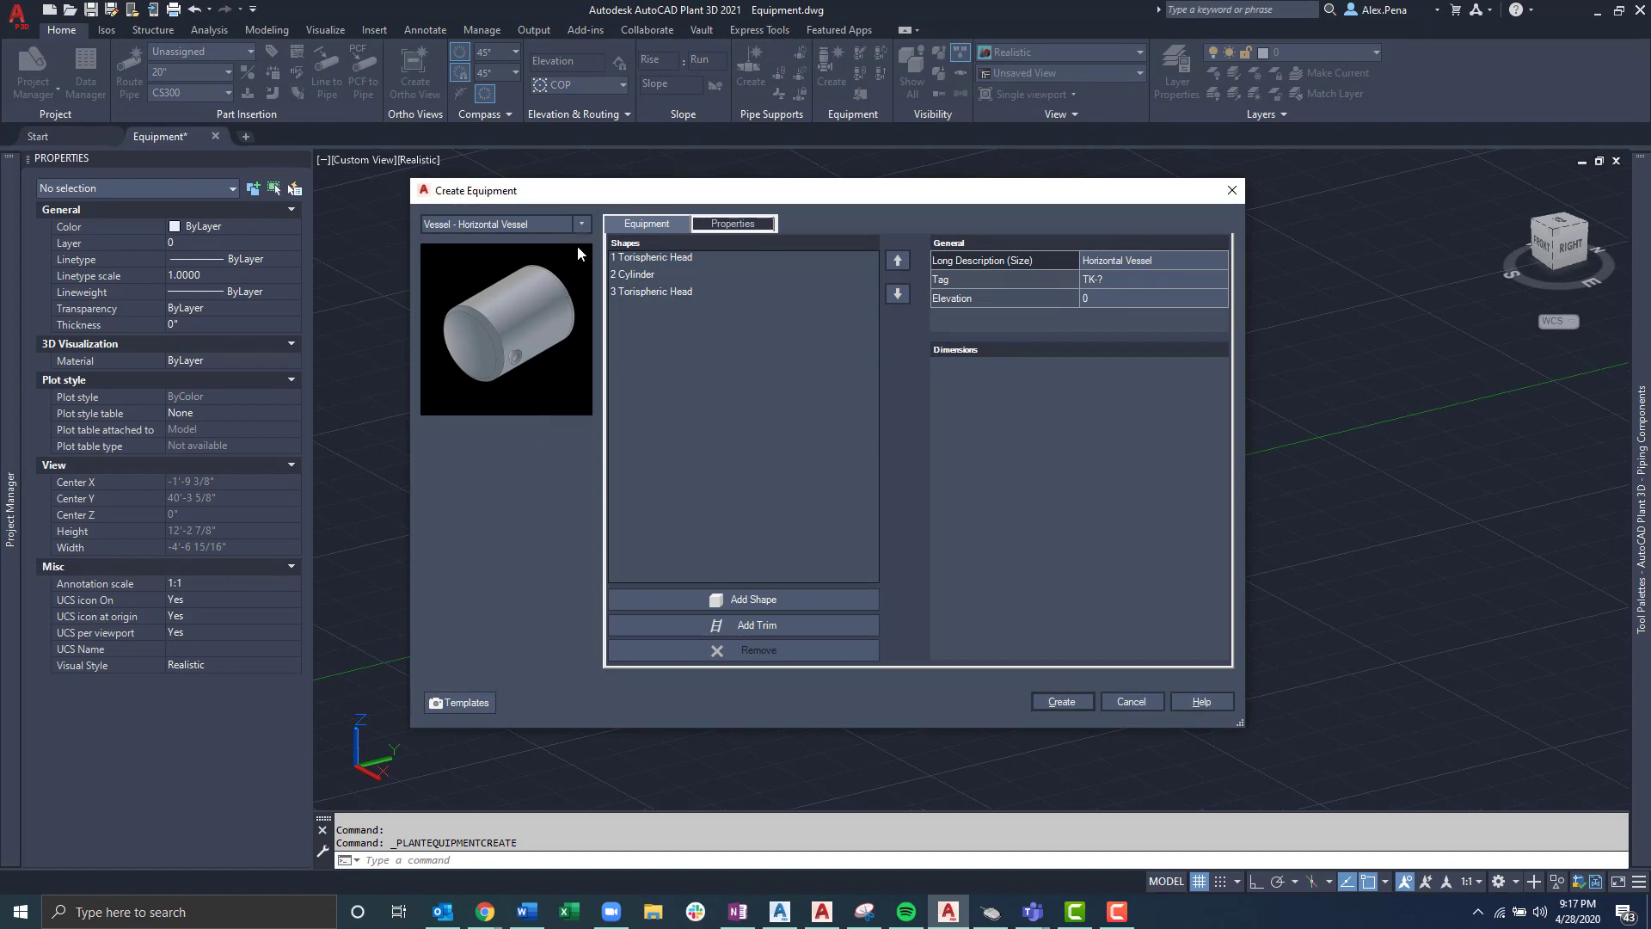
{"action": "mouse_move", "coordinate": [623, 501]}
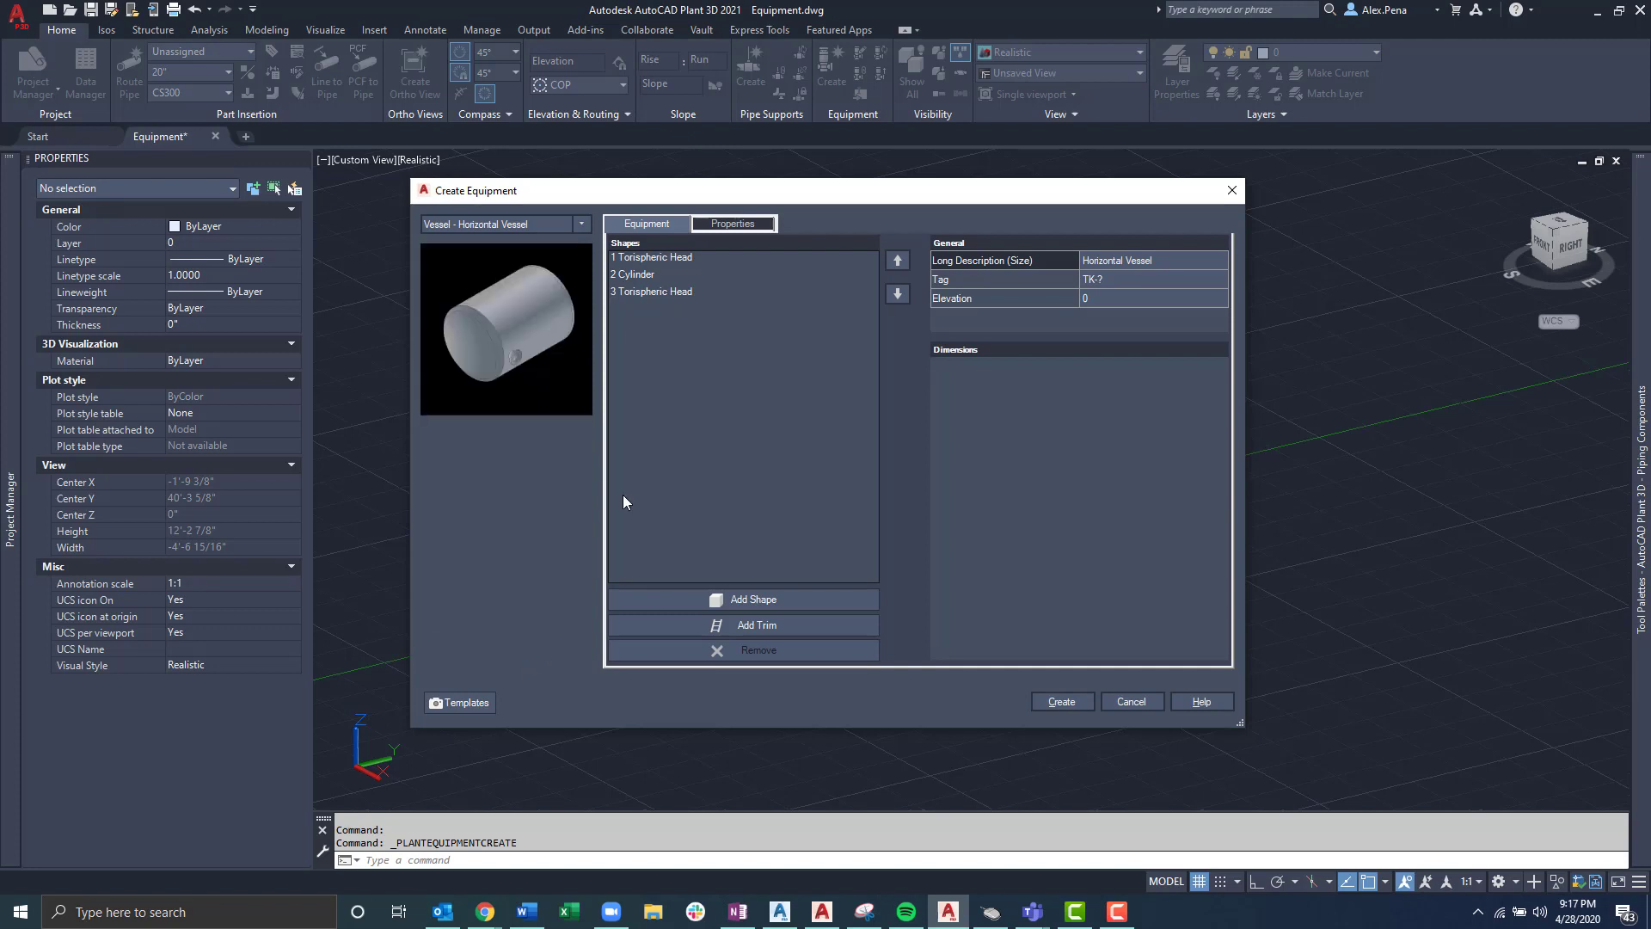
Step: Review the vessel's cylinder and first head, then make head 1 a Semi Ellipsoidal Head
{"action": "left_click", "coordinate": [633, 275]}
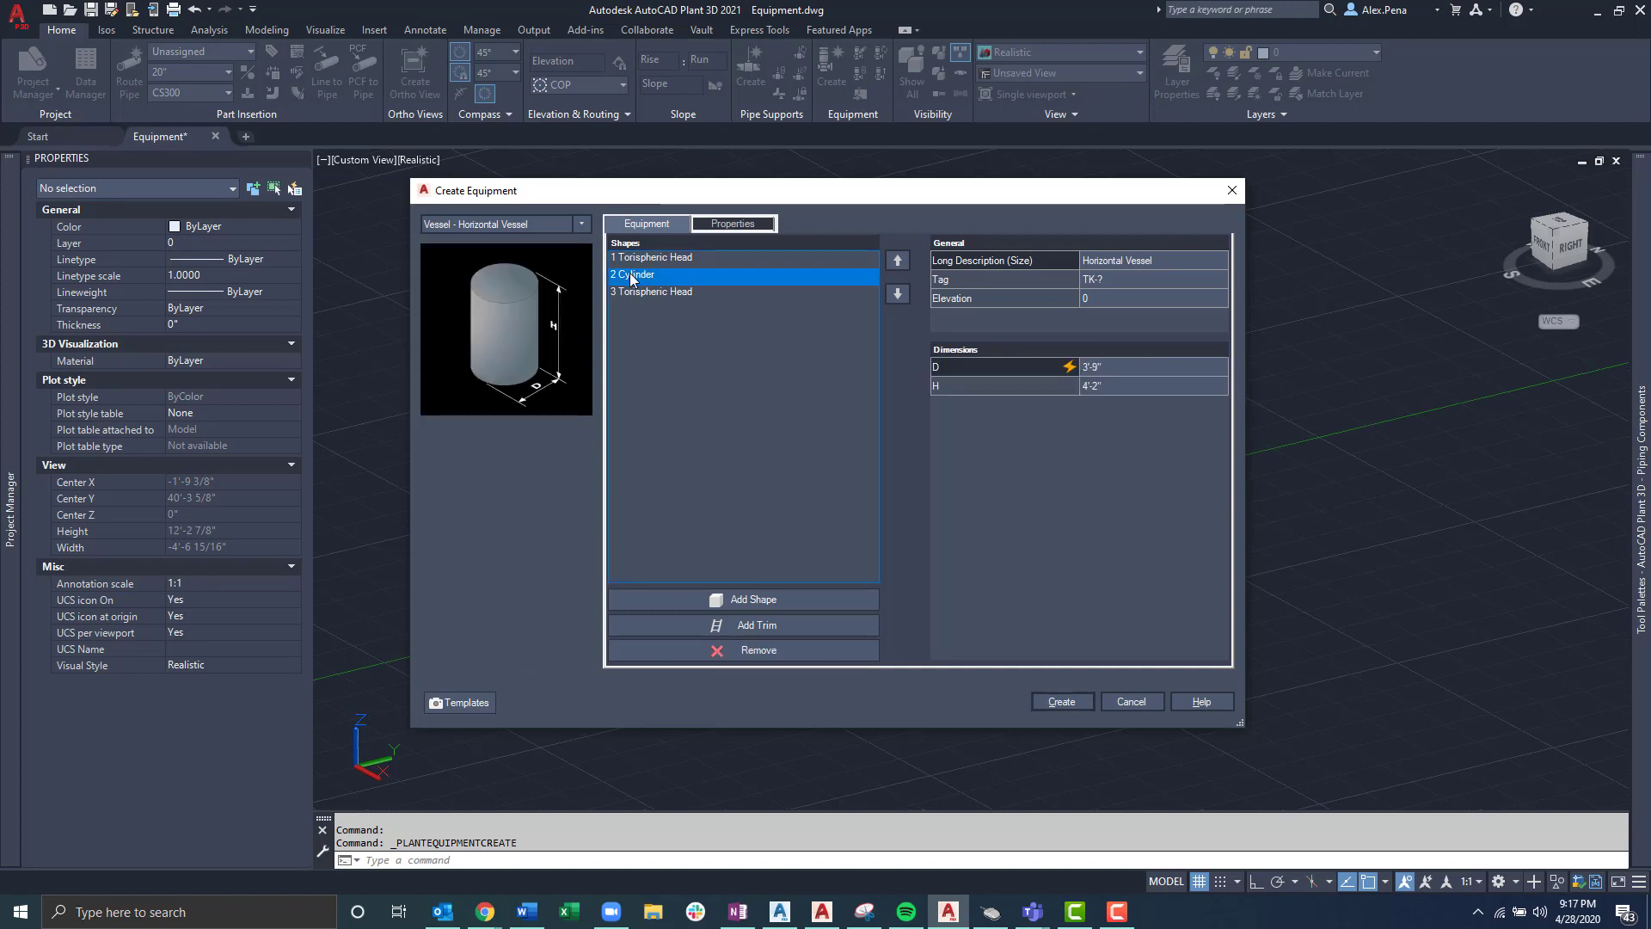
{"action": "left_click", "coordinate": [654, 256]}
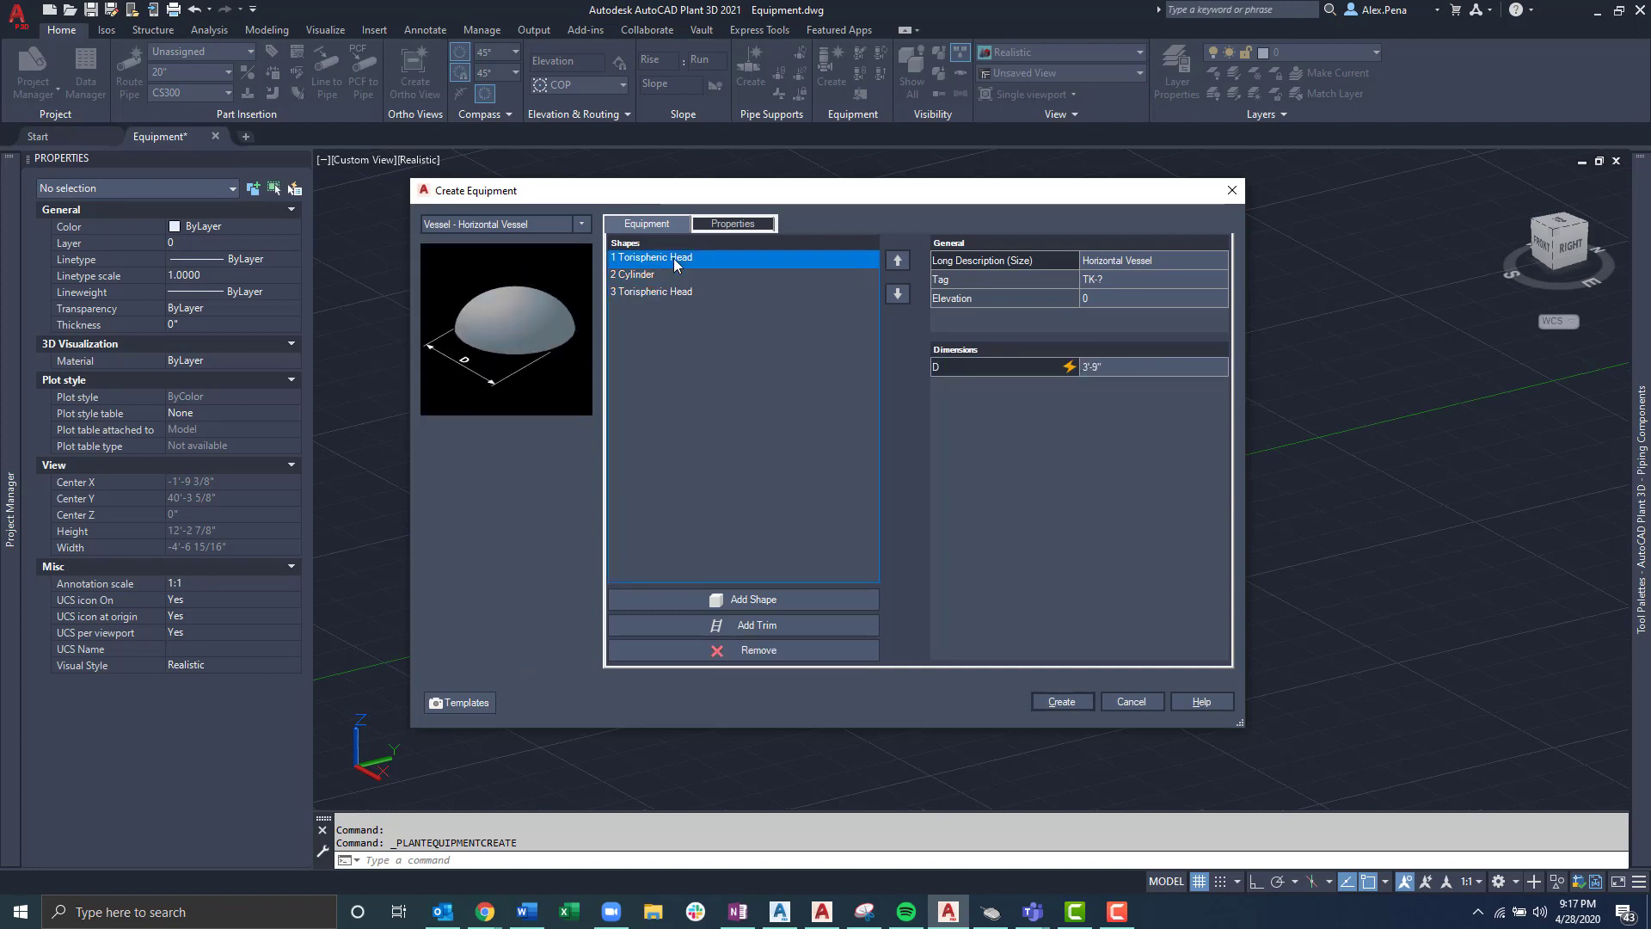
{"action": "mouse_move", "coordinate": [689, 280]}
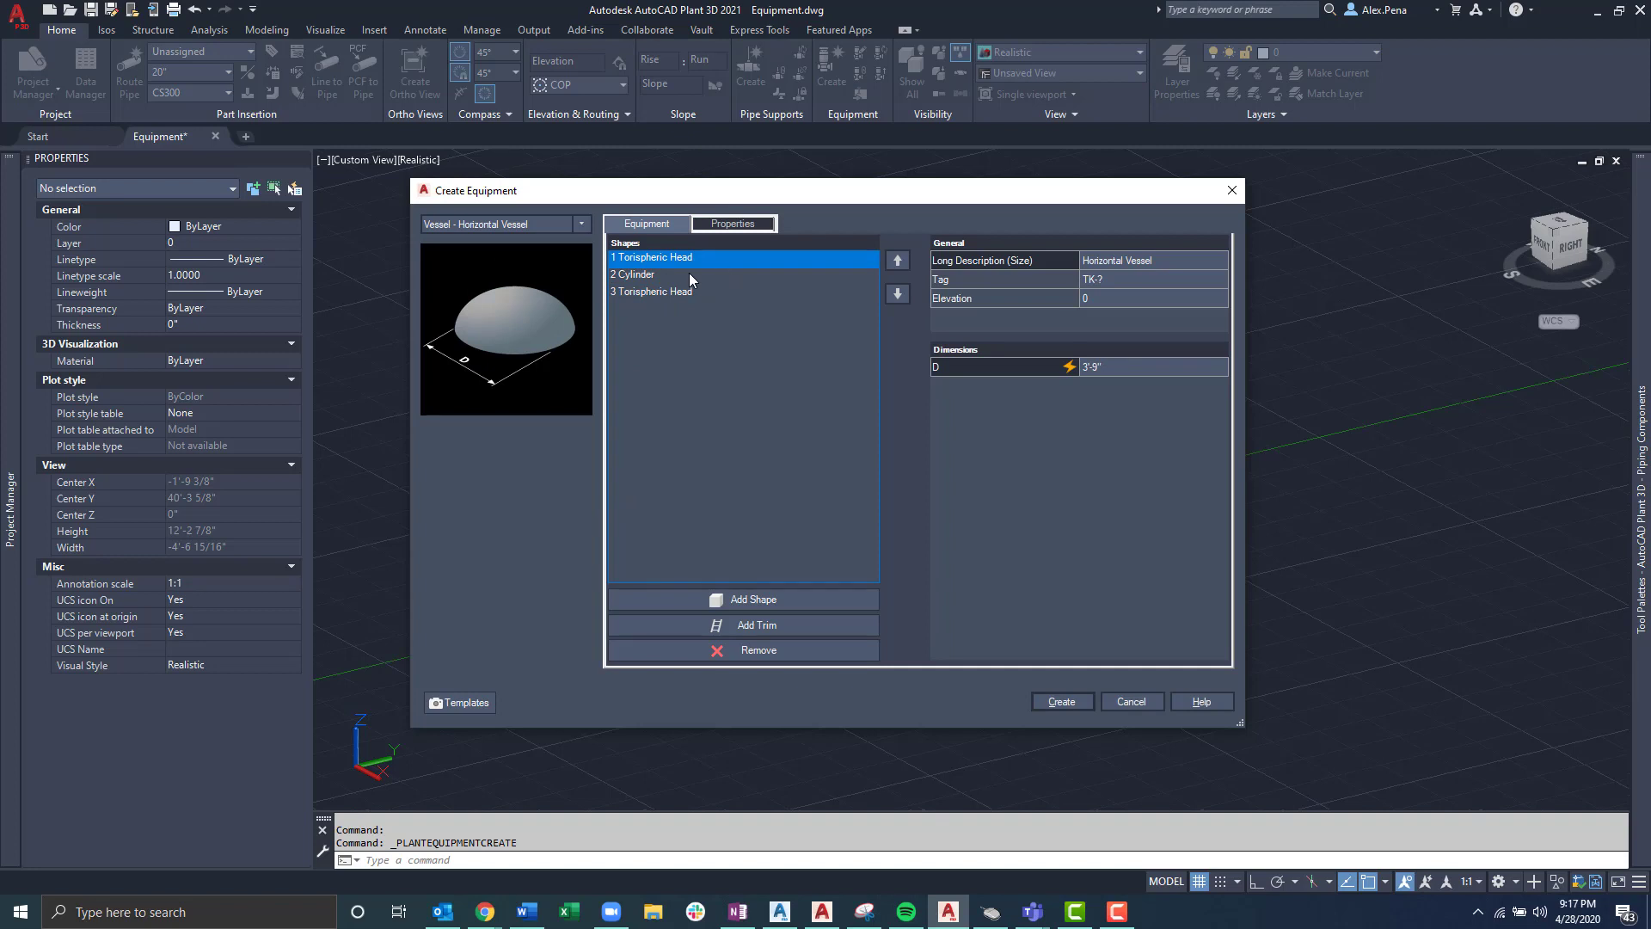
{"action": "left_click", "coordinate": [637, 274]}
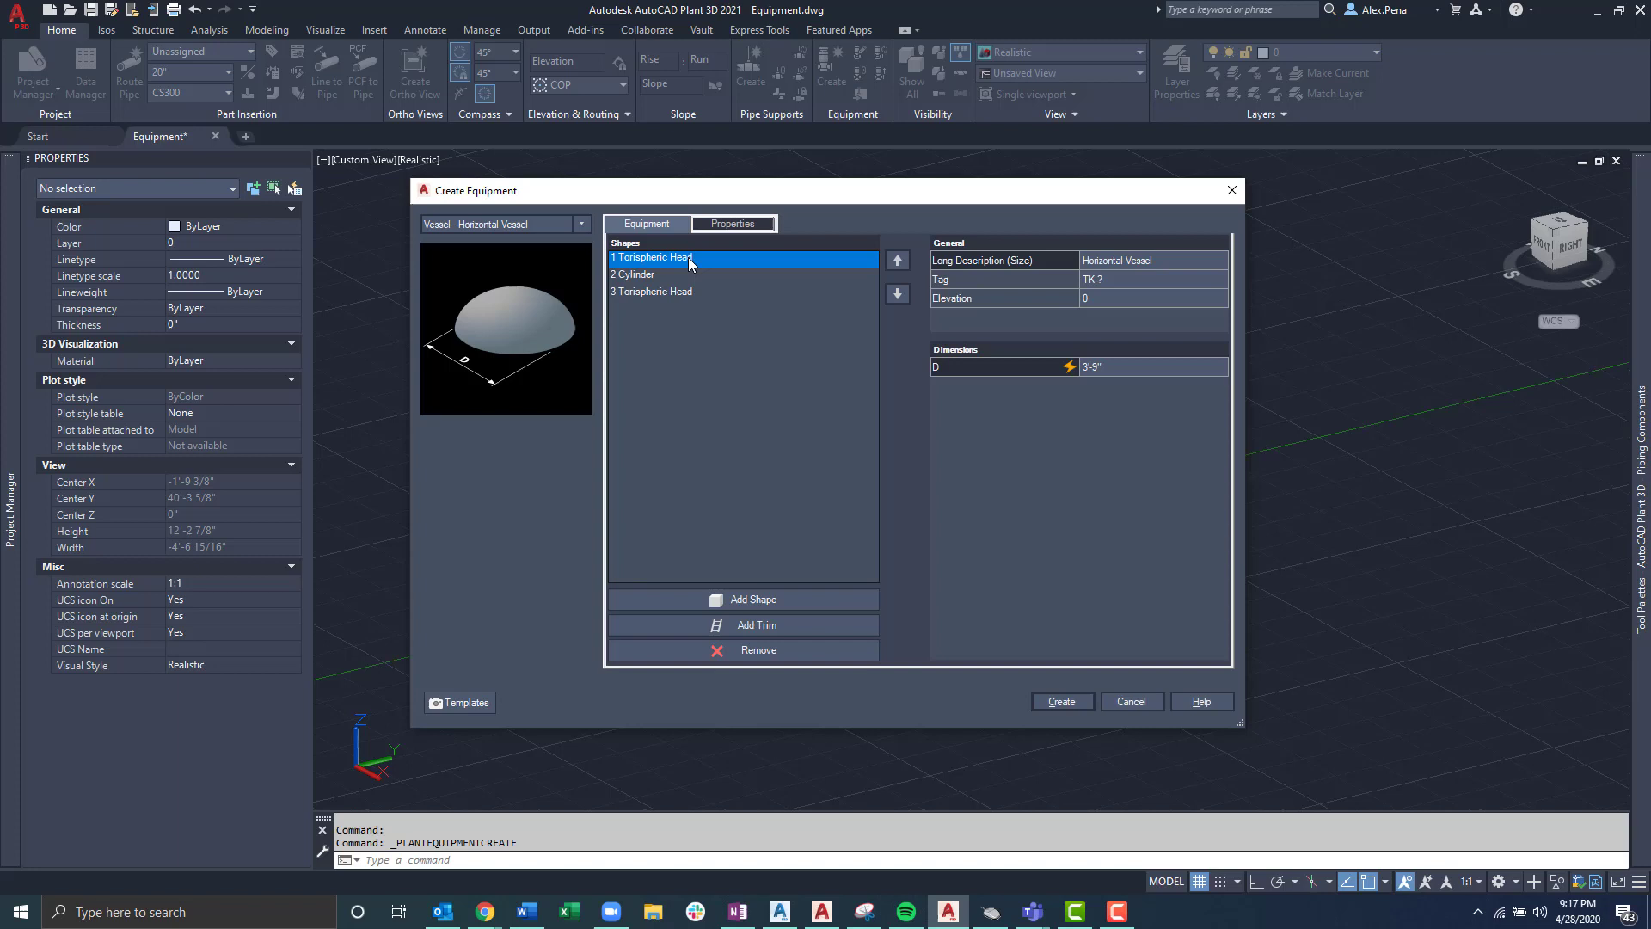
{"action": "mouse_move", "coordinate": [748, 657]}
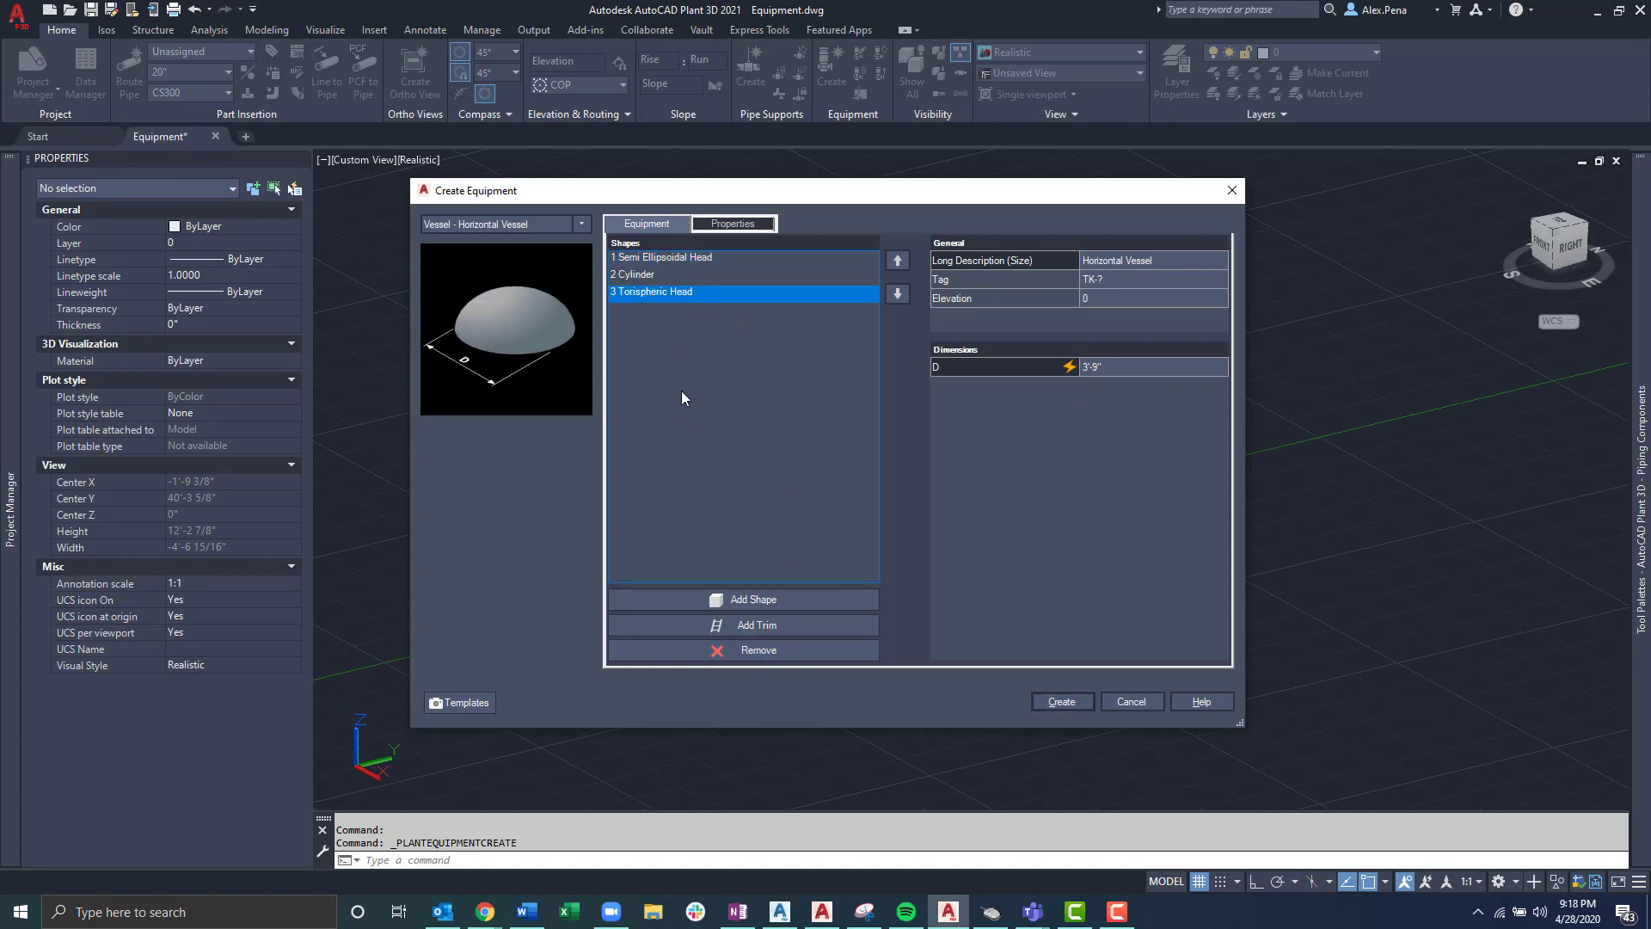
{"action": "mouse_move", "coordinate": [757, 624]}
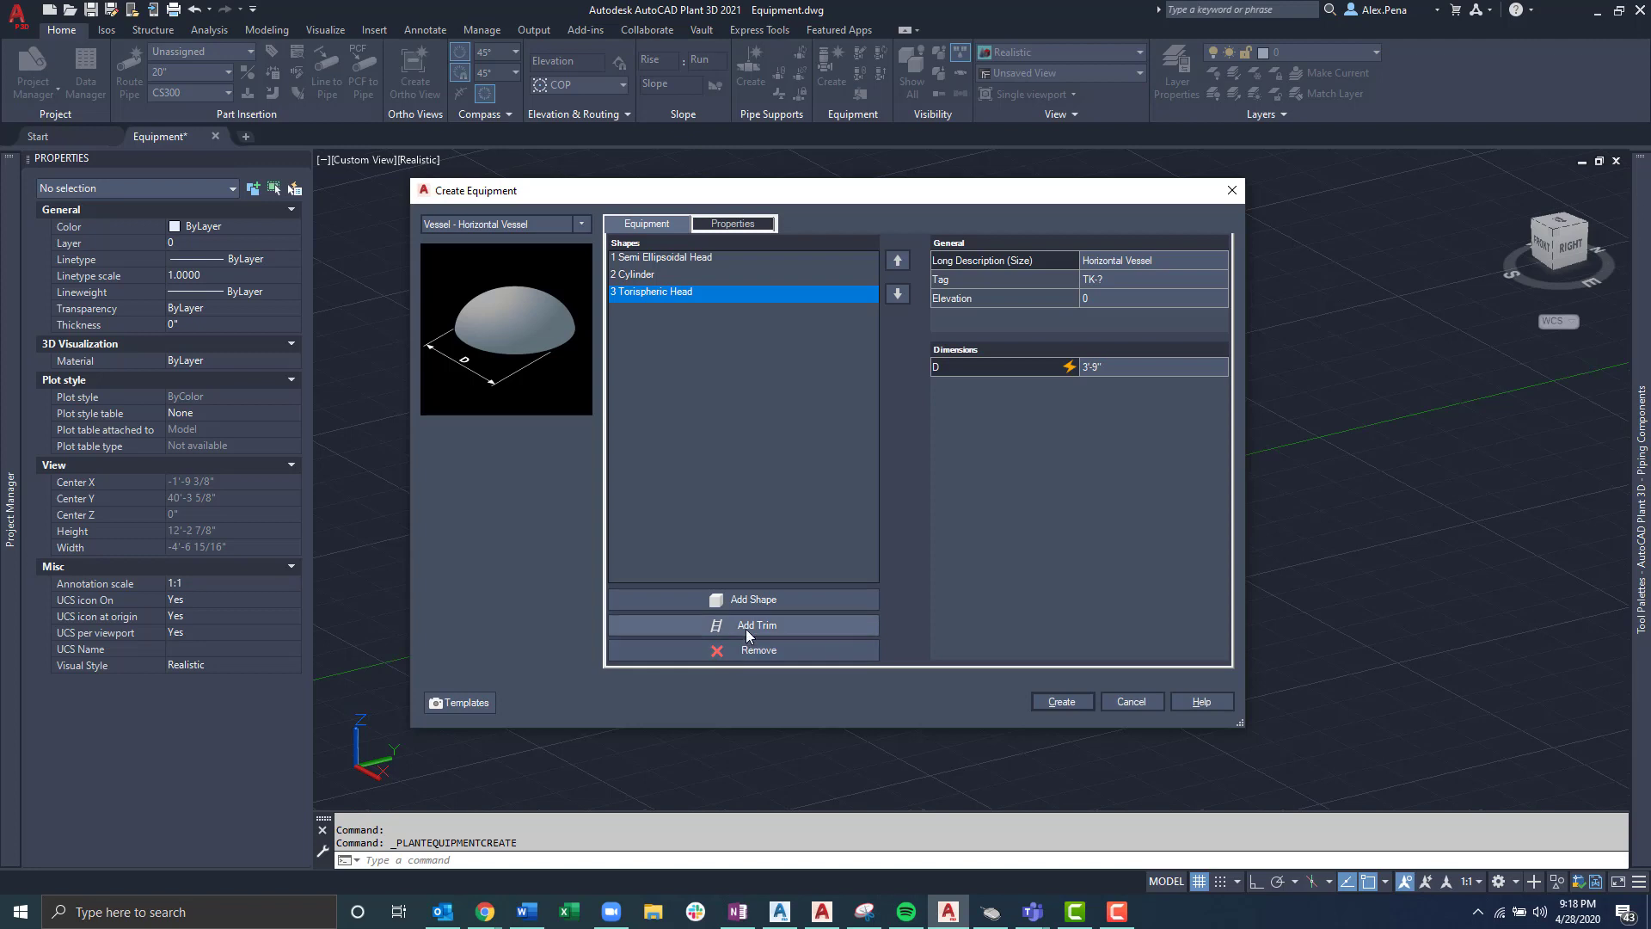
Step: Remove torispheric head 3 and add a Semi Ellipsoidal Head as the vessel's last shape
{"action": "left_click", "coordinate": [753, 598]}
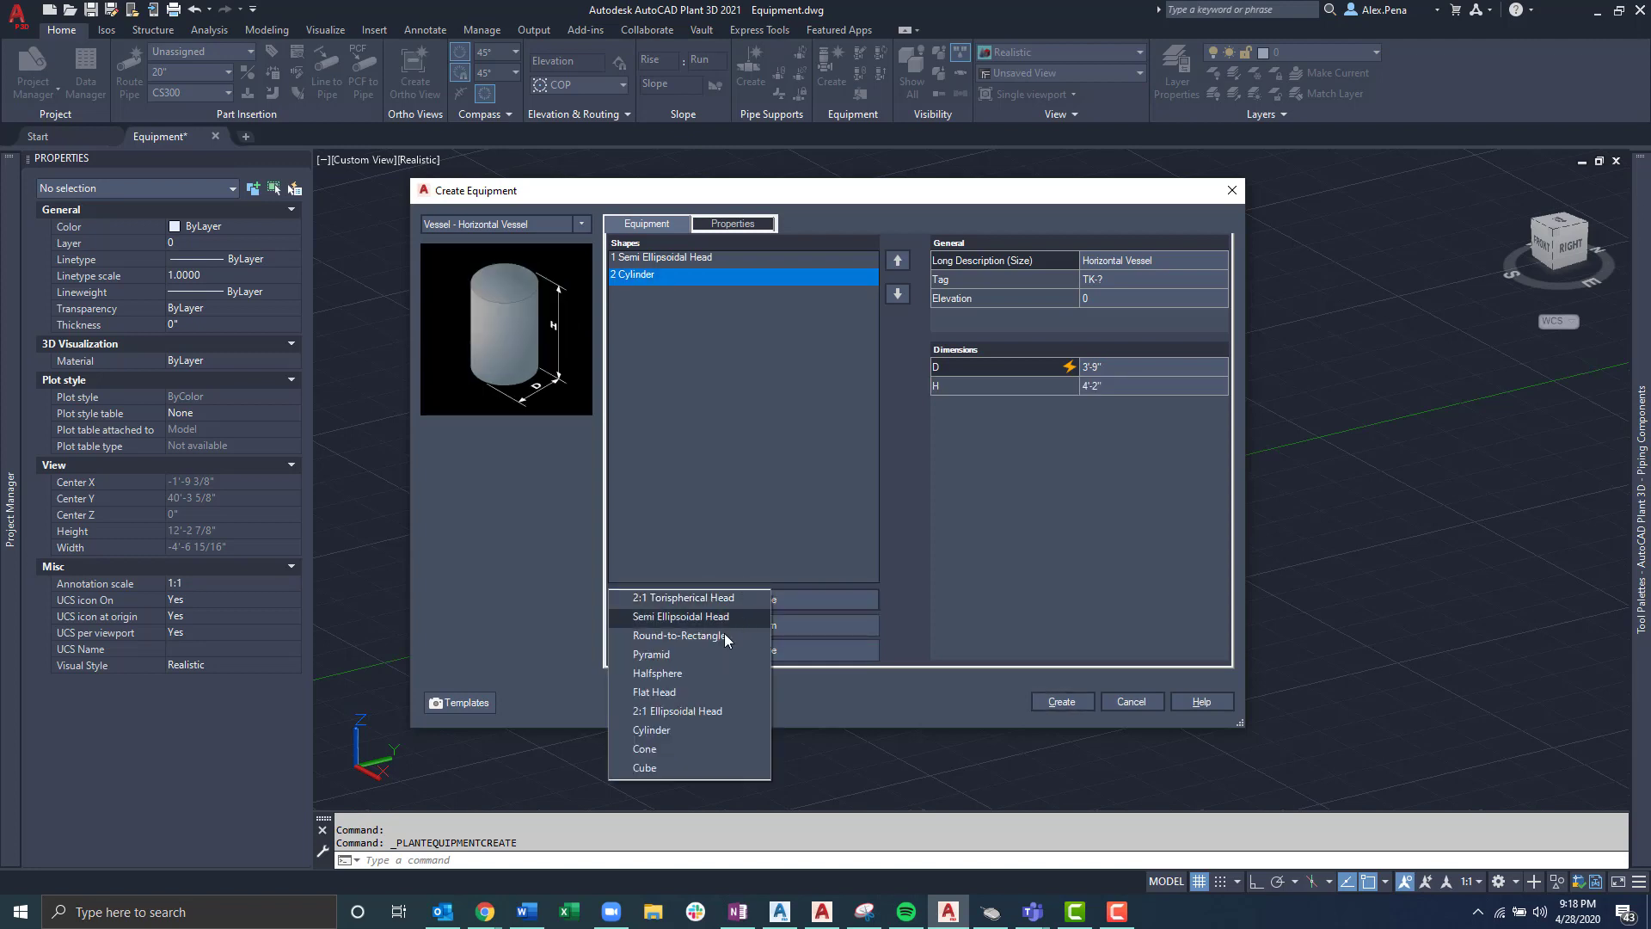
{"action": "left_click", "coordinate": [680, 615]}
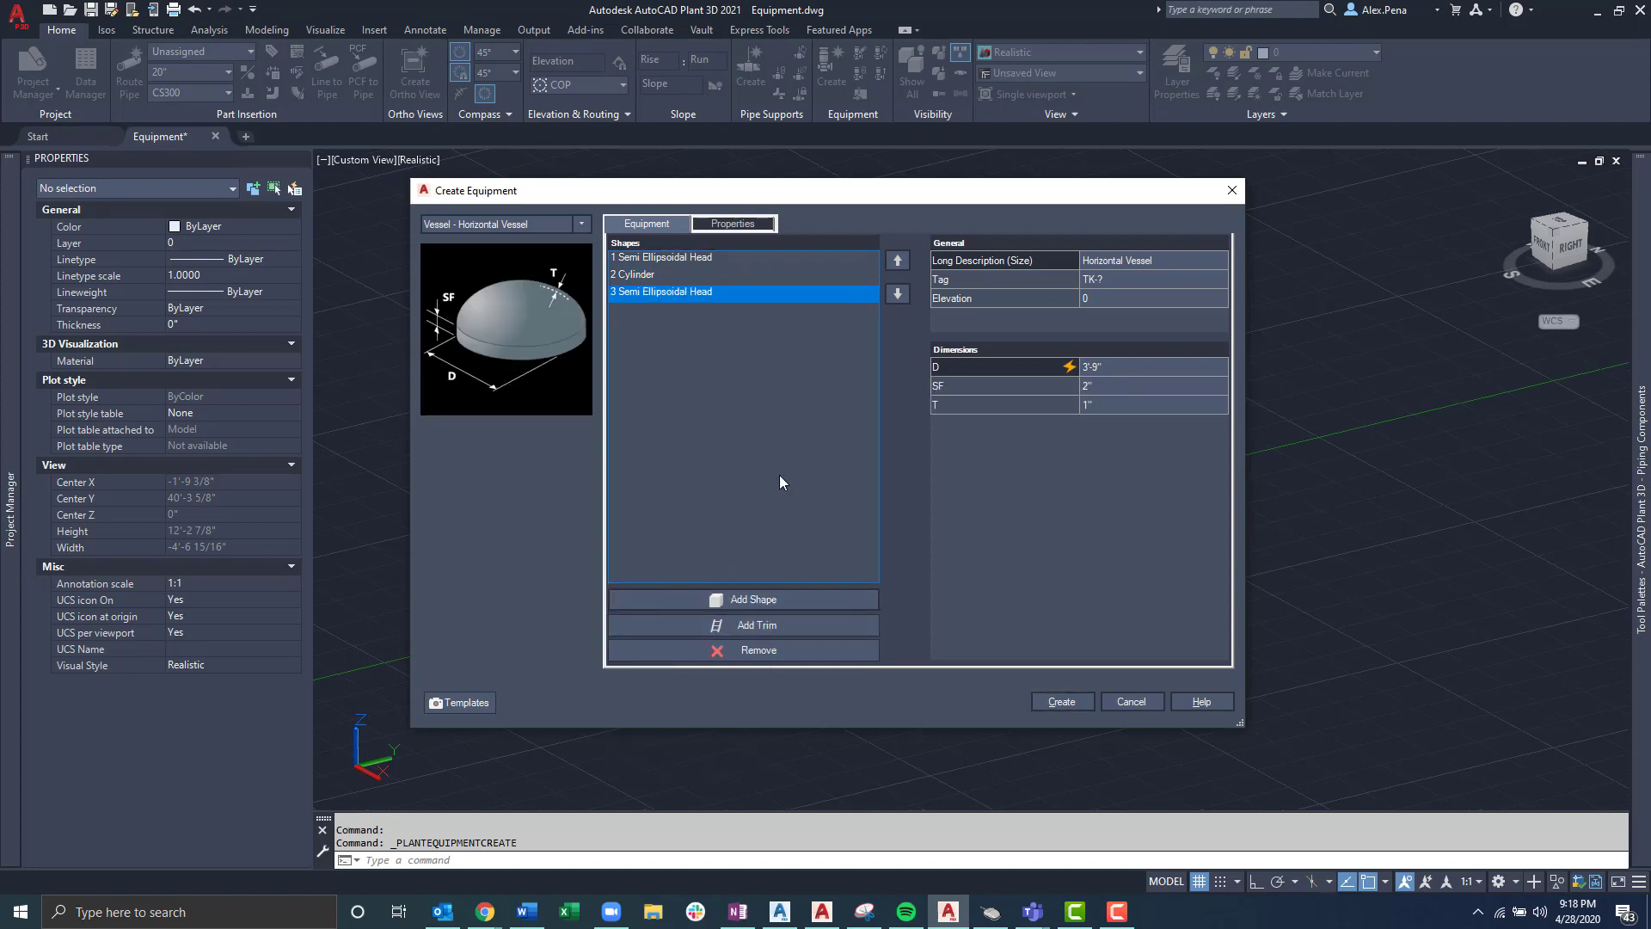
{"action": "mouse_move", "coordinate": [827, 396]}
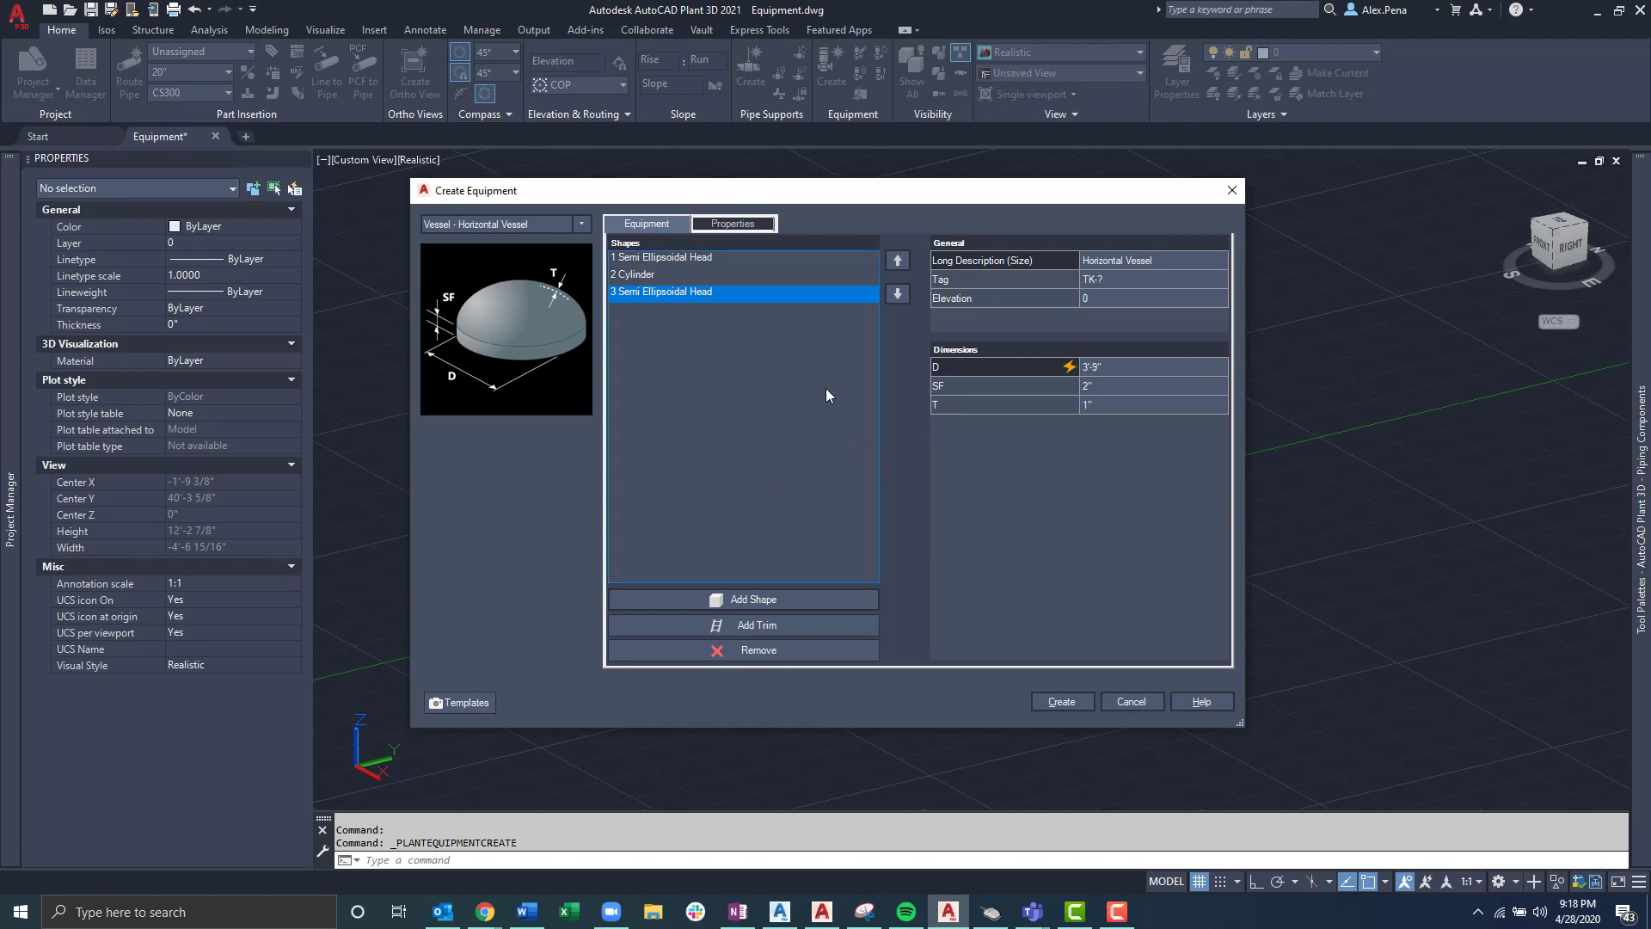
{"action": "mouse_move", "coordinate": [1113, 311]}
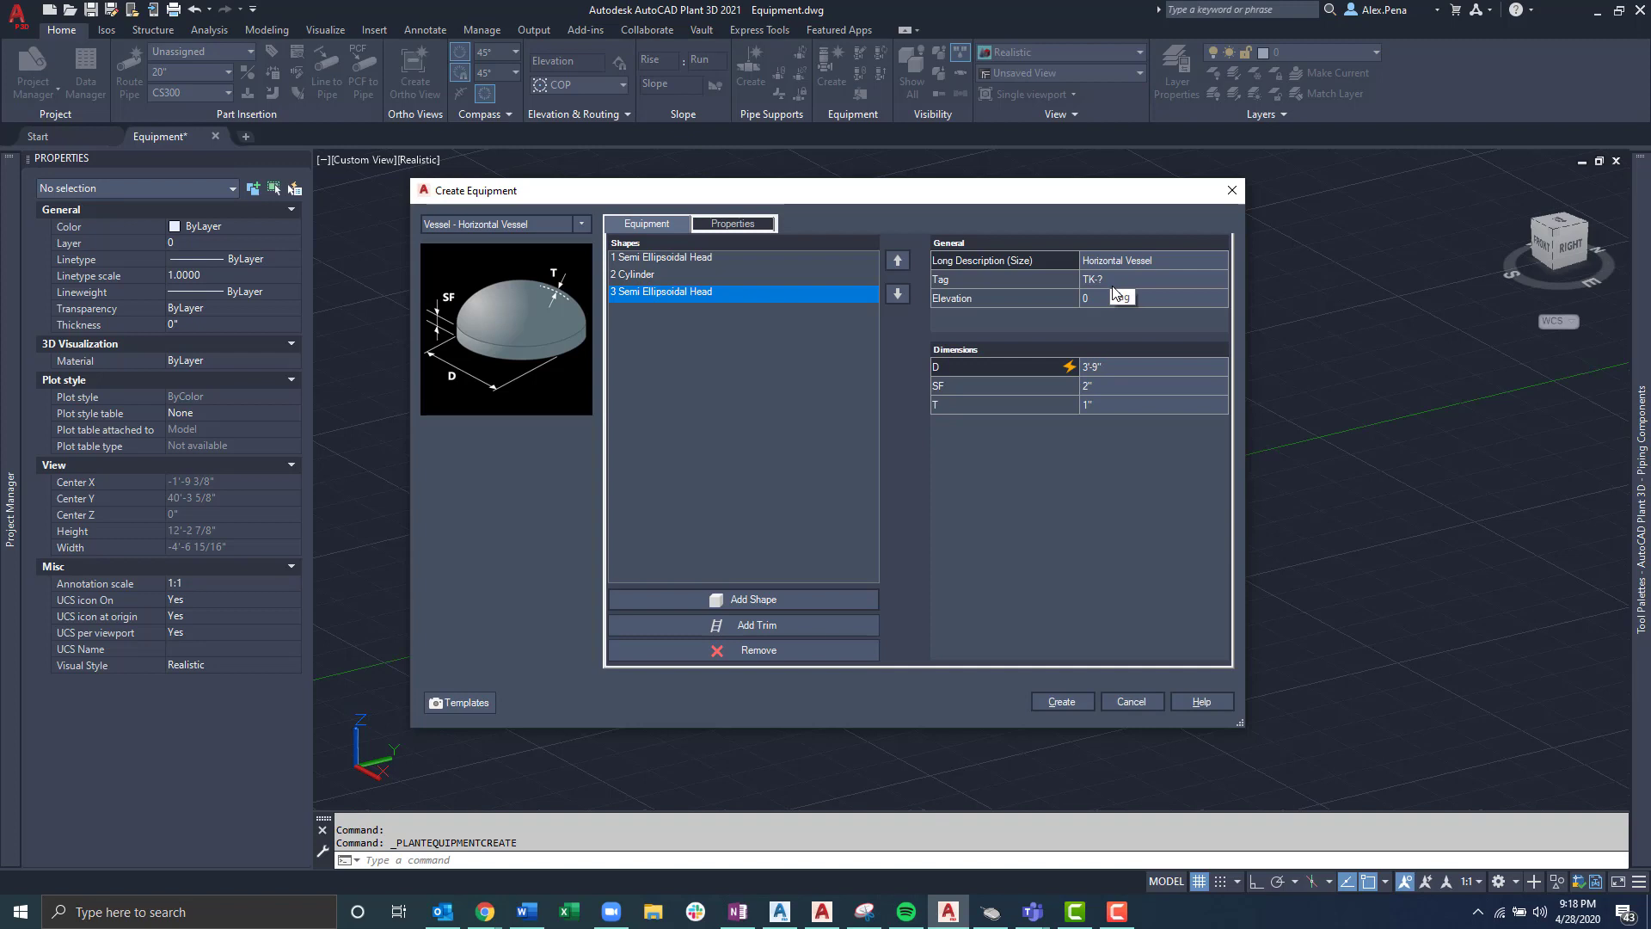
{"action": "mouse_move", "coordinate": [1102, 303]}
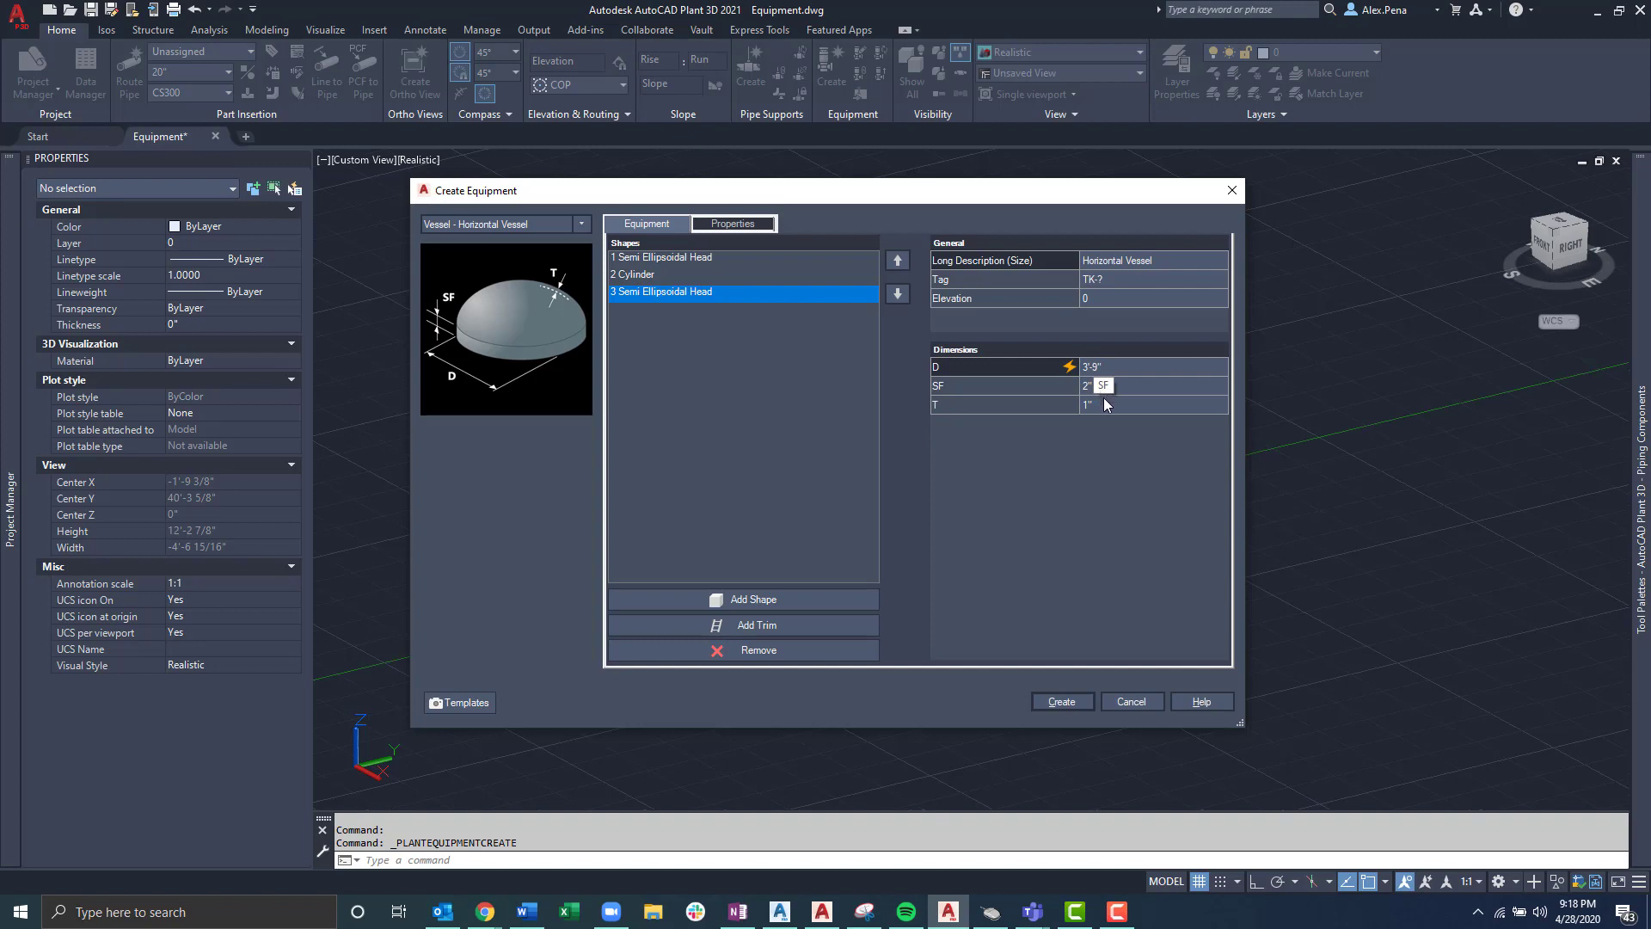
{"action": "left_click", "coordinate": [1121, 471]}
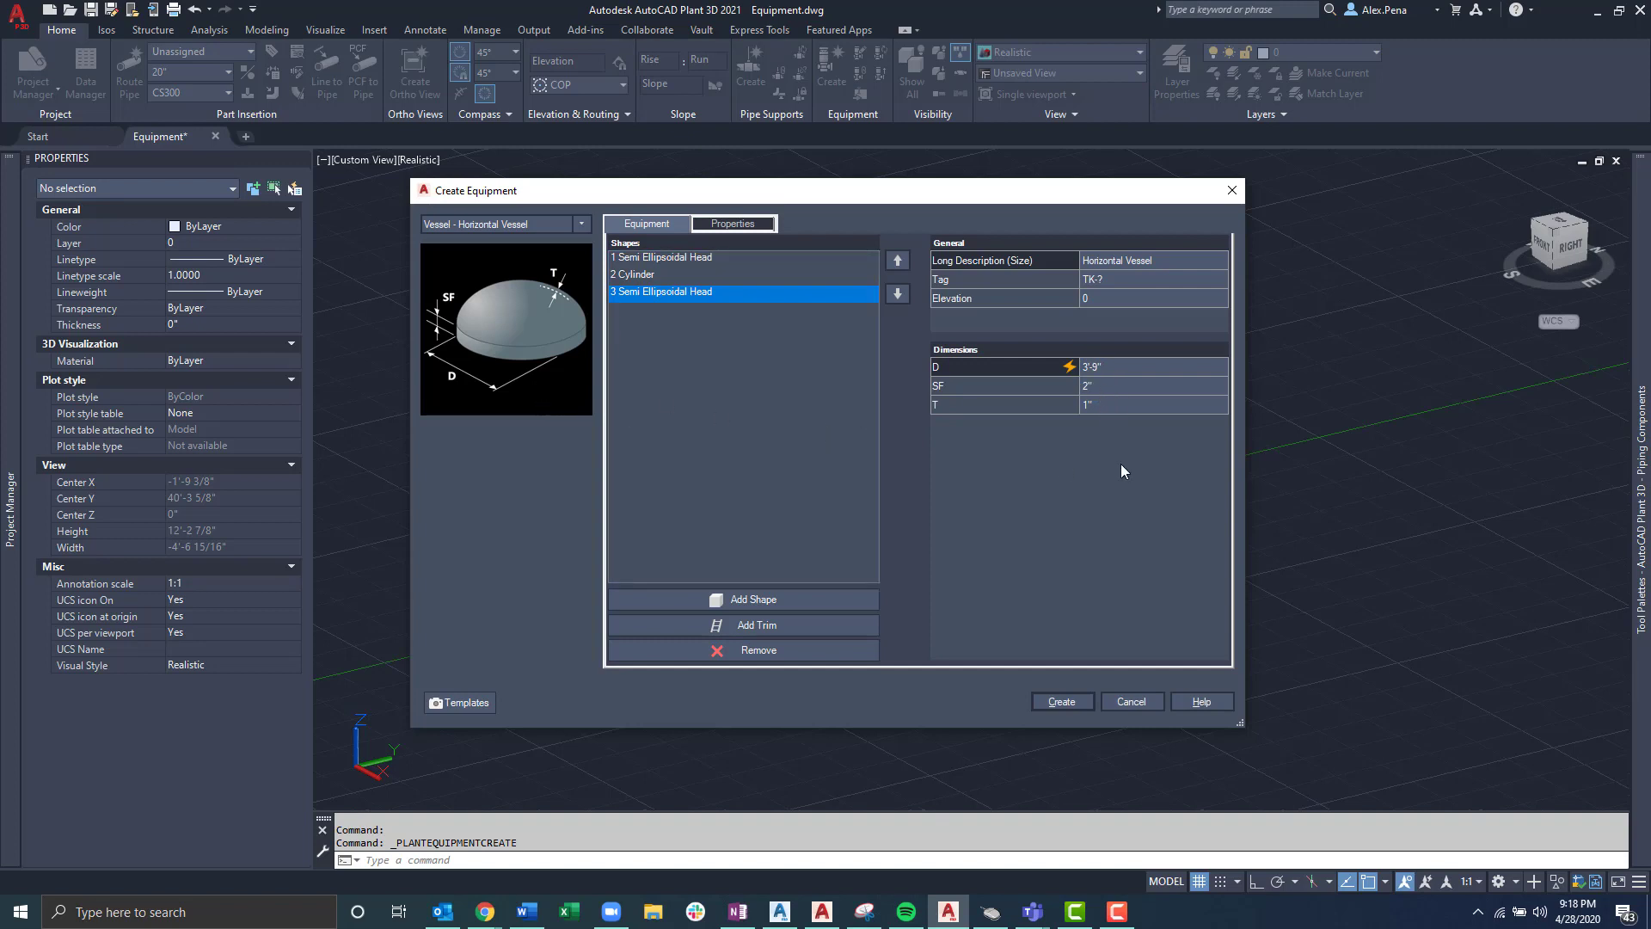
{"action": "mouse_move", "coordinate": [963, 528]}
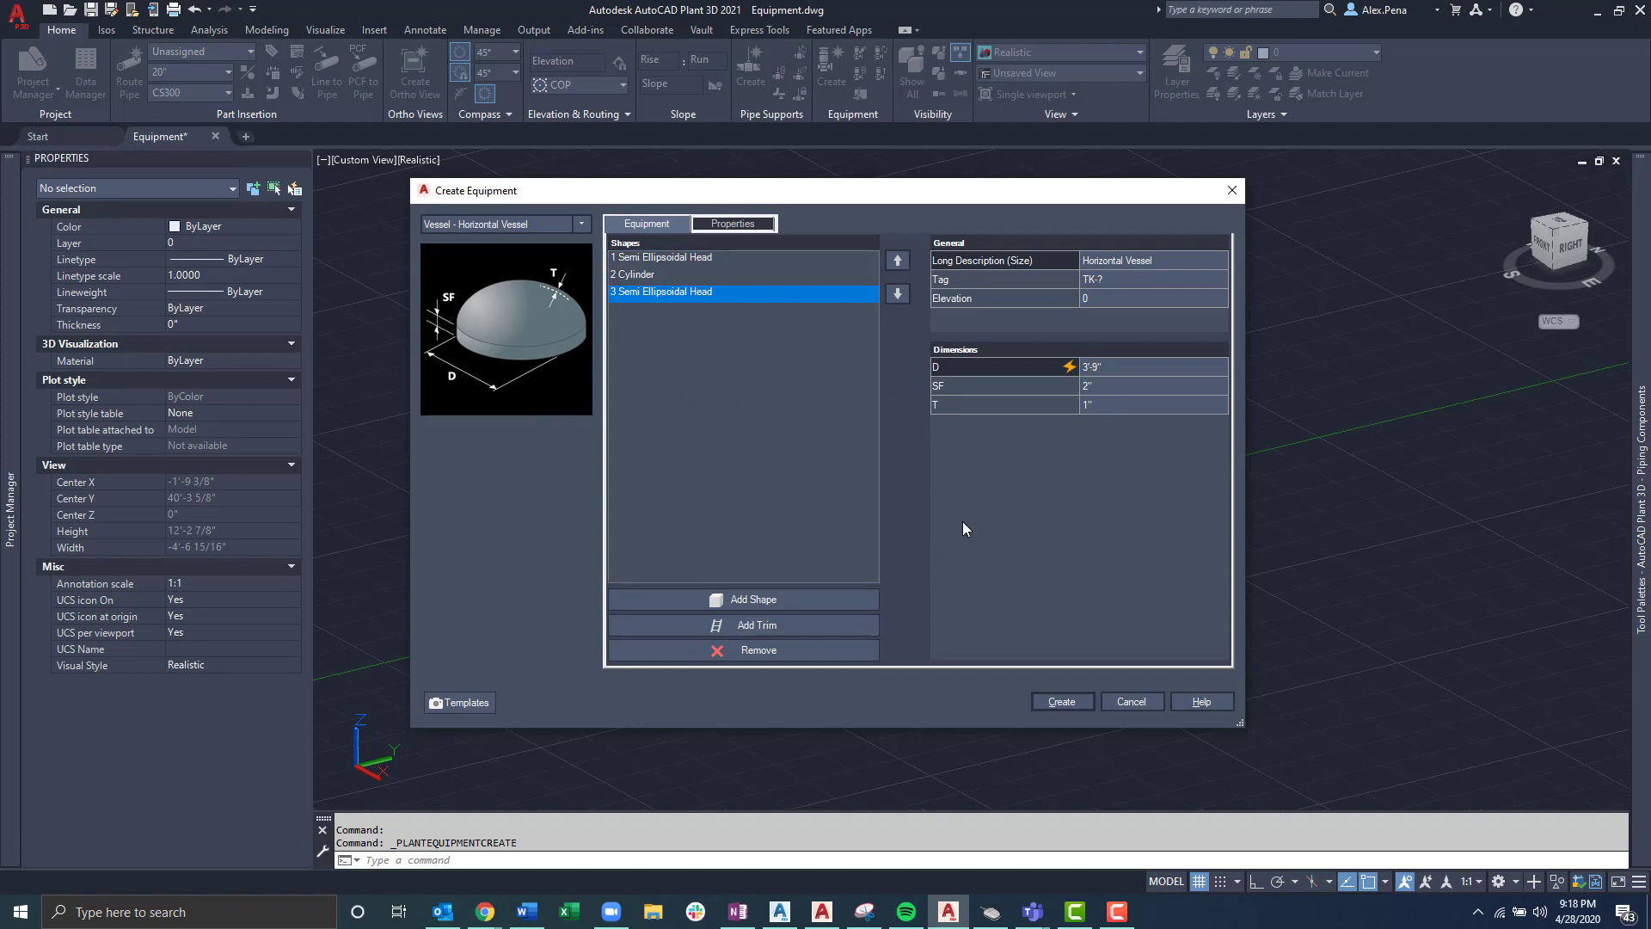
{"action": "mouse_move", "coordinate": [743, 688]}
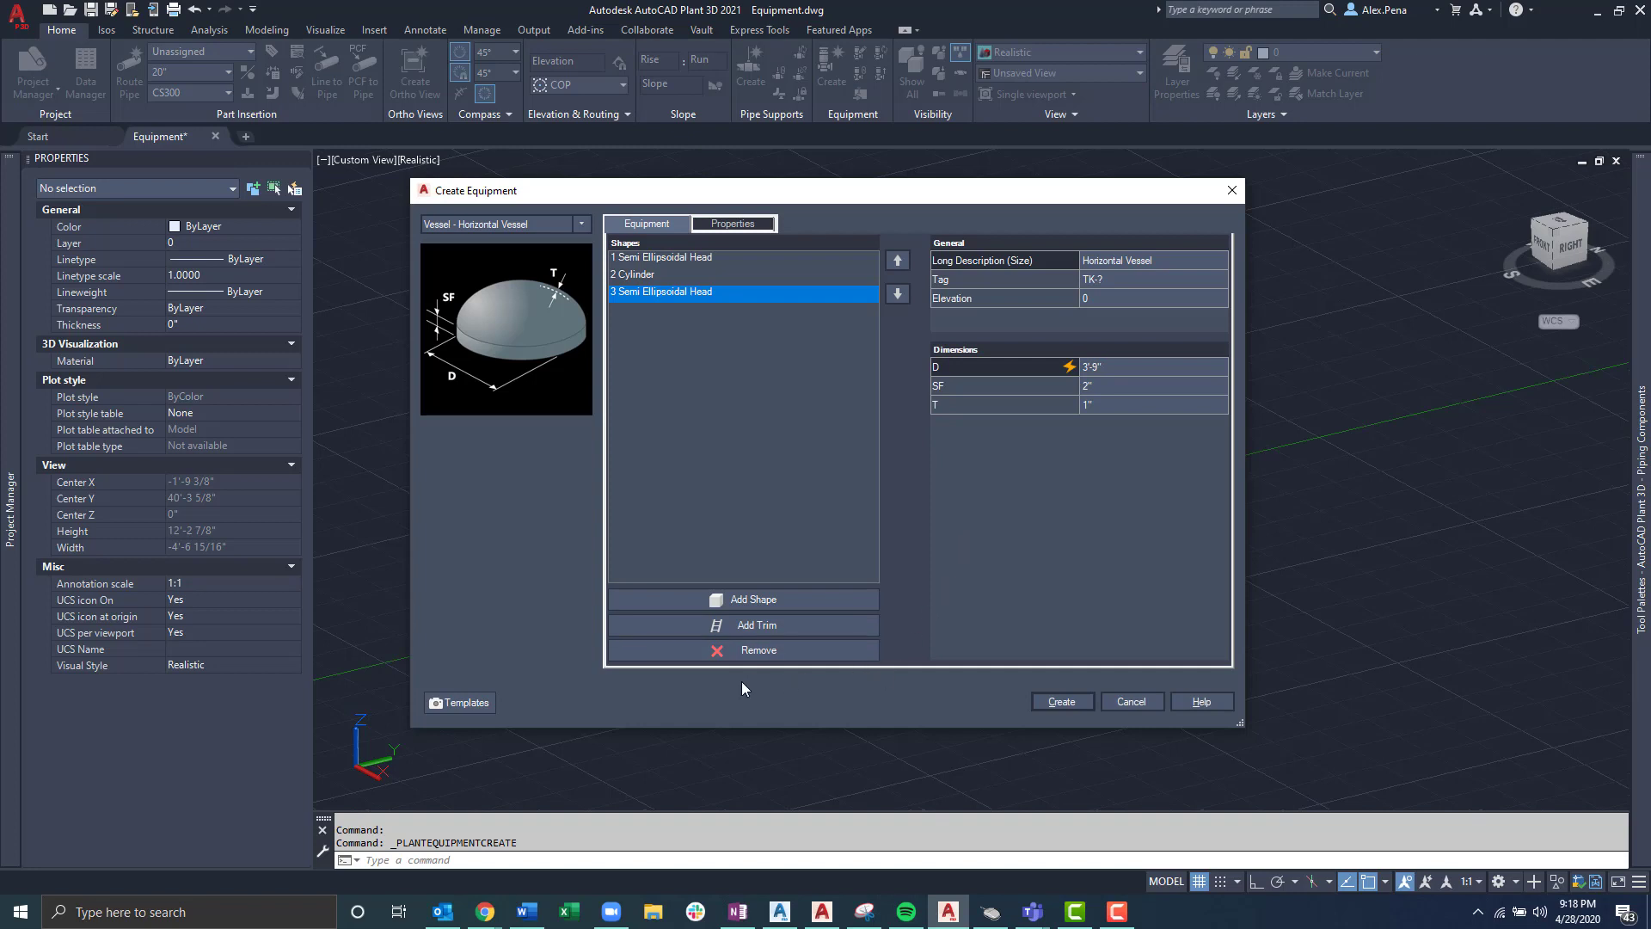
{"action": "mouse_move", "coordinate": [576, 621]}
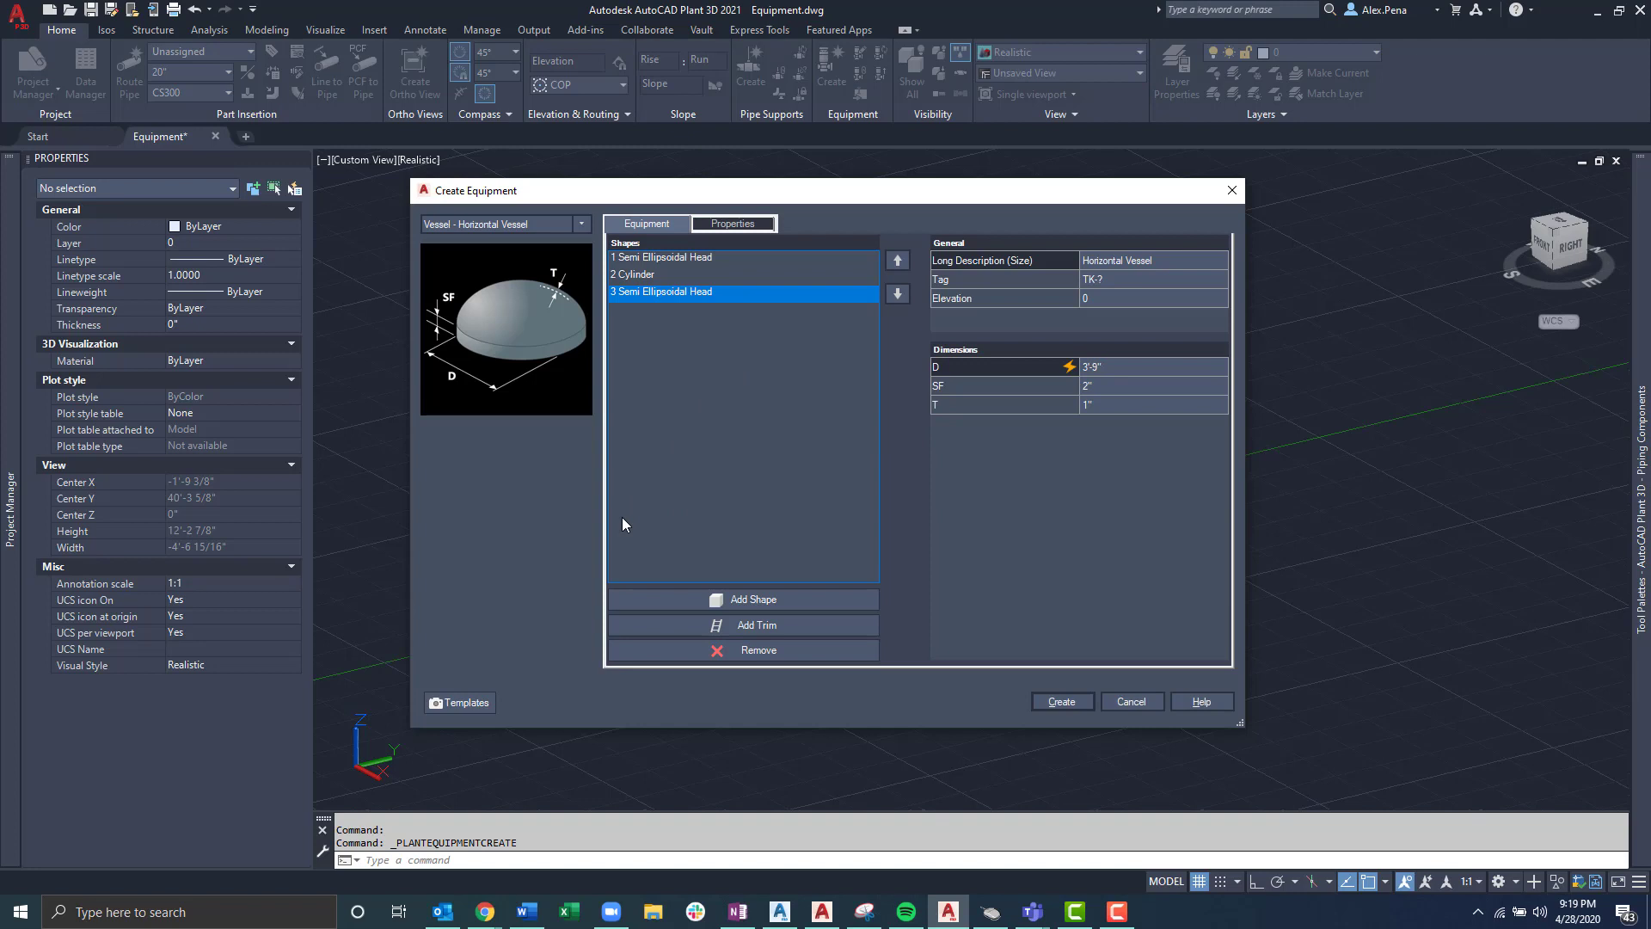
{"action": "left_click", "coordinate": [461, 701]}
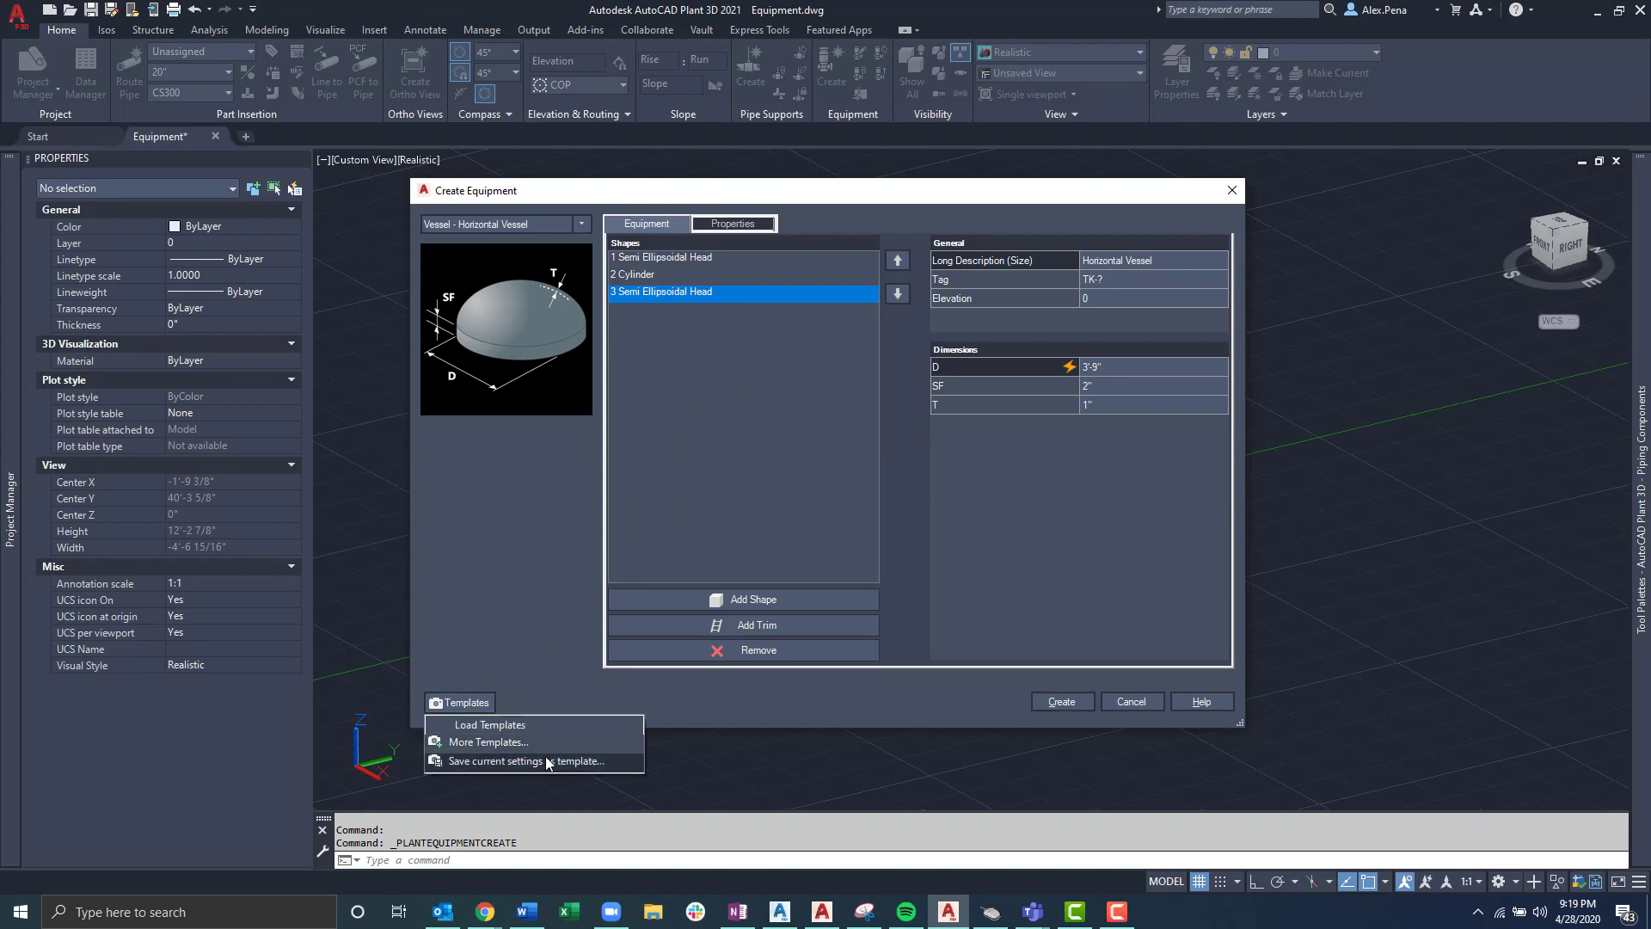
{"action": "mouse_move", "coordinate": [628, 769]}
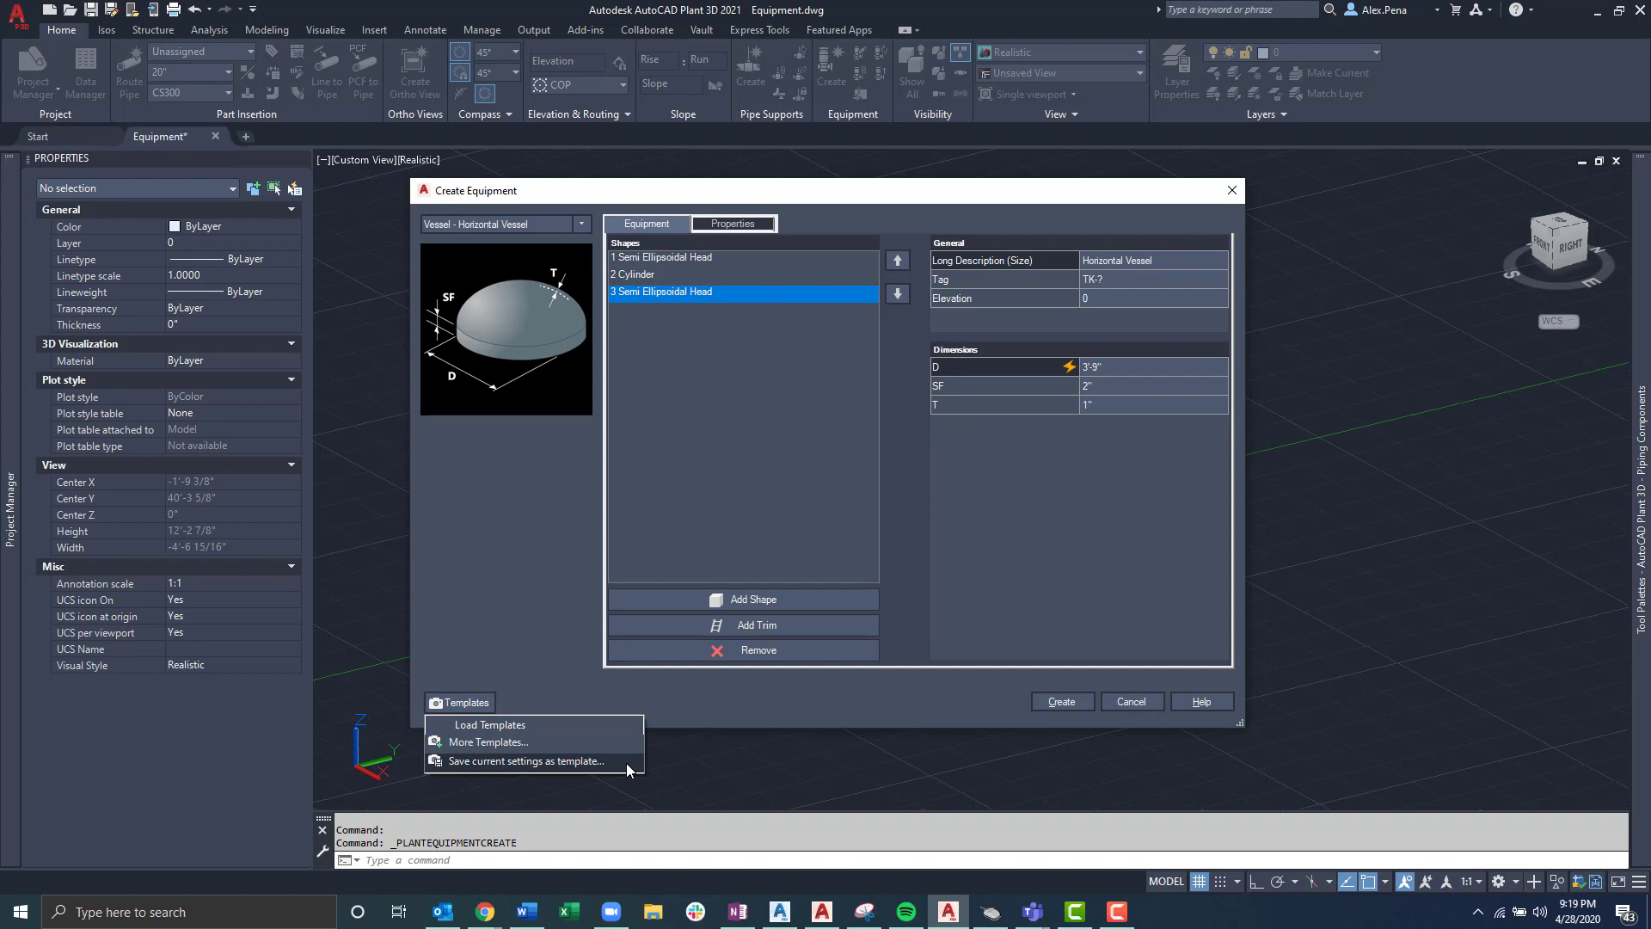
{"action": "mouse_move", "coordinate": [621, 773]}
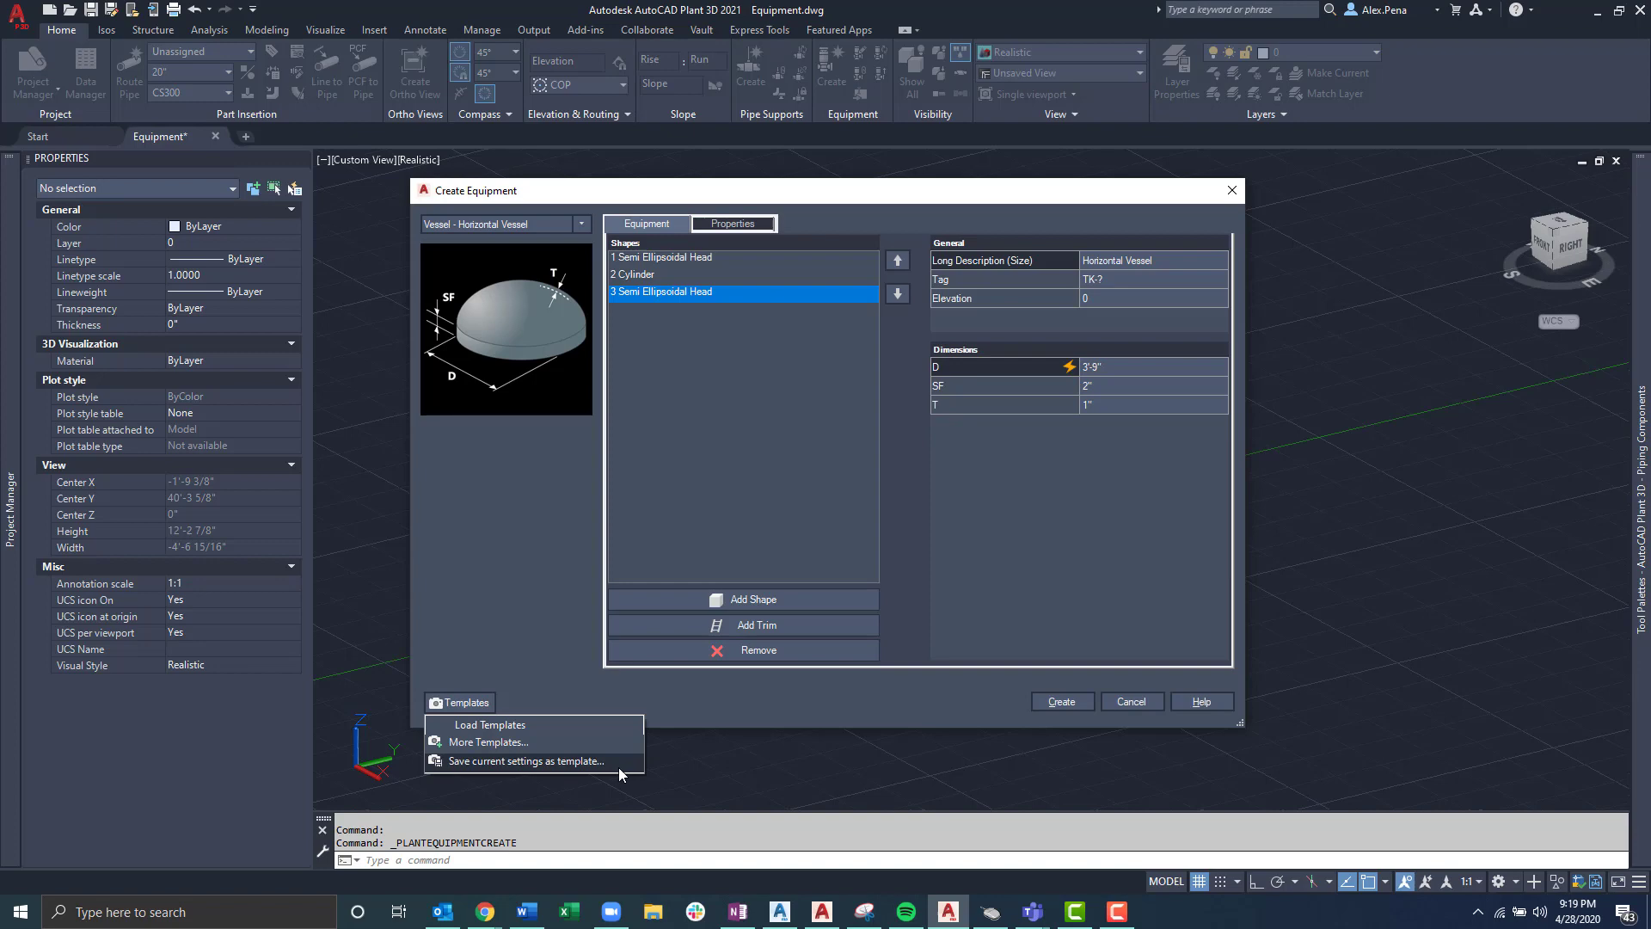
{"action": "left_click", "coordinate": [628, 399]}
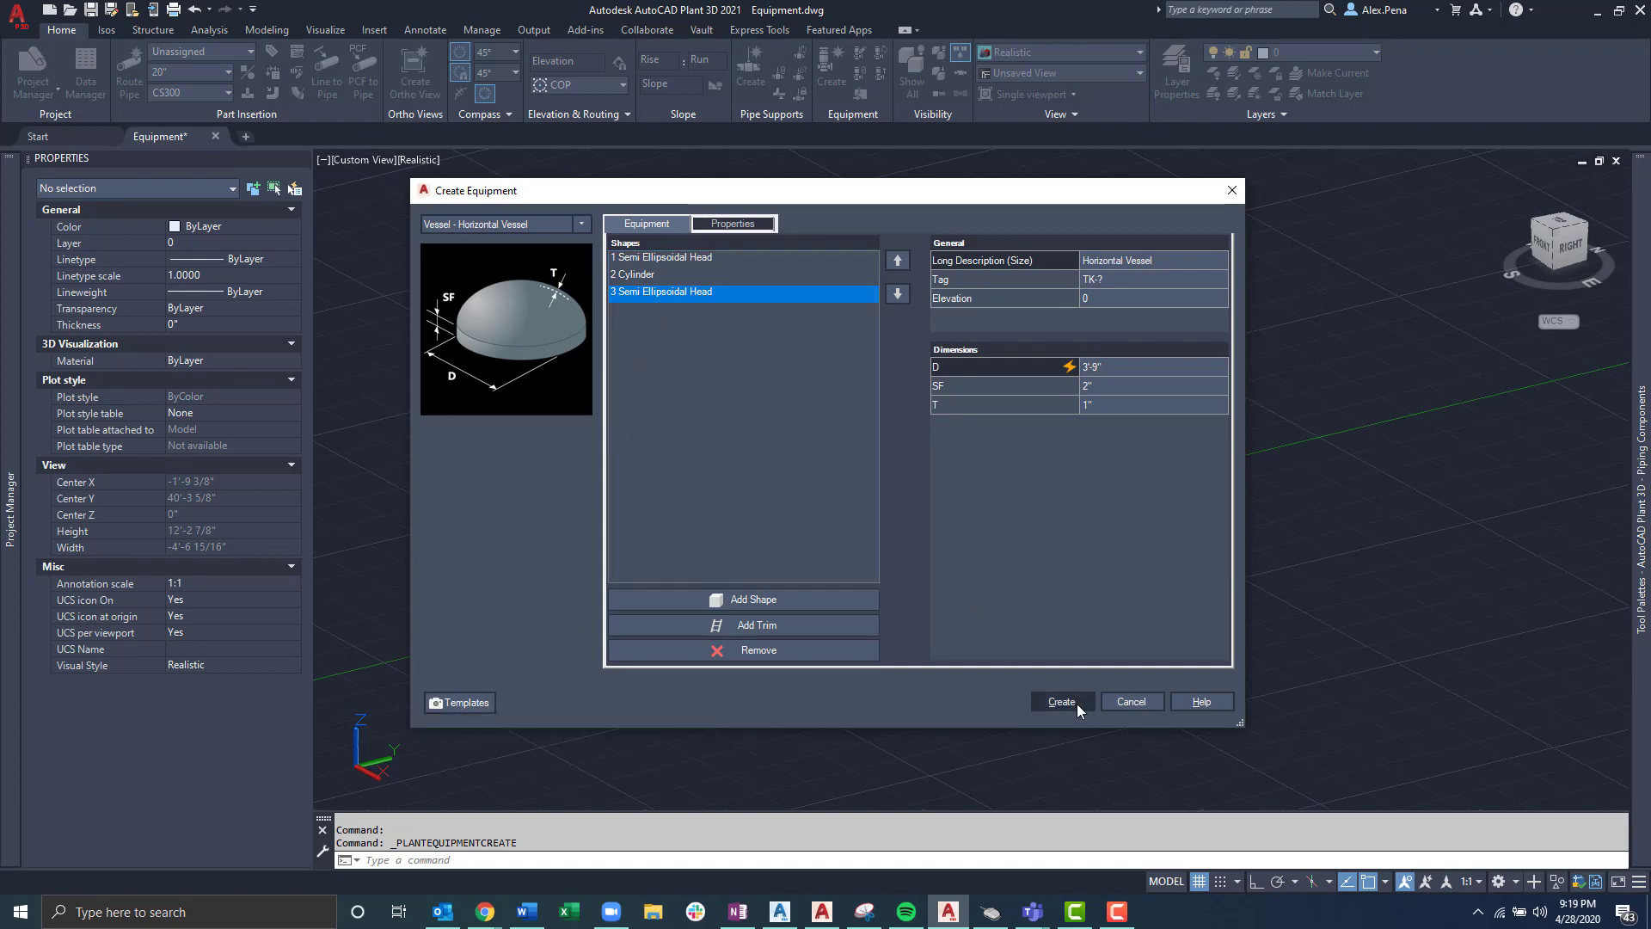
{"action": "left_click", "coordinate": [1061, 701]}
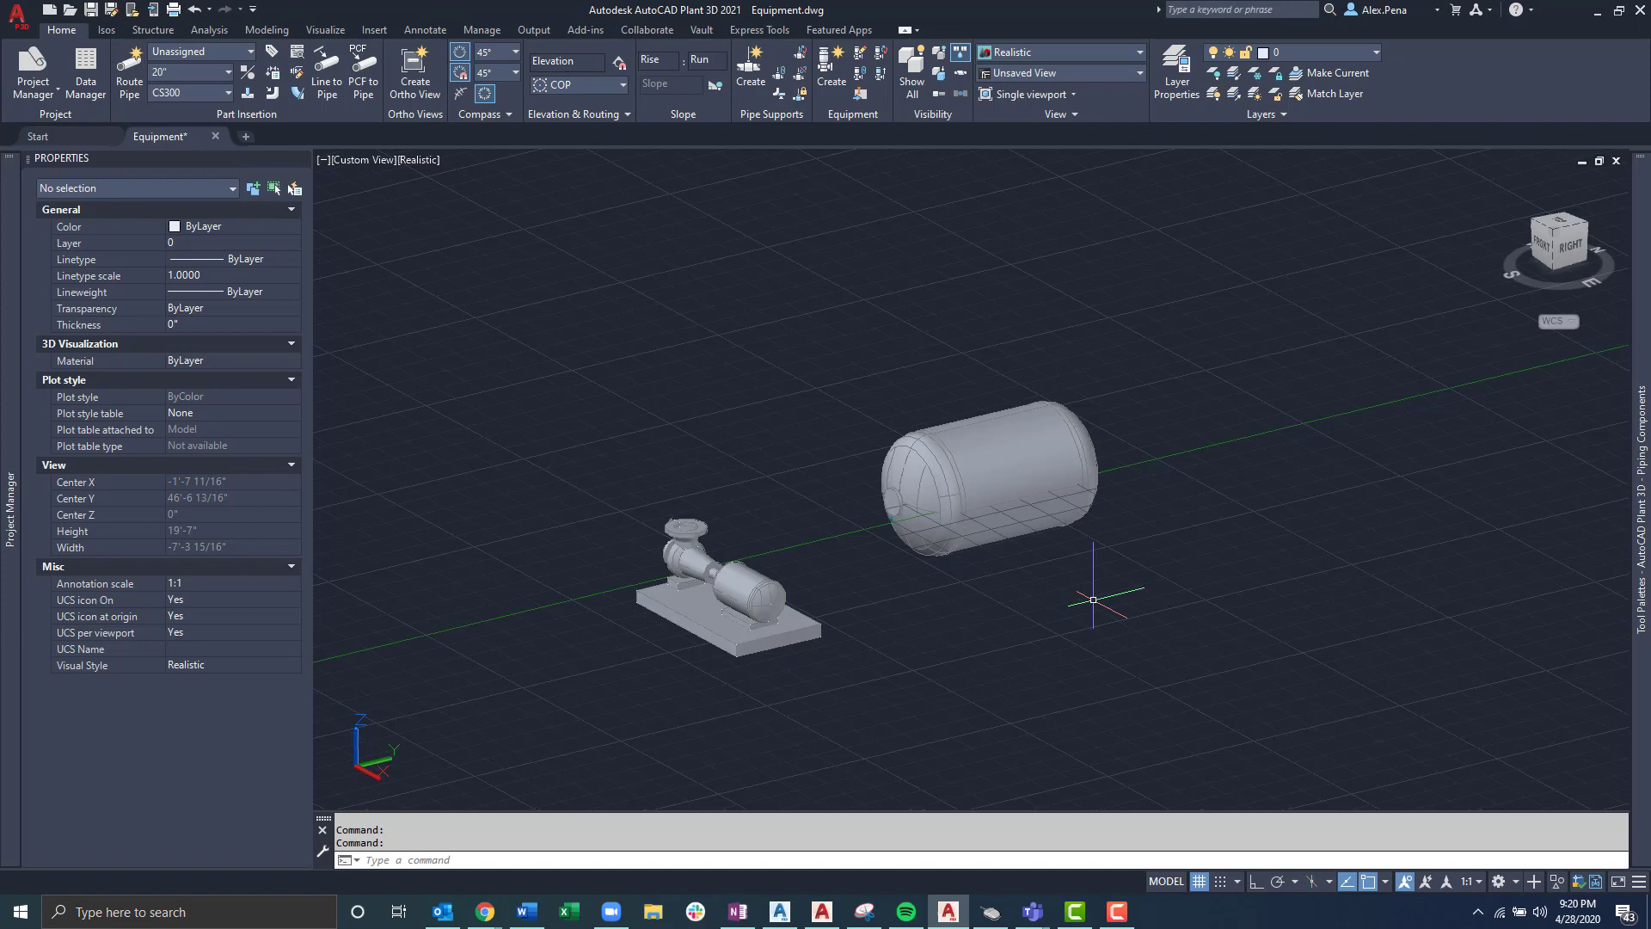
Step: Select the horizontal vessel and begin adding nozzle N-3 to it
{"action": "left_click", "coordinate": [990, 475]}
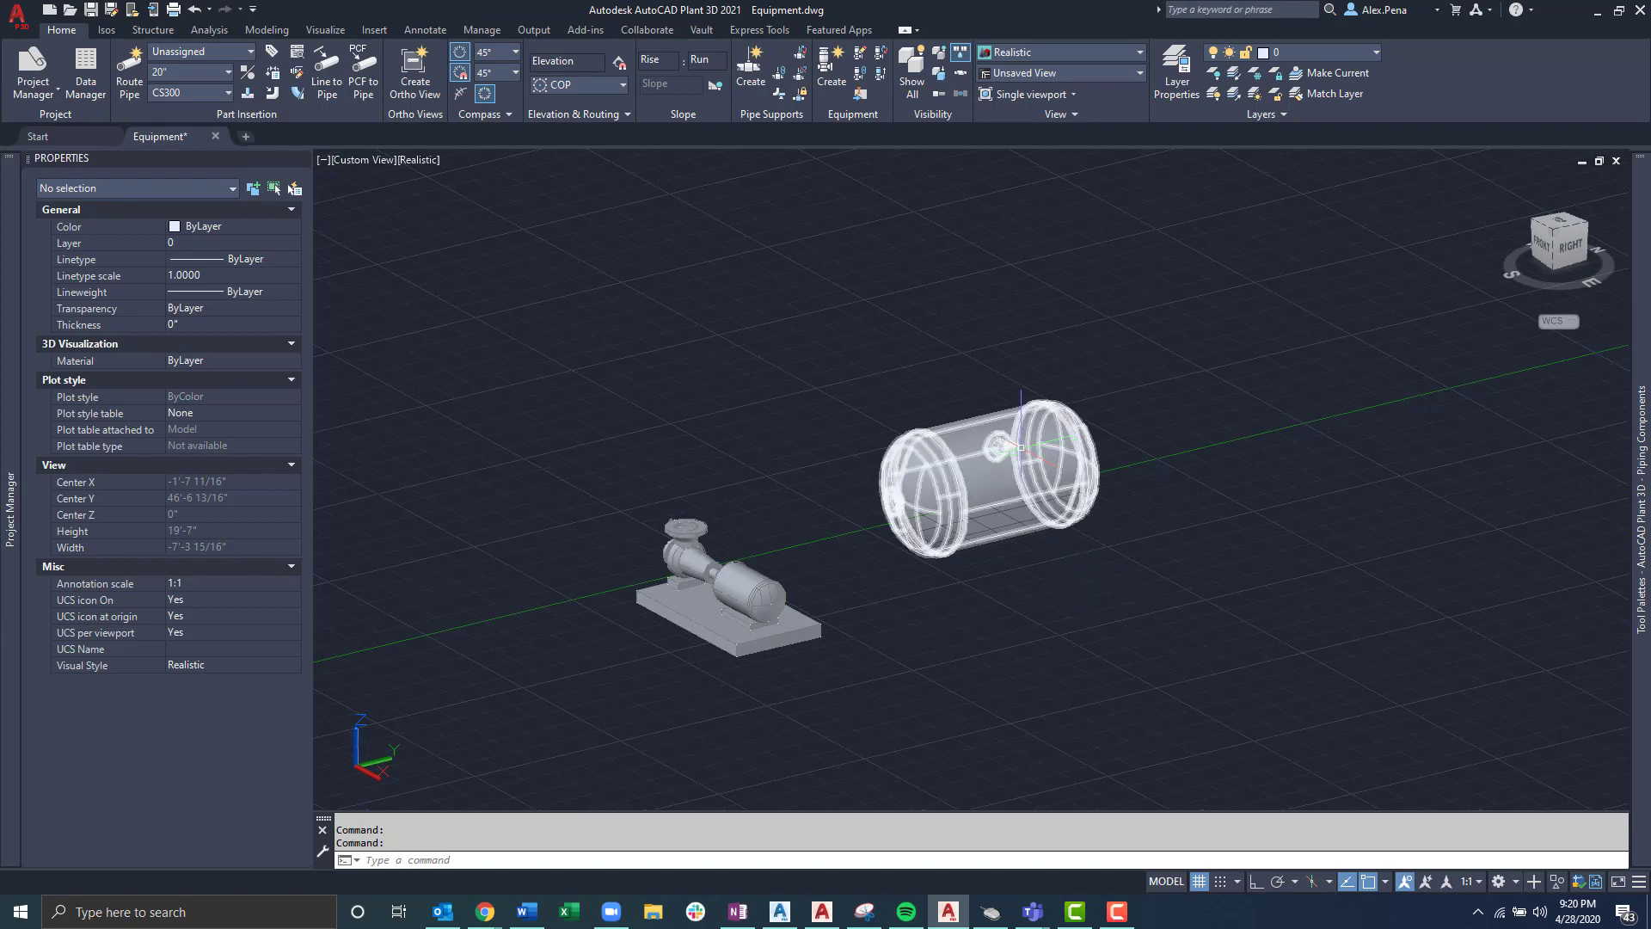
{"action": "left_click", "coordinate": [990, 474]}
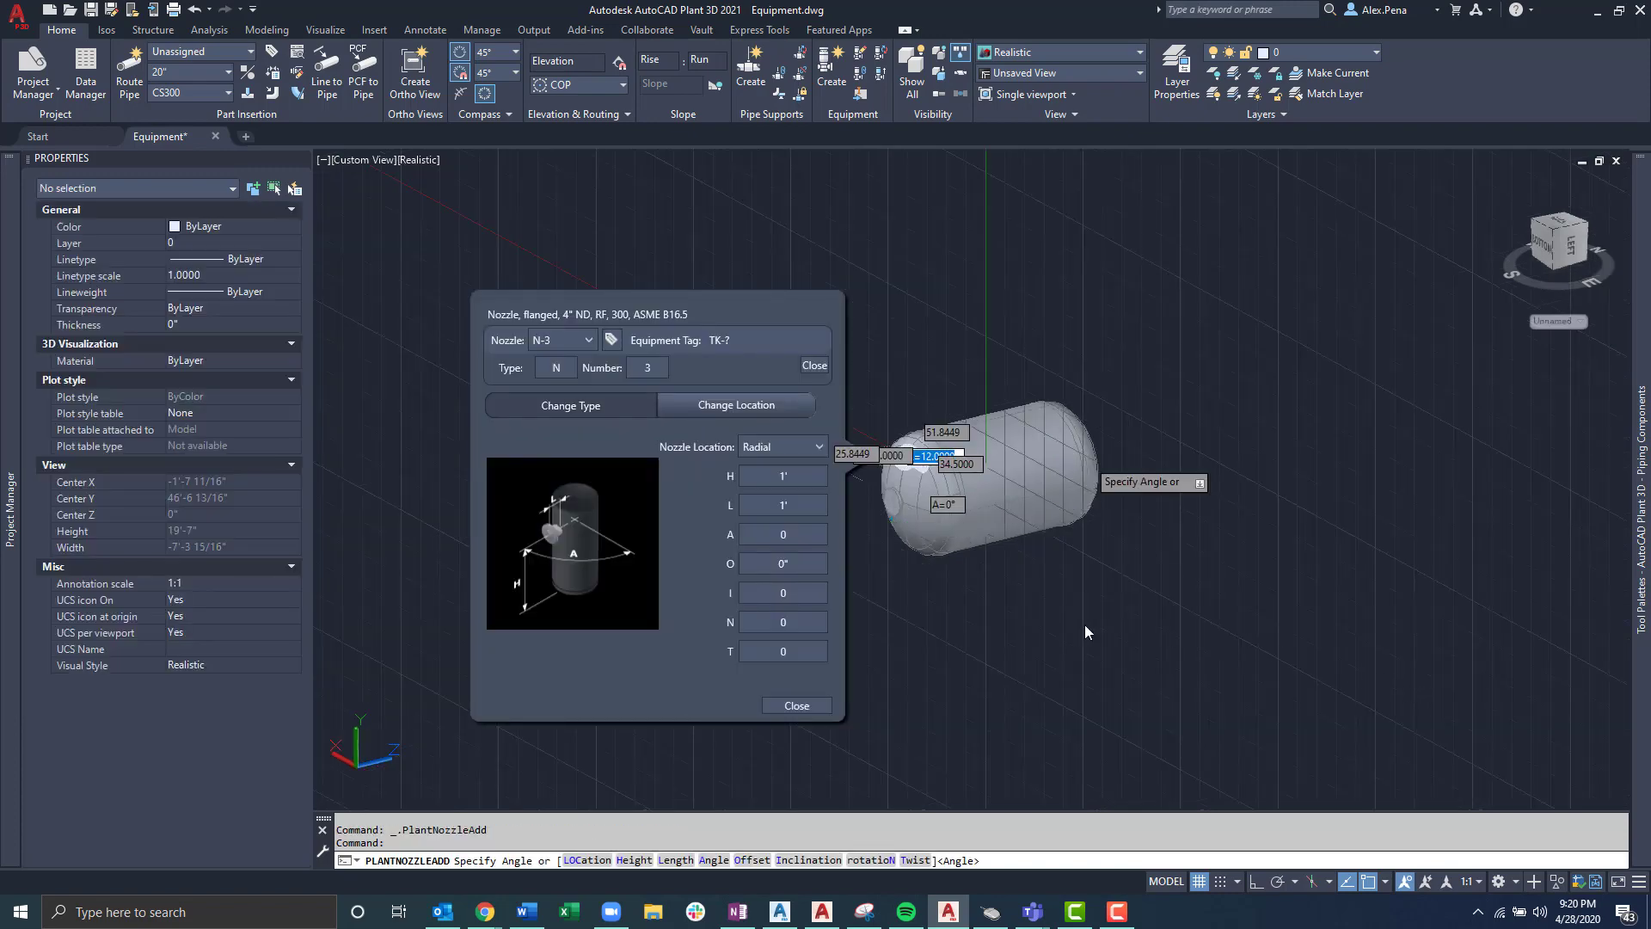
{"action": "mouse_move", "coordinate": [693, 599]}
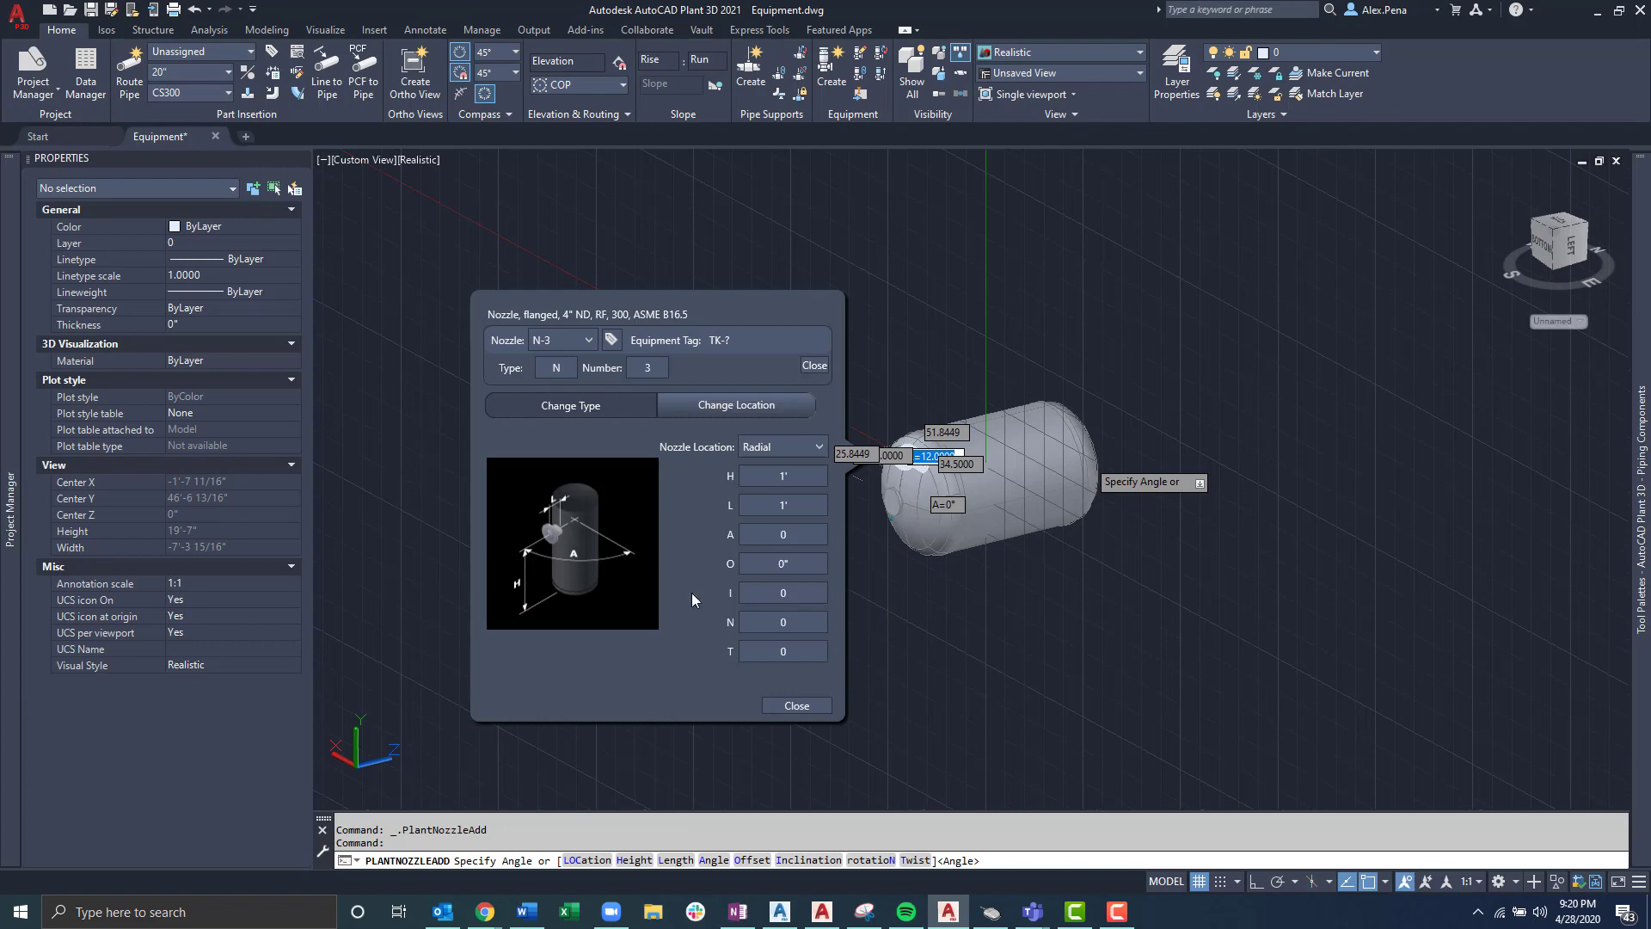
{"action": "left_click", "coordinate": [571, 404]}
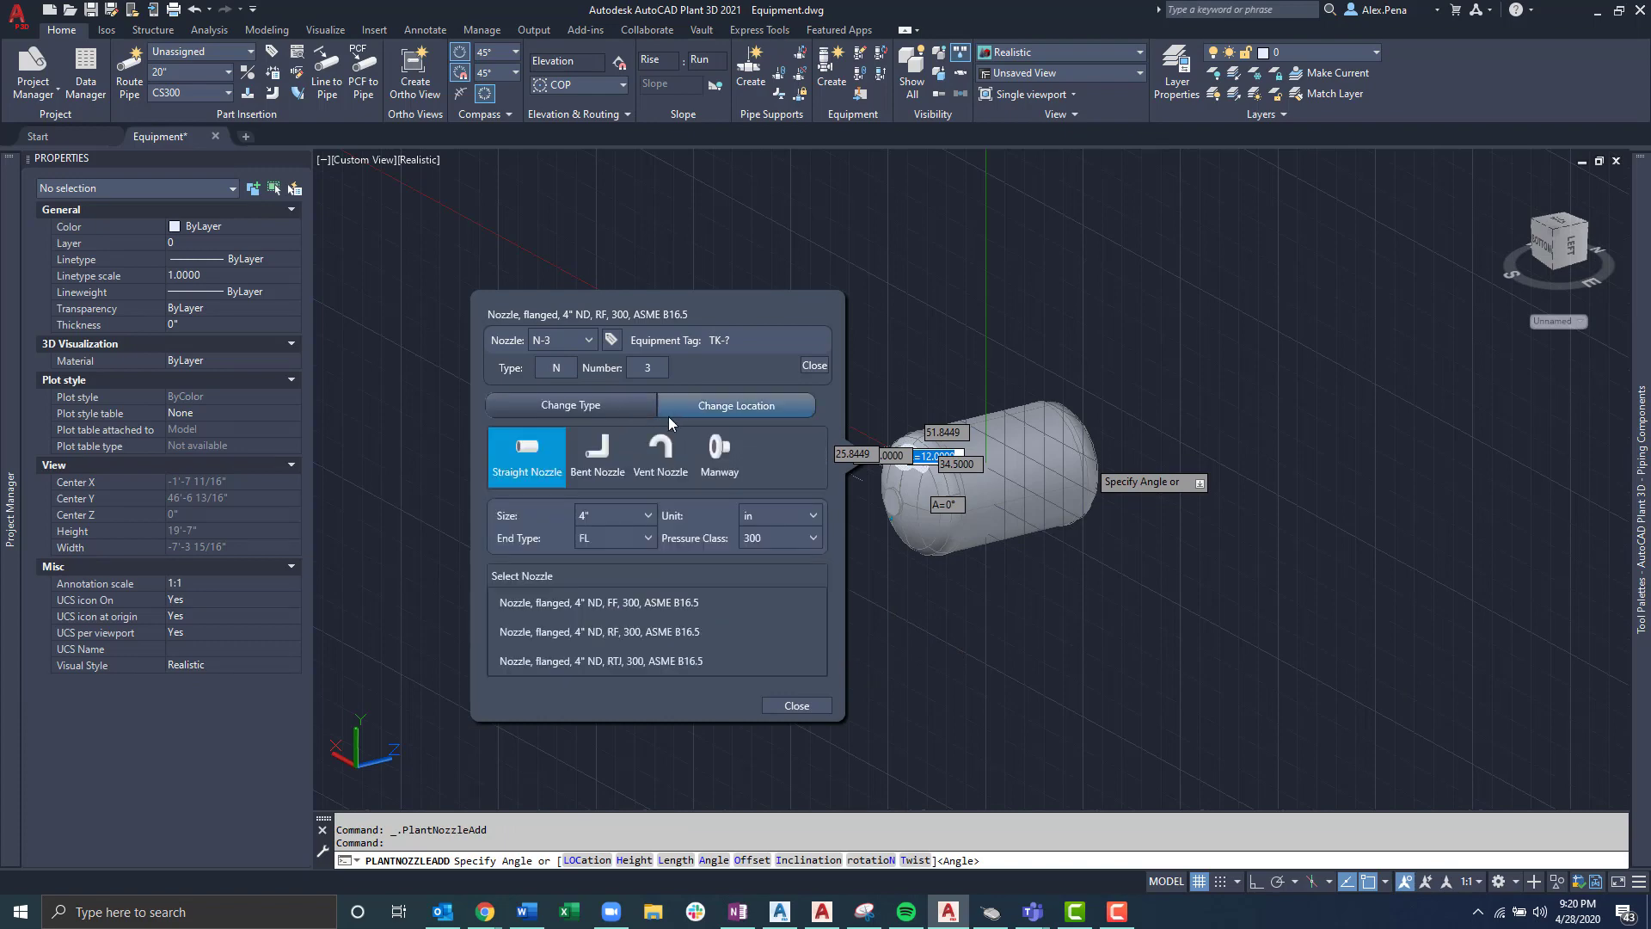
{"action": "mouse_move", "coordinate": [716, 676]}
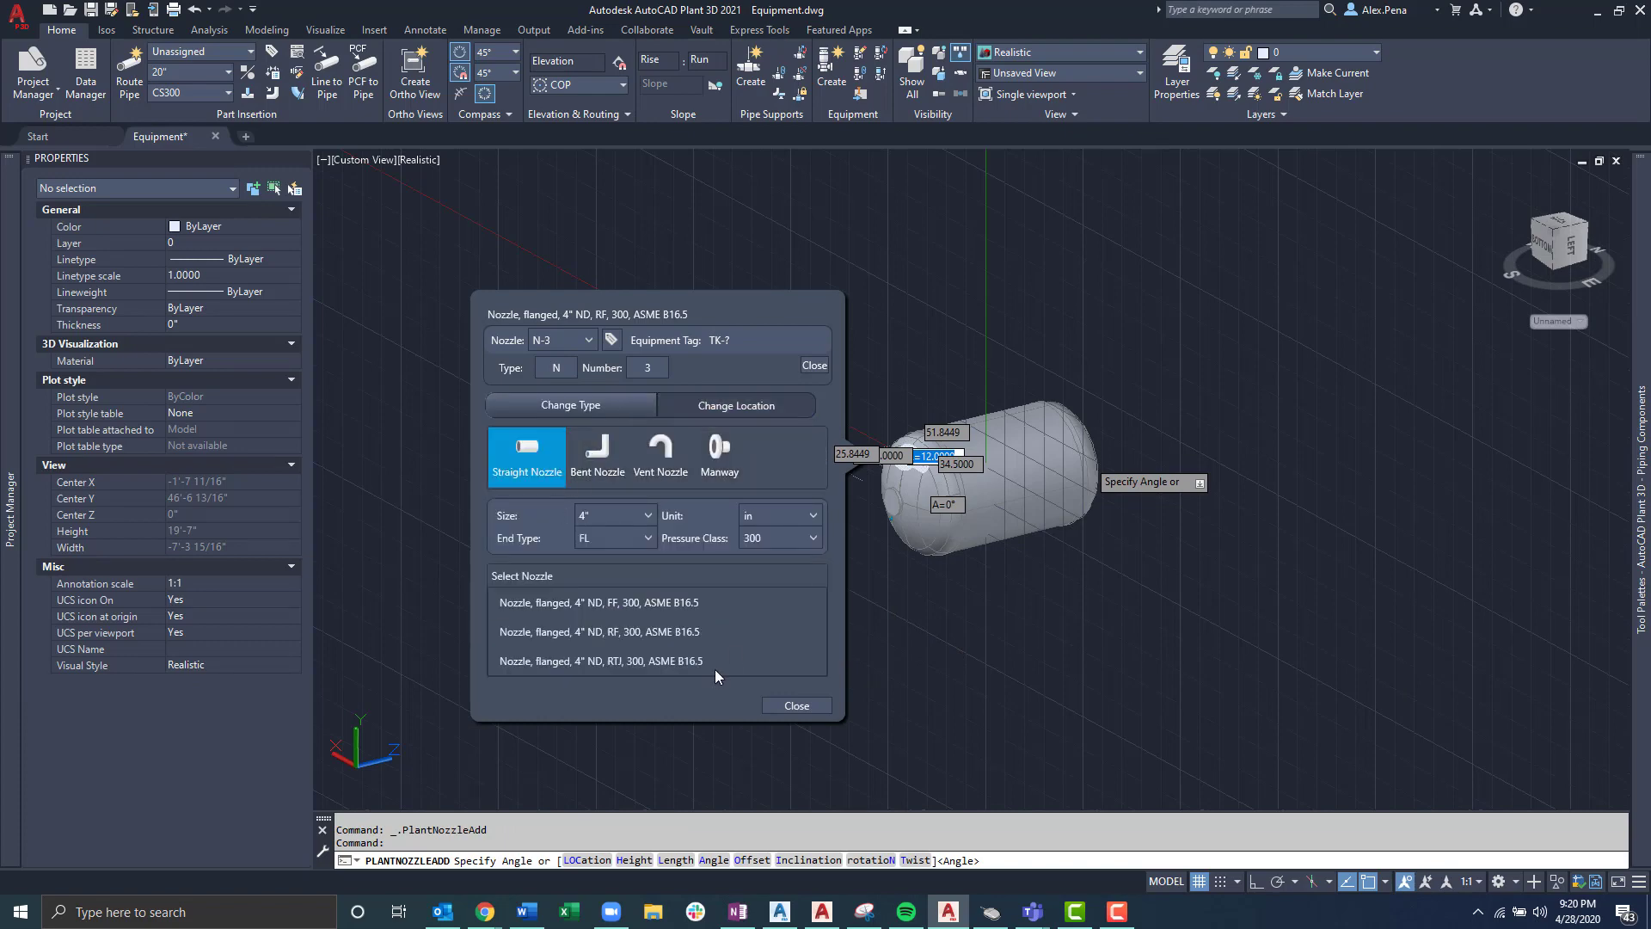
Step: Keep the nozzle radial, set its length L to 2' and close the nozzle settings
{"action": "left_click", "coordinate": [734, 404]}
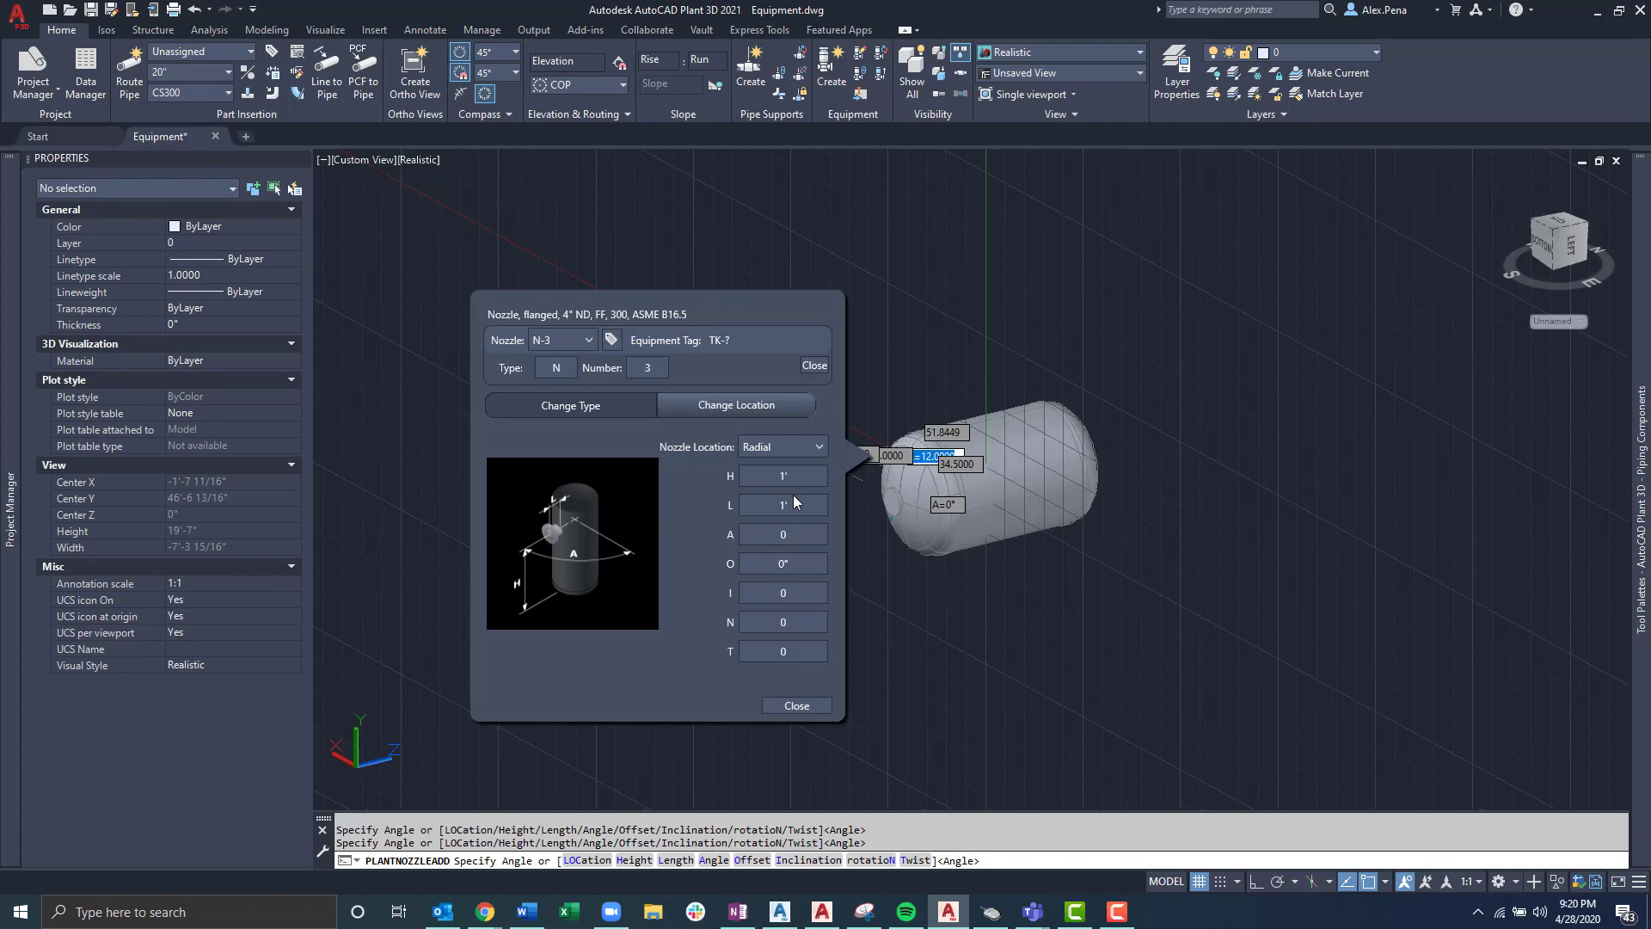
{"action": "type", "text": "2"}
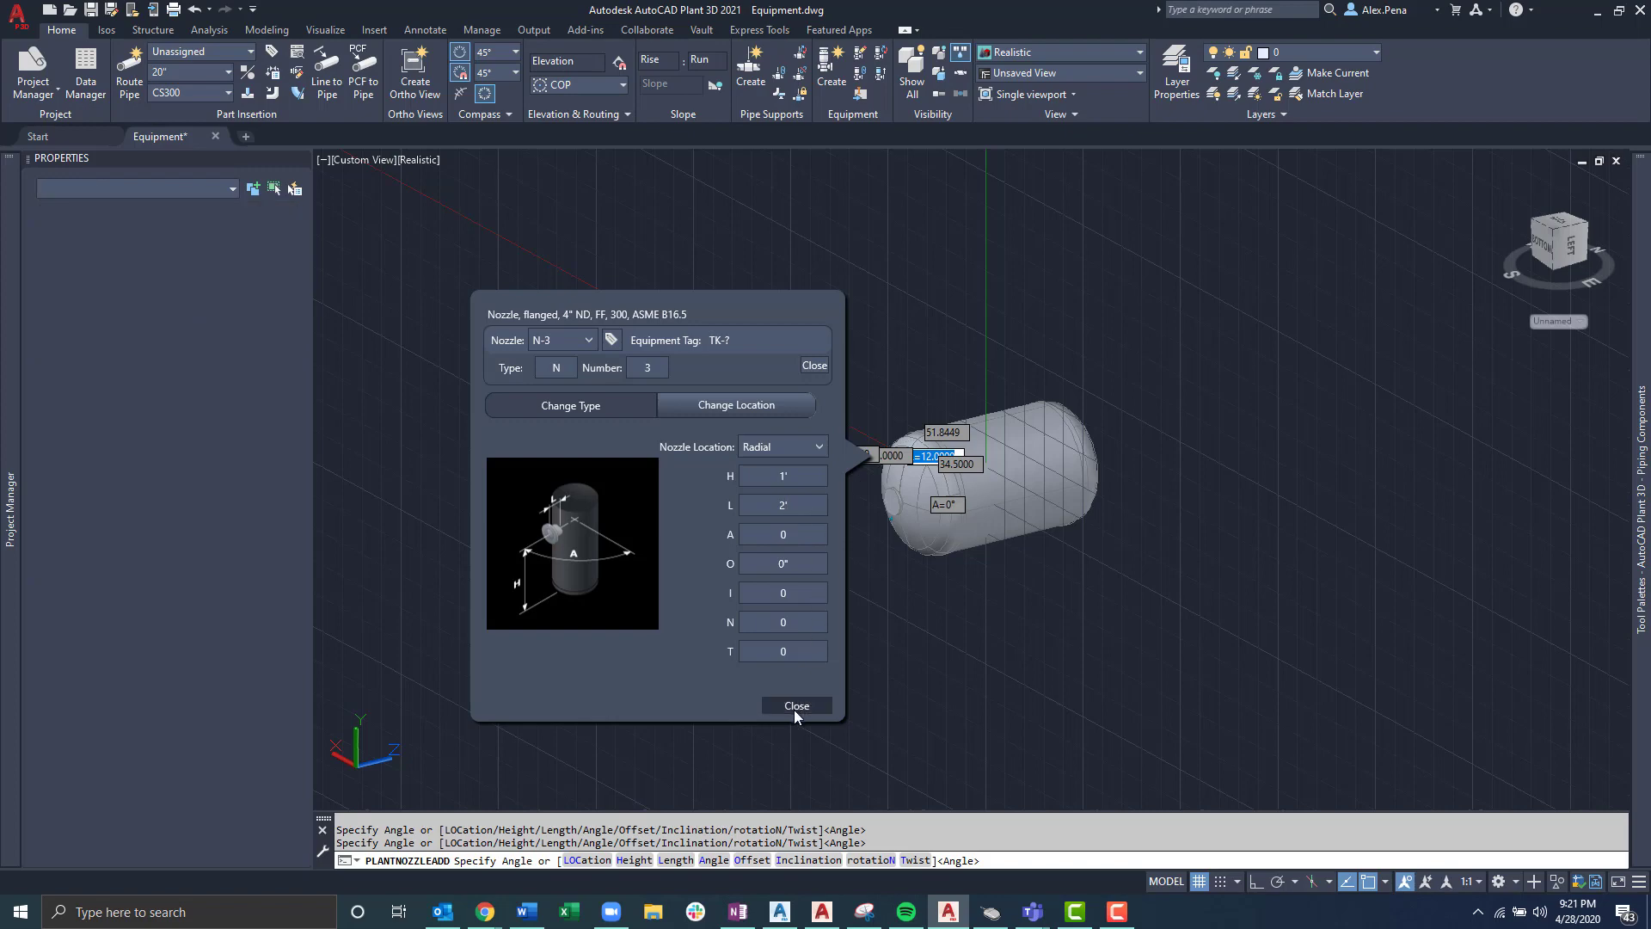
{"action": "left_click", "coordinate": [796, 705]}
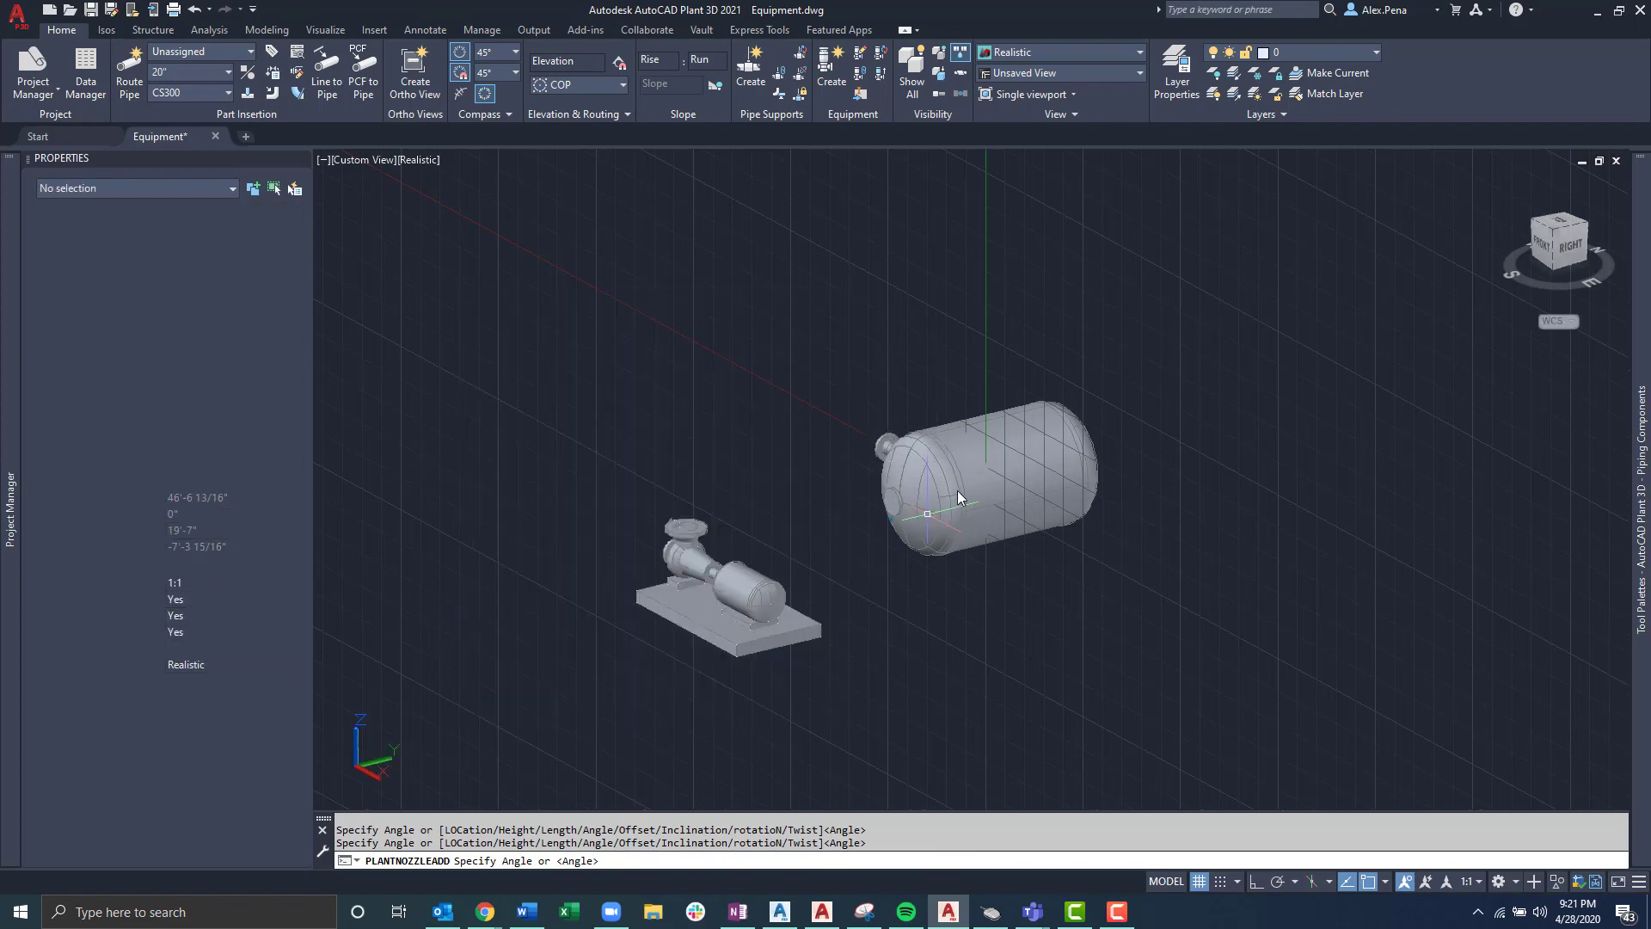
Step: Select the vessel and reopen nozzle N-3's settings from its edit grip
{"action": "left_click", "coordinate": [984, 475]}
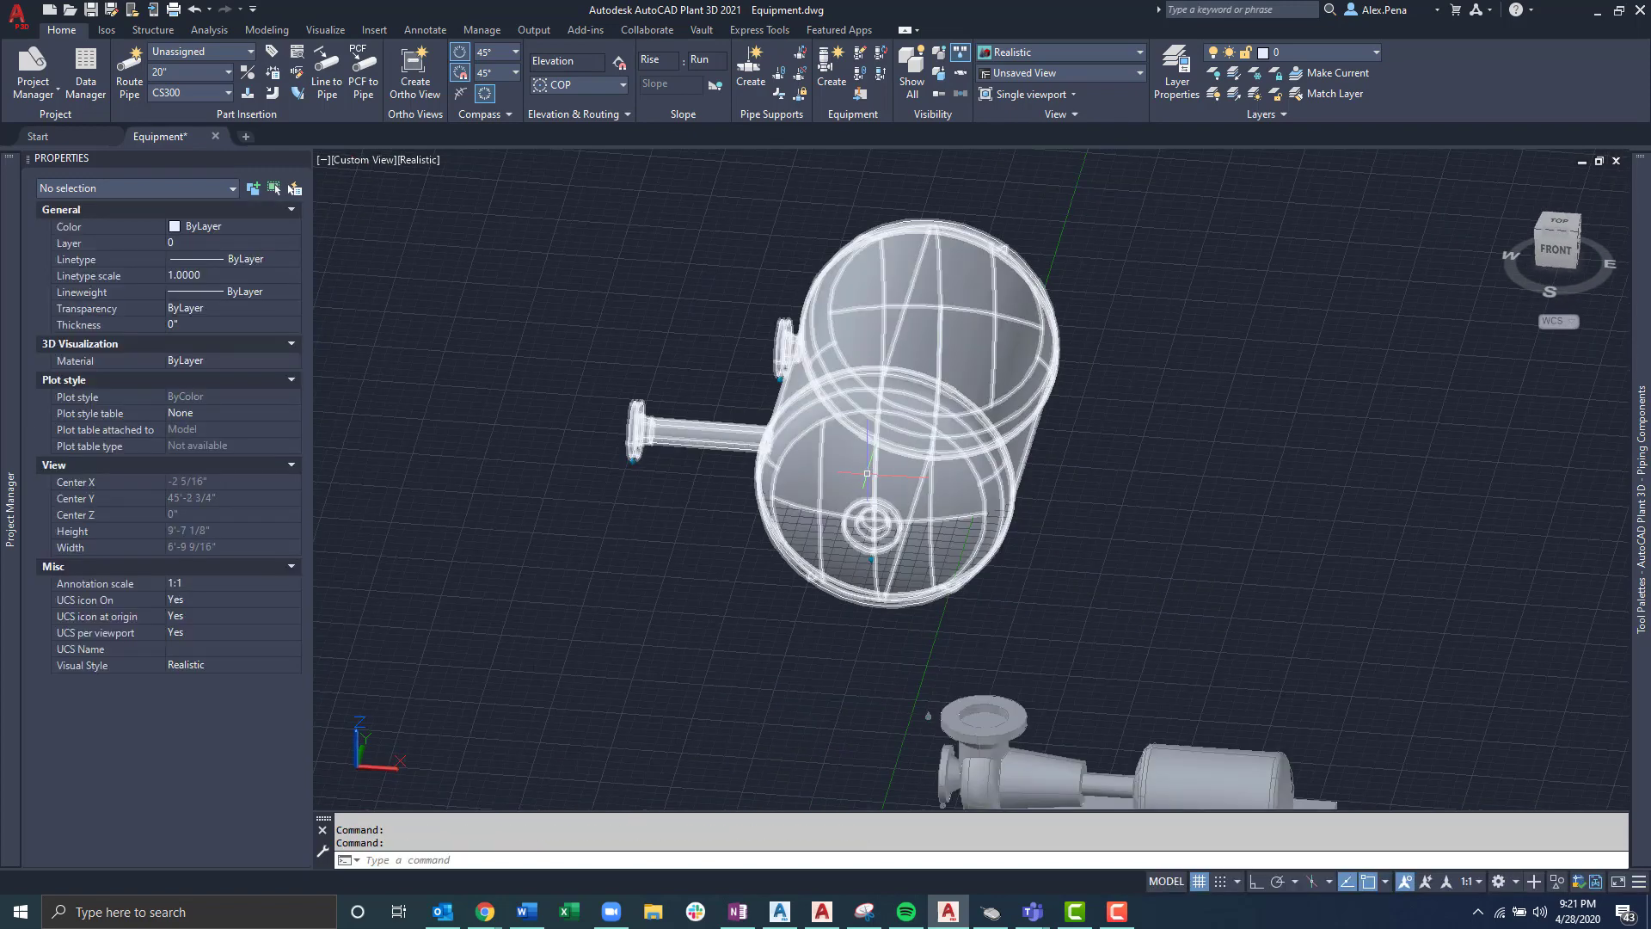
{"action": "scroll", "scroll_direction": "up", "scroll_amount": 3}
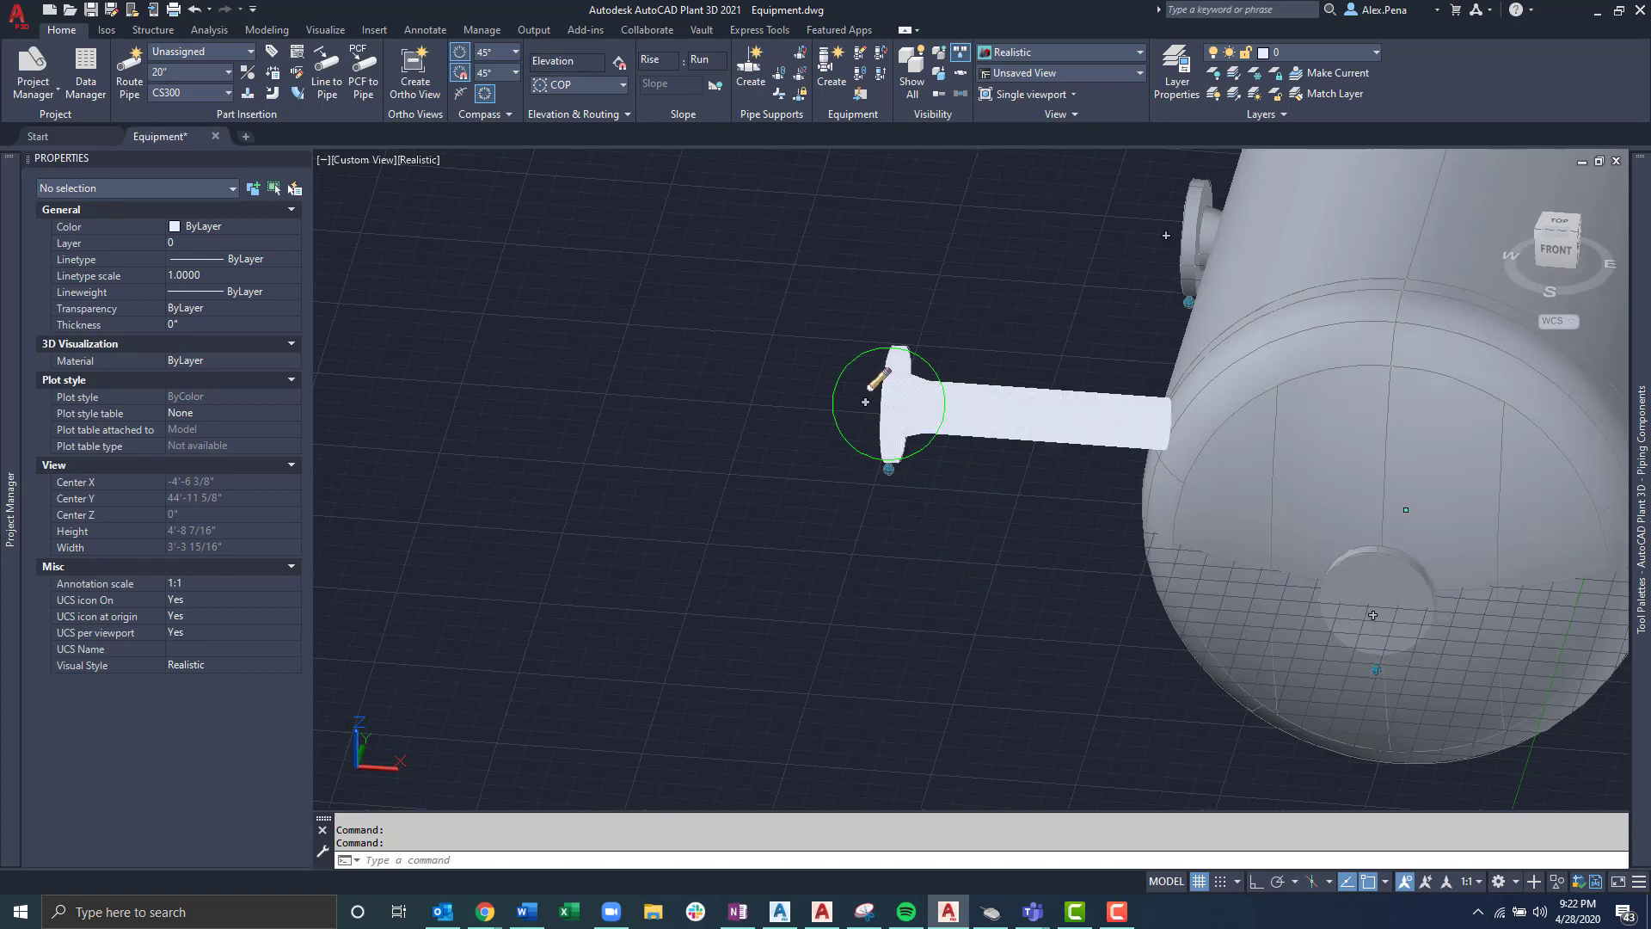
{"action": "left_click", "coordinate": [887, 401]}
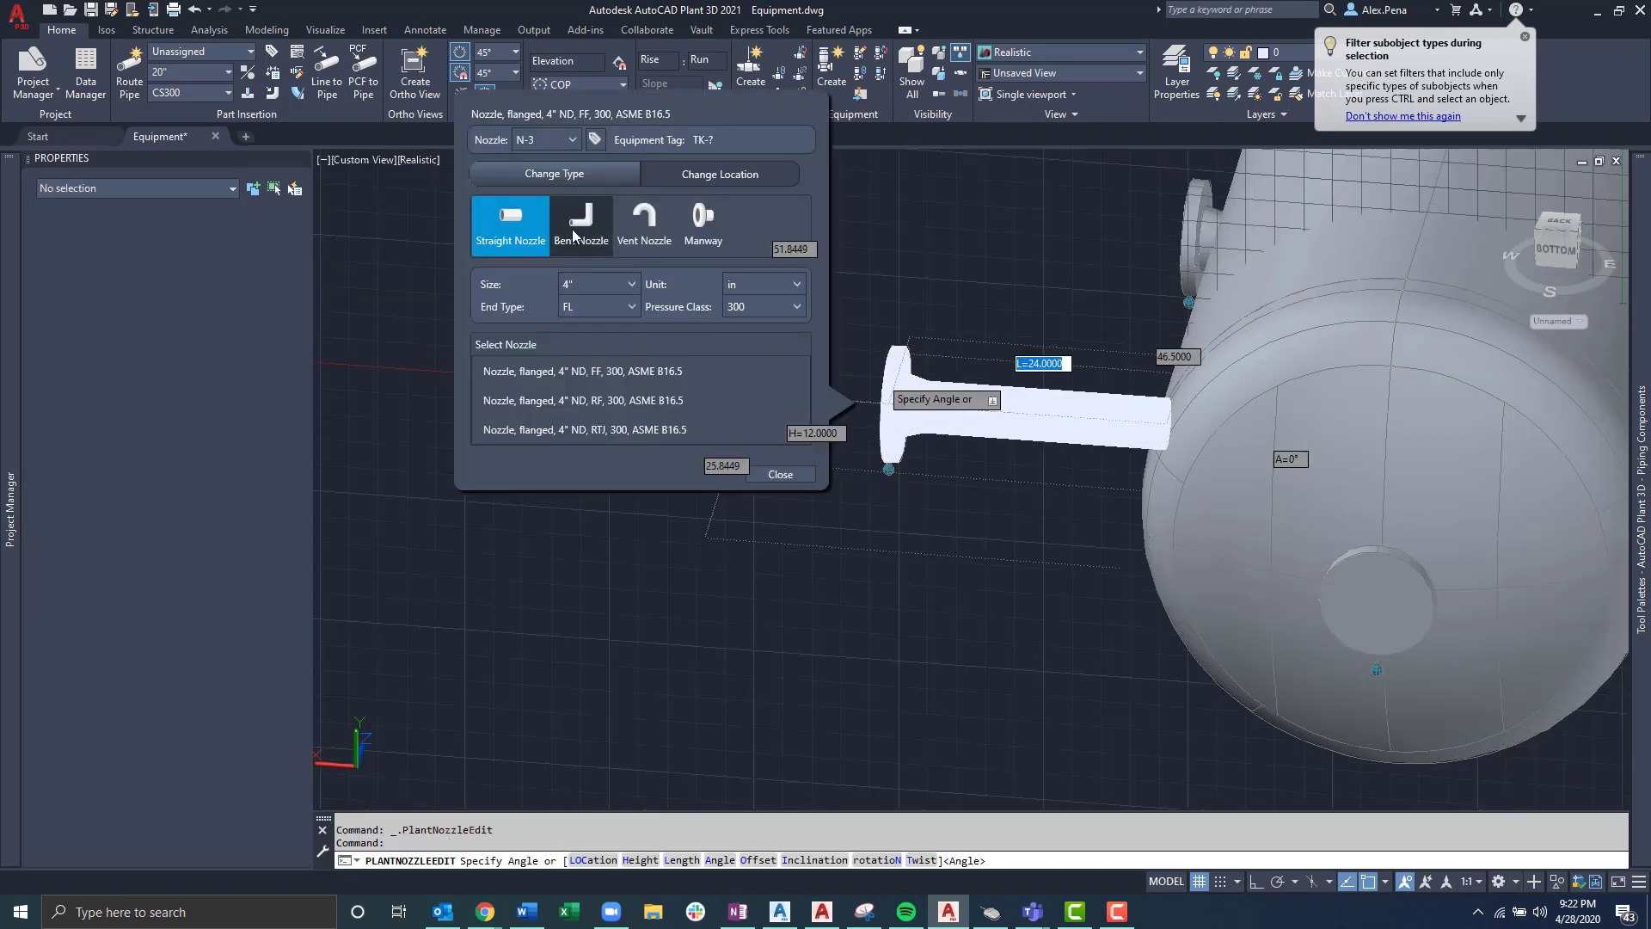
Step: Make nozzle N-3 a 45° RF flanged bent nozzle and close the settings
{"action": "left_click", "coordinate": [579, 224]}
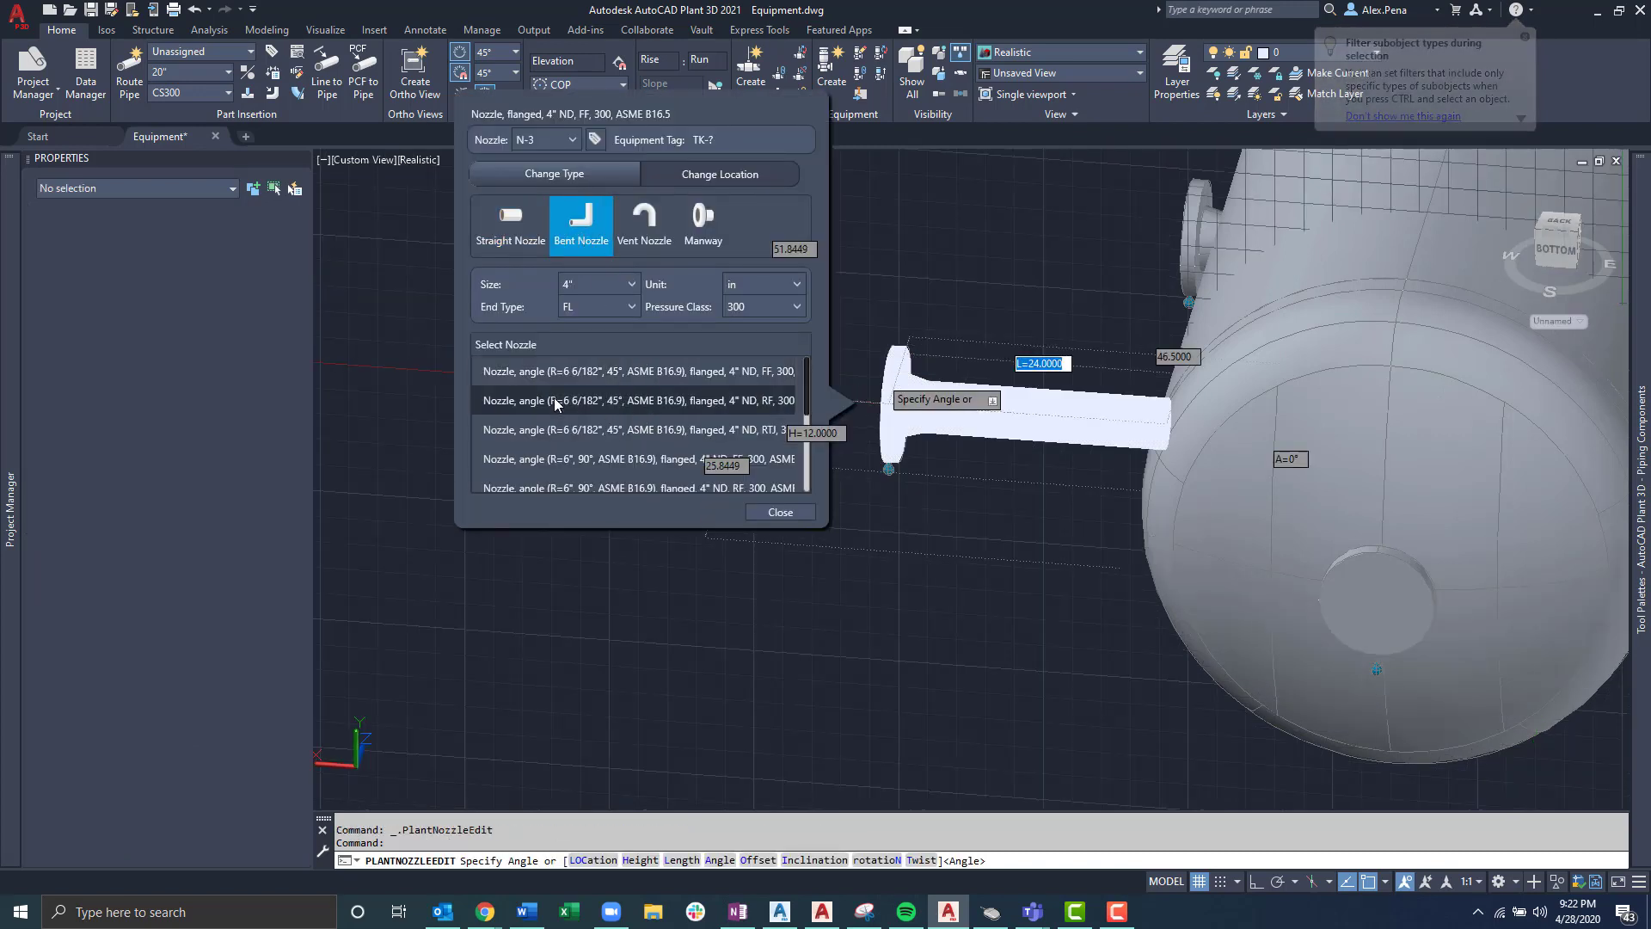
{"action": "left_click", "coordinate": [636, 401]}
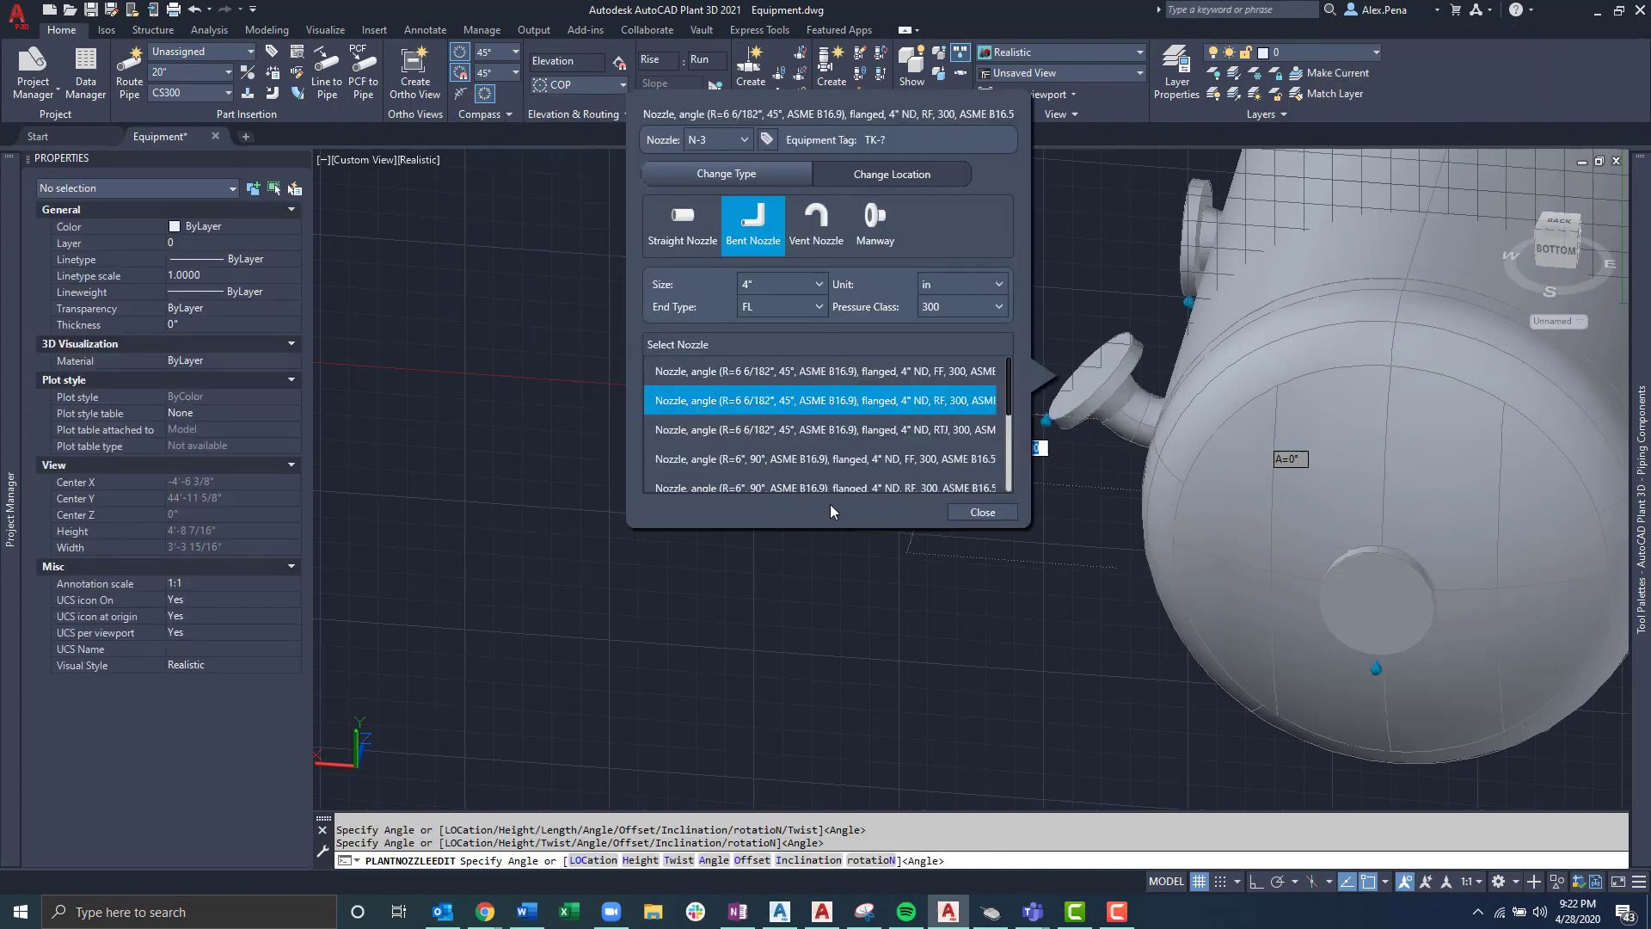
{"action": "left_click", "coordinate": [978, 513]}
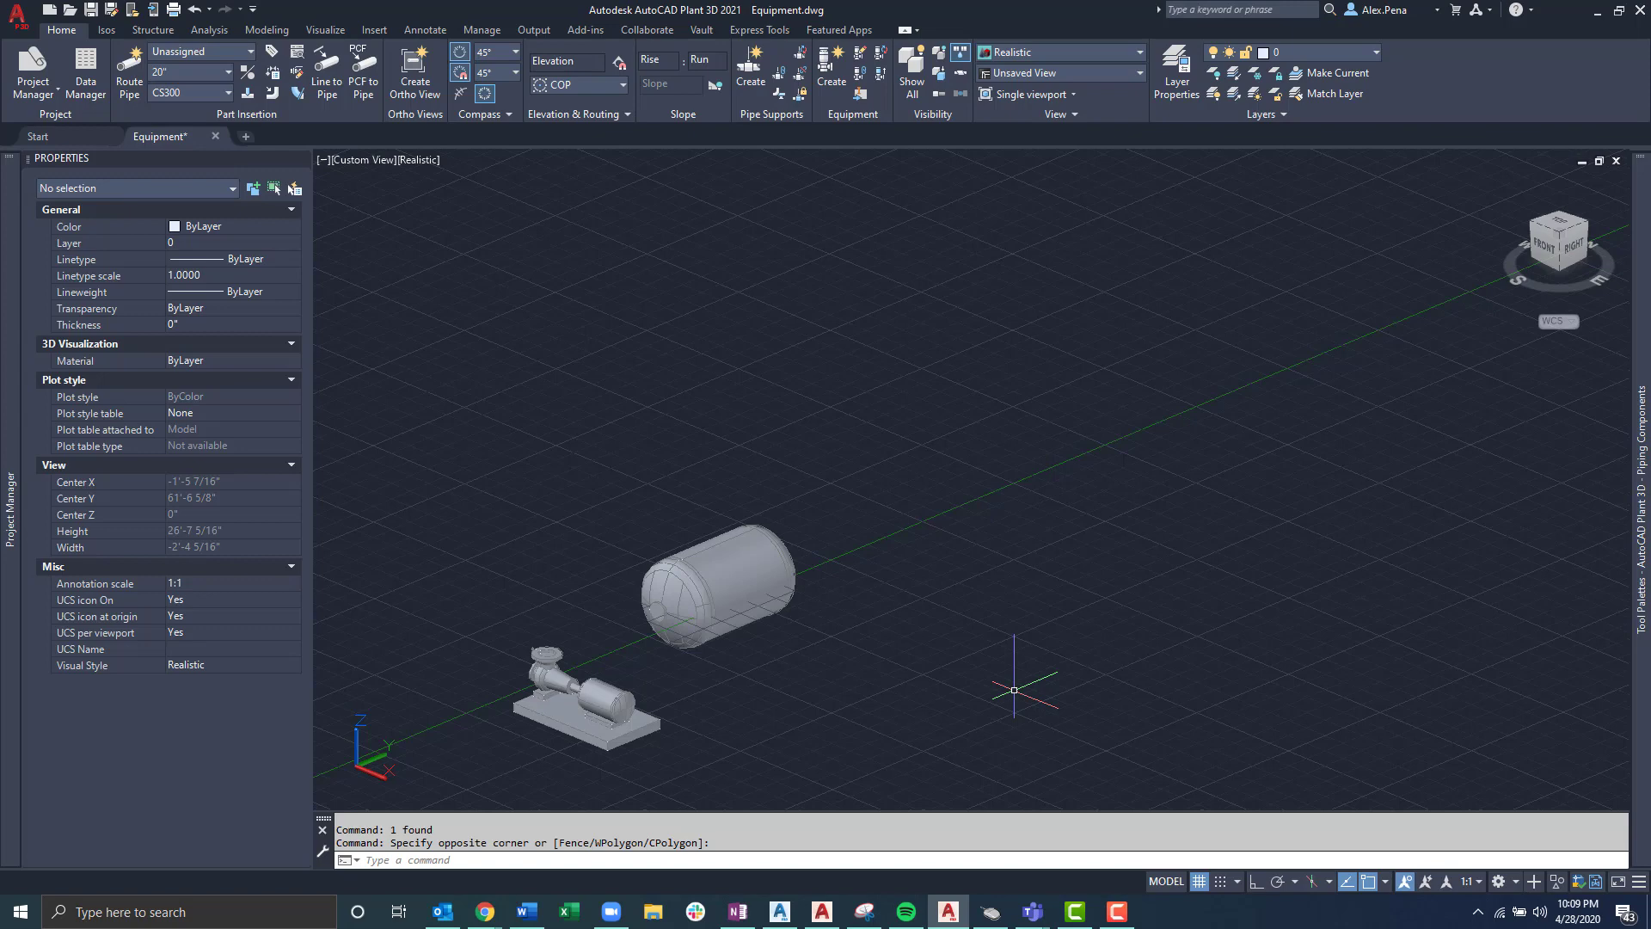
{"action": "mouse_move", "coordinate": [939, 705]}
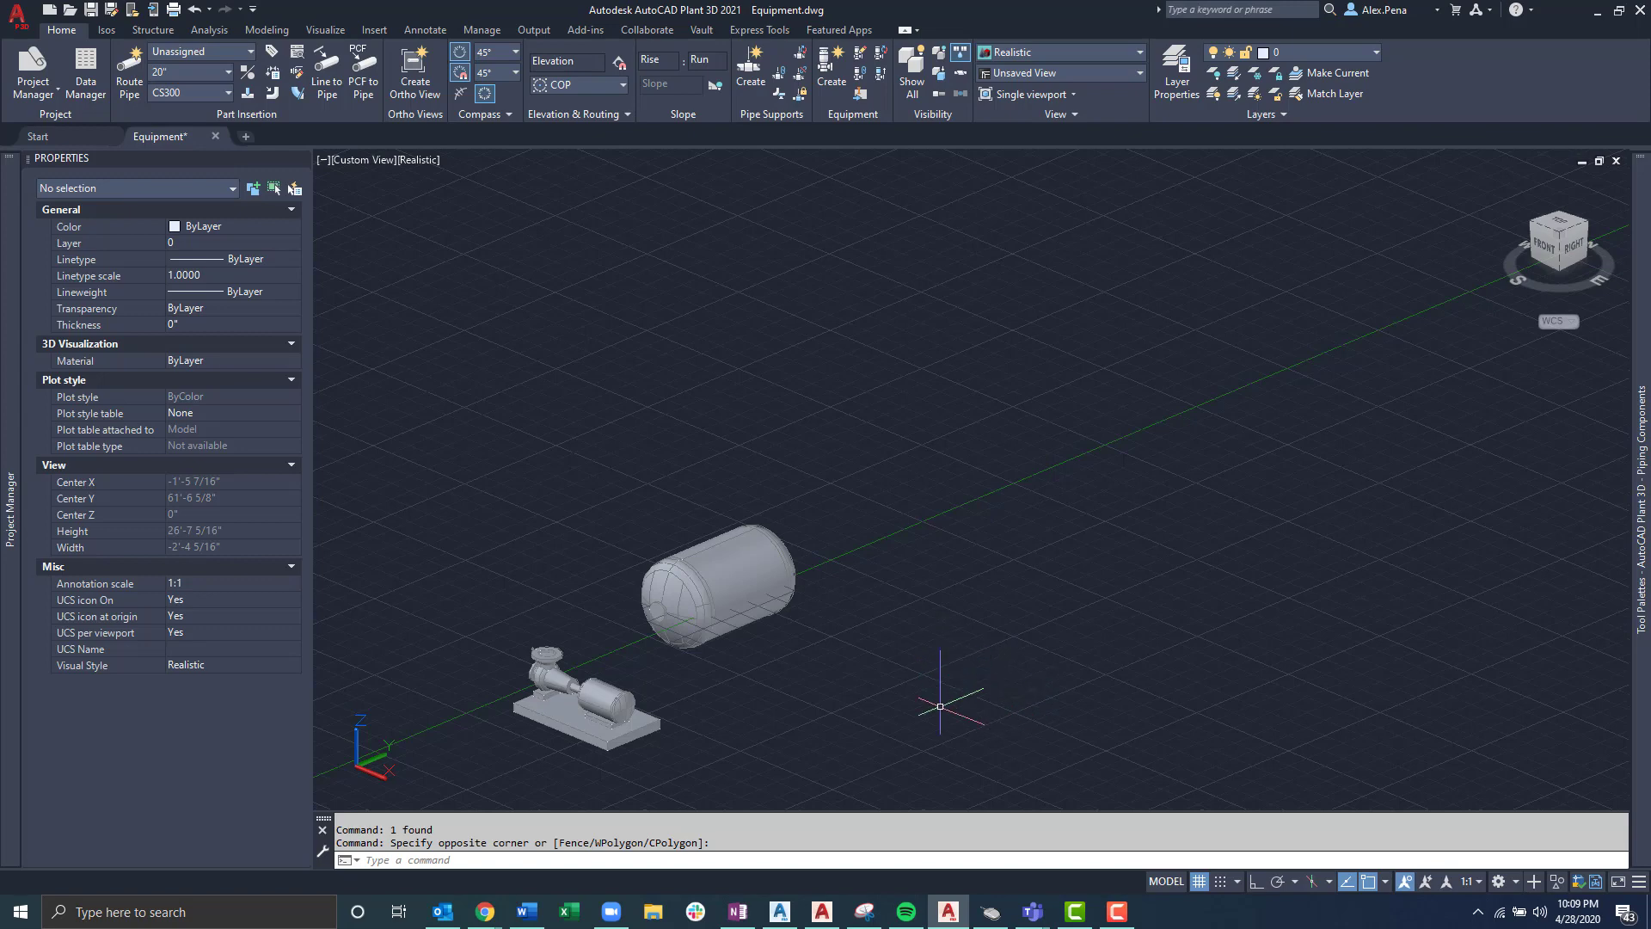
{"action": "mouse_move", "coordinate": [935, 619]}
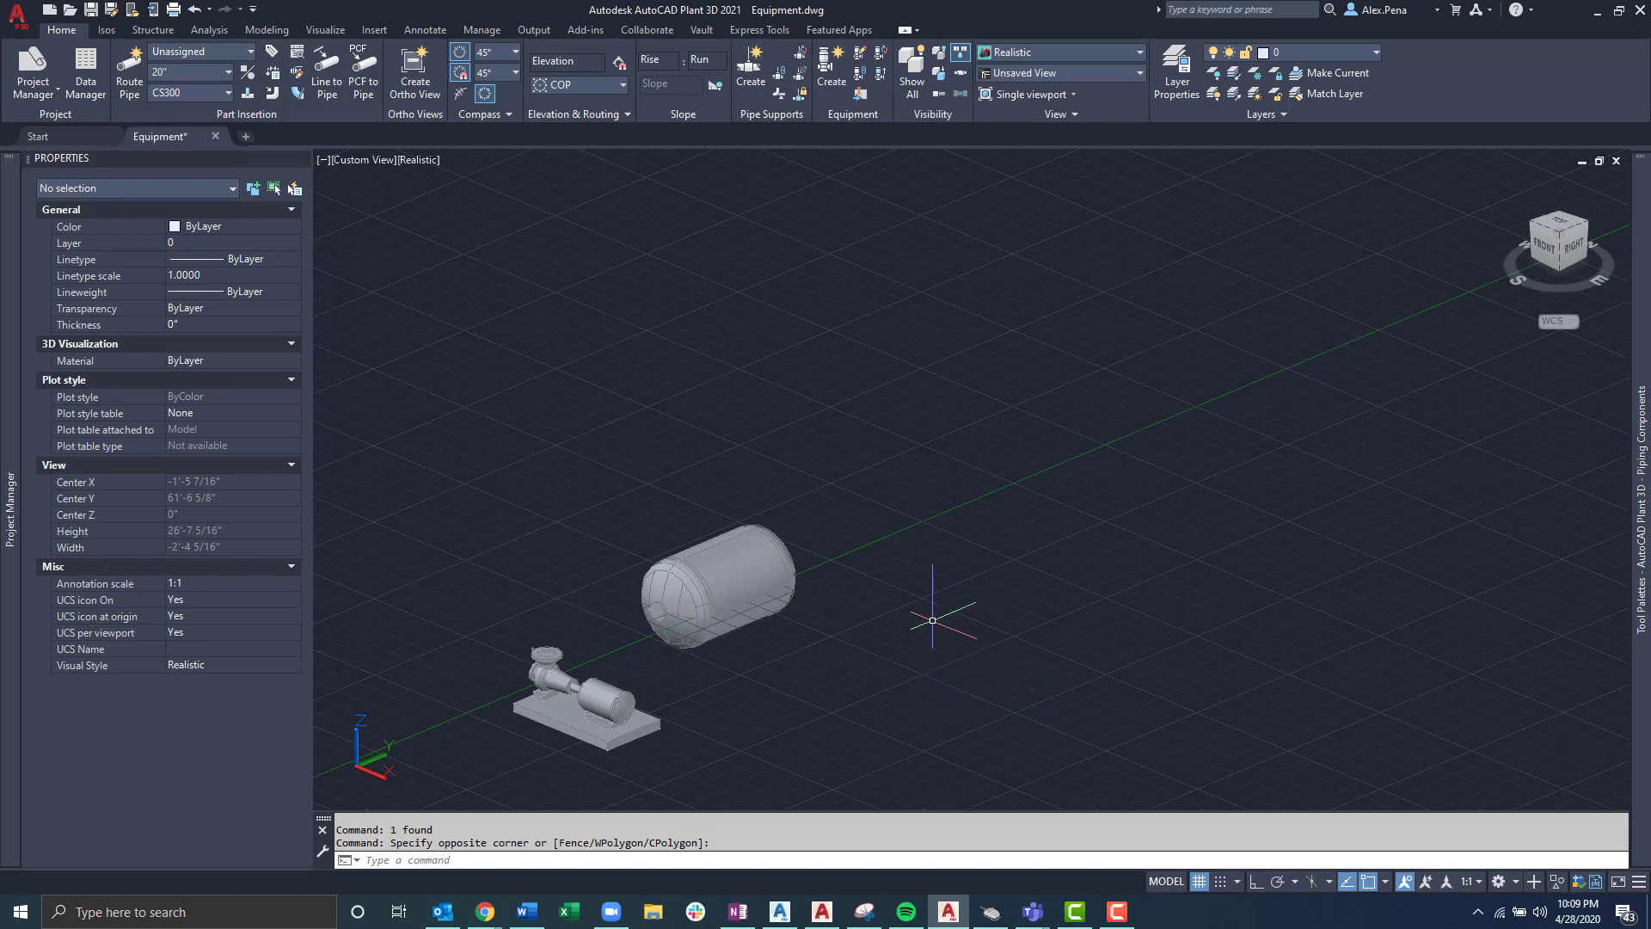
{"action": "mouse_move", "coordinate": [959, 629]}
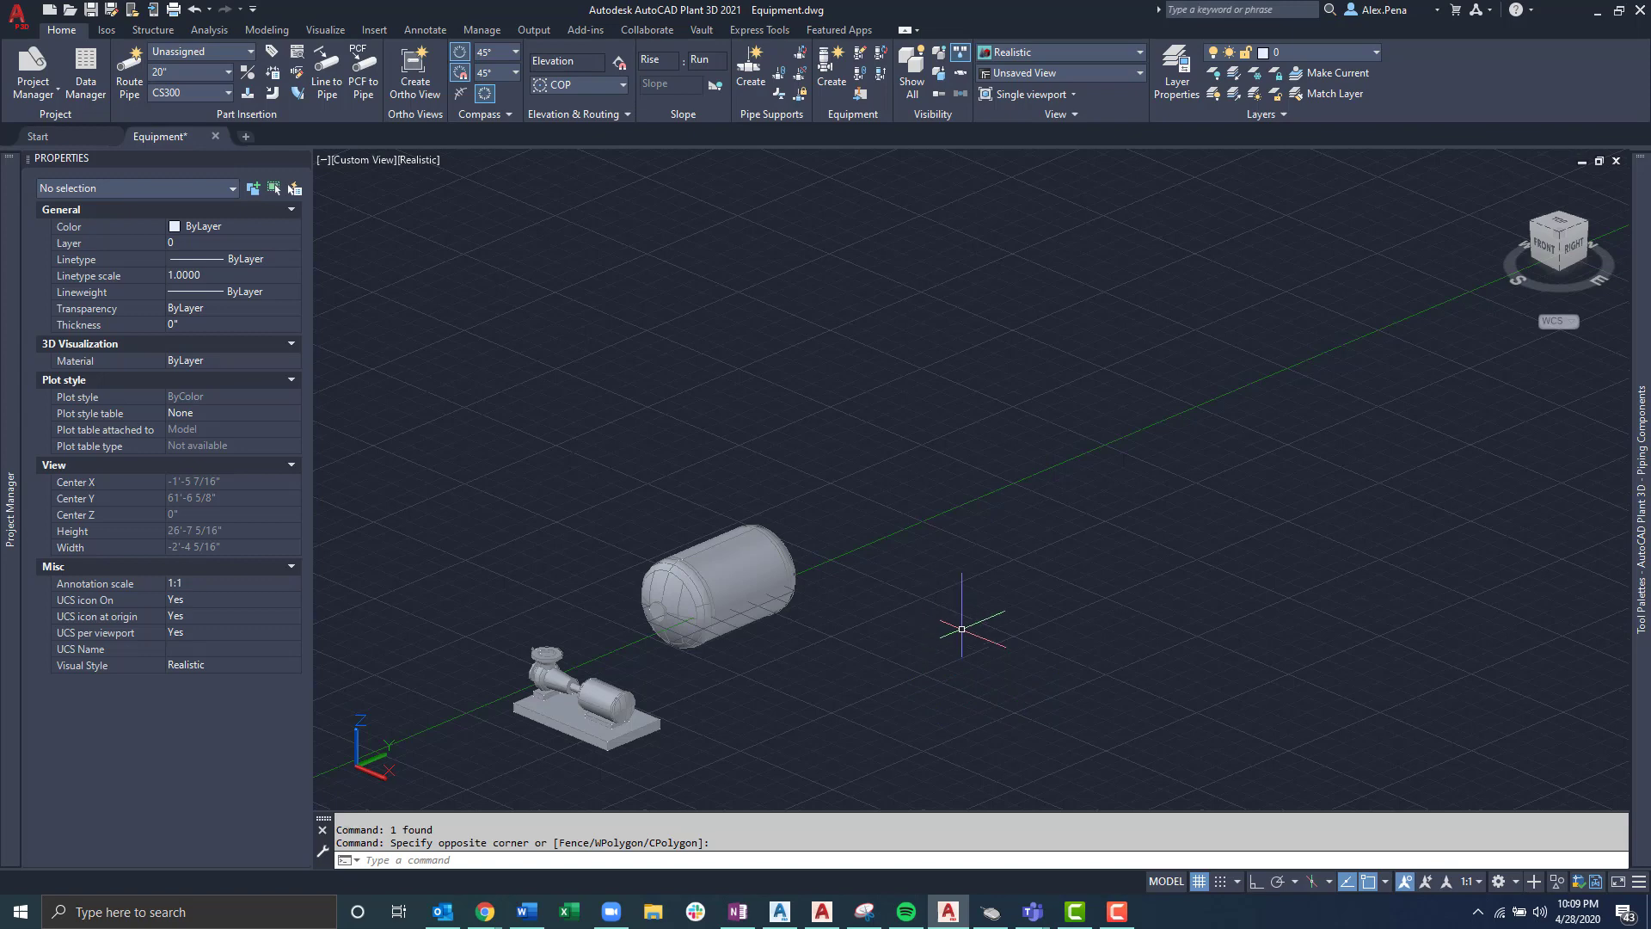
Step: Run MESH, choose Cylinder and set the base centre for a mesh cylinder beside the tank
{"action": "type", "text": "MESH"}
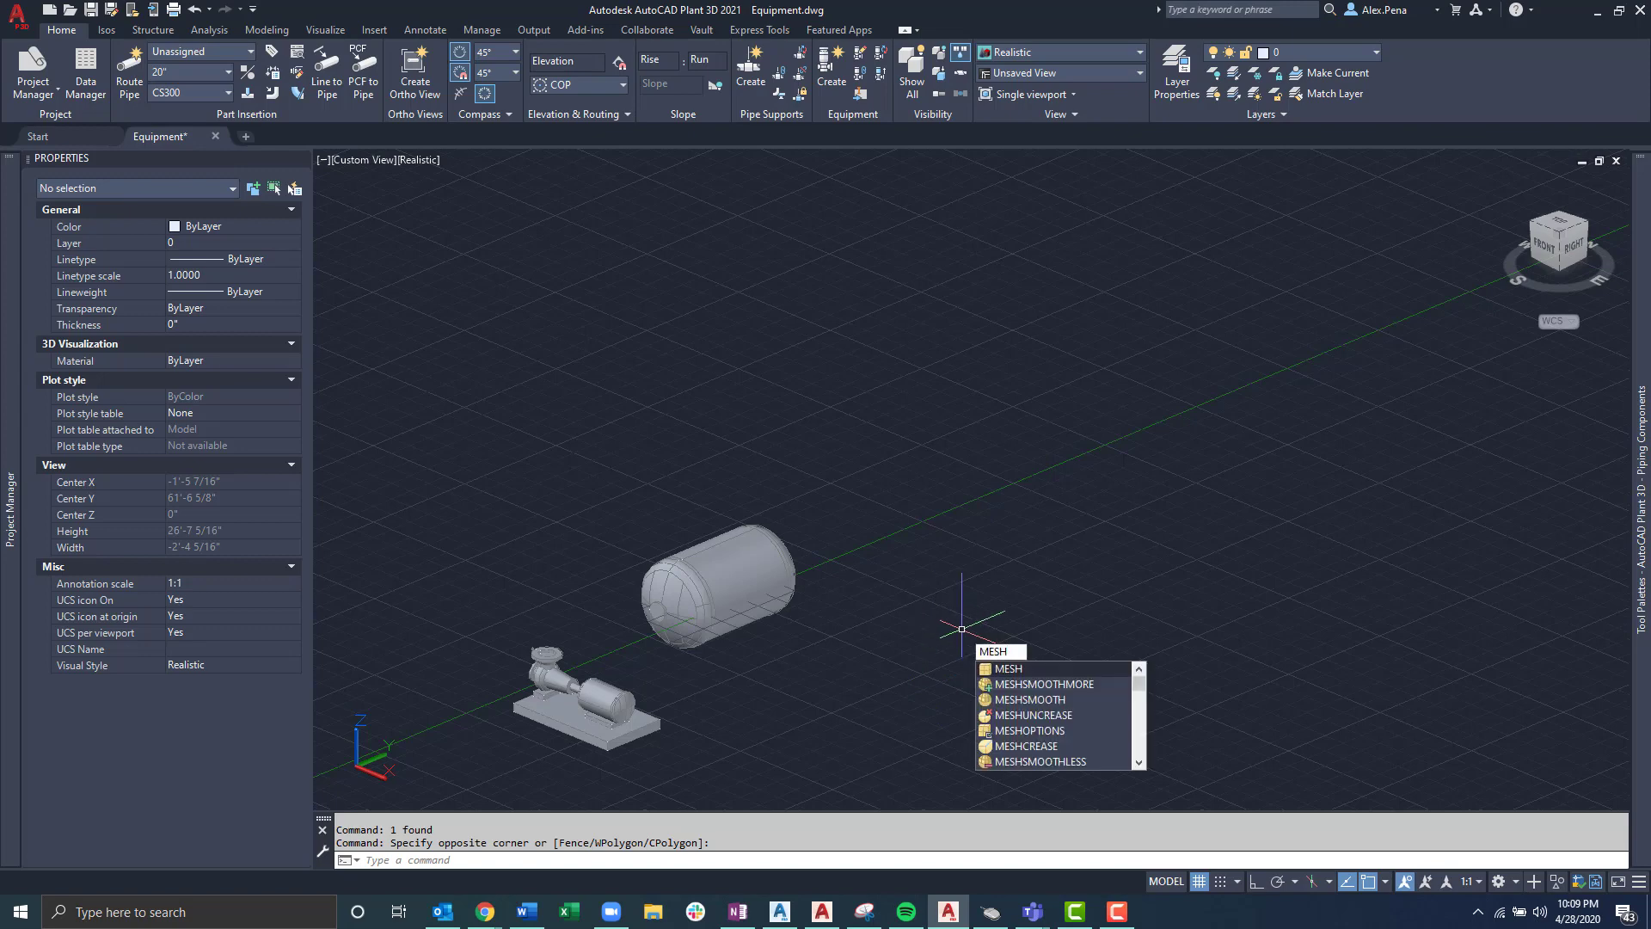
{"action": "left_click", "coordinate": [1006, 667]}
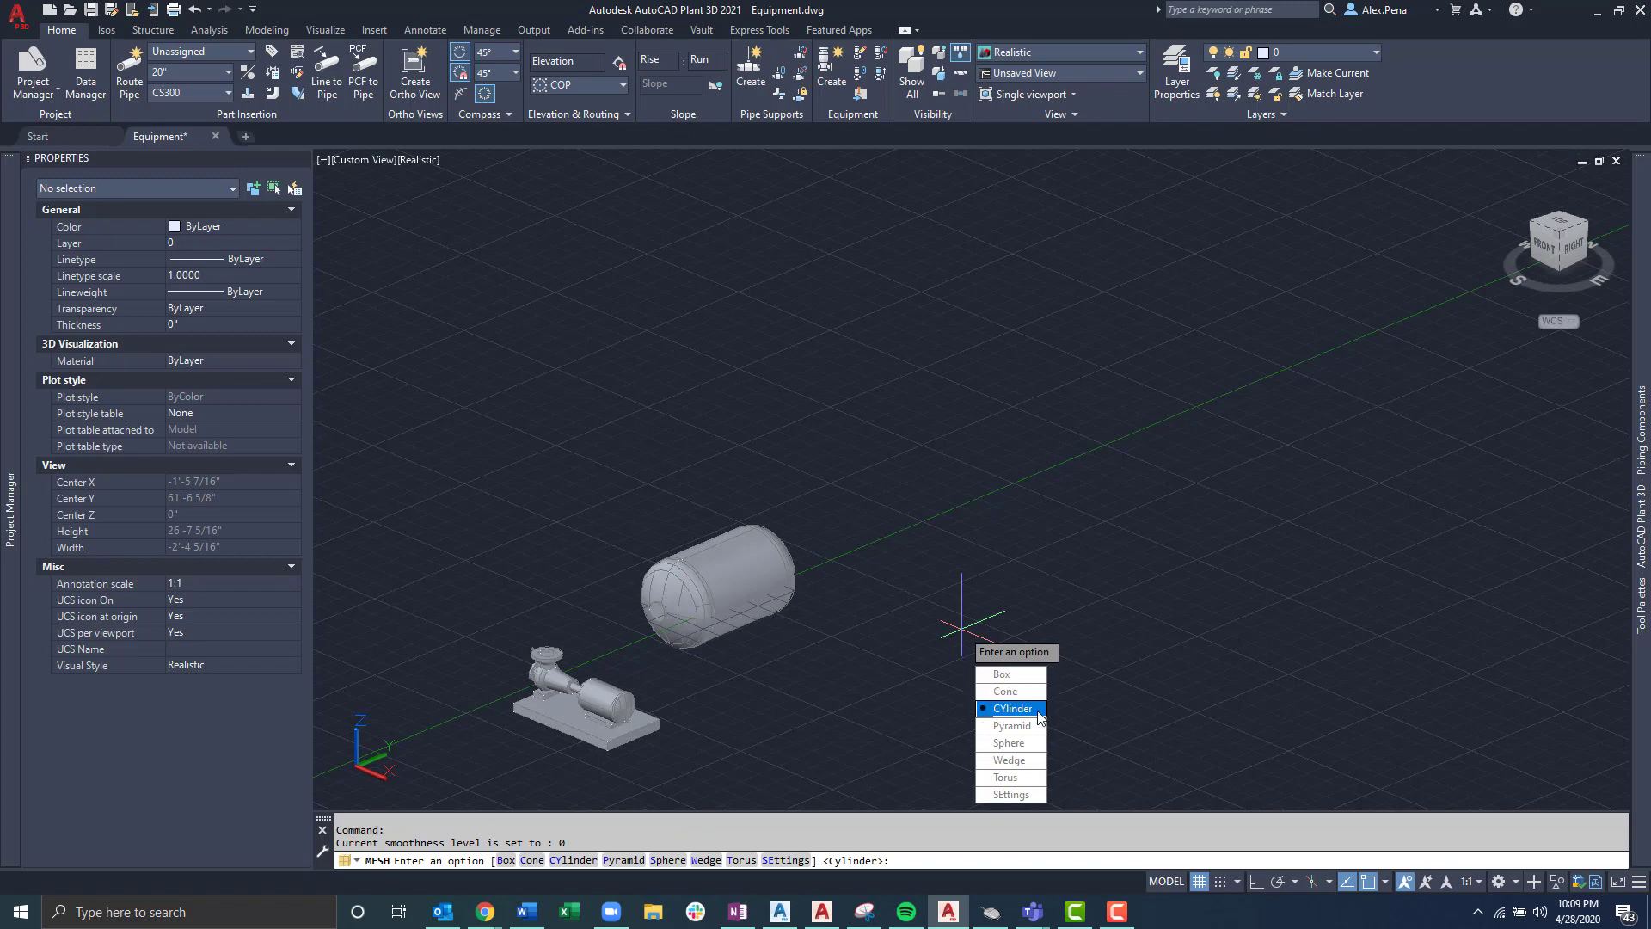
{"action": "left_click", "coordinate": [1011, 707]}
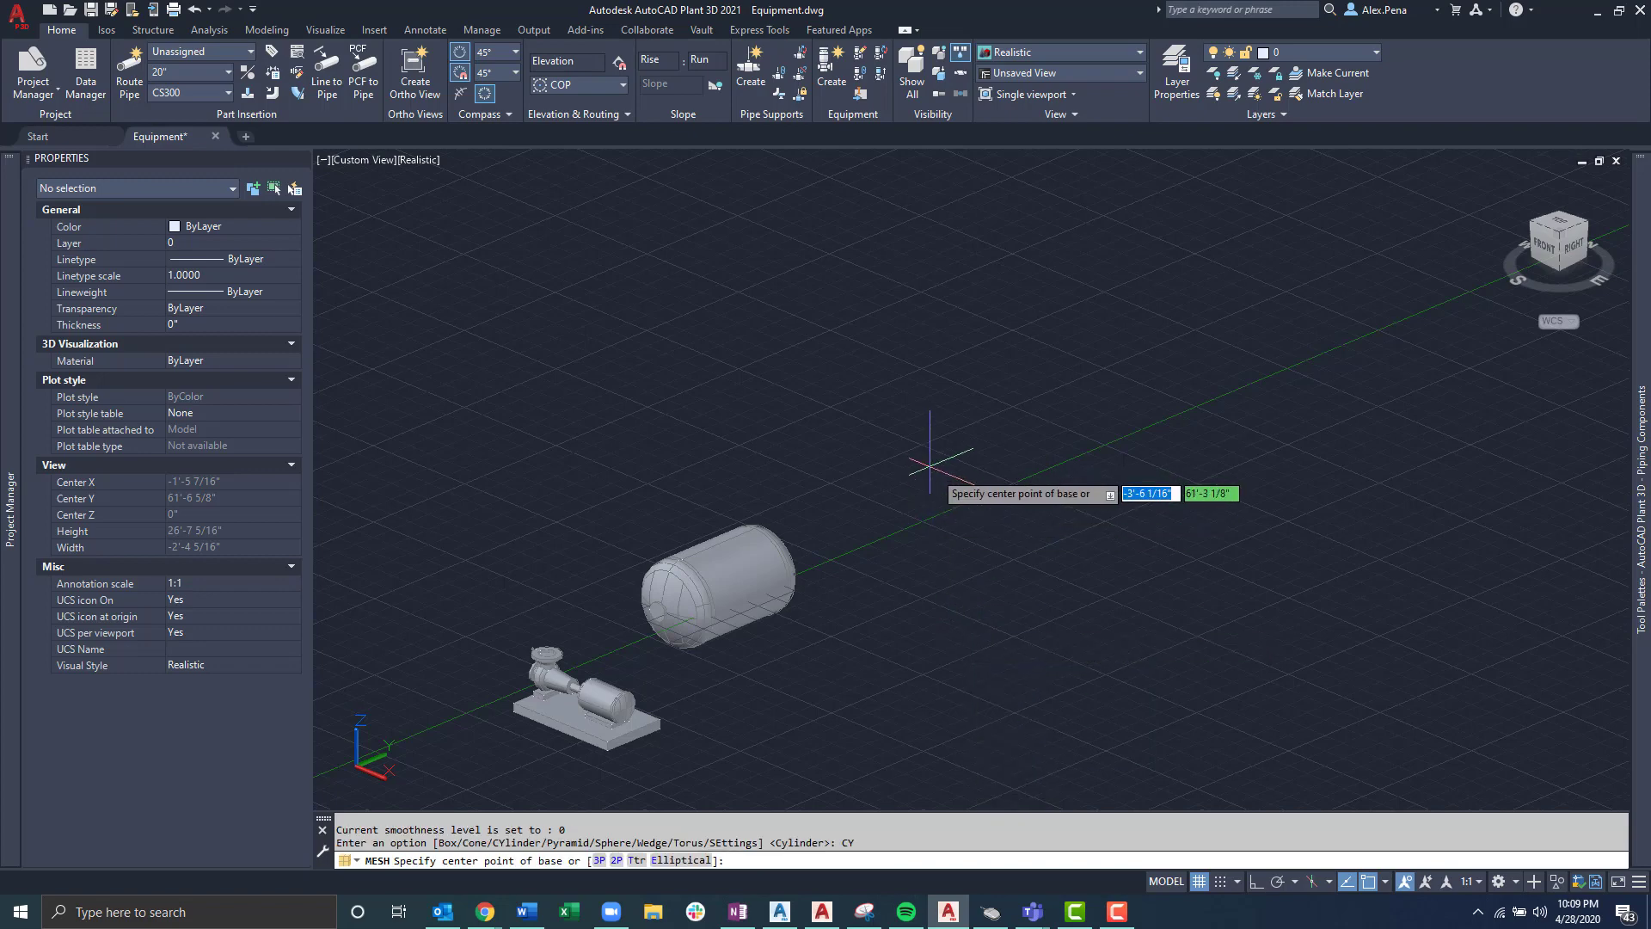
{"action": "left_click", "coordinate": [937, 452]}
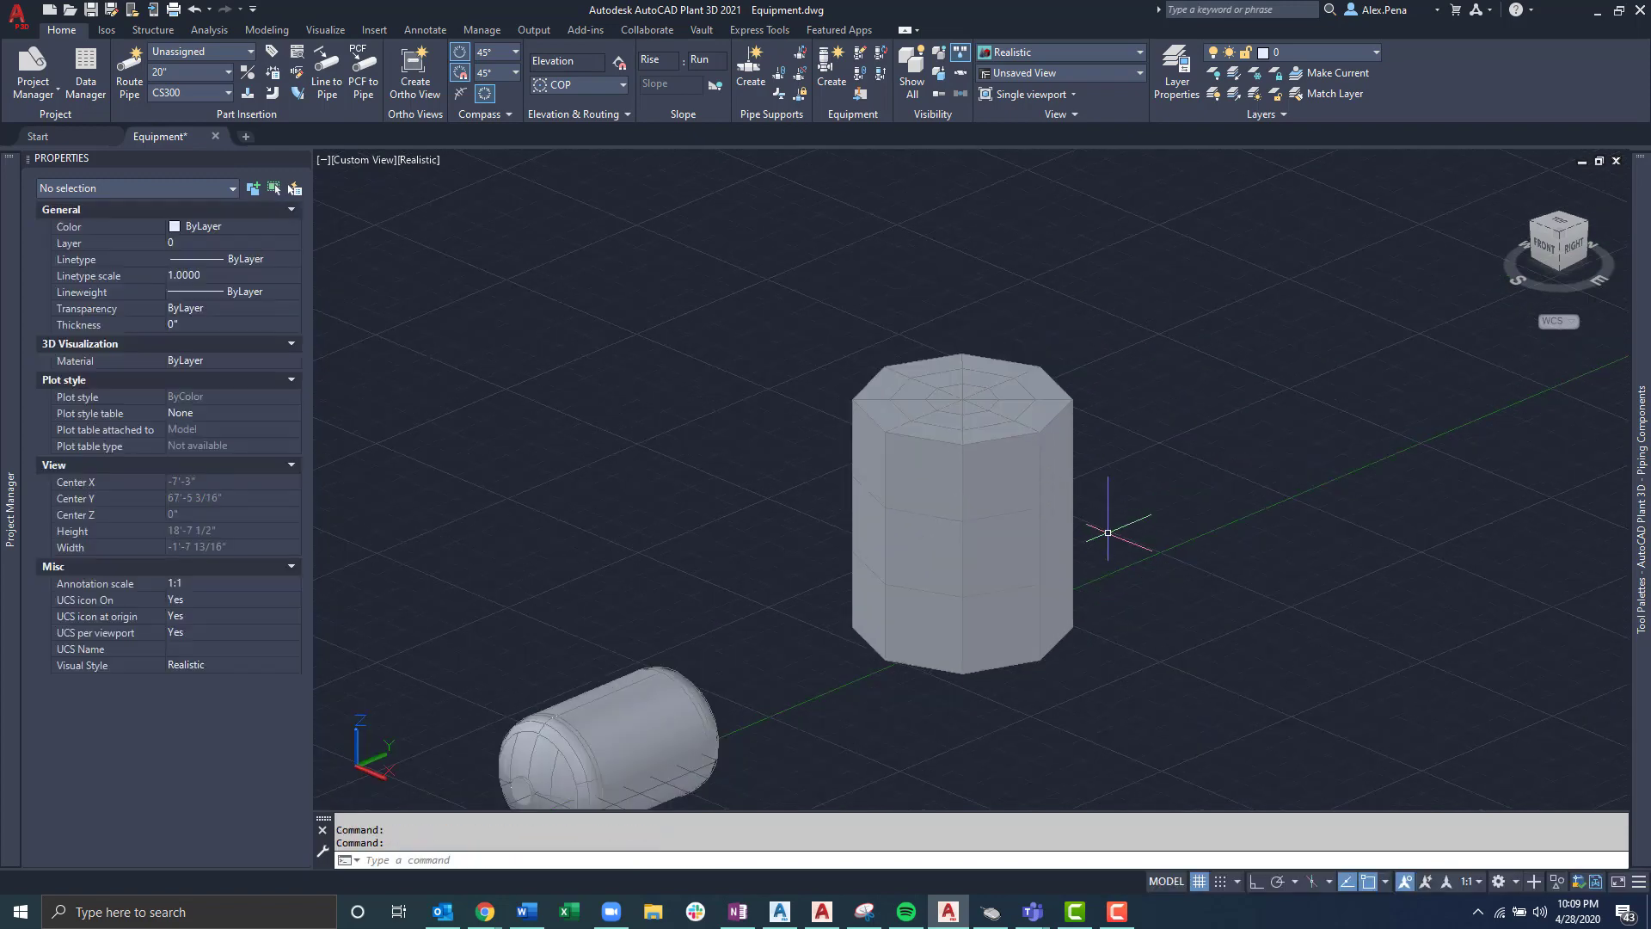
Step: Stretch another side face of the mesh cylinder outward, then select the whole mesh
{"action": "scroll", "scroll_direction": "up", "scroll_amount": 3}
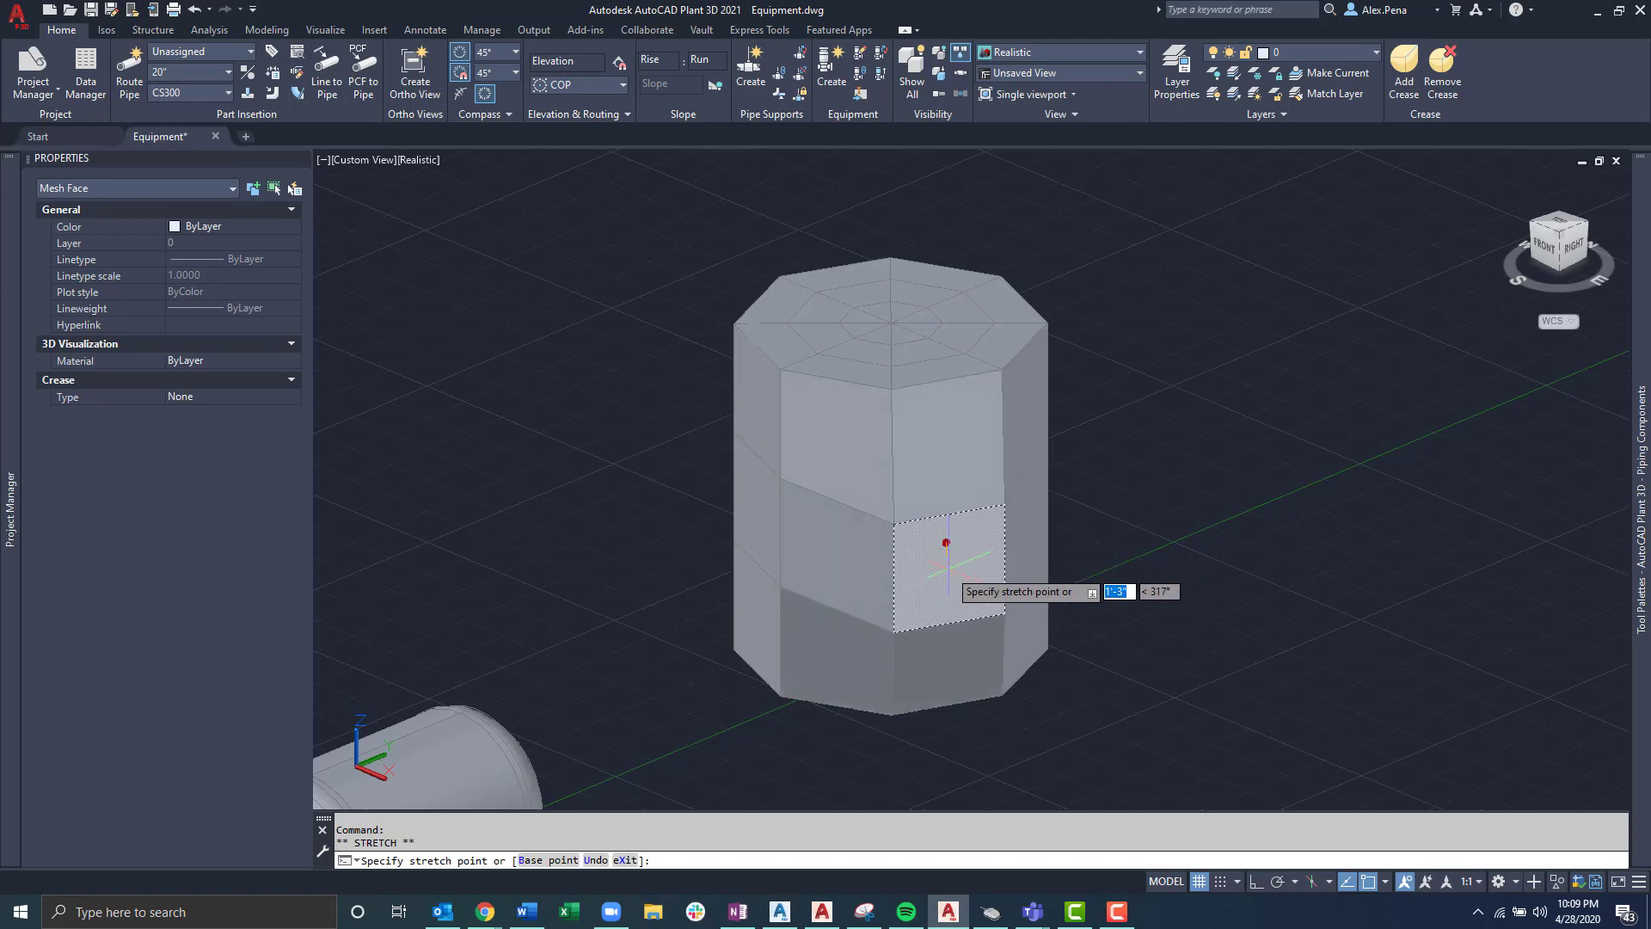
{"action": "mouse_move", "coordinate": [944, 530]}
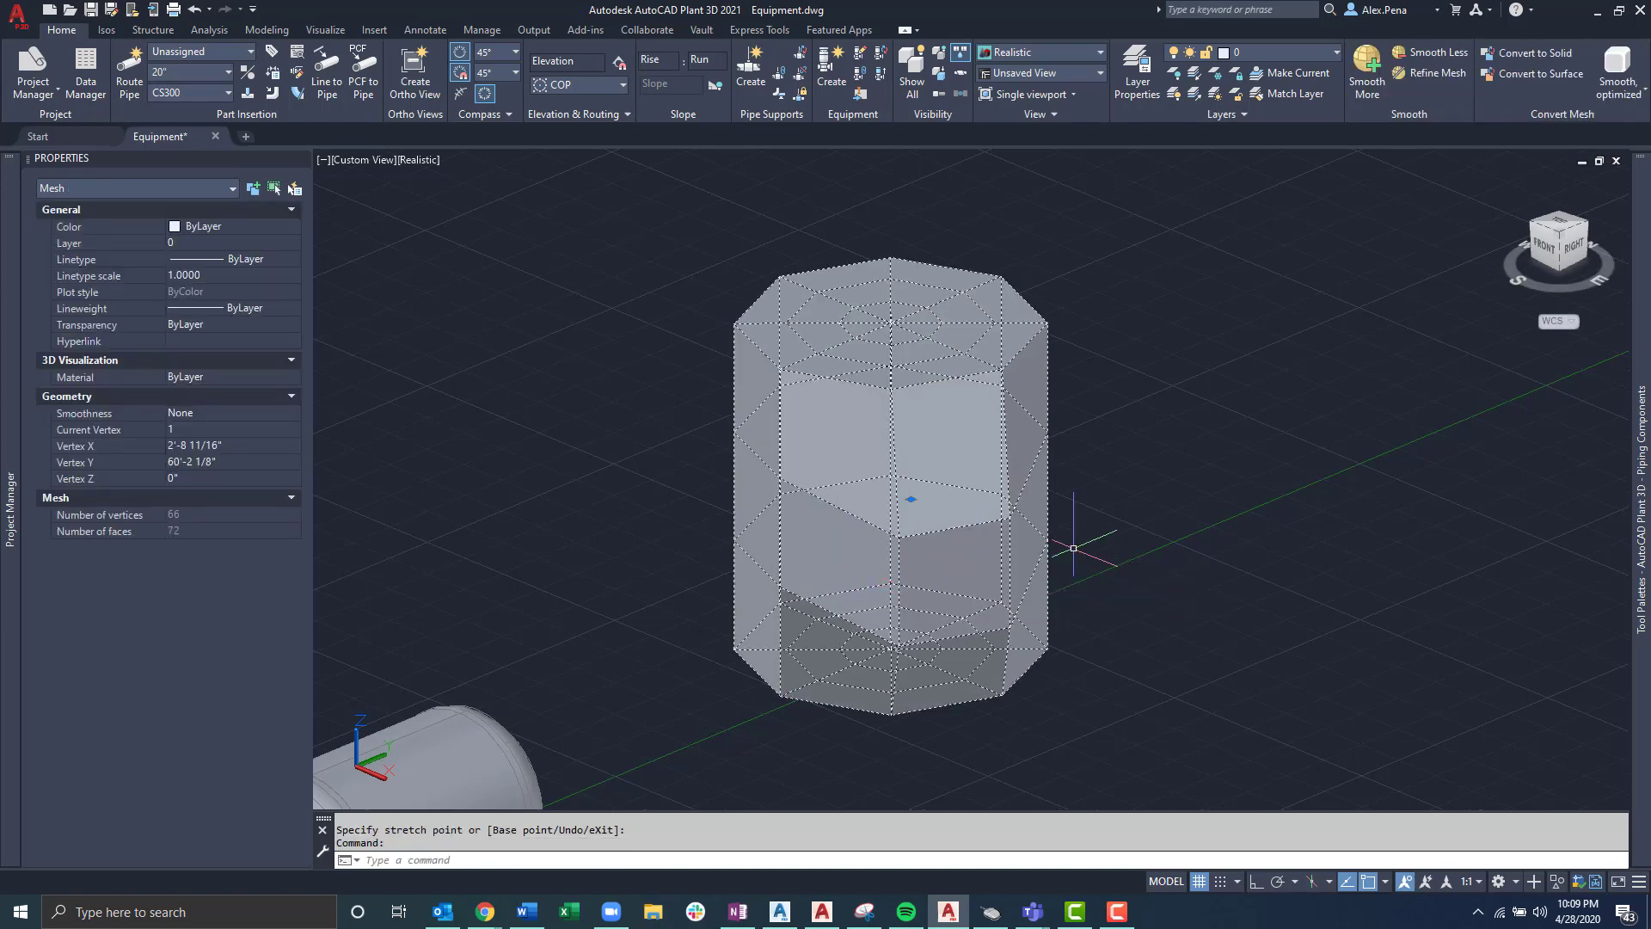
{"action": "left_click", "coordinate": [832, 569]}
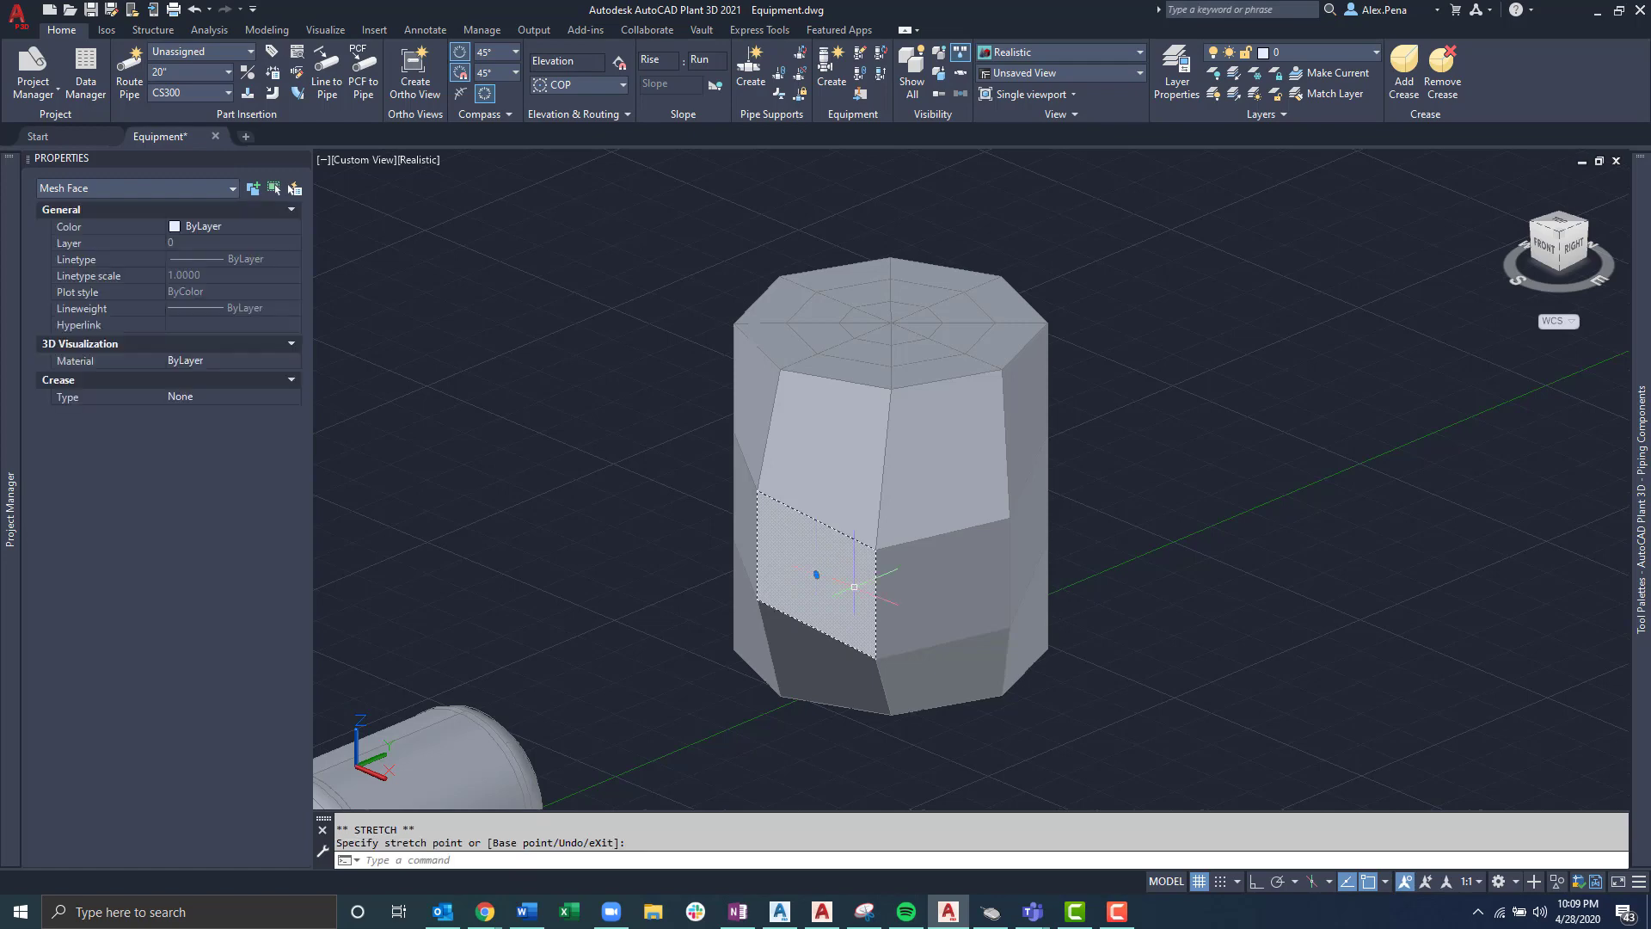
{"action": "mouse_move", "coordinate": [995, 333]}
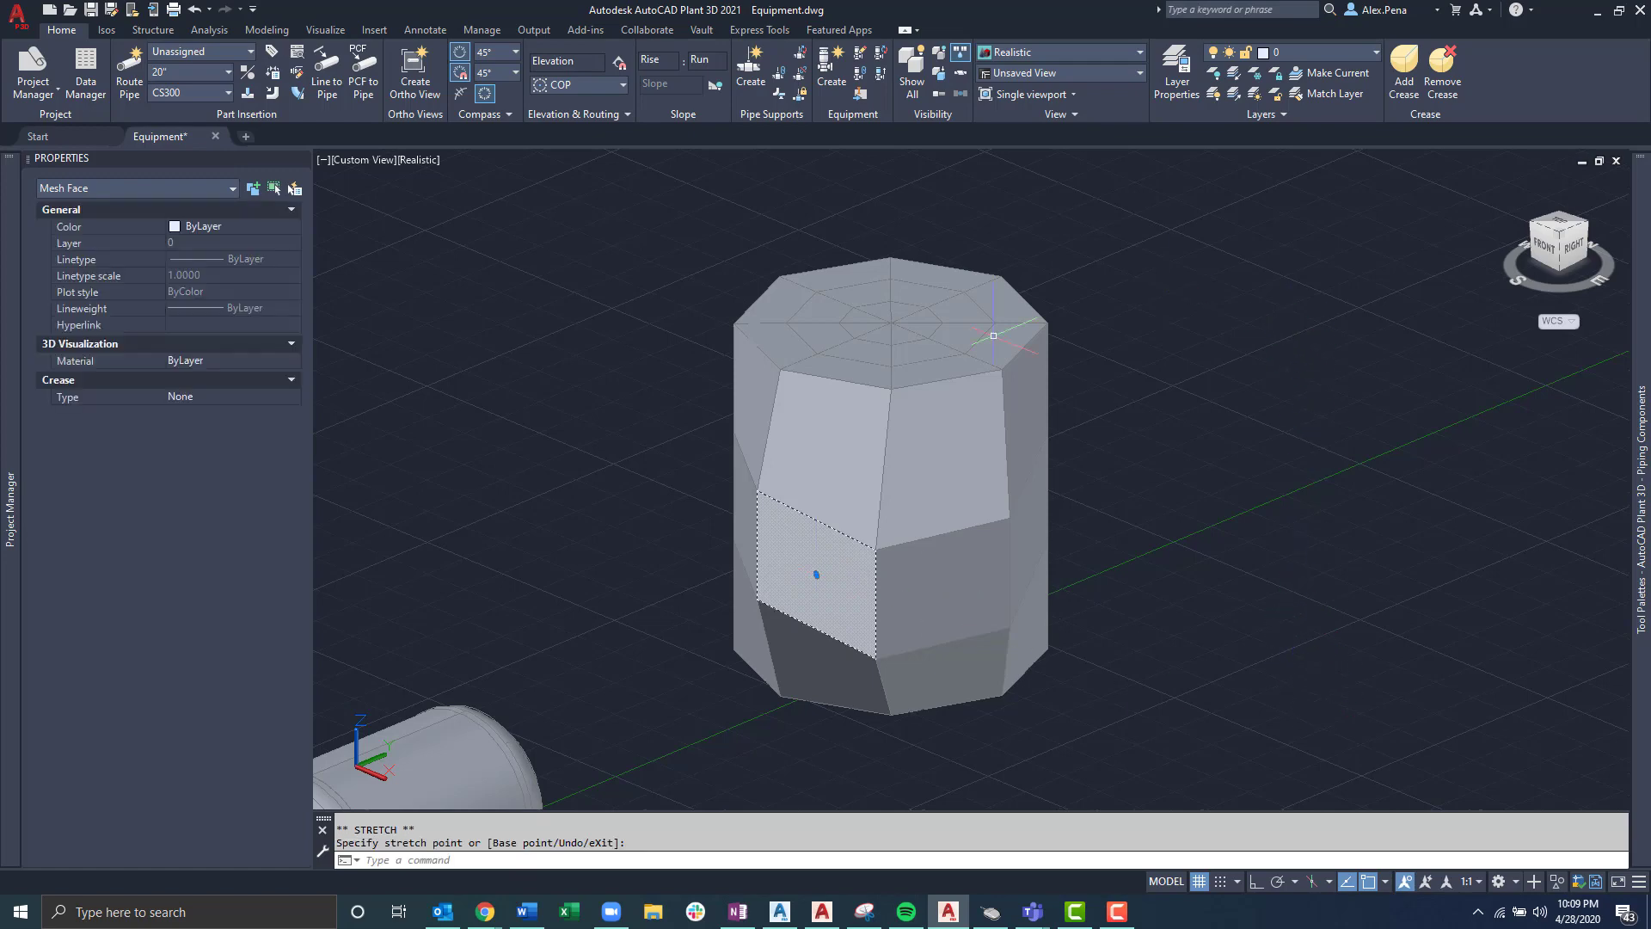
{"action": "key", "text": "Escape"}
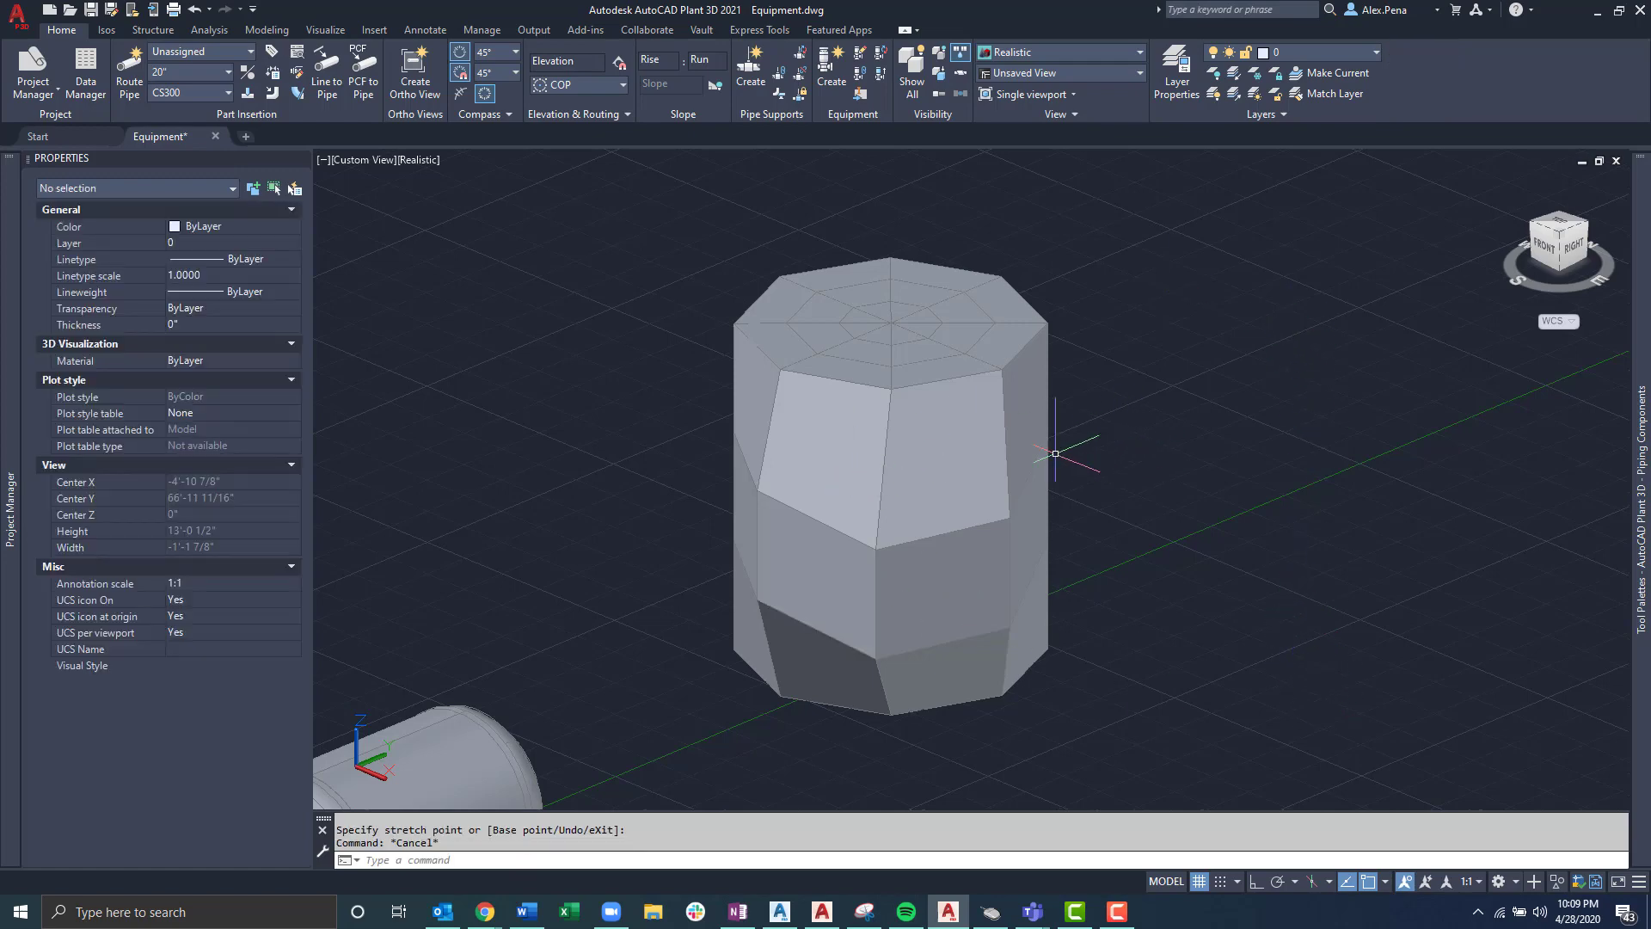
{"action": "left_click", "coordinate": [888, 475]}
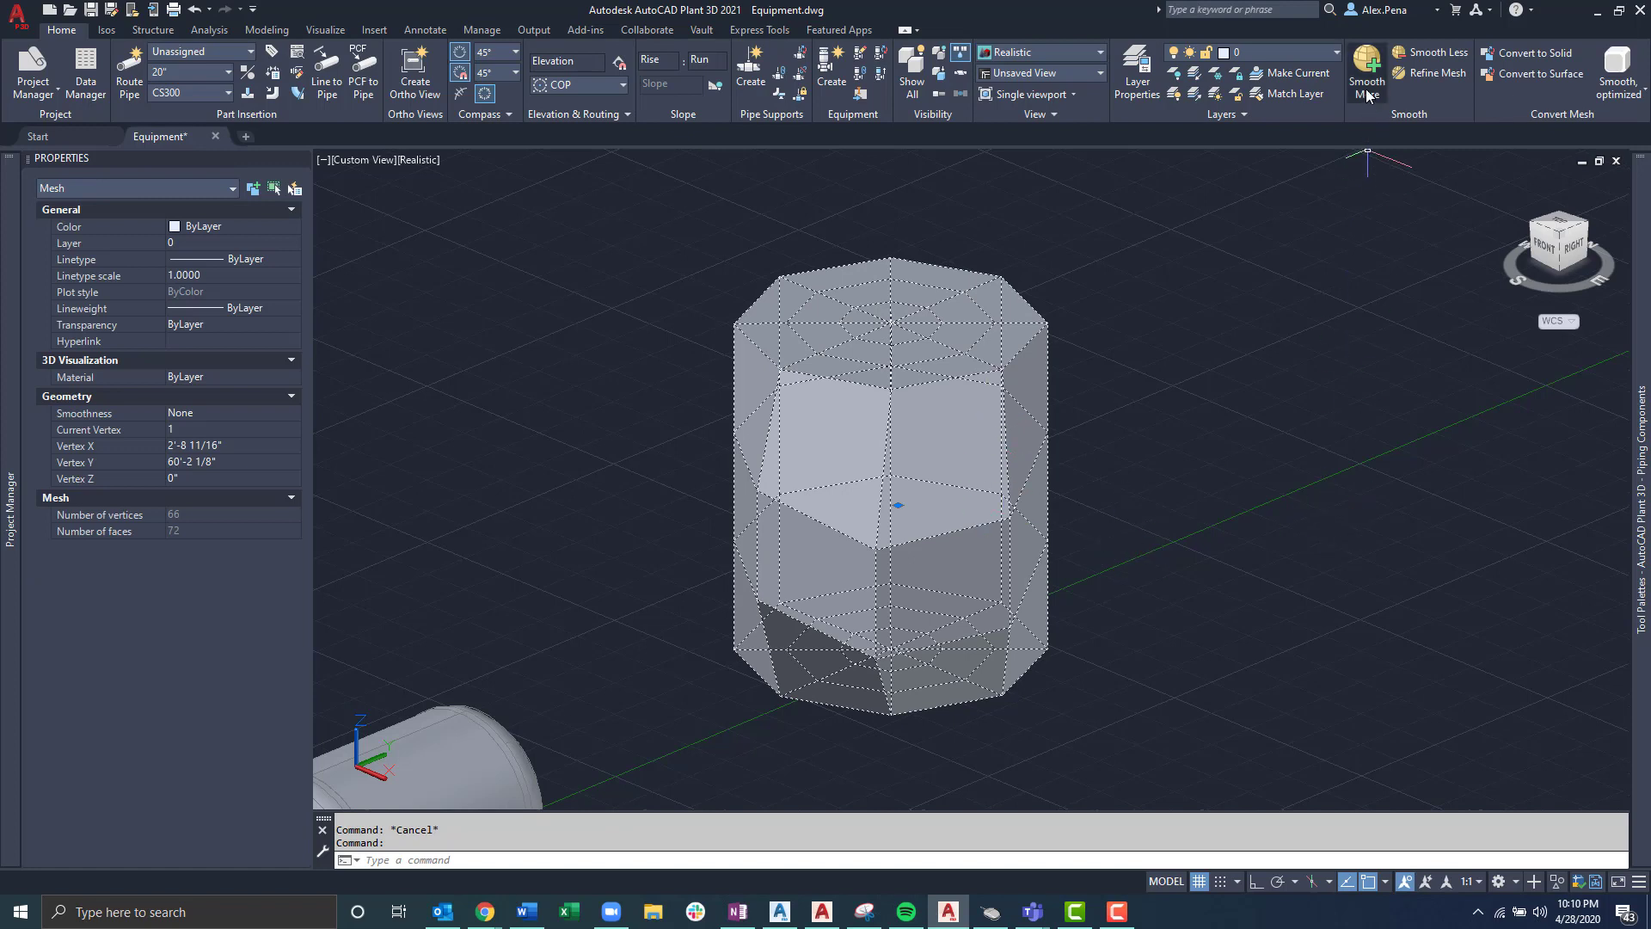
{"action": "mouse_move", "coordinate": [1366, 71]}
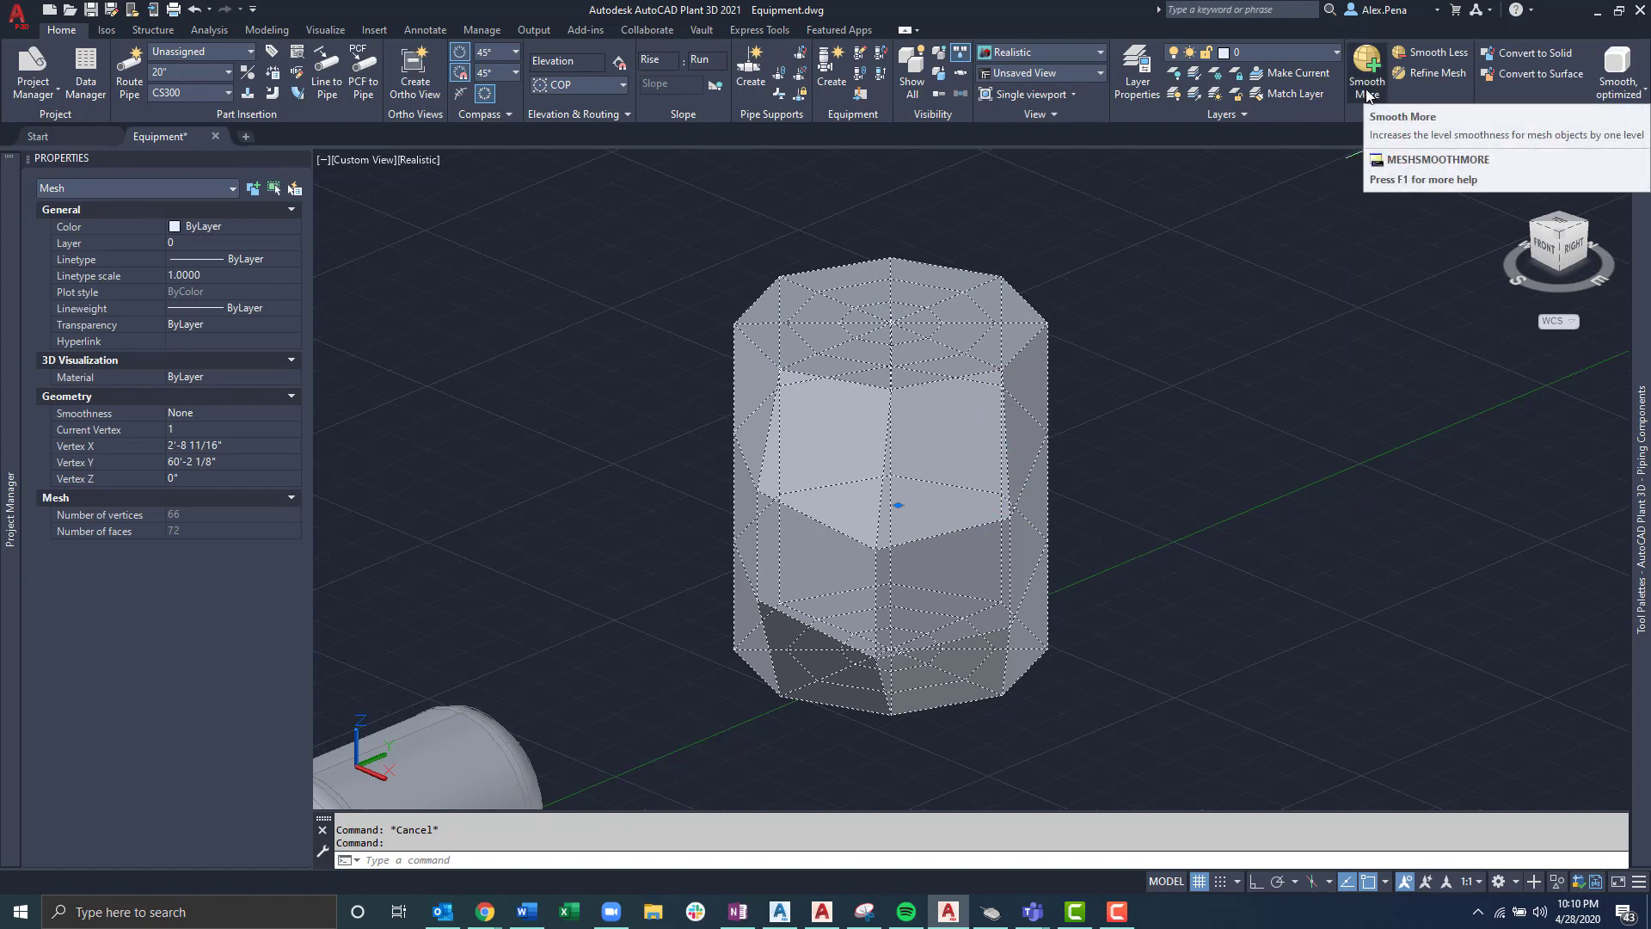
Step: Apply Smooth More so the faceted cylinder becomes a rounded barrel
{"action": "left_click", "coordinate": [1365, 68]}
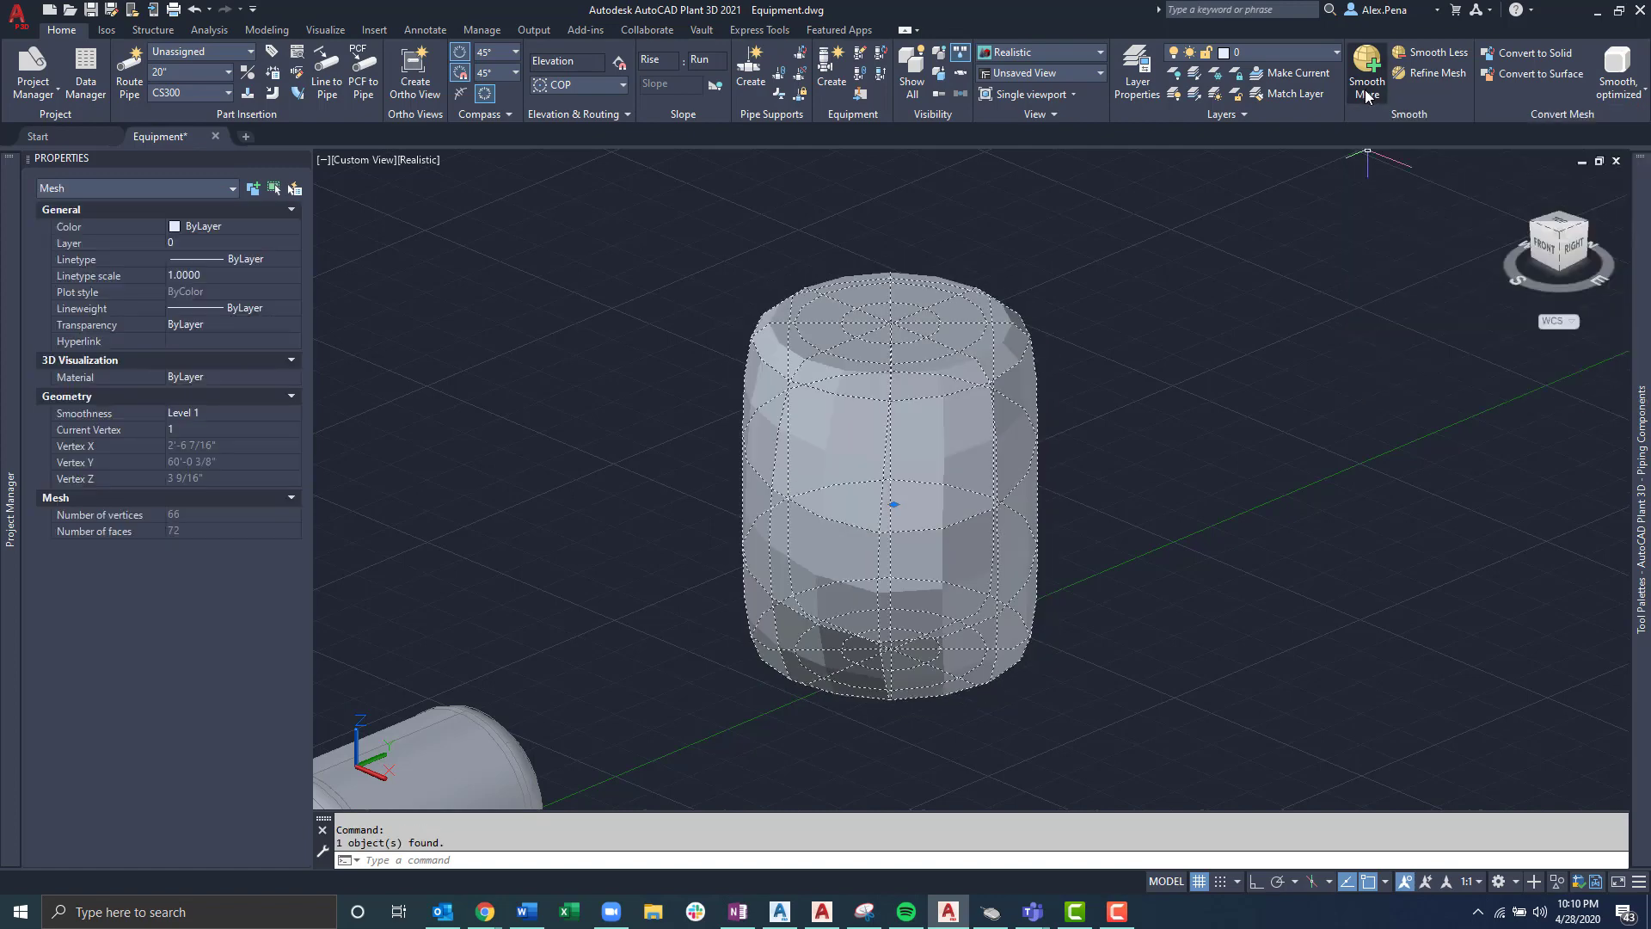
{"action": "left_click", "coordinate": [1365, 72]}
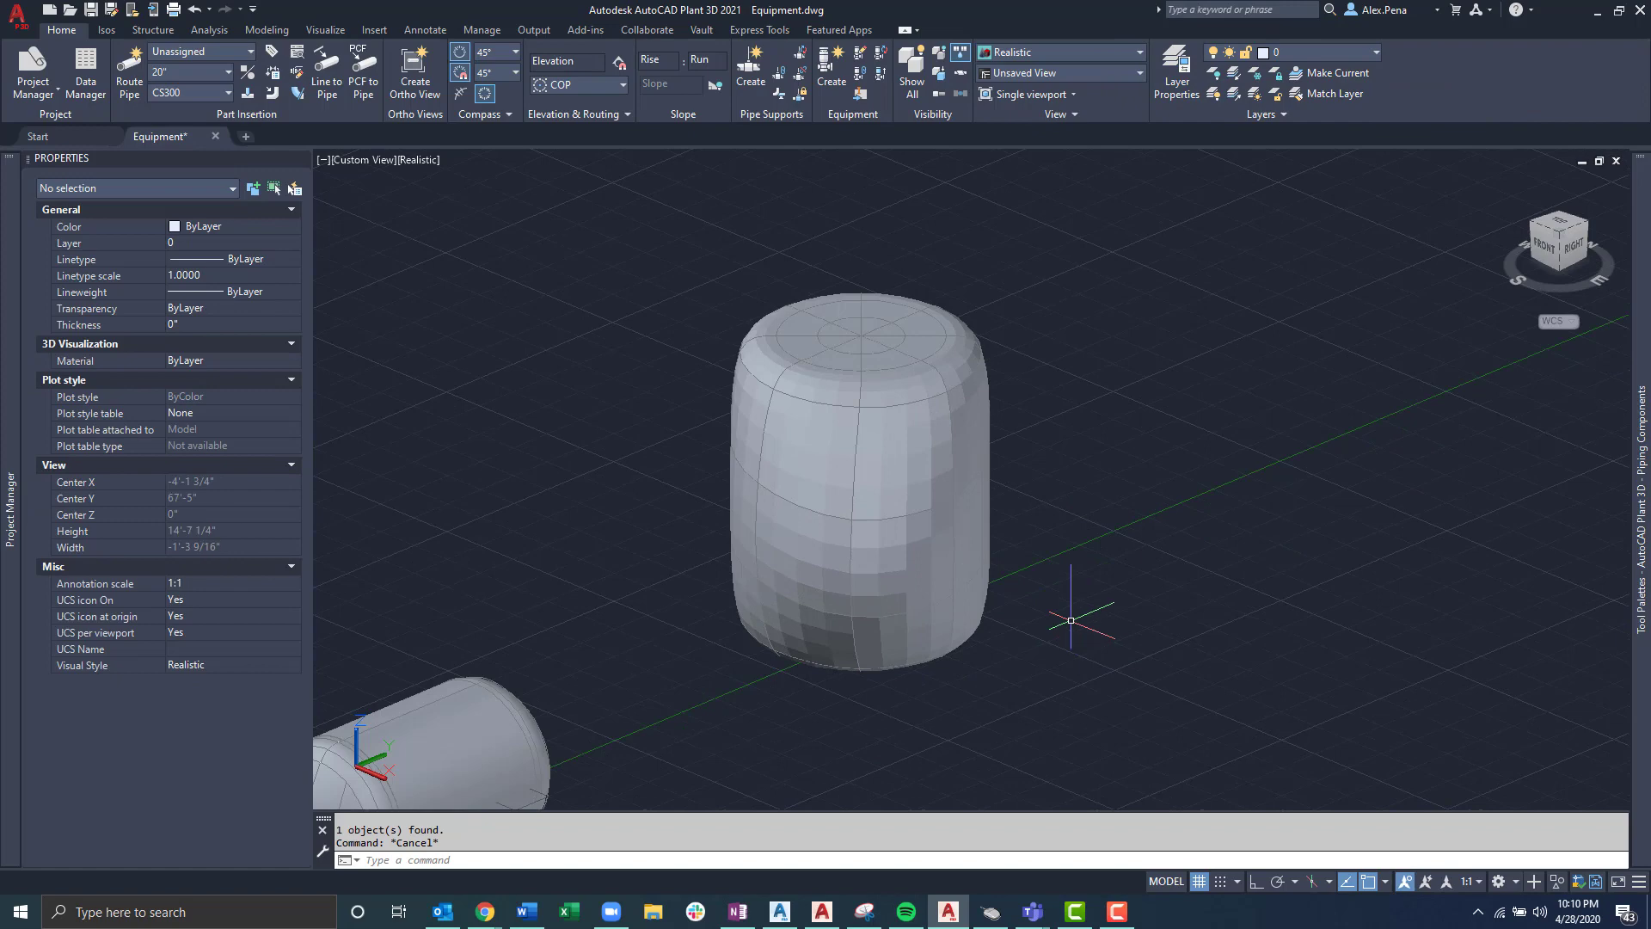
{"action": "mouse_move", "coordinate": [1129, 695]}
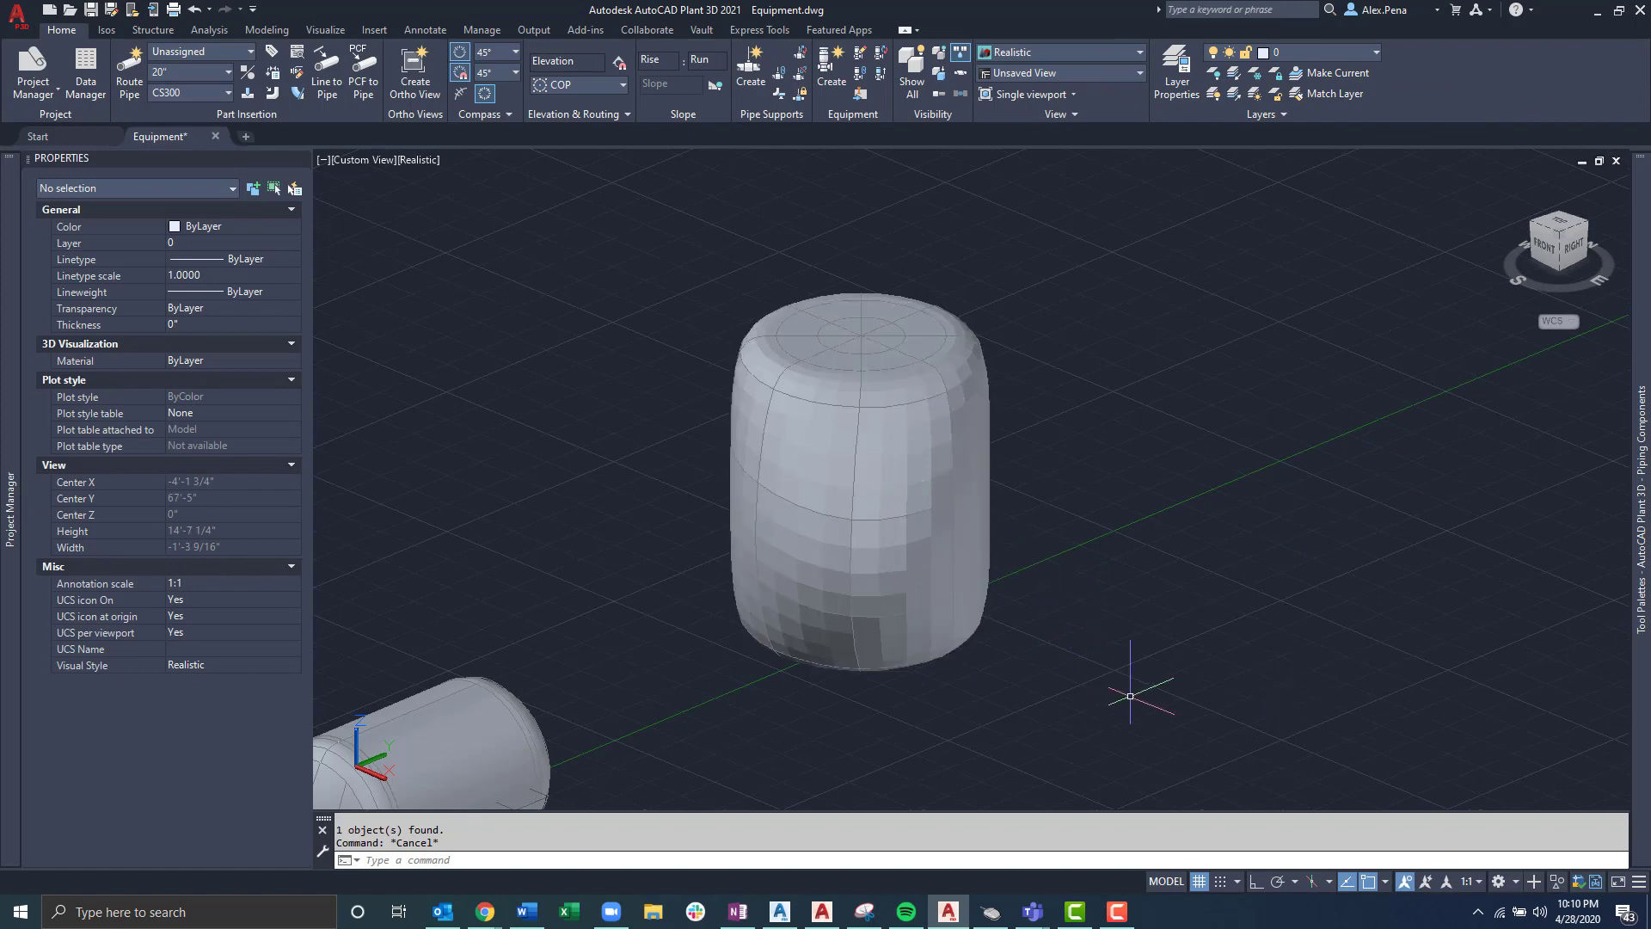
{"action": "mouse_move", "coordinate": [1061, 389]}
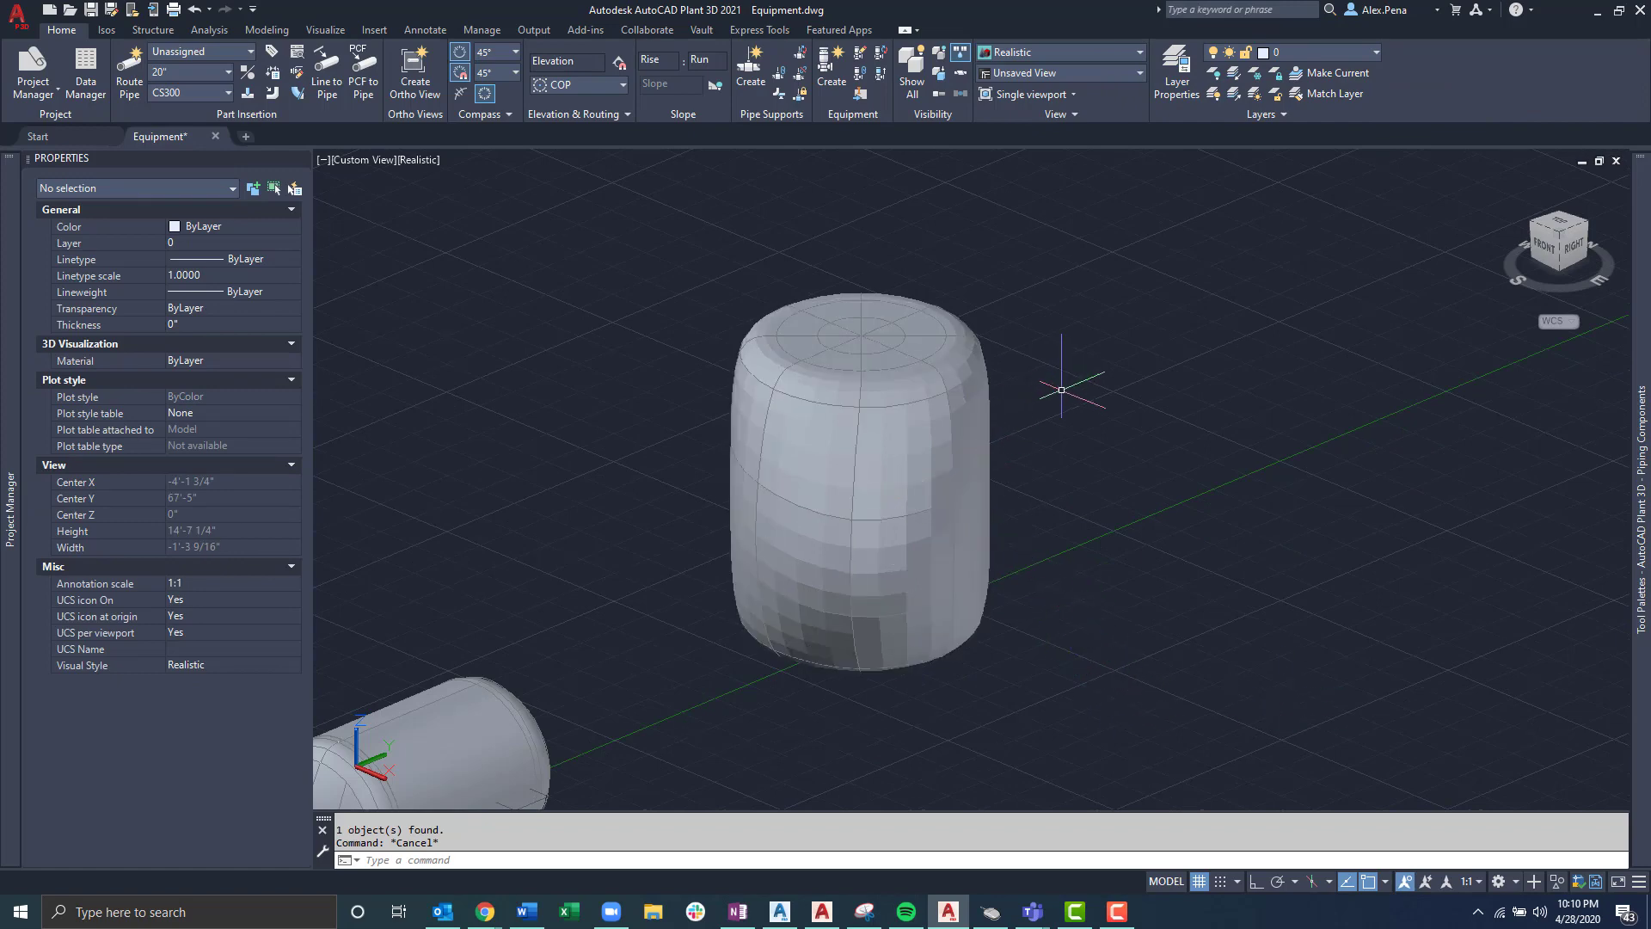
{"action": "mouse_move", "coordinate": [1127, 479]}
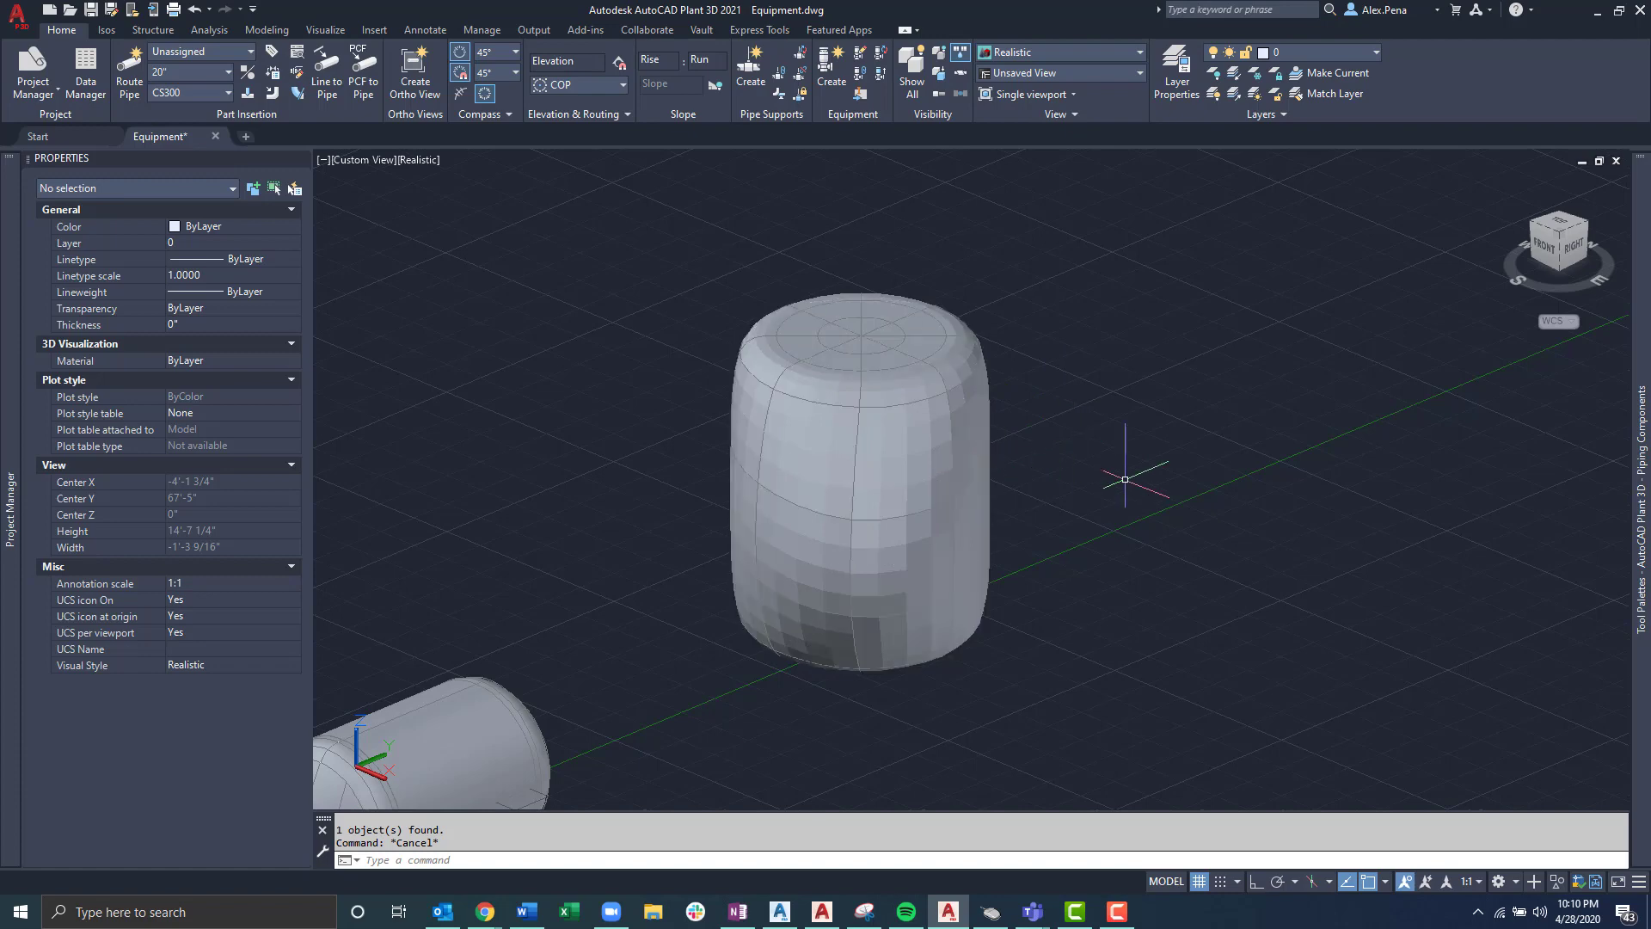
{"action": "mouse_move", "coordinate": [1138, 588]}
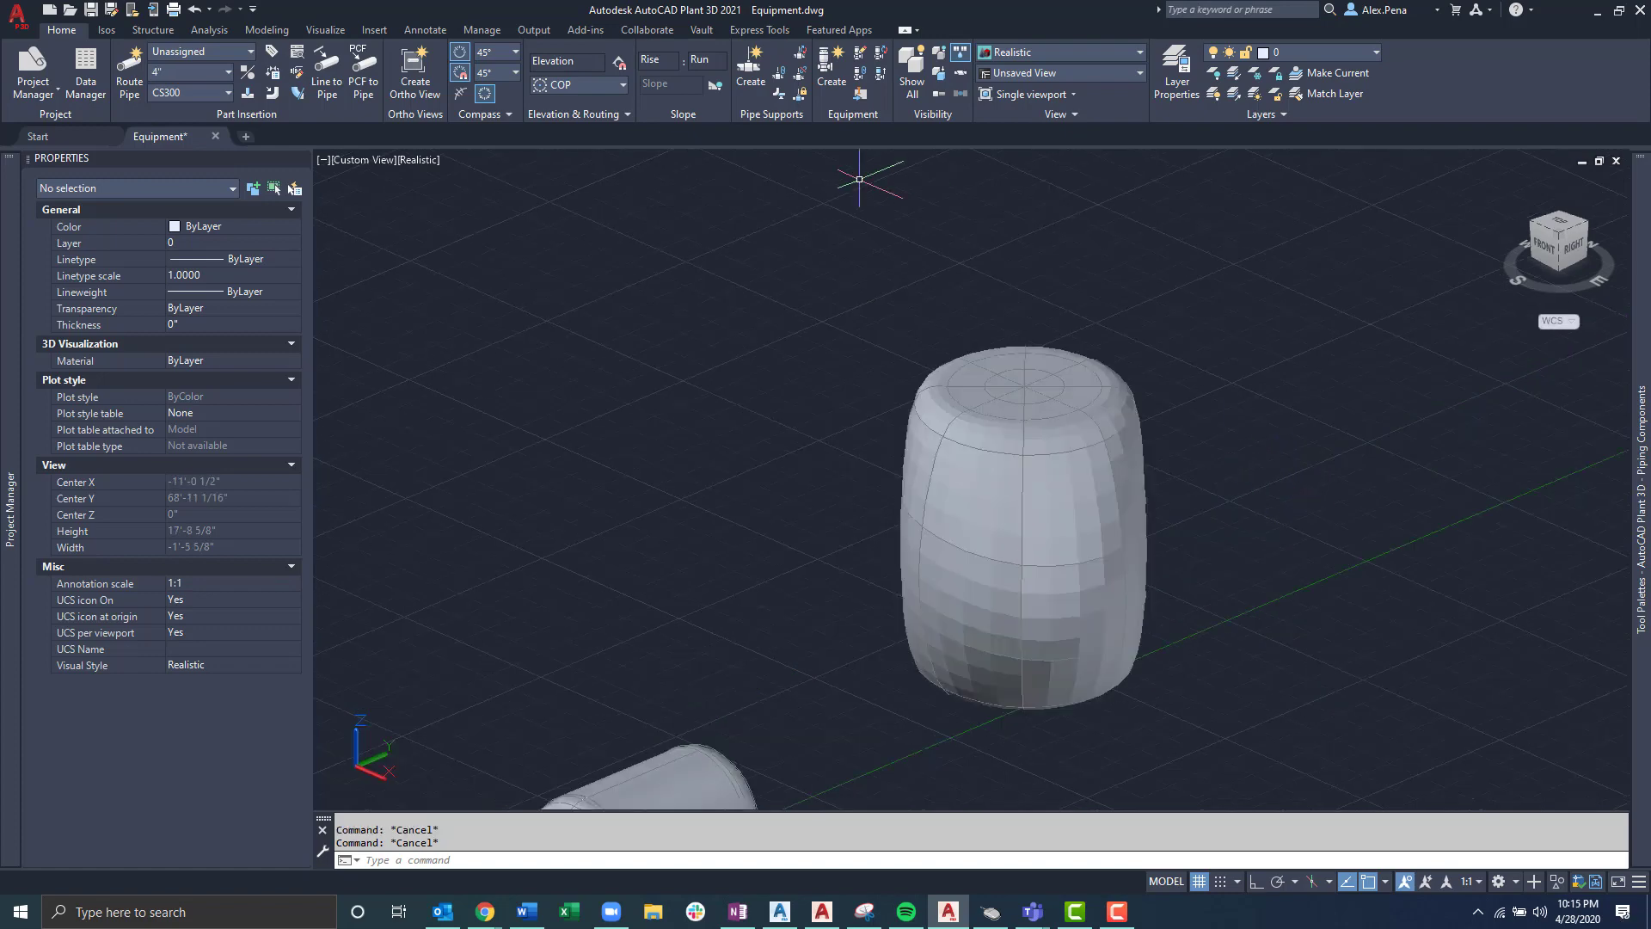
{"action": "mouse_move", "coordinate": [881, 55]}
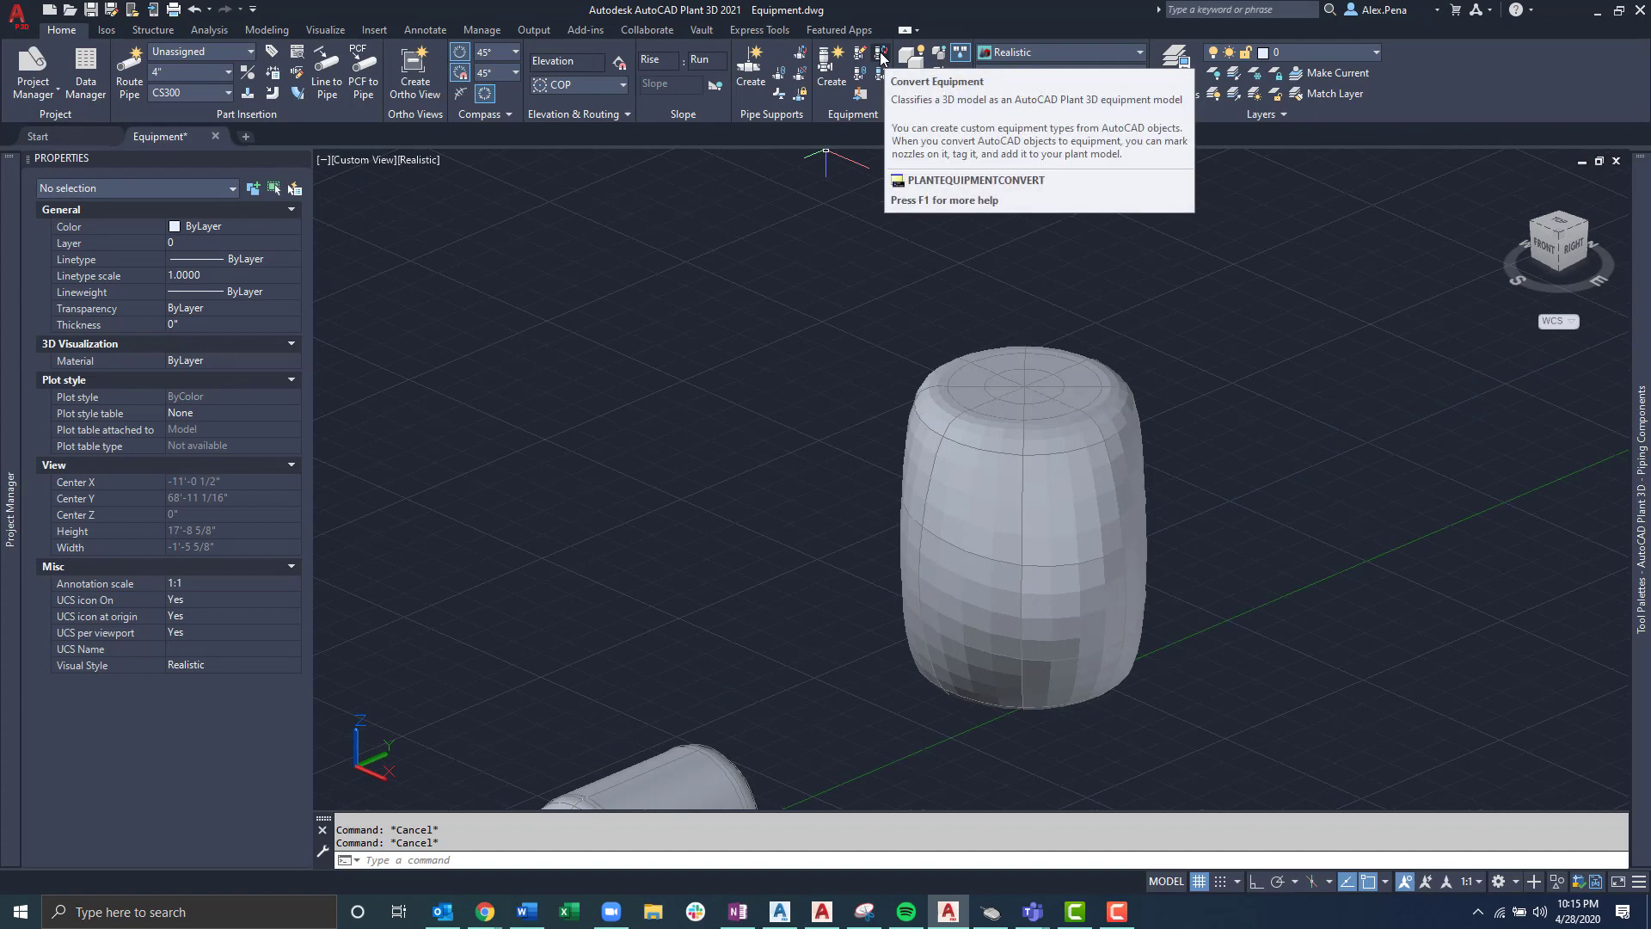
Step: Start PLANTEQUIPMENTCONVERT on the barrel and choose Vessel as the equipment type
{"action": "left_click", "coordinate": [879, 53]}
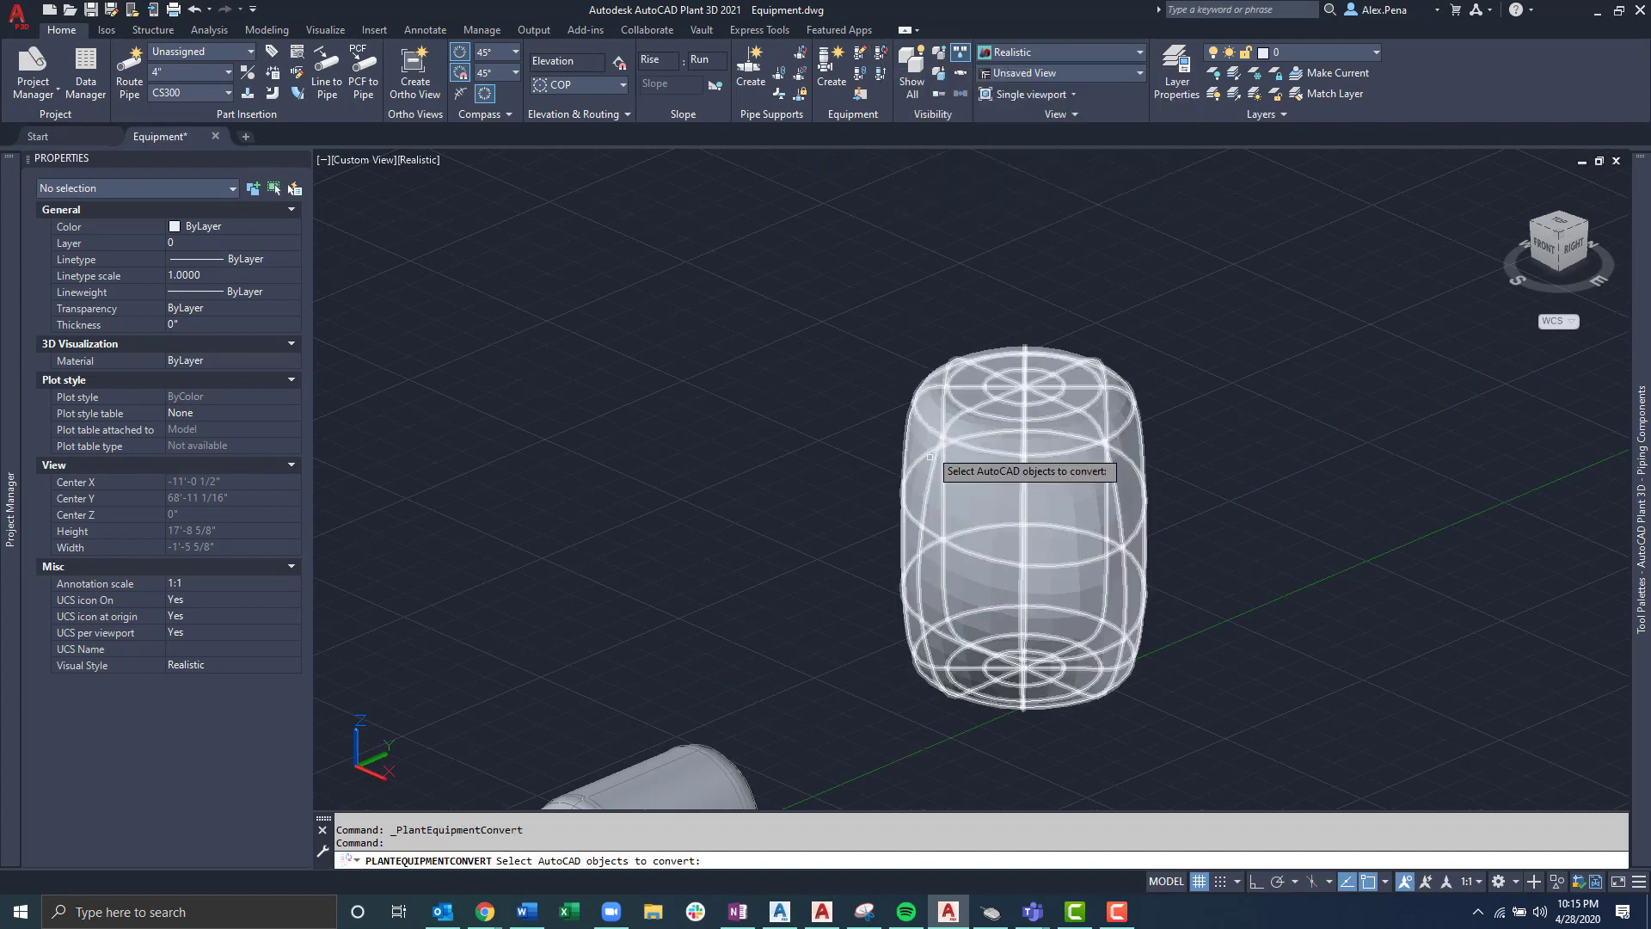
{"action": "mouse_move", "coordinate": [1068, 480]}
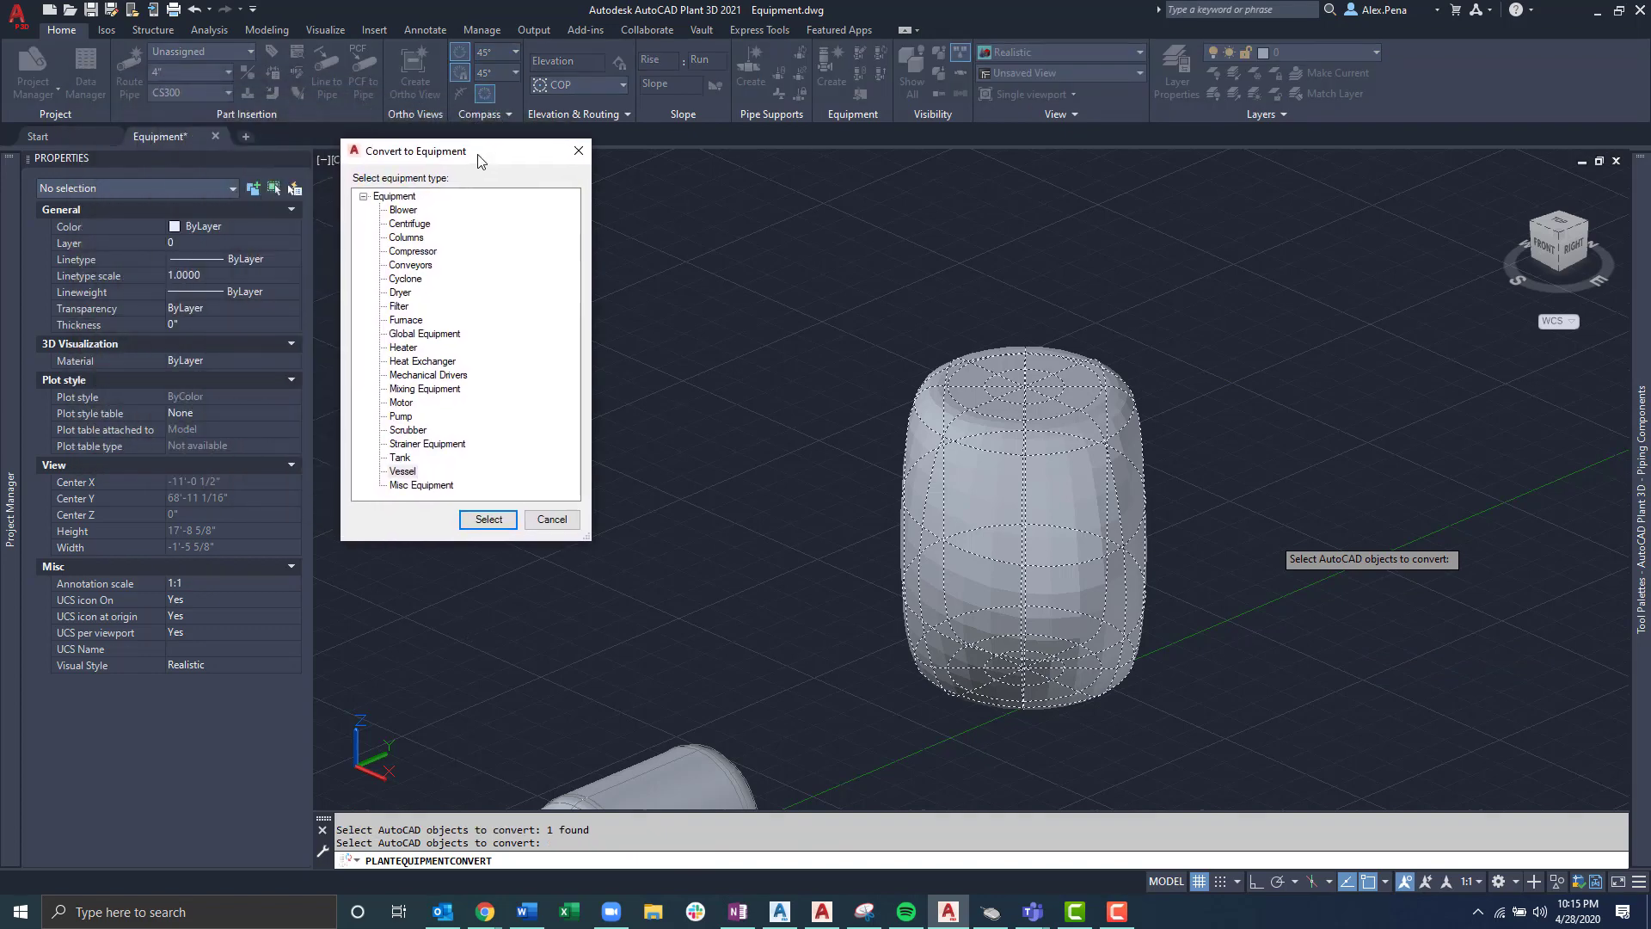
{"action": "left_click", "coordinate": [403, 472]}
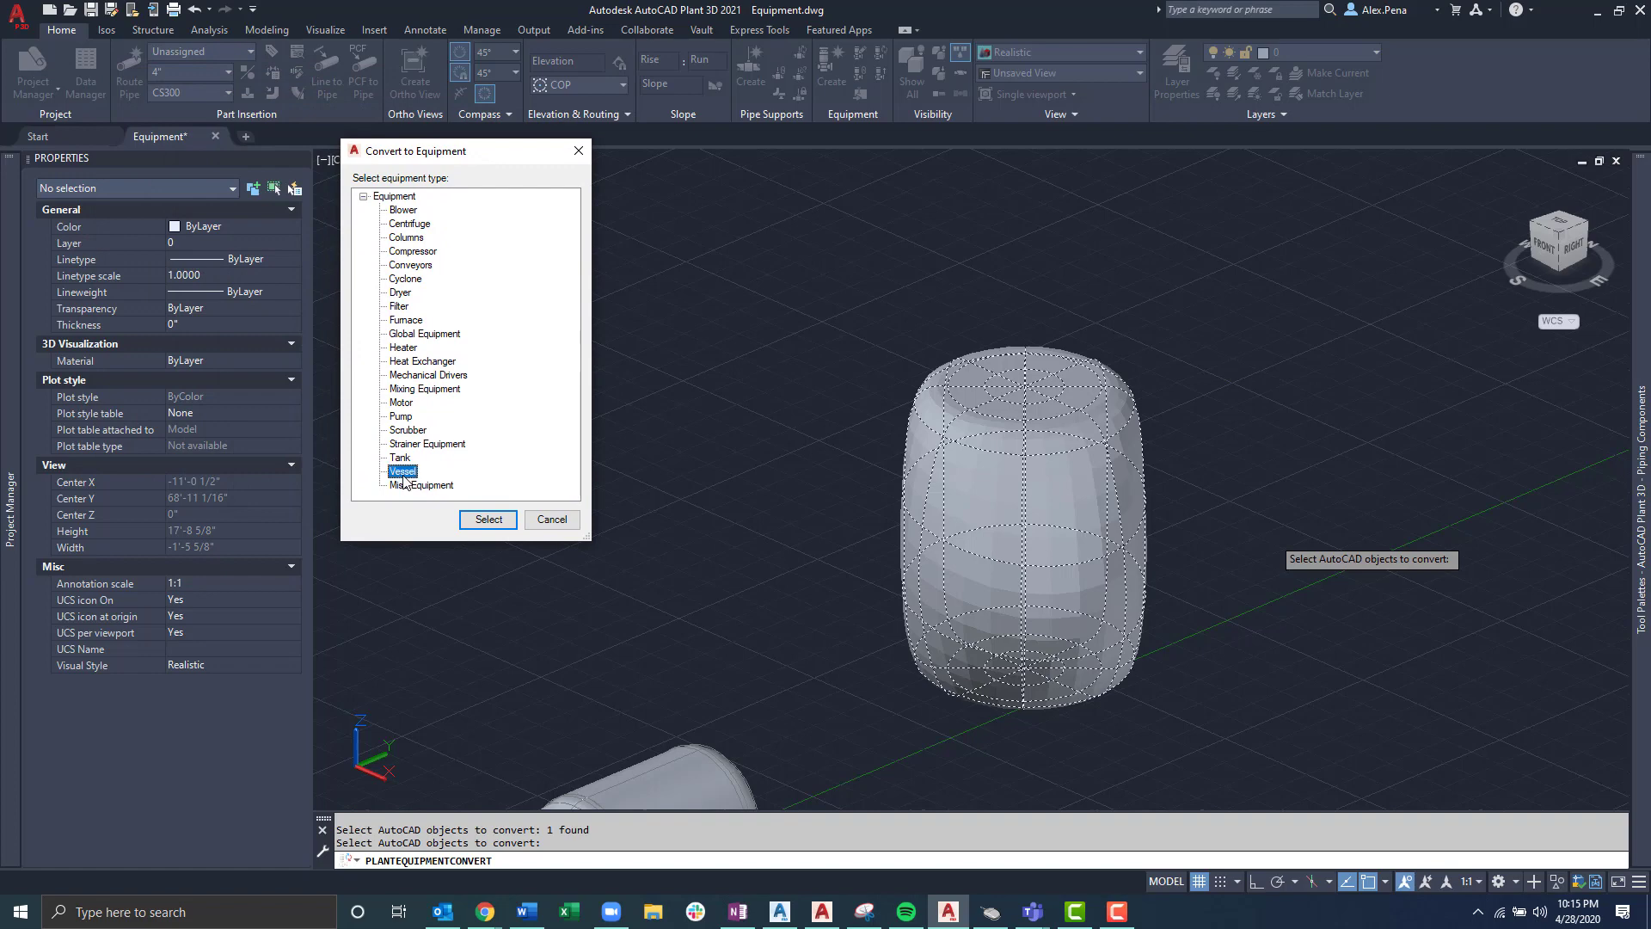
{"action": "left_click", "coordinate": [486, 519]}
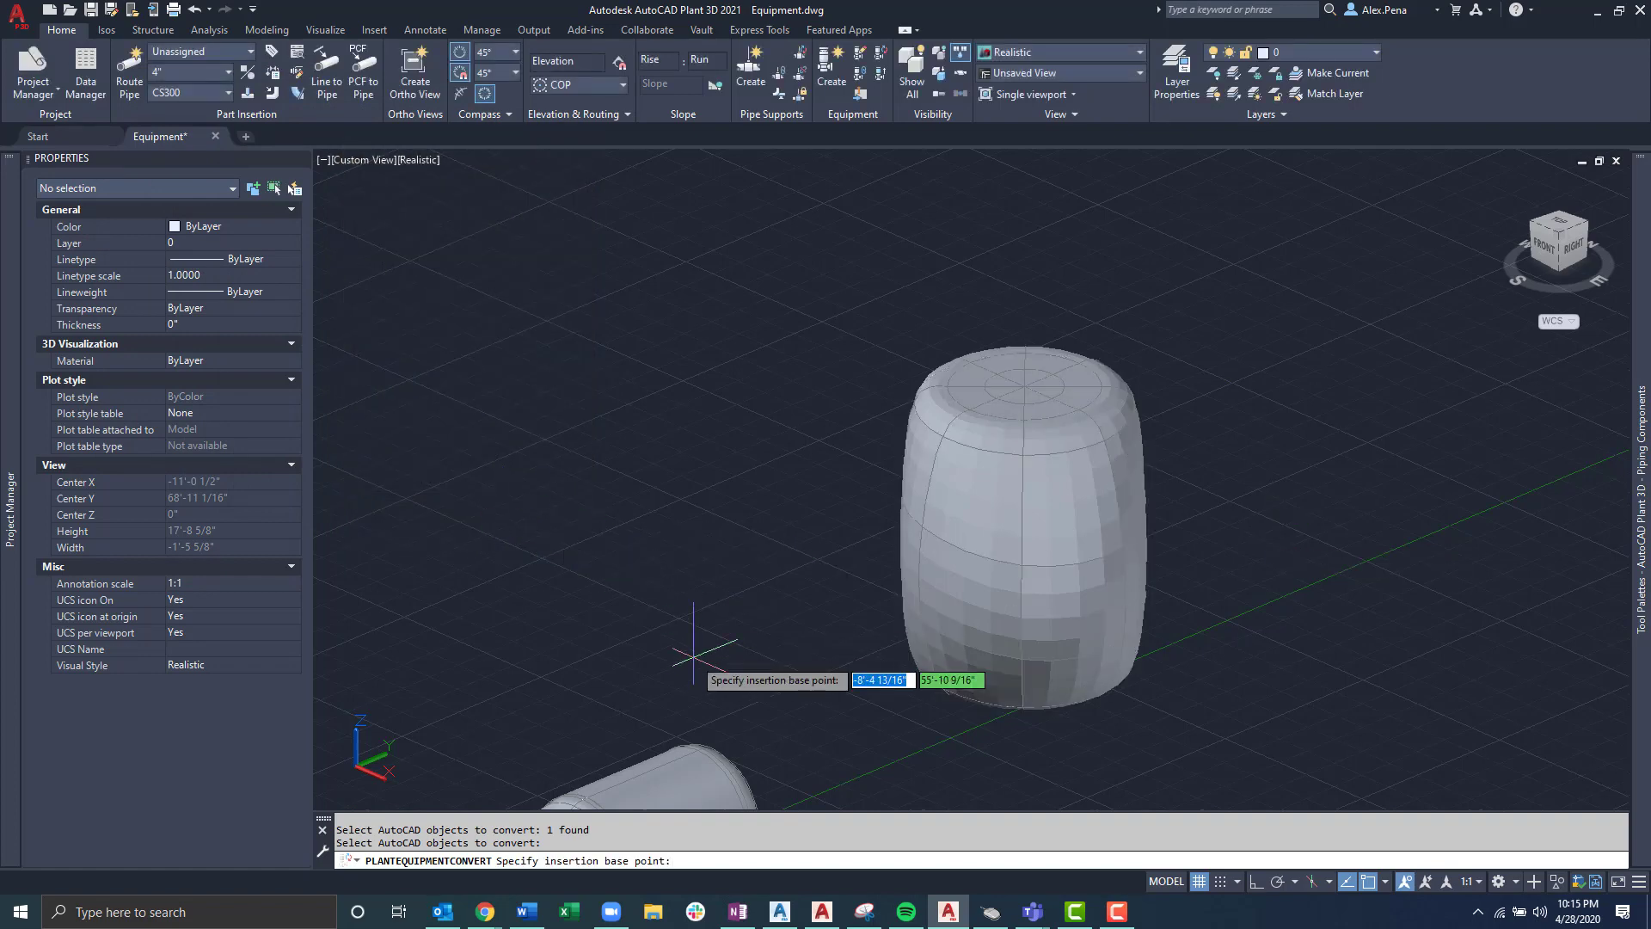
{"action": "mouse_move", "coordinate": [1040, 718]}
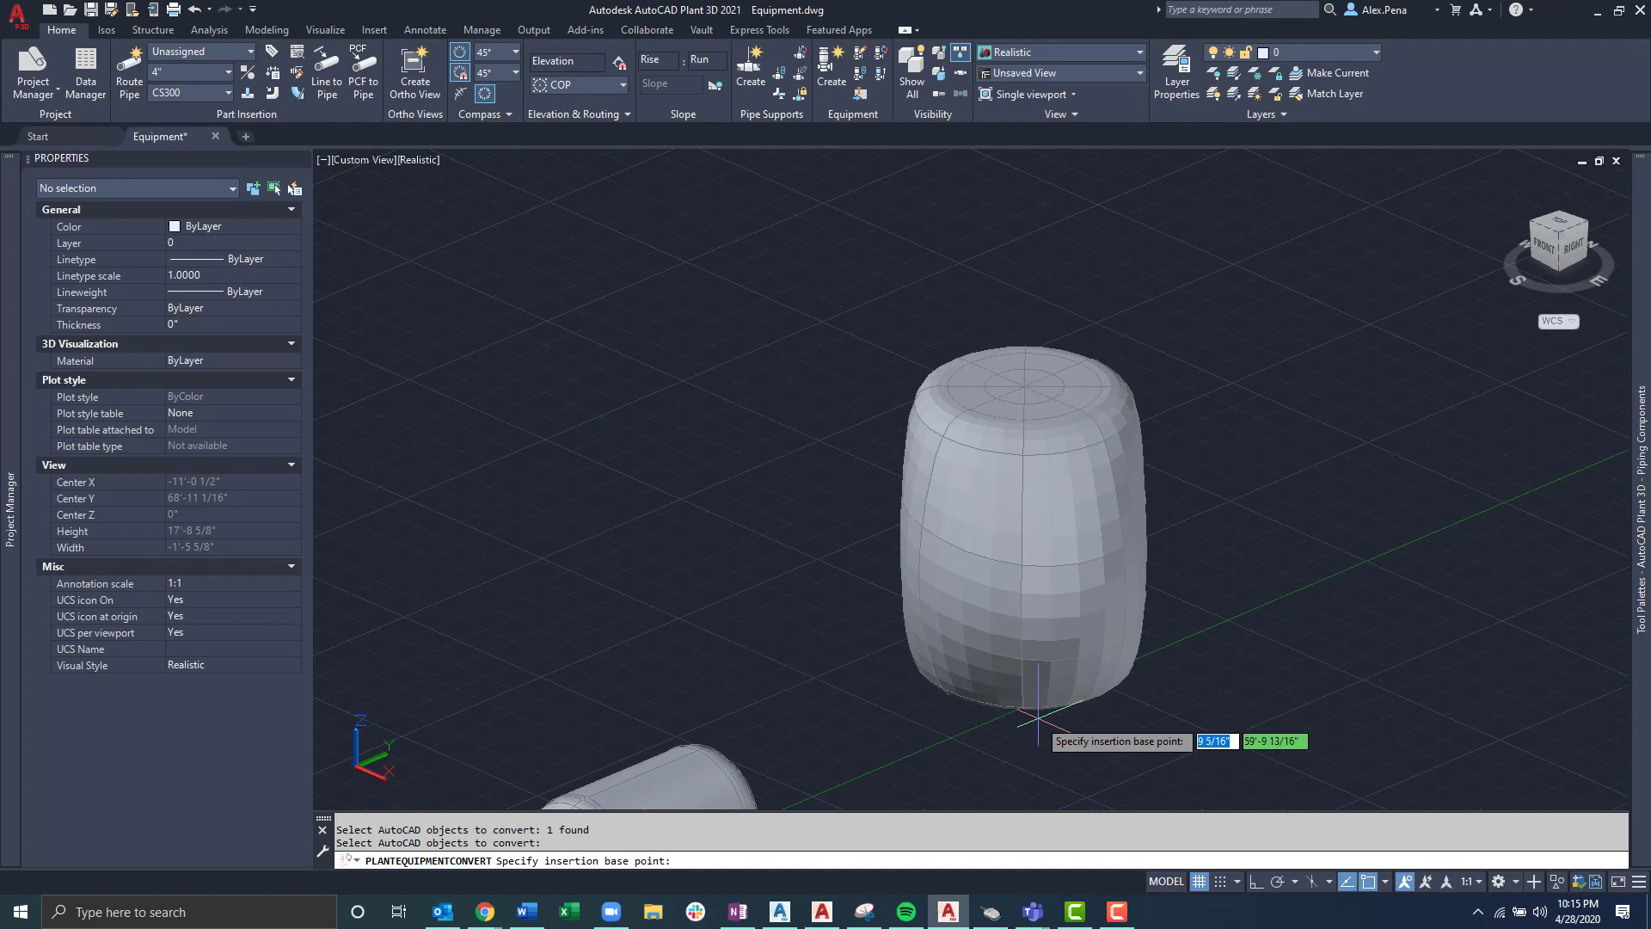
{"action": "mouse_move", "coordinate": [1041, 724]}
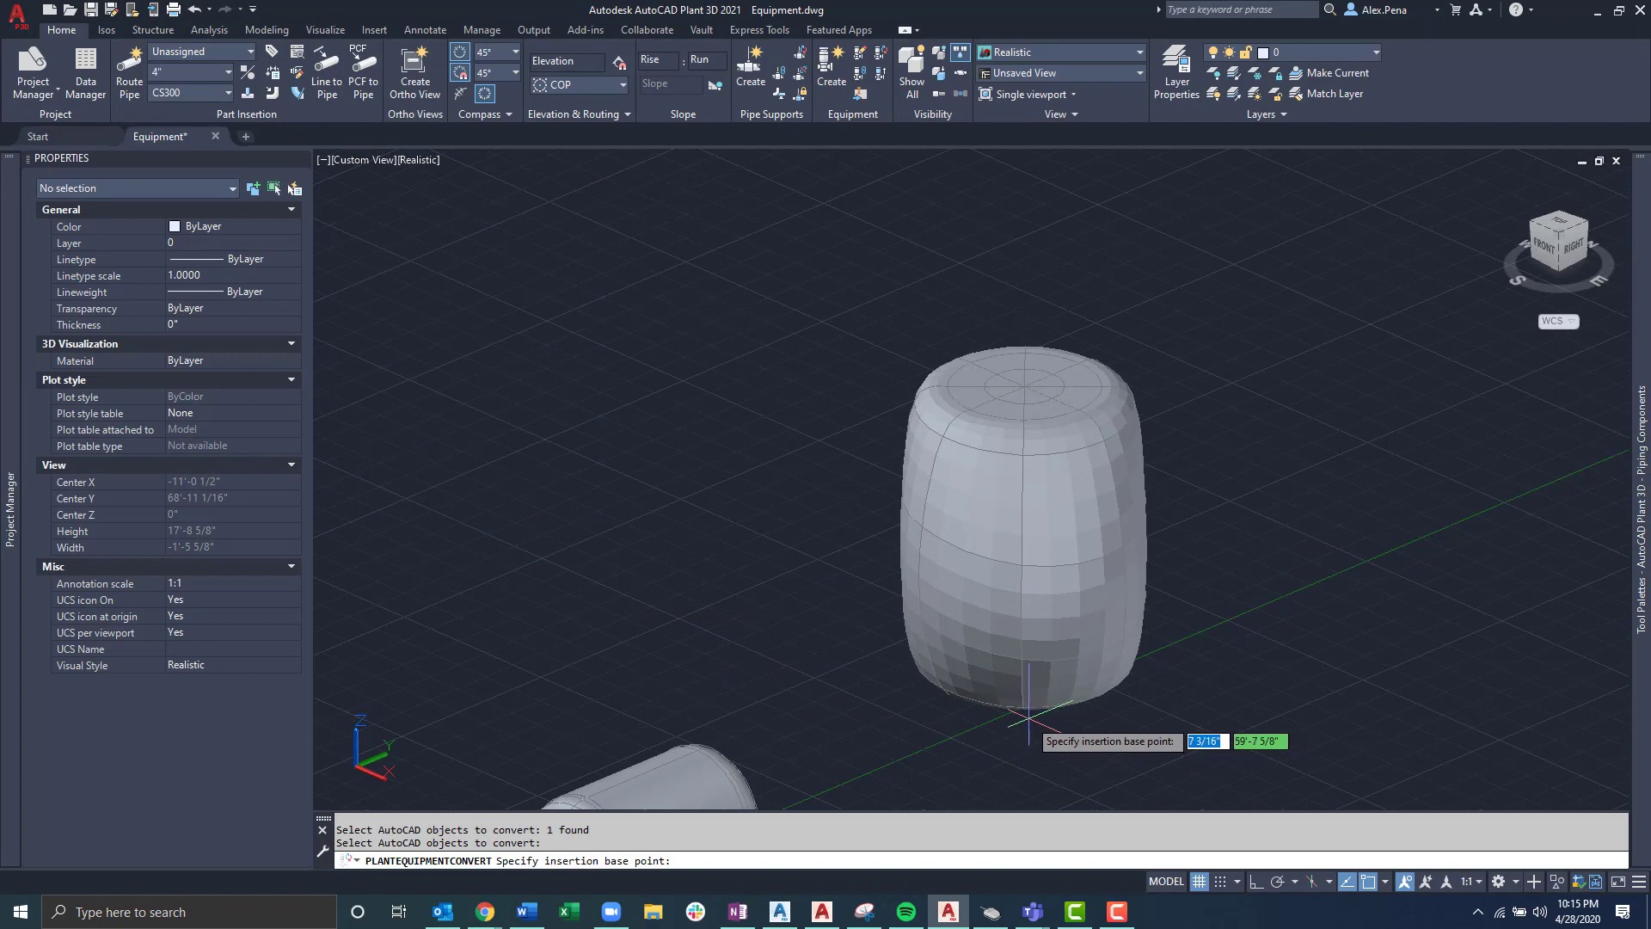
{"action": "mouse_move", "coordinate": [1232, 610]}
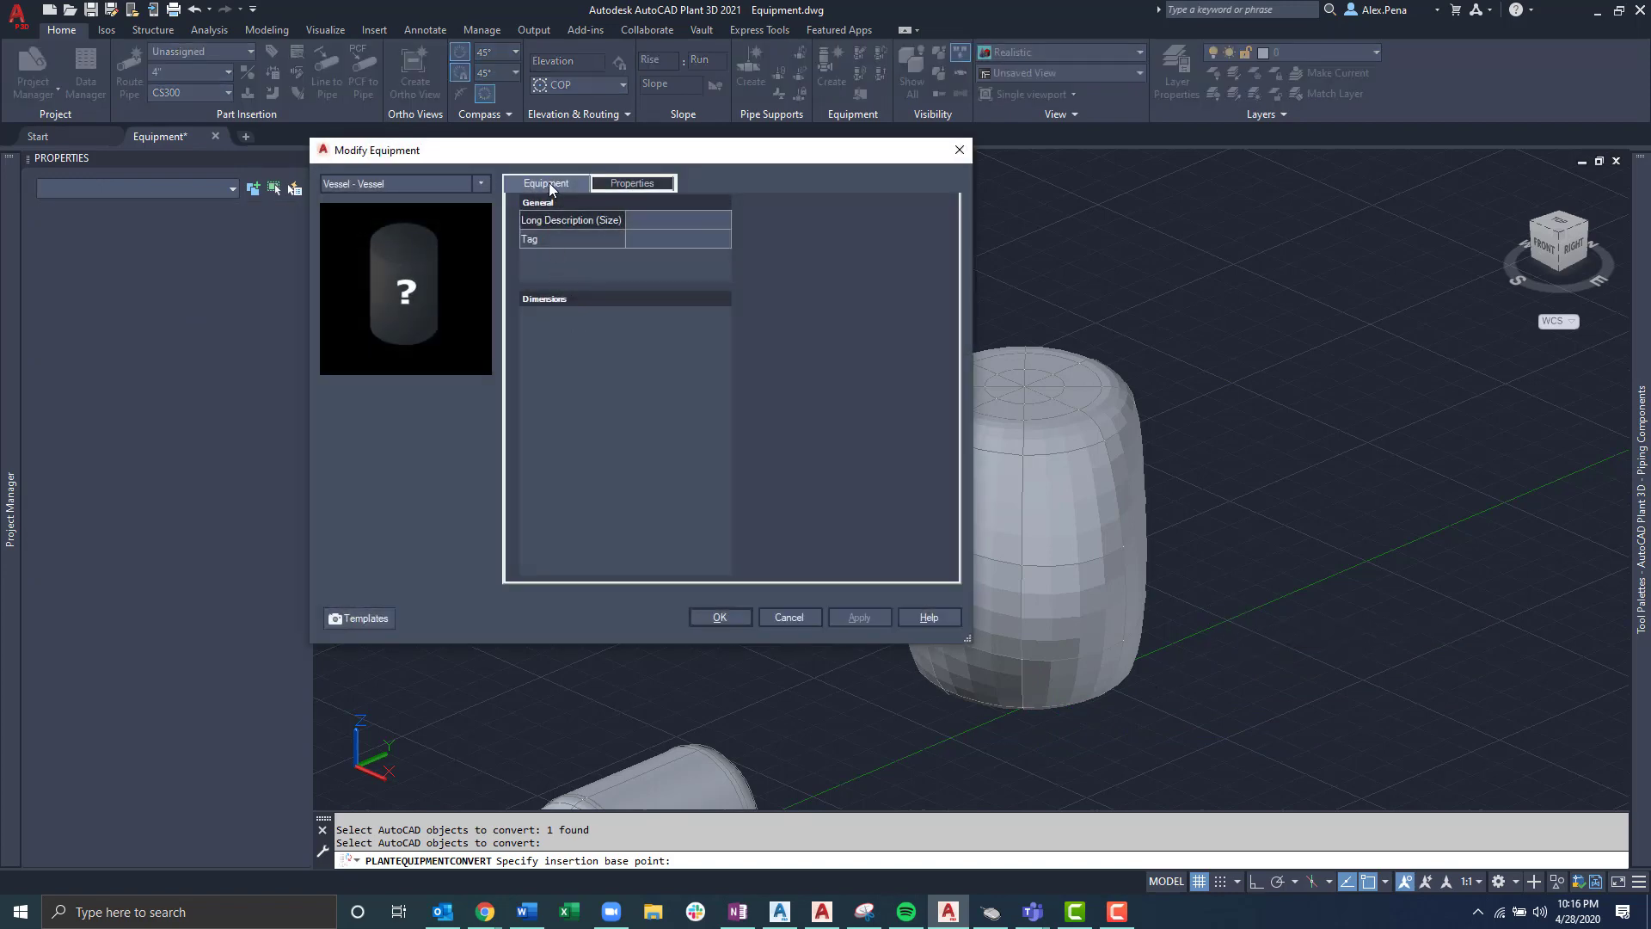
{"action": "mouse_move", "coordinate": [602, 167]}
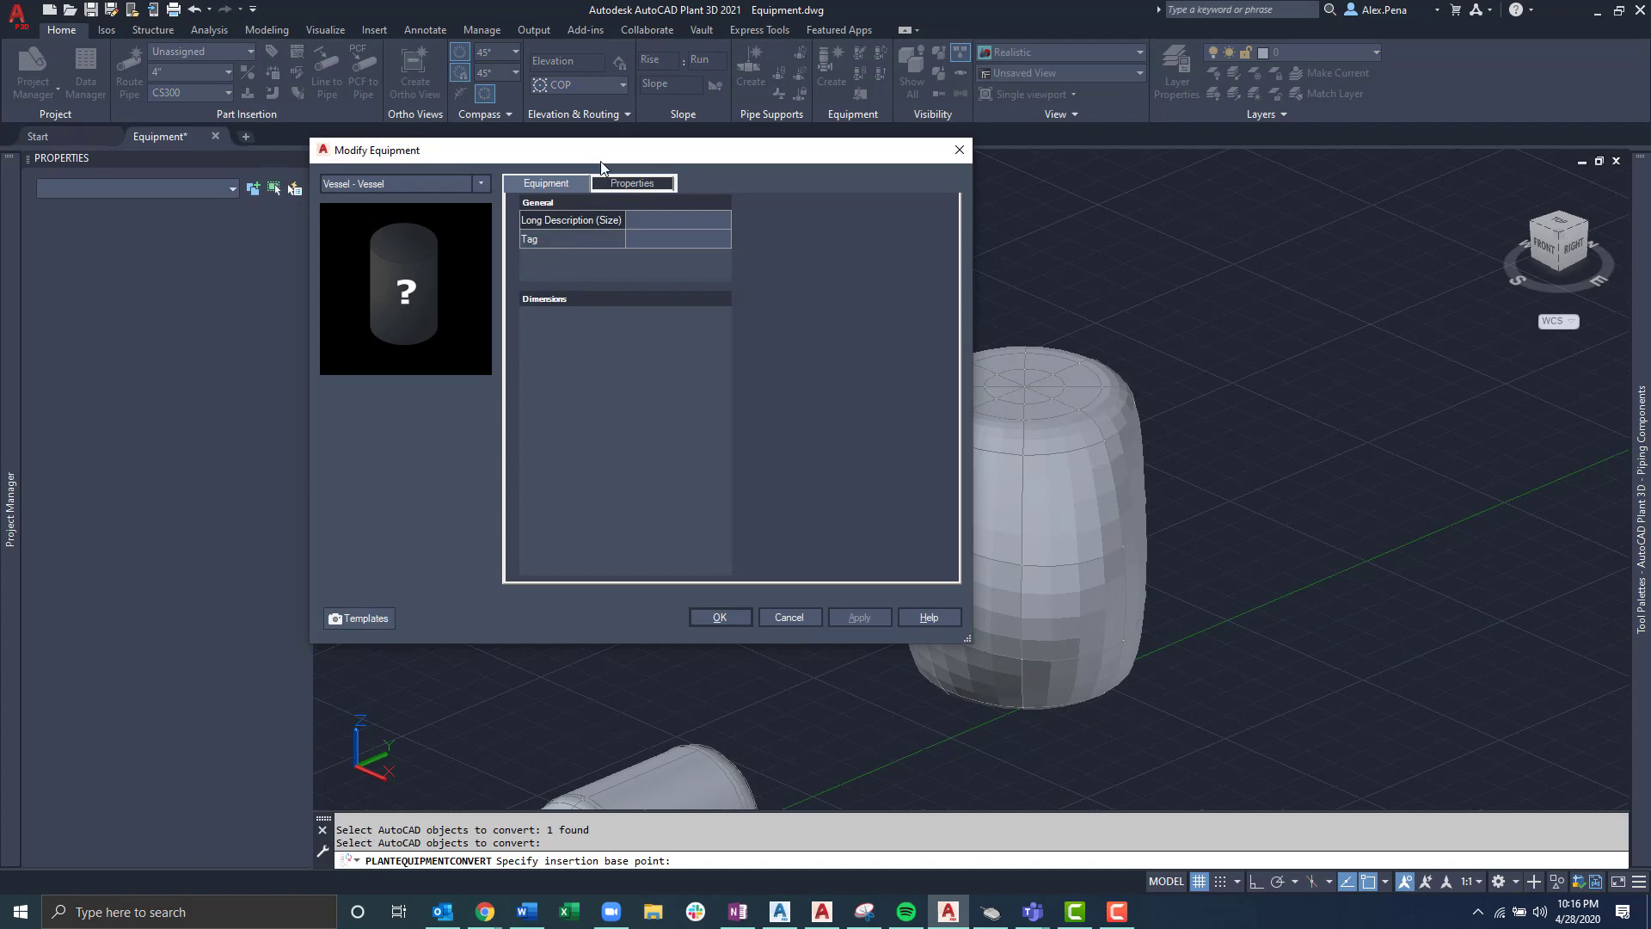
Step: Review the vessel's Properties fields and accept the default equipment settings
{"action": "left_click", "coordinate": [631, 184]}
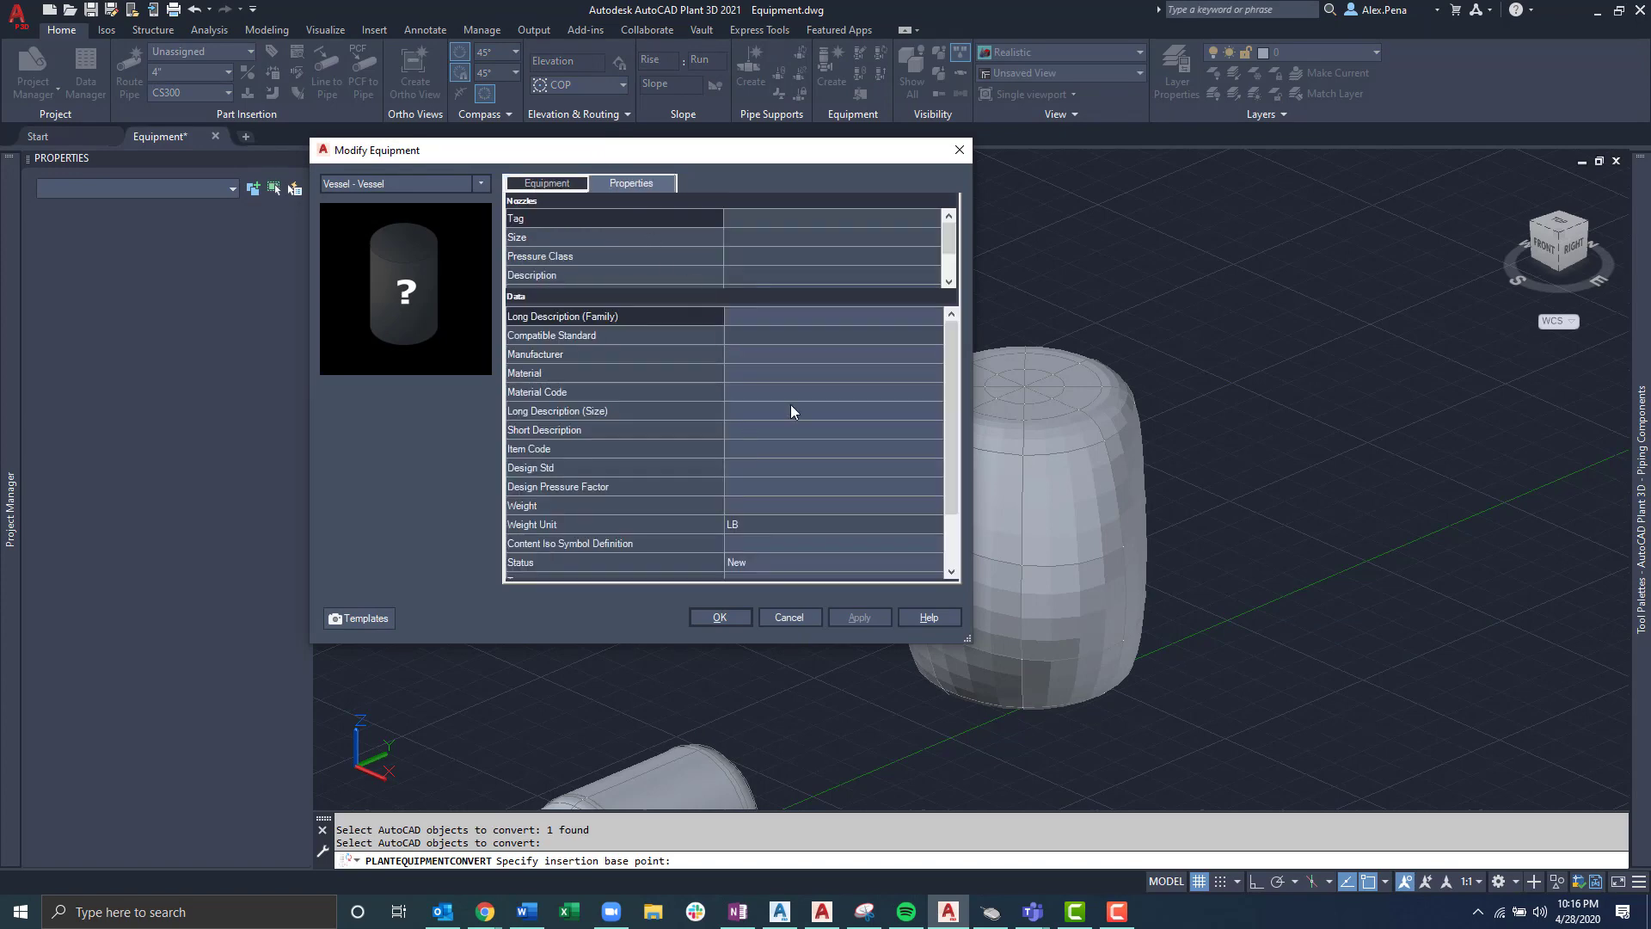
{"action": "mouse_move", "coordinate": [743, 509]}
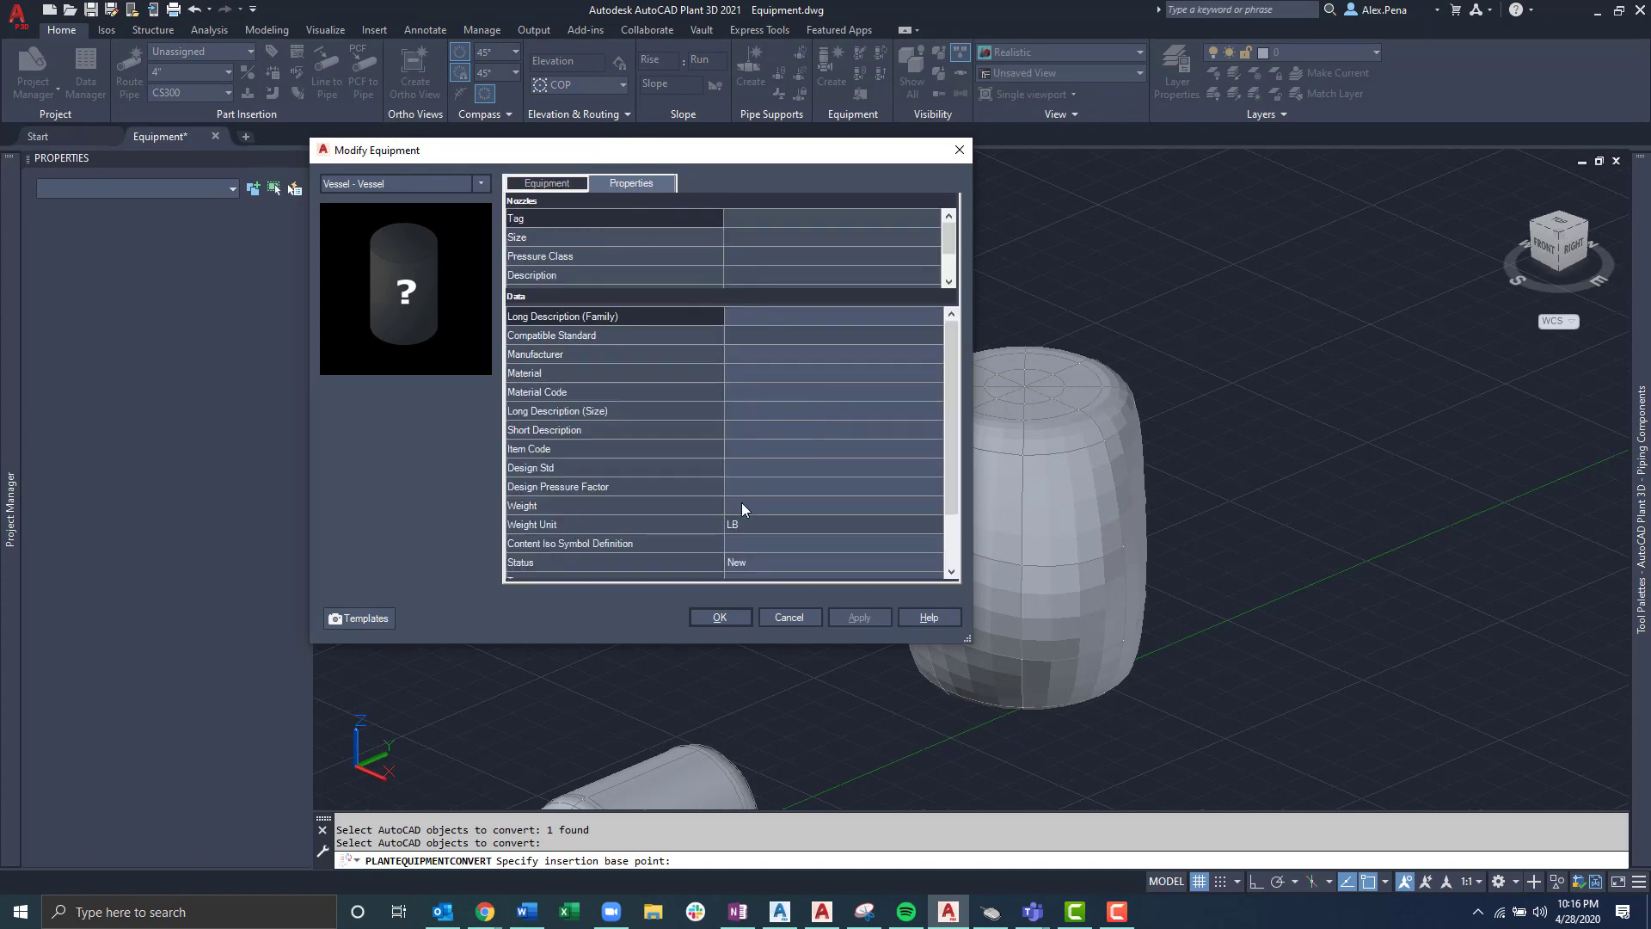
{"action": "mouse_move", "coordinate": [740, 526]}
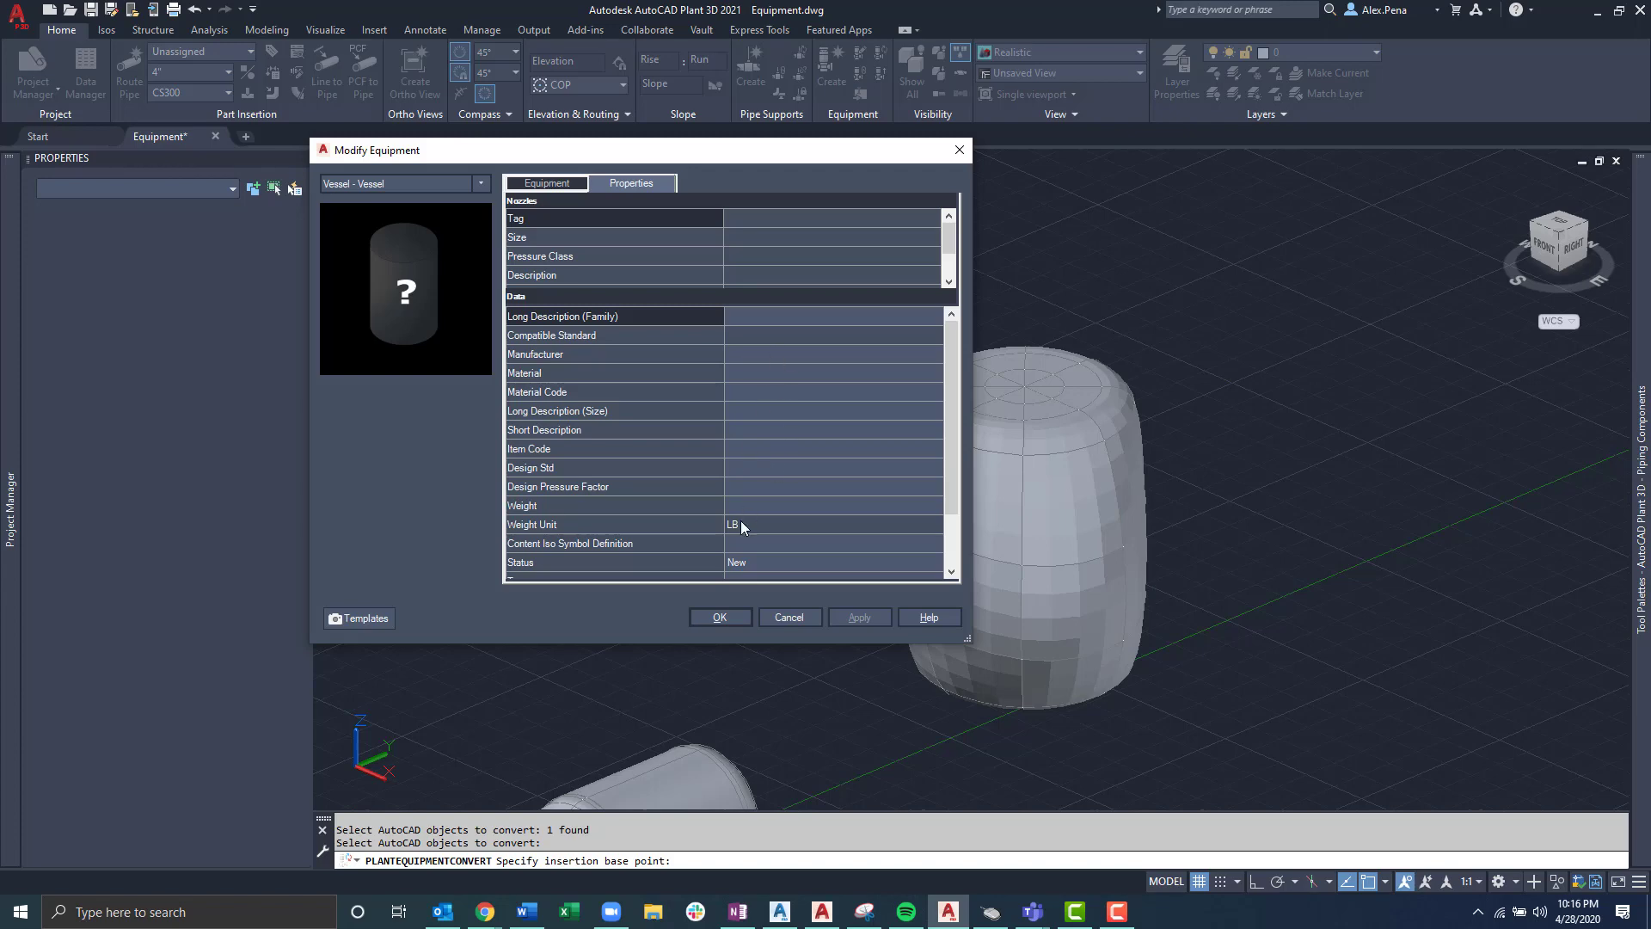
{"action": "mouse_move", "coordinate": [718, 617]}
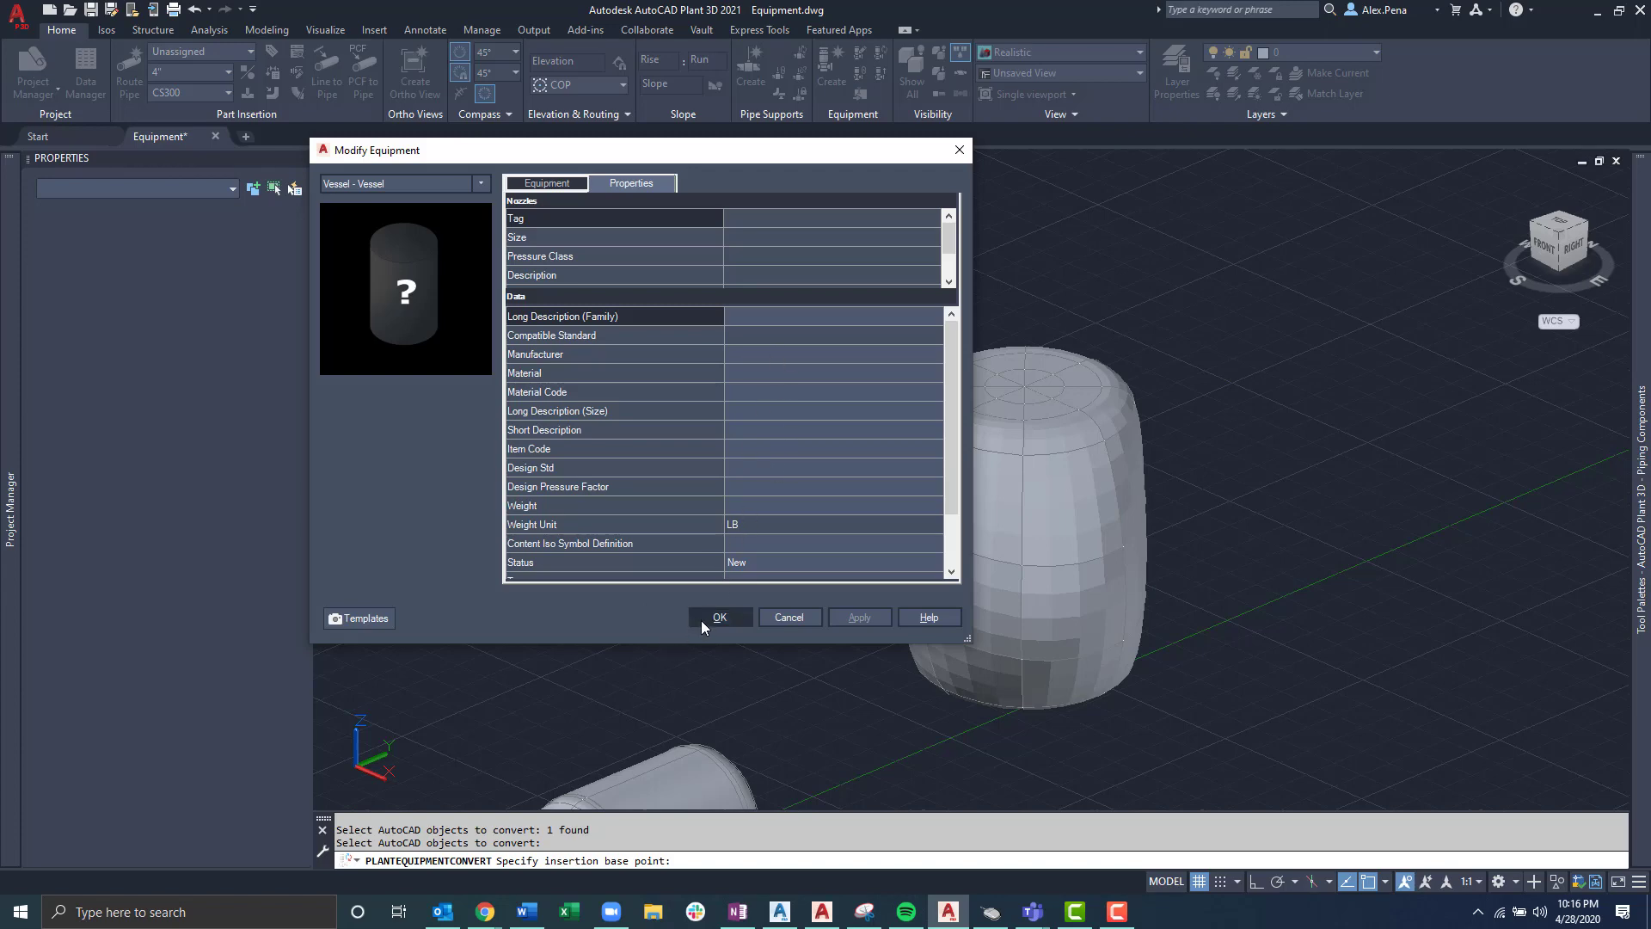
{"action": "left_click", "coordinate": [718, 617]}
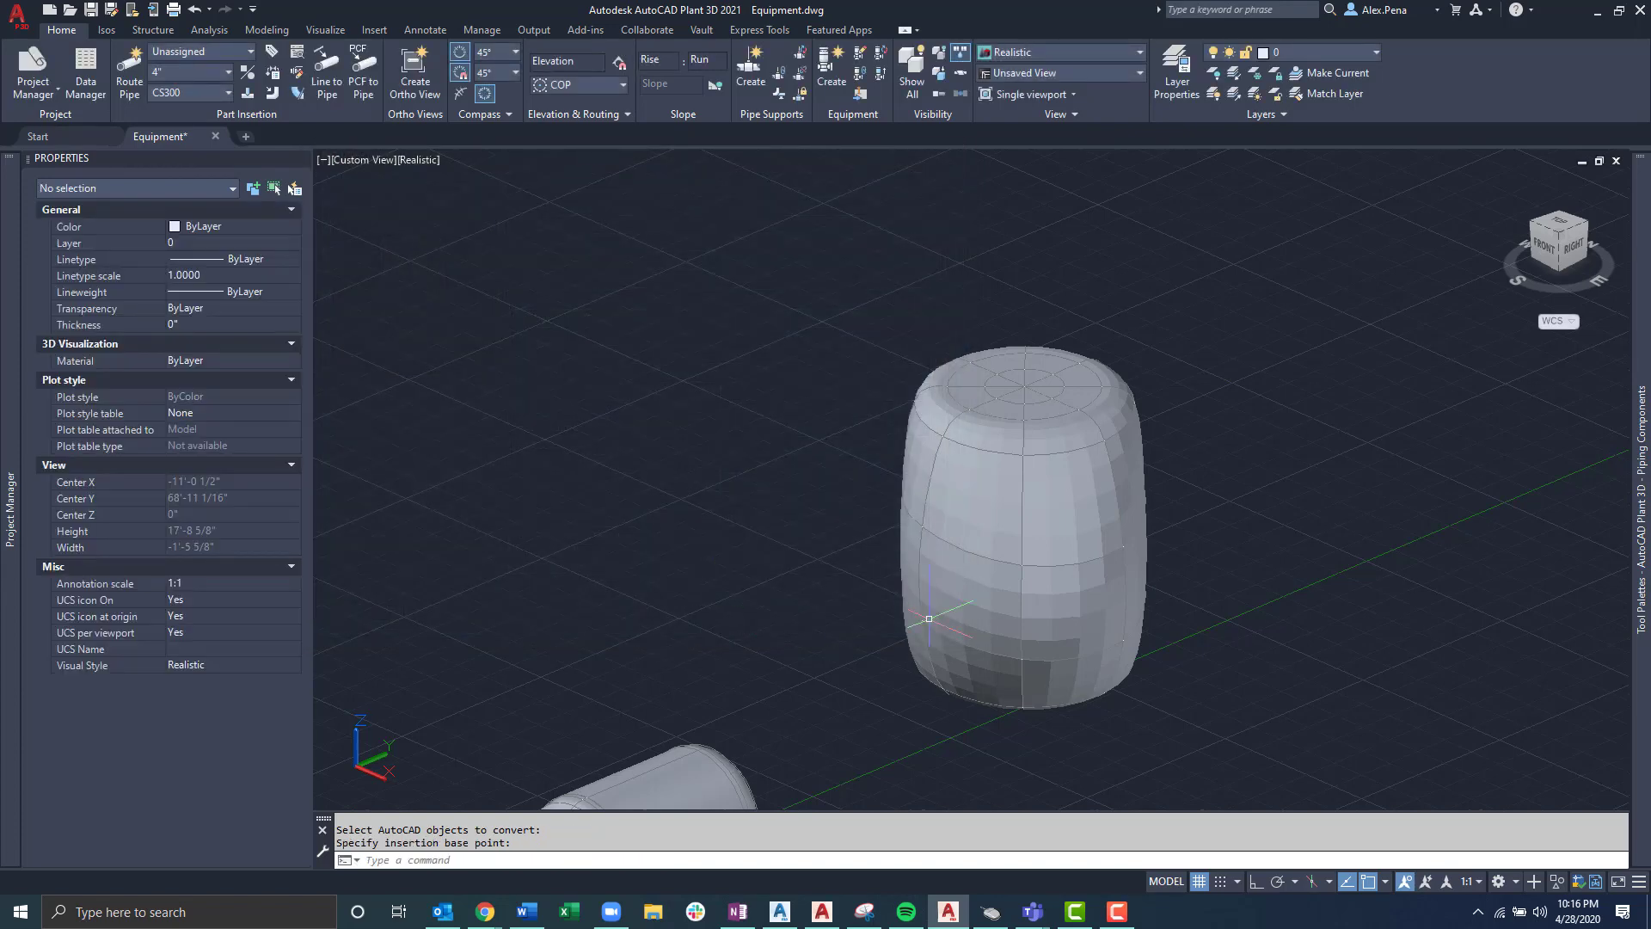
{"action": "mouse_move", "coordinate": [1319, 781]}
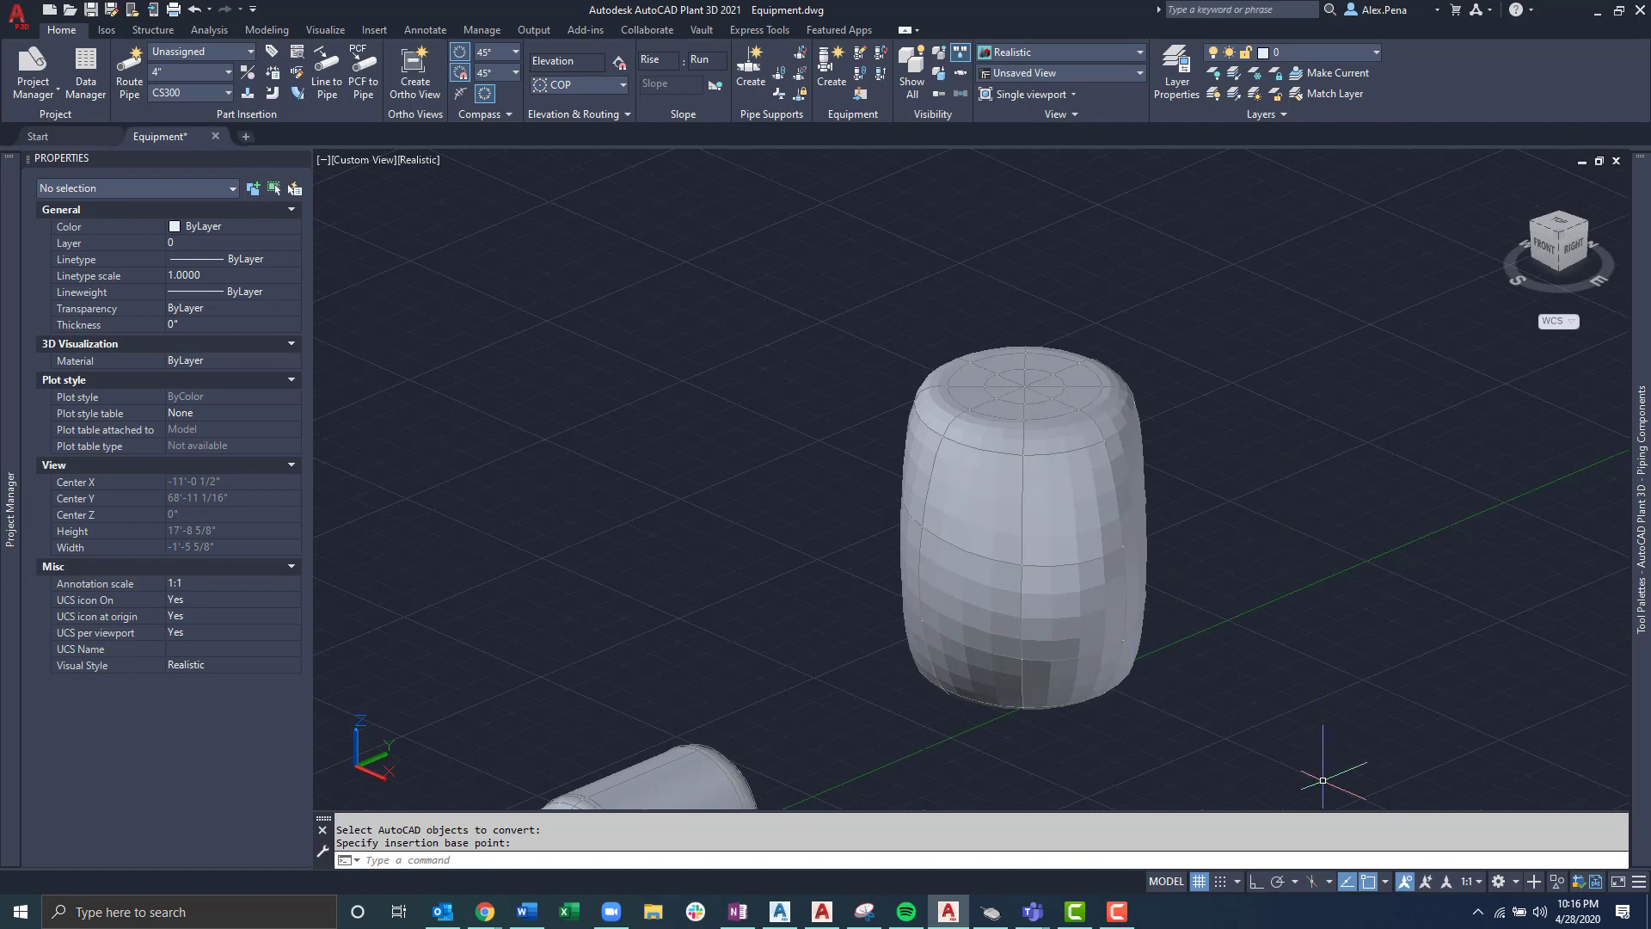
{"action": "mouse_move", "coordinate": [1224, 650]}
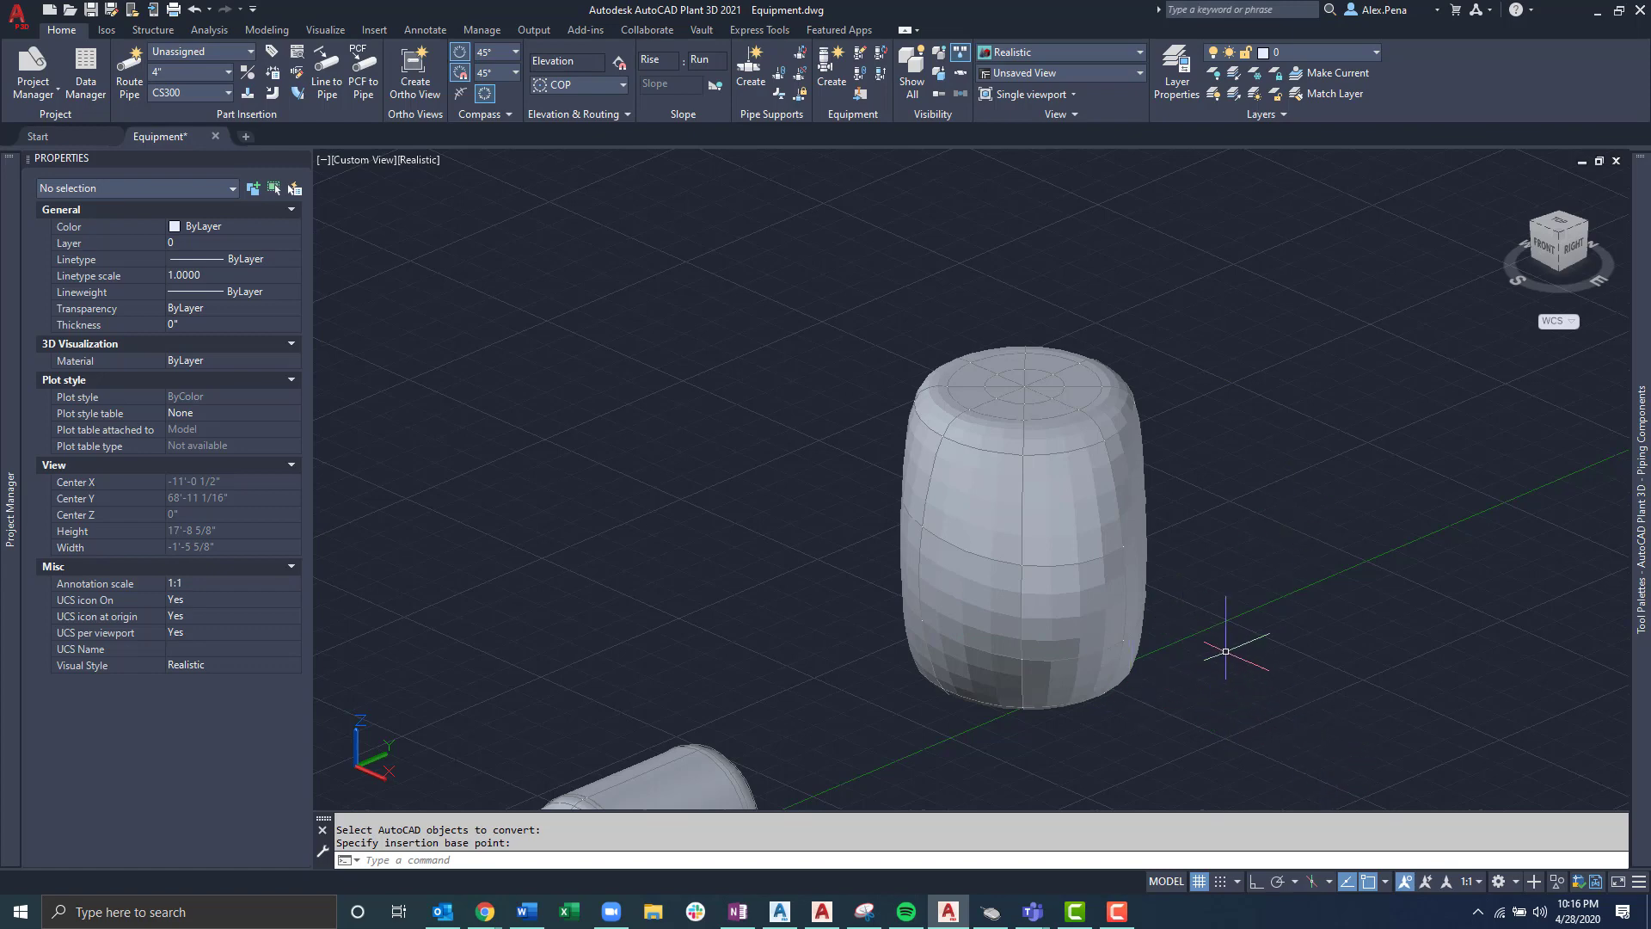
Step: Add a nozzle to vessel TK-7 with its centre placed on the barrel top
{"action": "left_click", "coordinate": [1032, 516]}
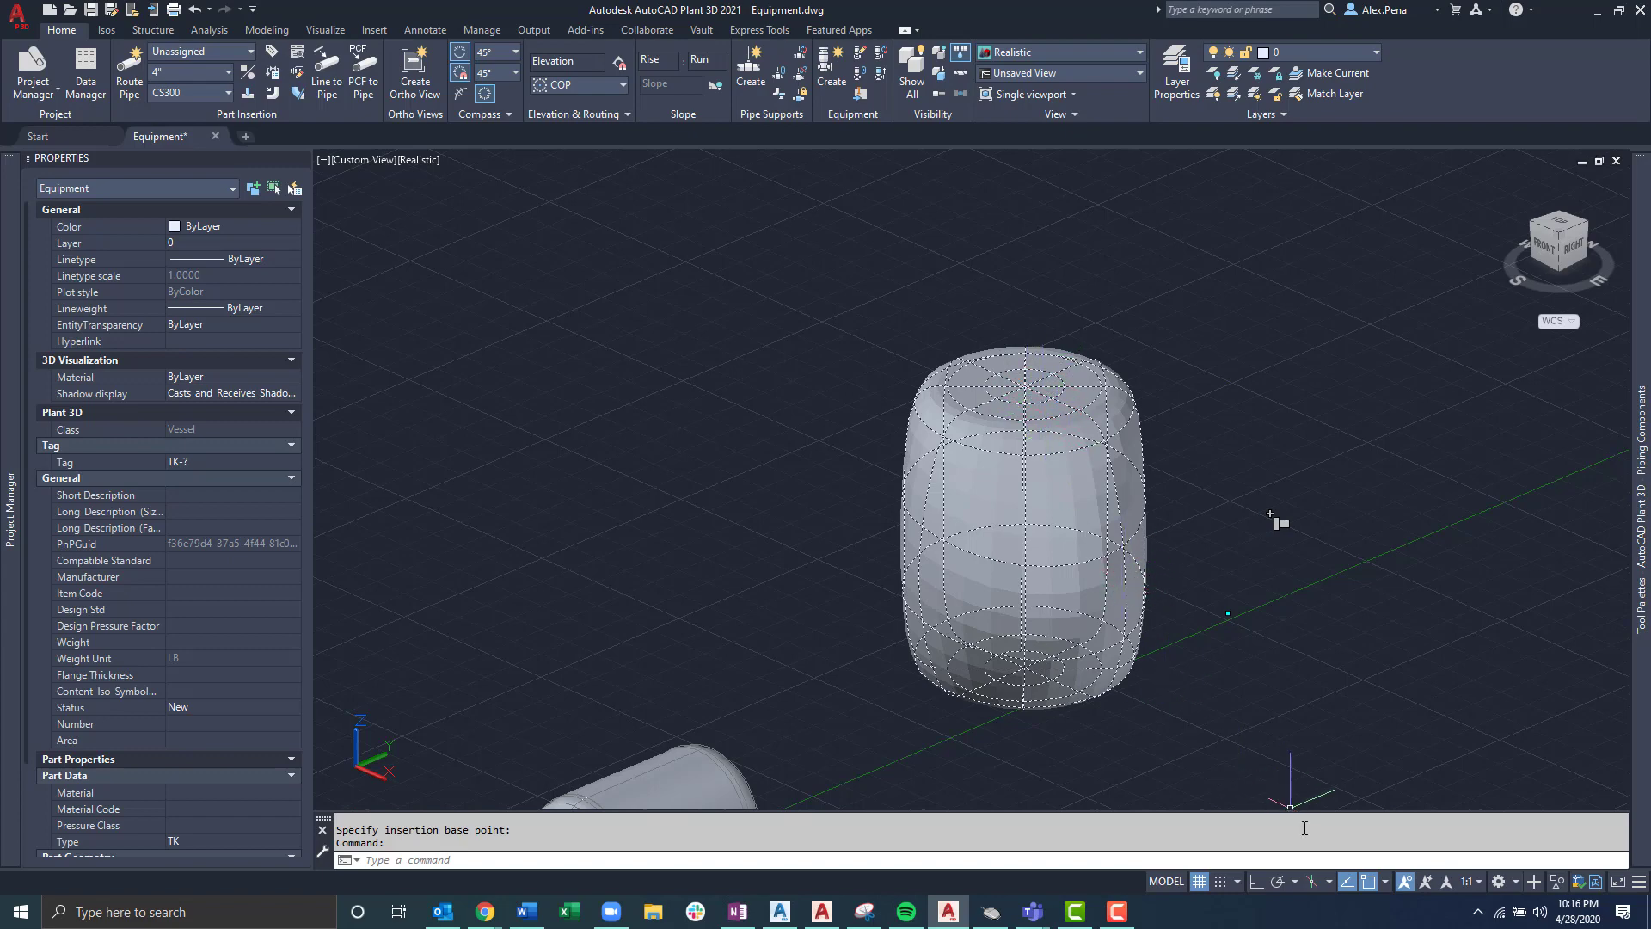
{"action": "mouse_move", "coordinate": [1274, 542]}
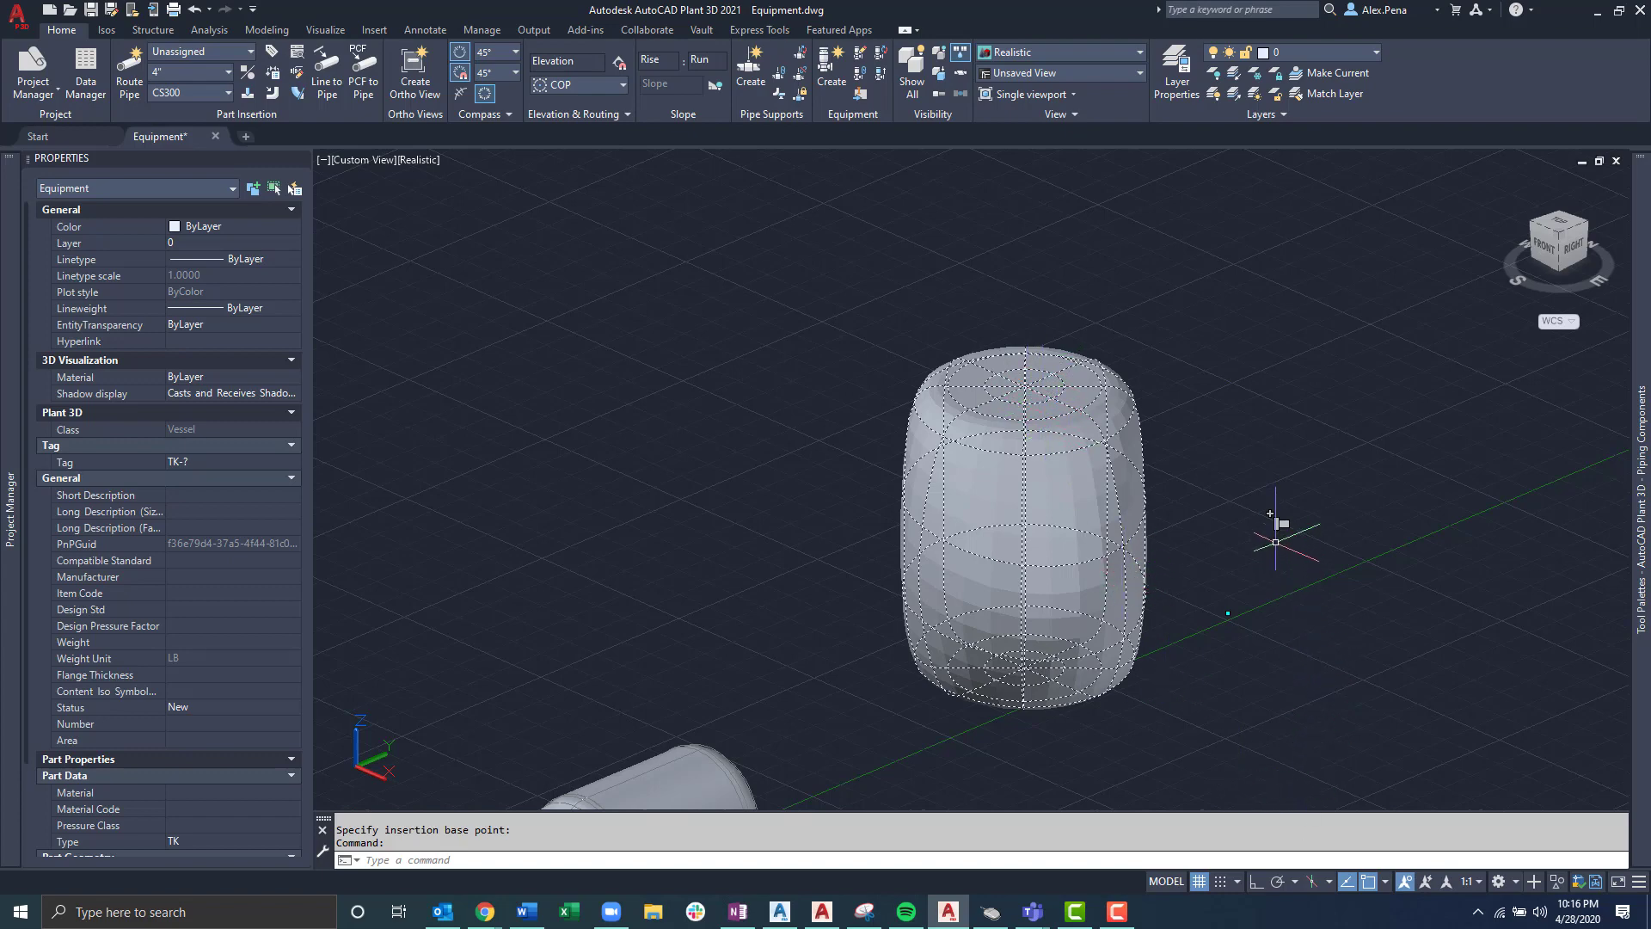
{"action": "mouse_move", "coordinate": [1275, 519]}
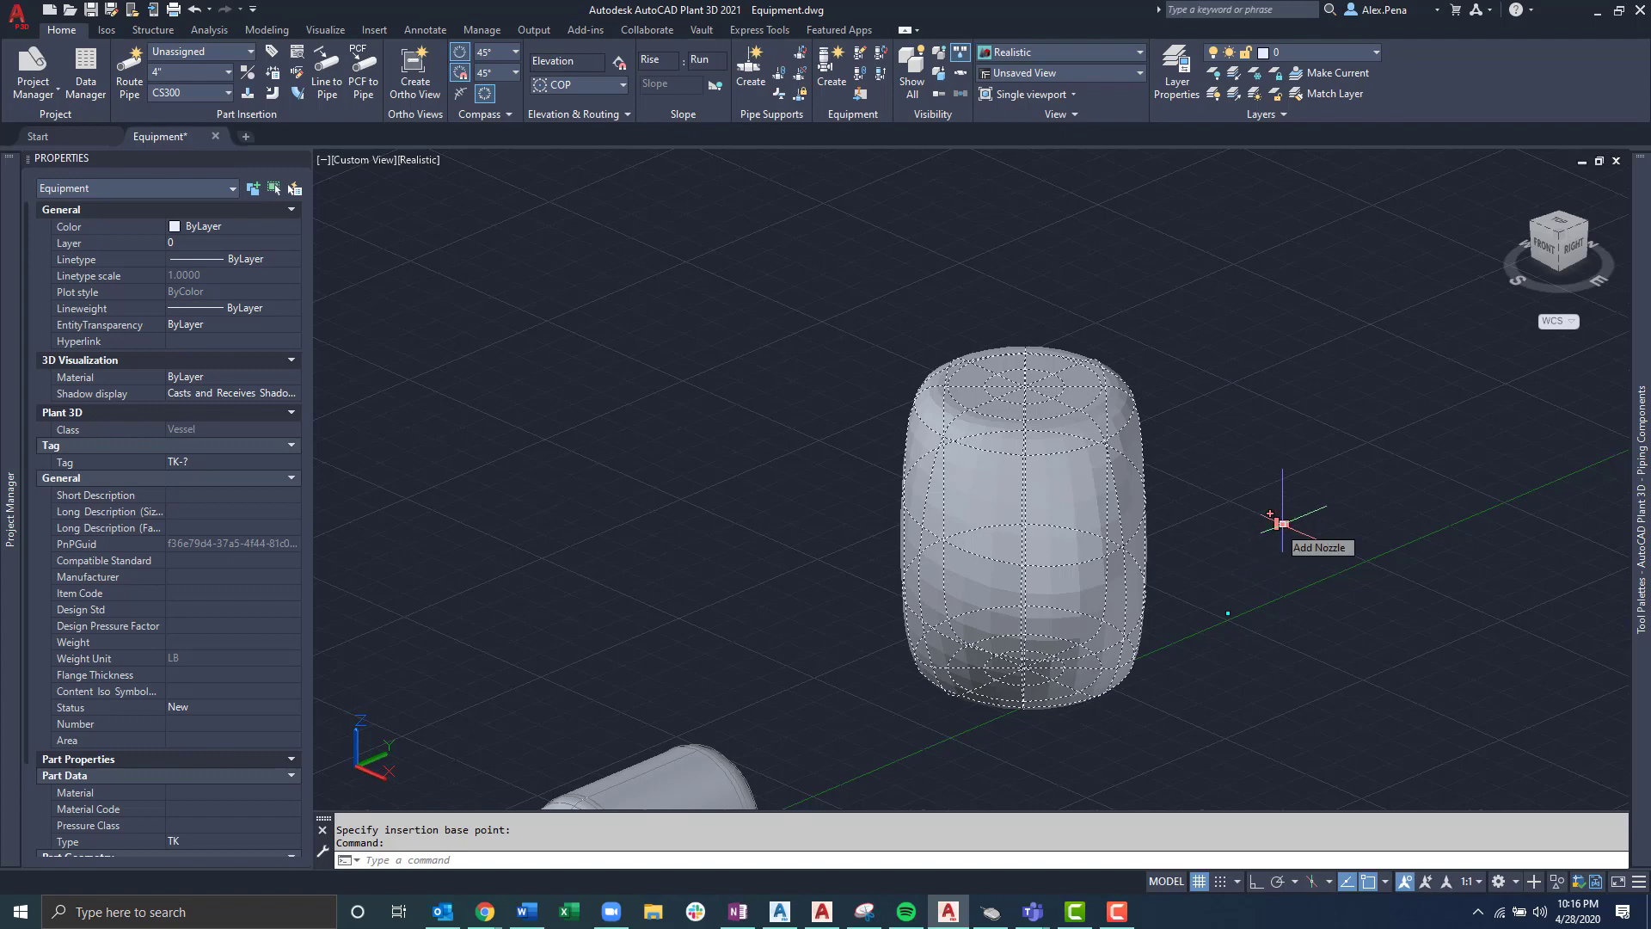
{"action": "left_click", "coordinate": [1274, 518]}
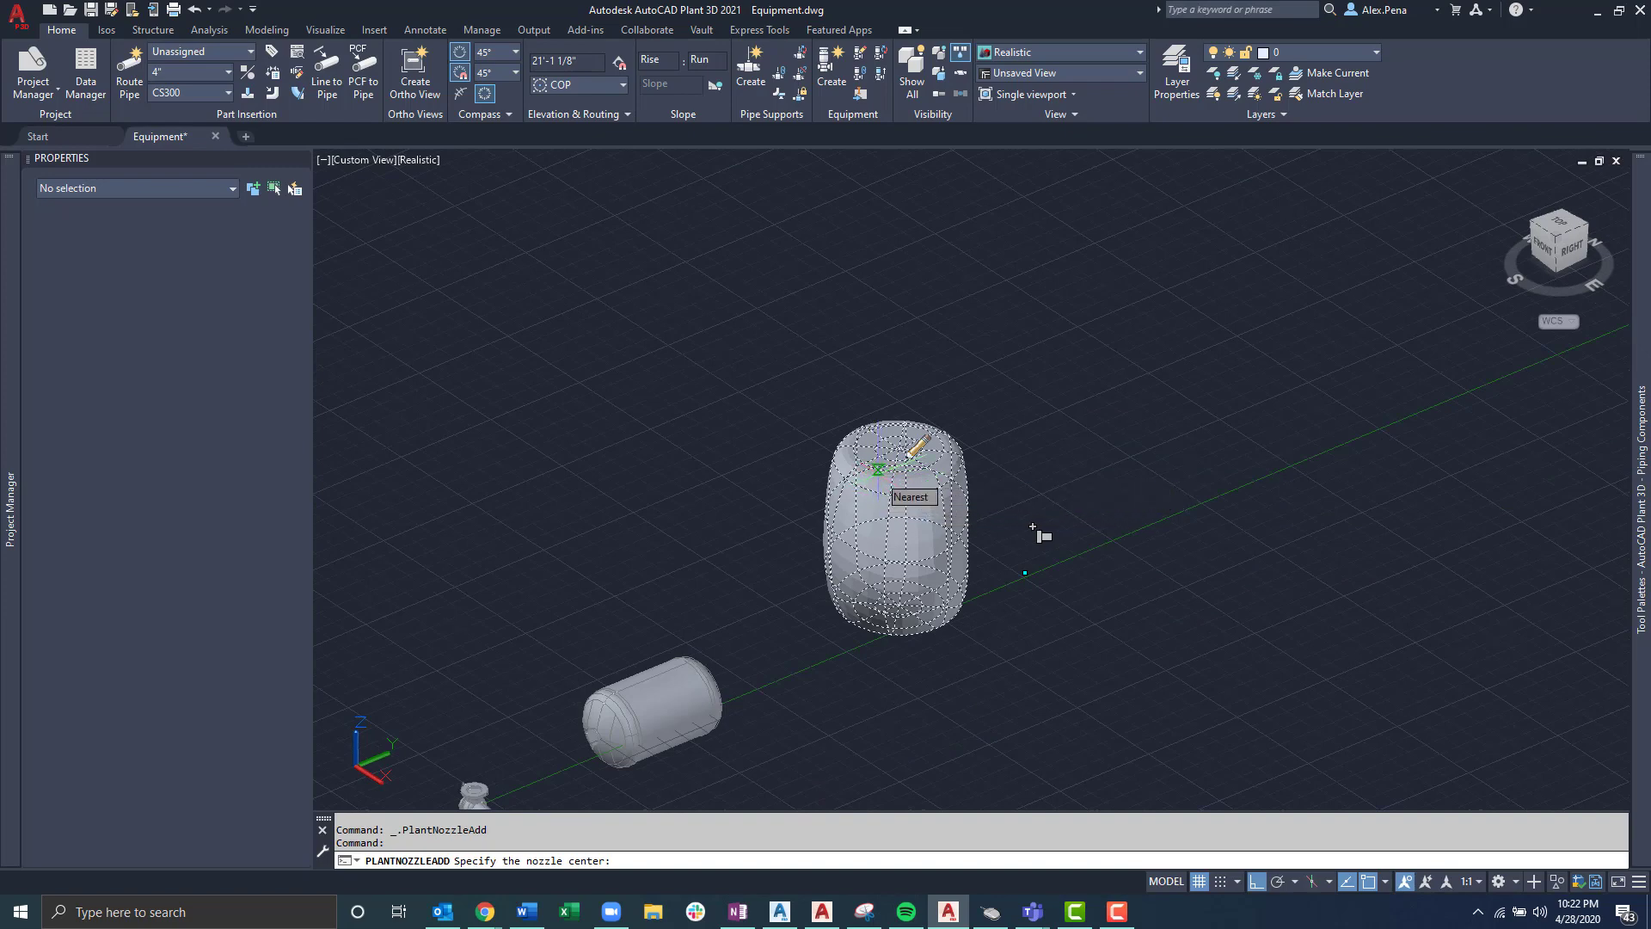
{"action": "left_click", "coordinate": [903, 466]}
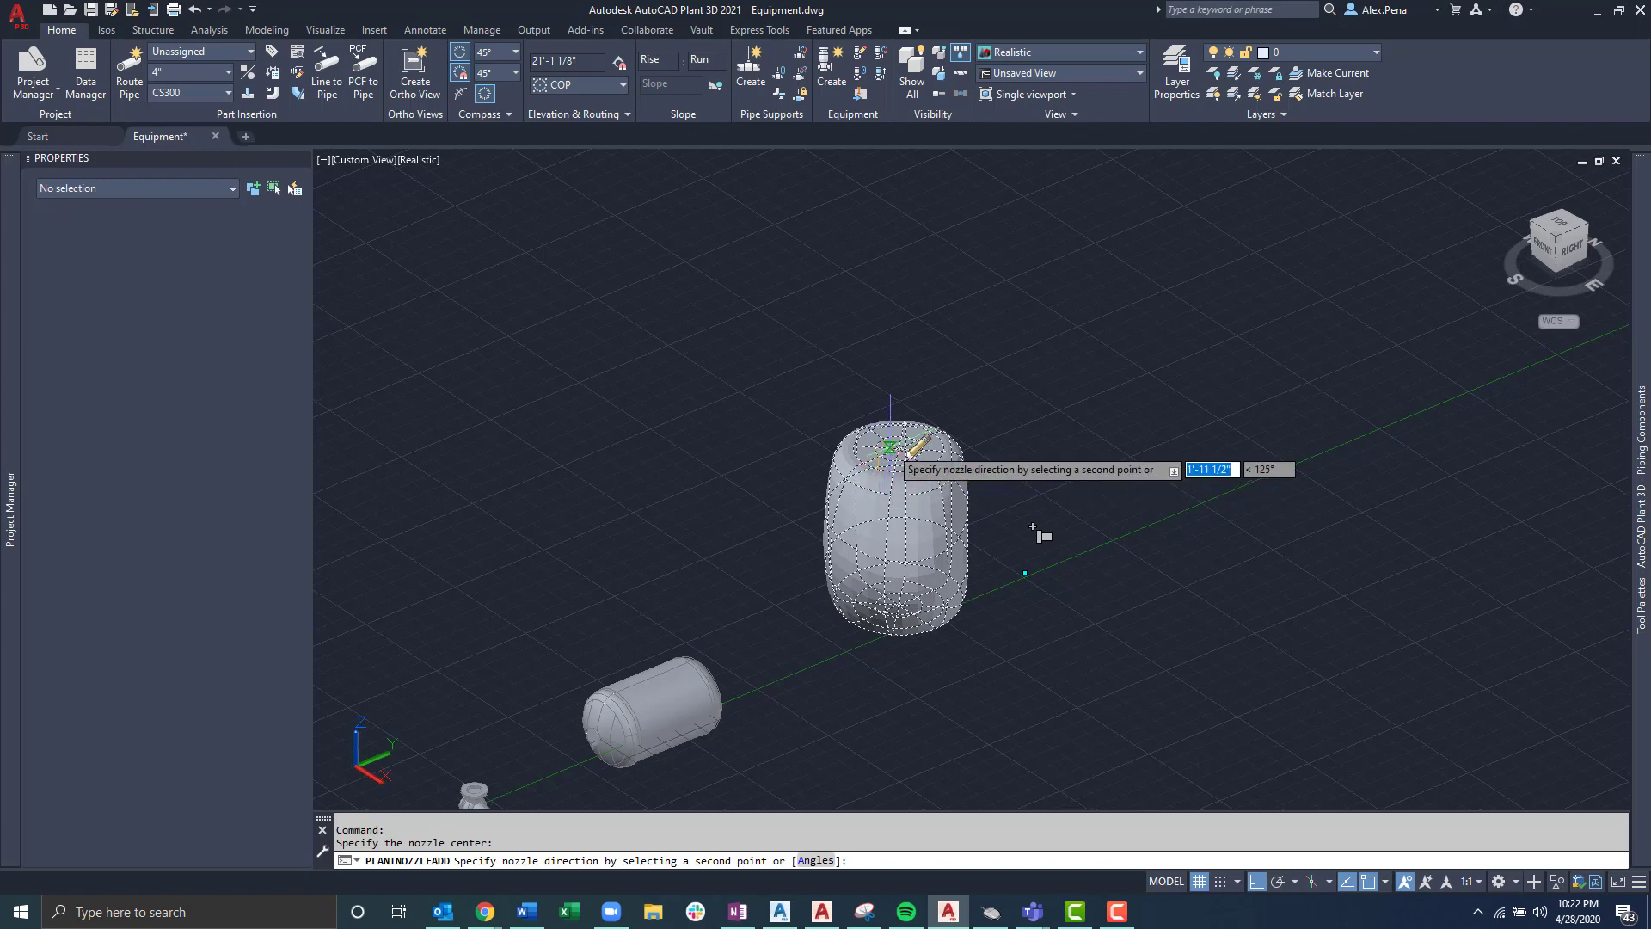
{"action": "mouse_move", "coordinate": [952, 284]}
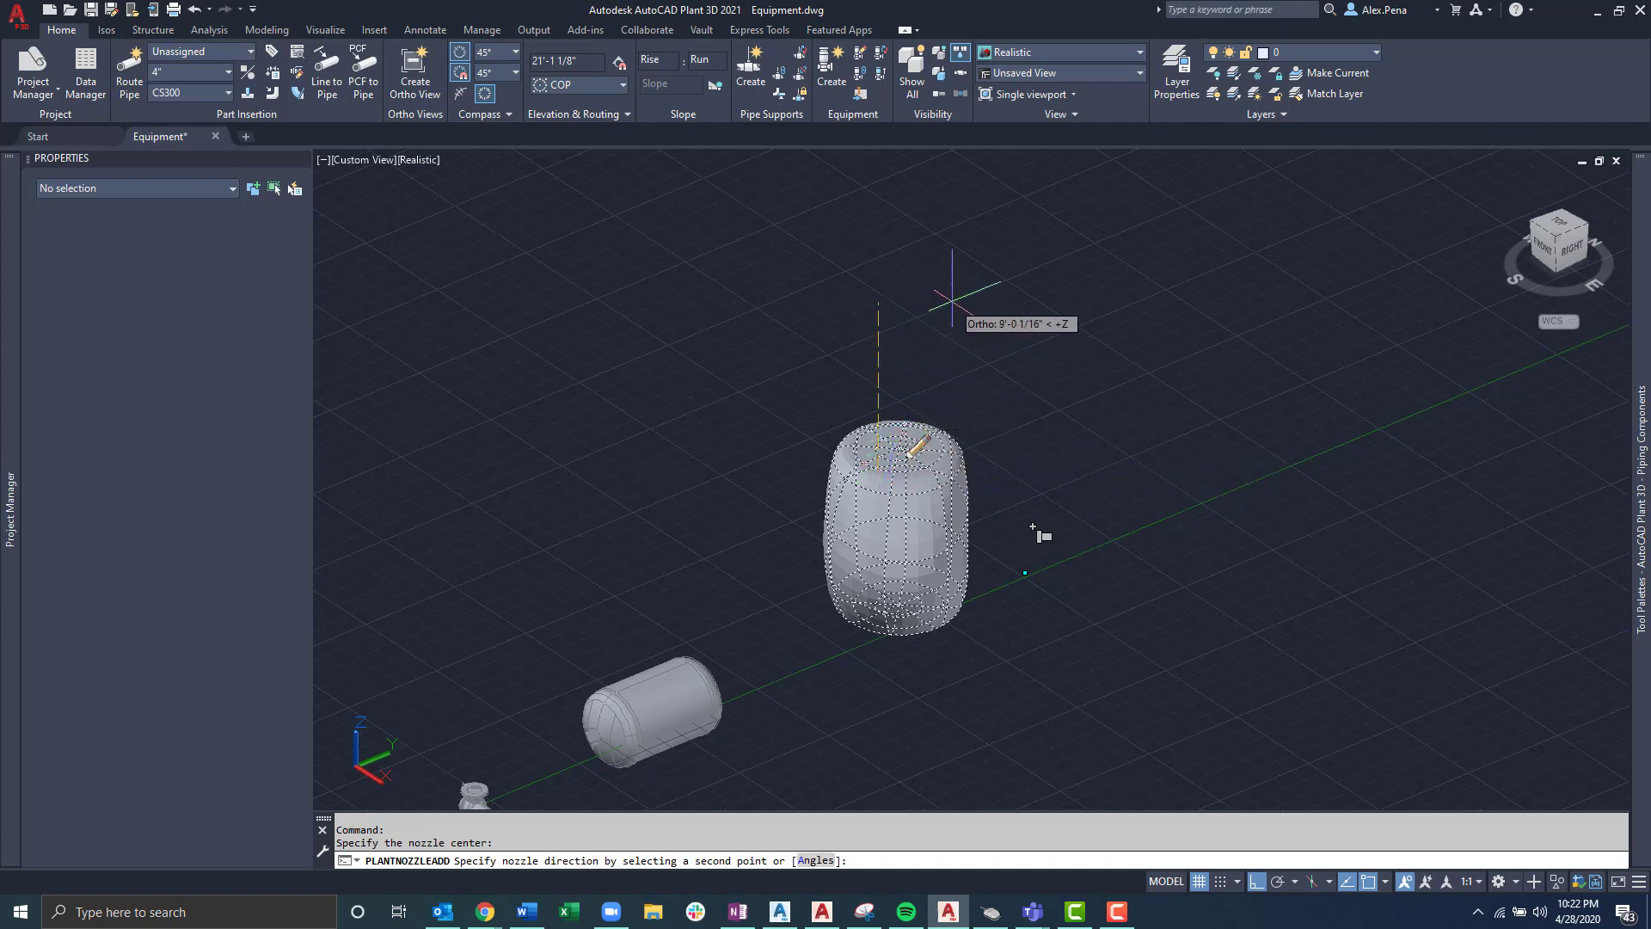
{"action": "mouse_move", "coordinate": [963, 258]}
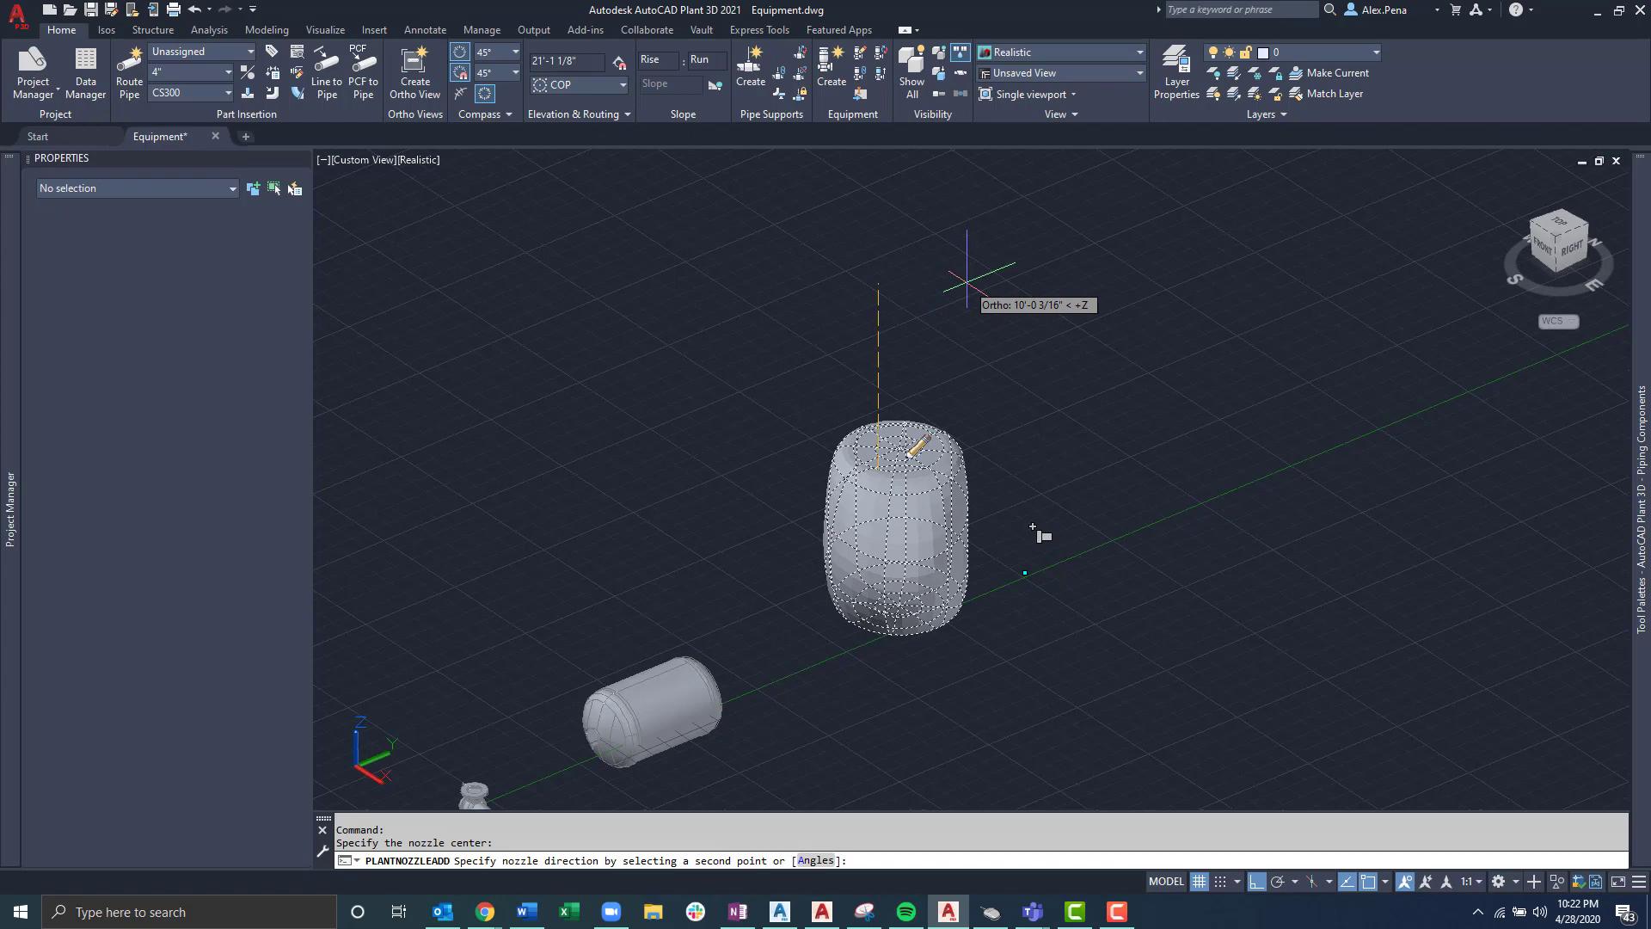
{"action": "mouse_move", "coordinate": [1042, 263]}
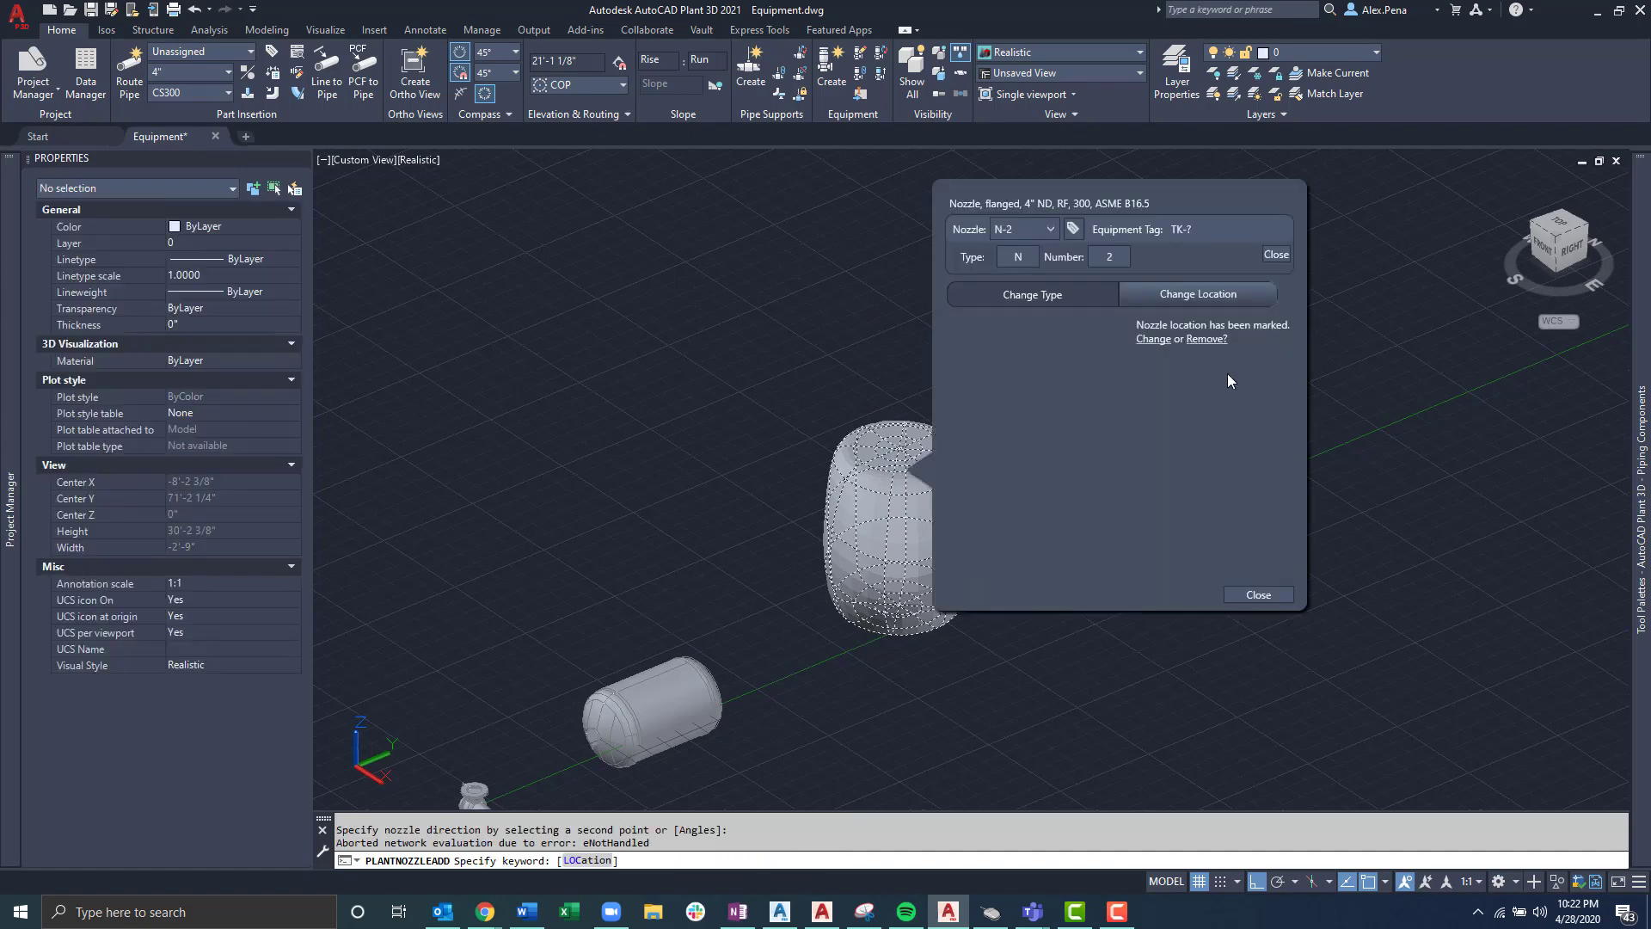
Step: Review the Straight Nozzle 4" FL 300 type options and close the nozzle settings
{"action": "left_click", "coordinate": [1030, 294]}
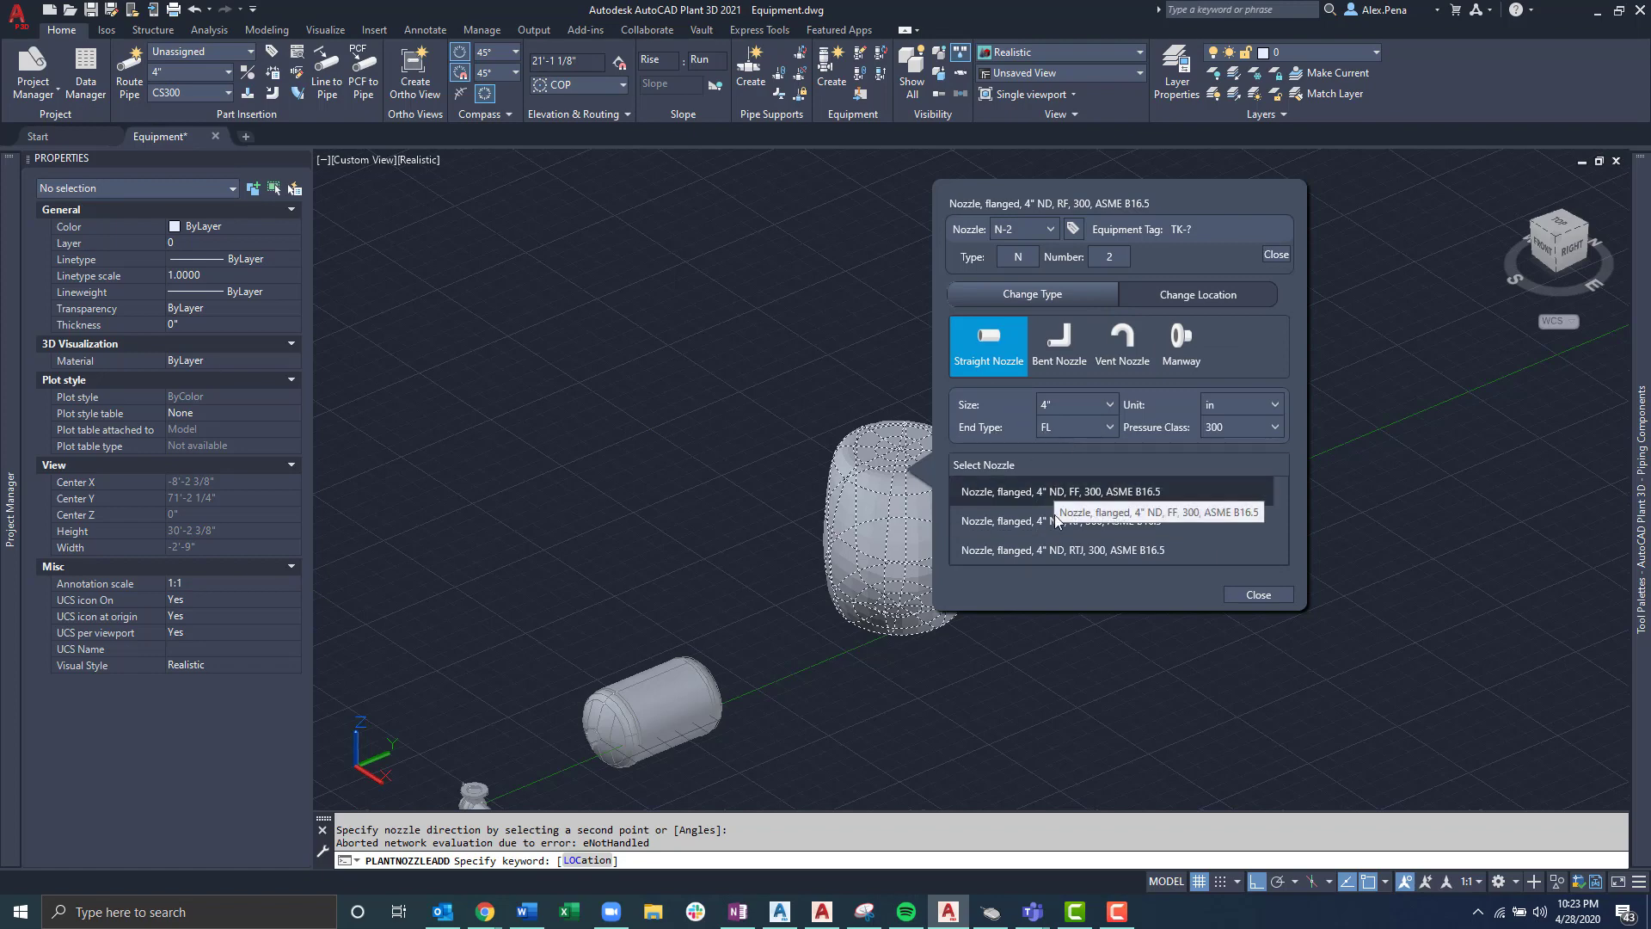
{"action": "mouse_move", "coordinate": [1063, 549]}
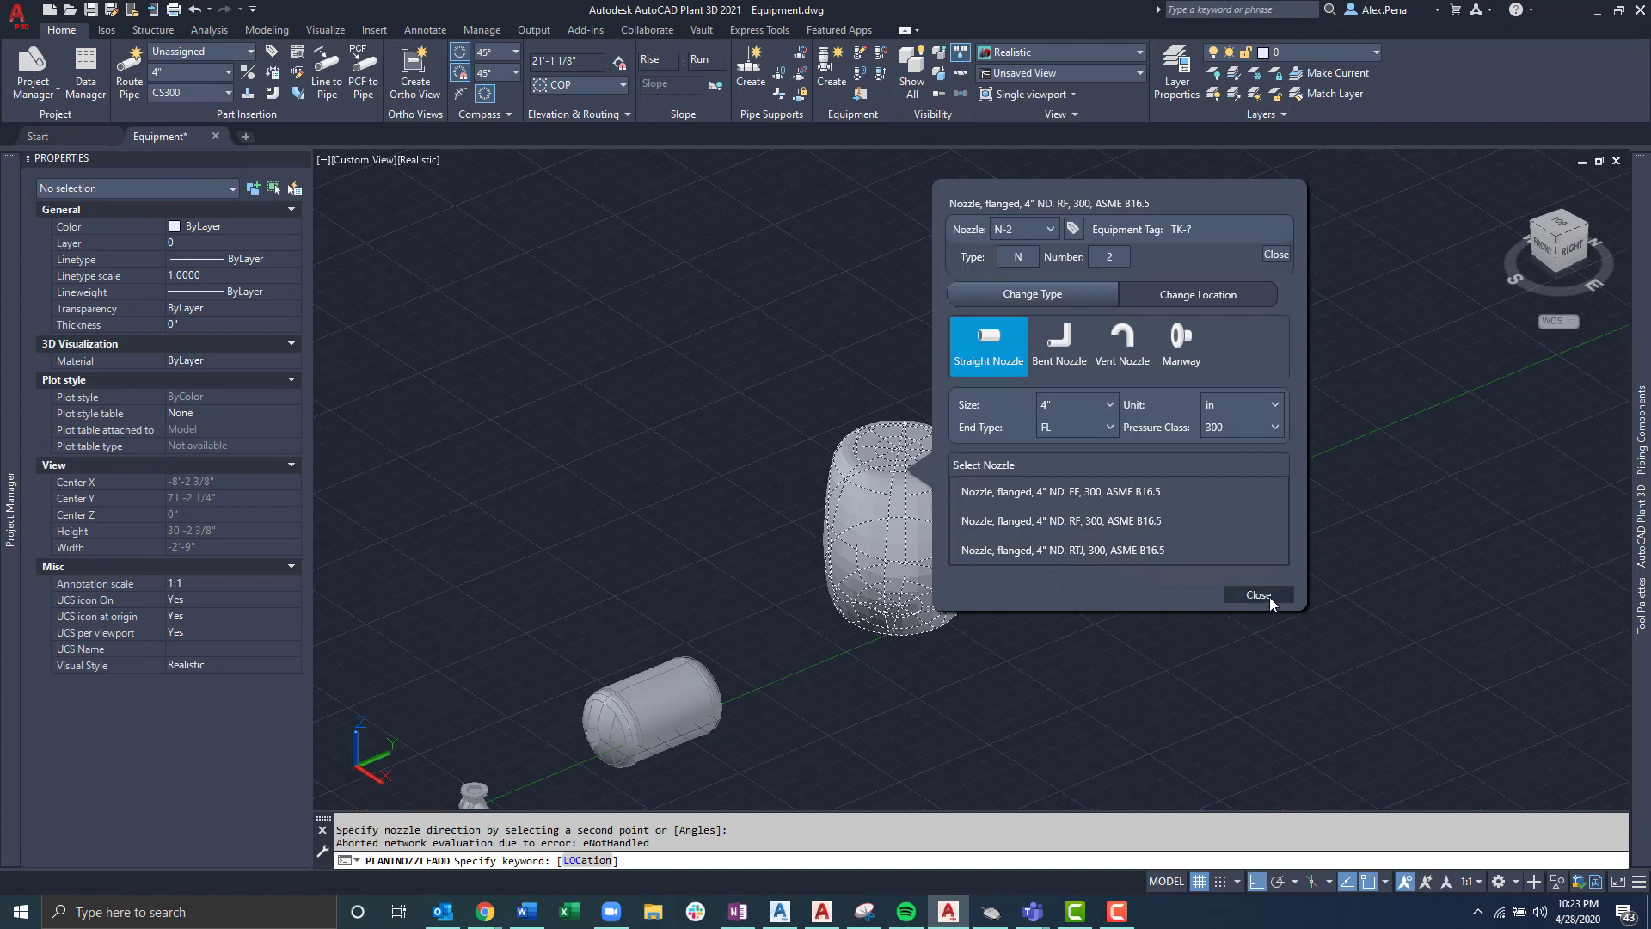
{"action": "left_click", "coordinate": [1259, 595]}
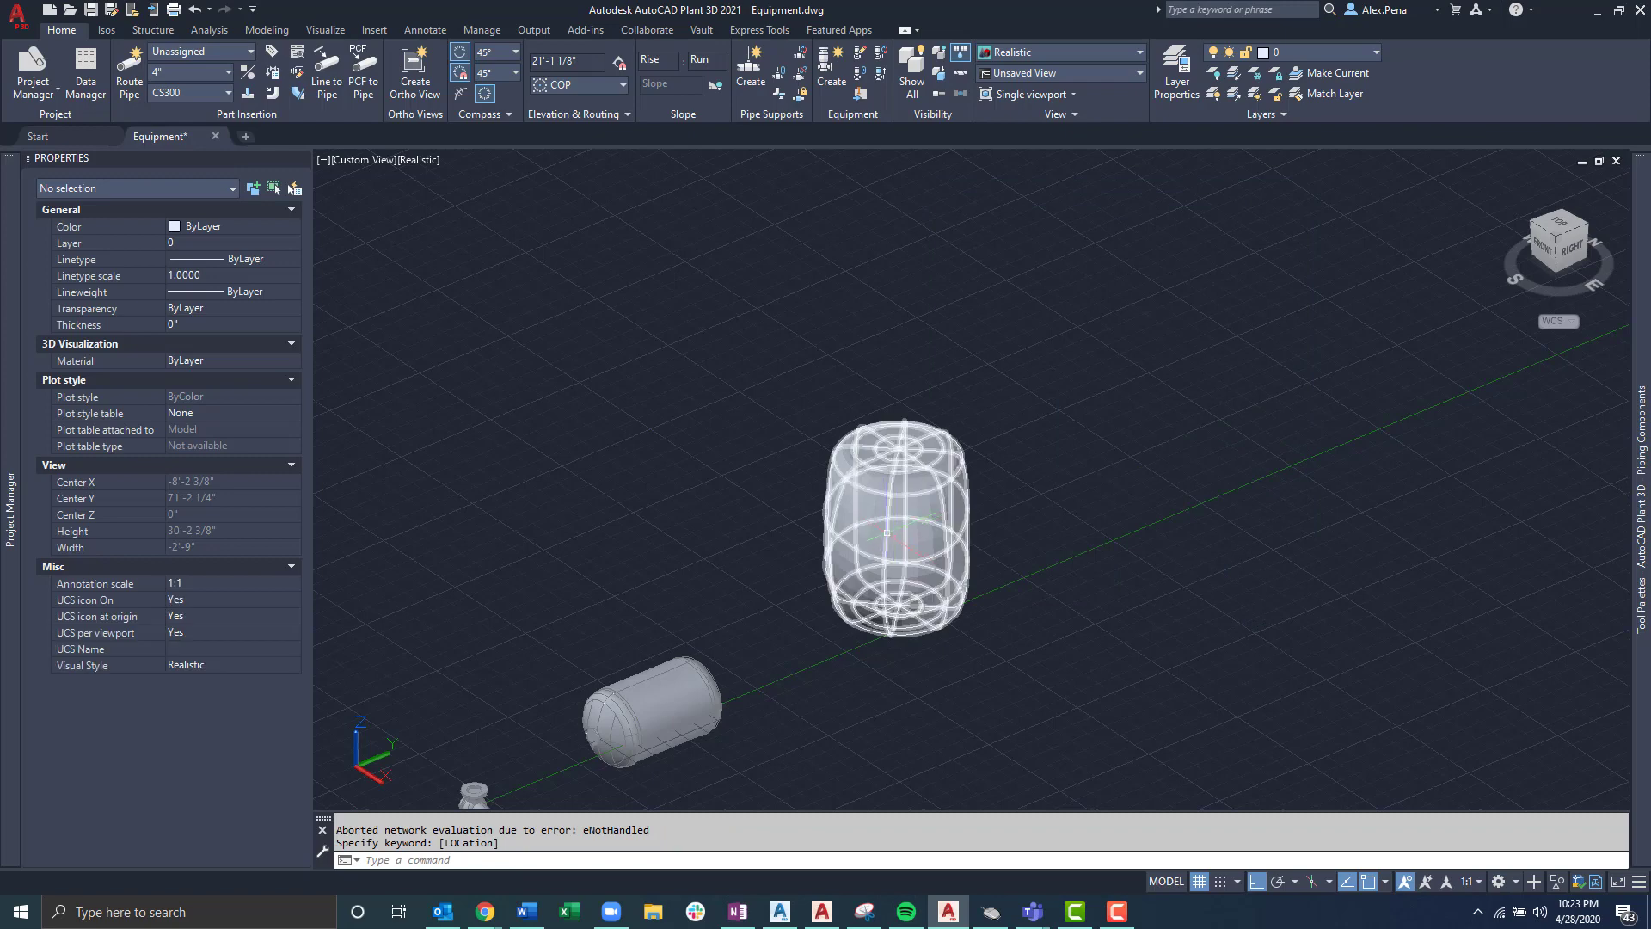
Step: Route a pipe upward from nozzle N-2 and end the routing command
{"action": "left_click", "coordinate": [894, 526]}
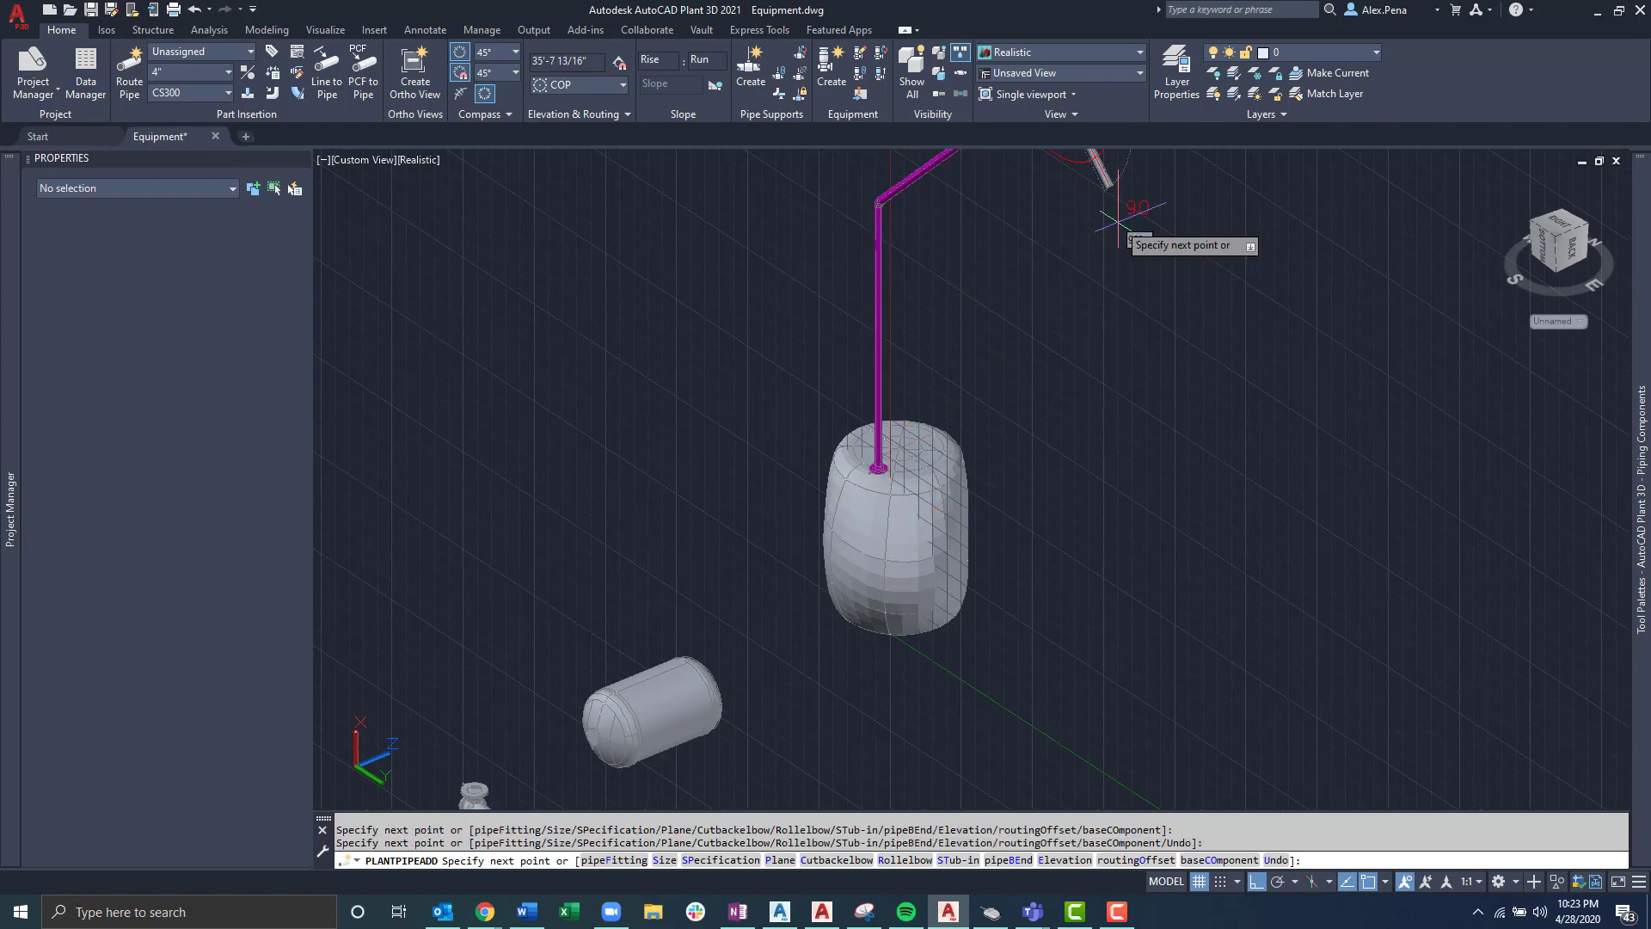
{"action": "key", "text": "Escape"}
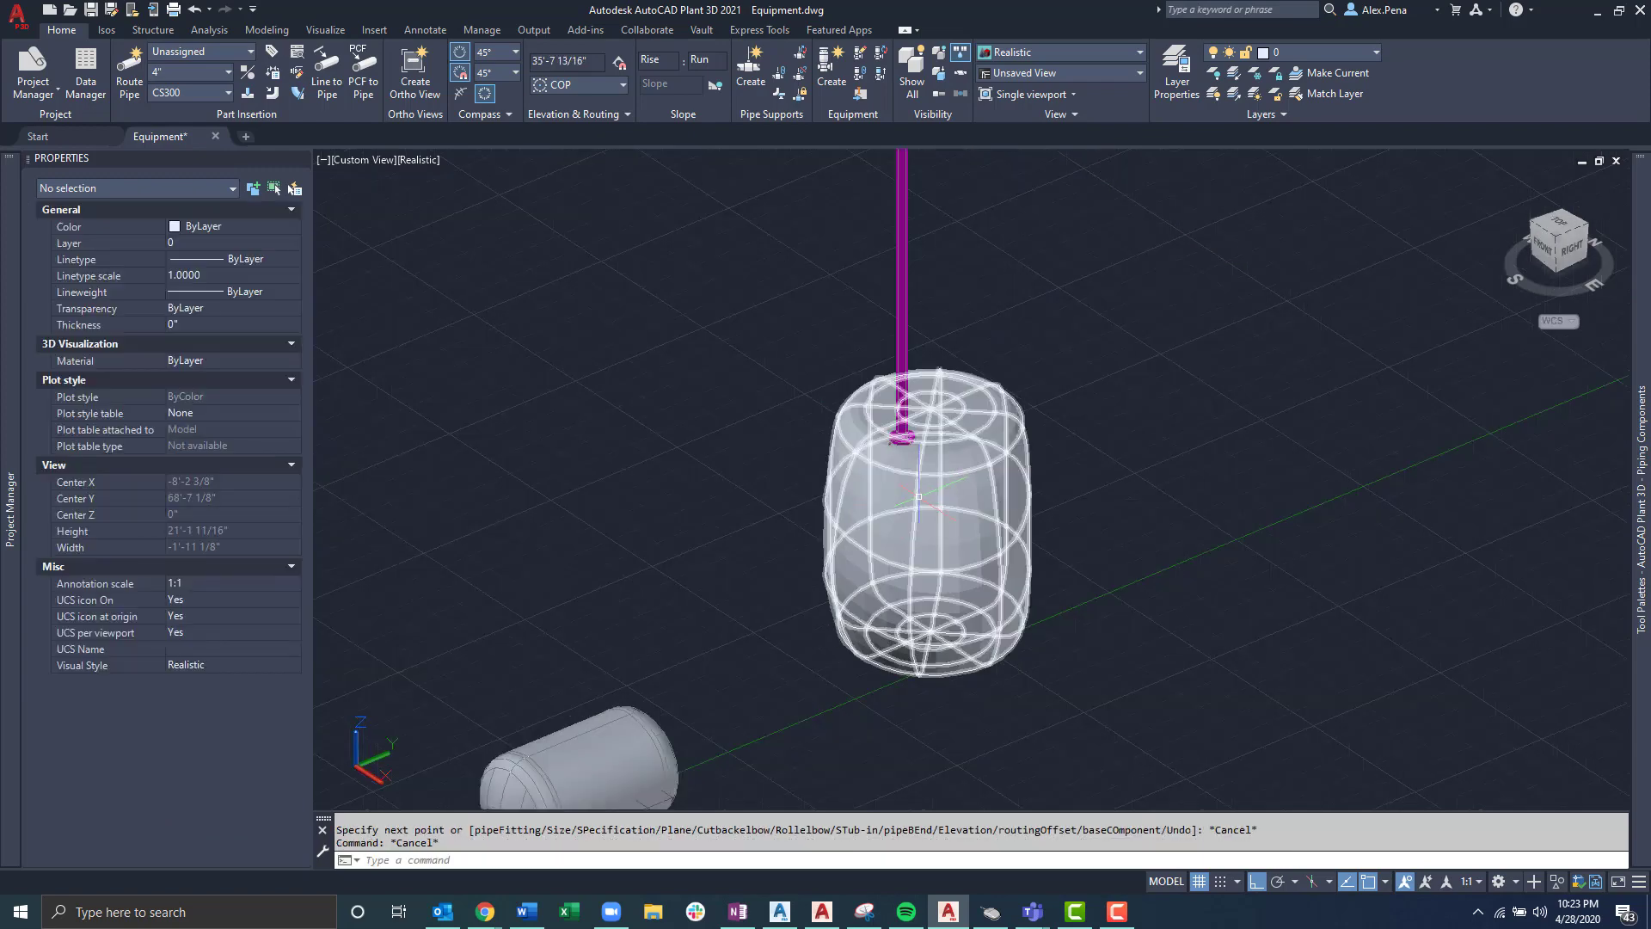